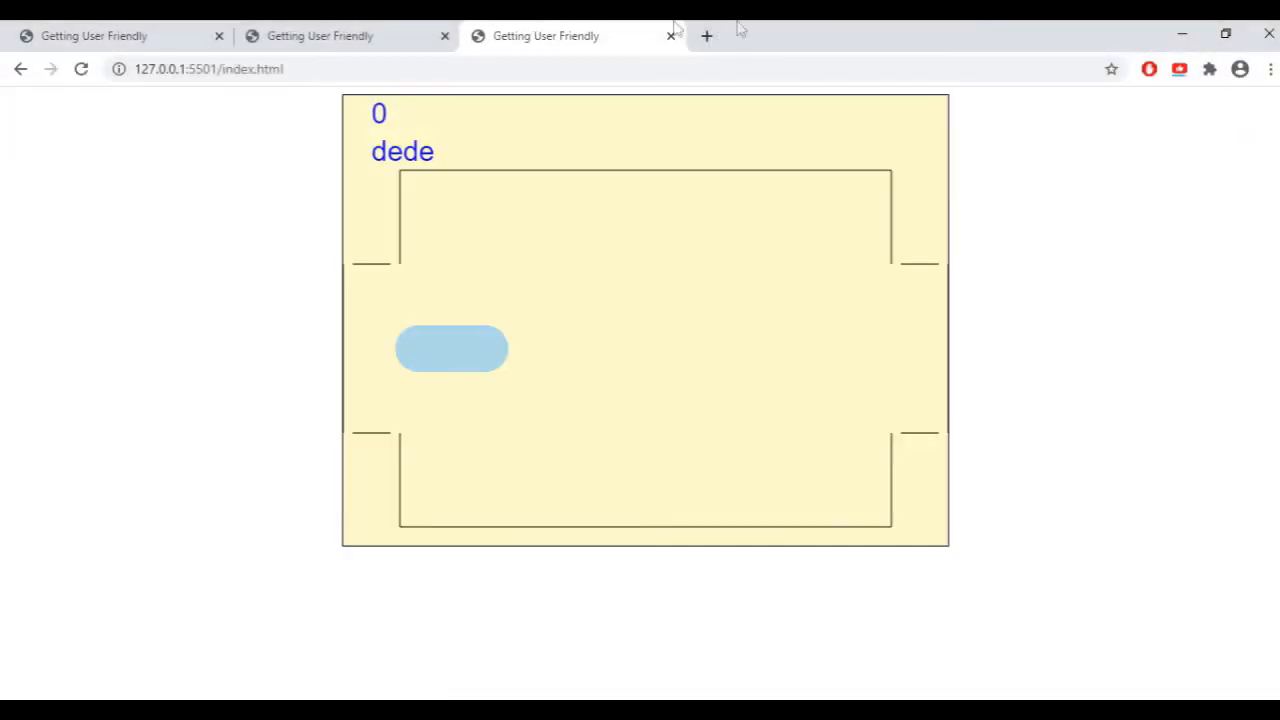
Join as player two in a new tab at 127.0.0.1:5501/index.html, then return to player one's tab
click(707, 36)
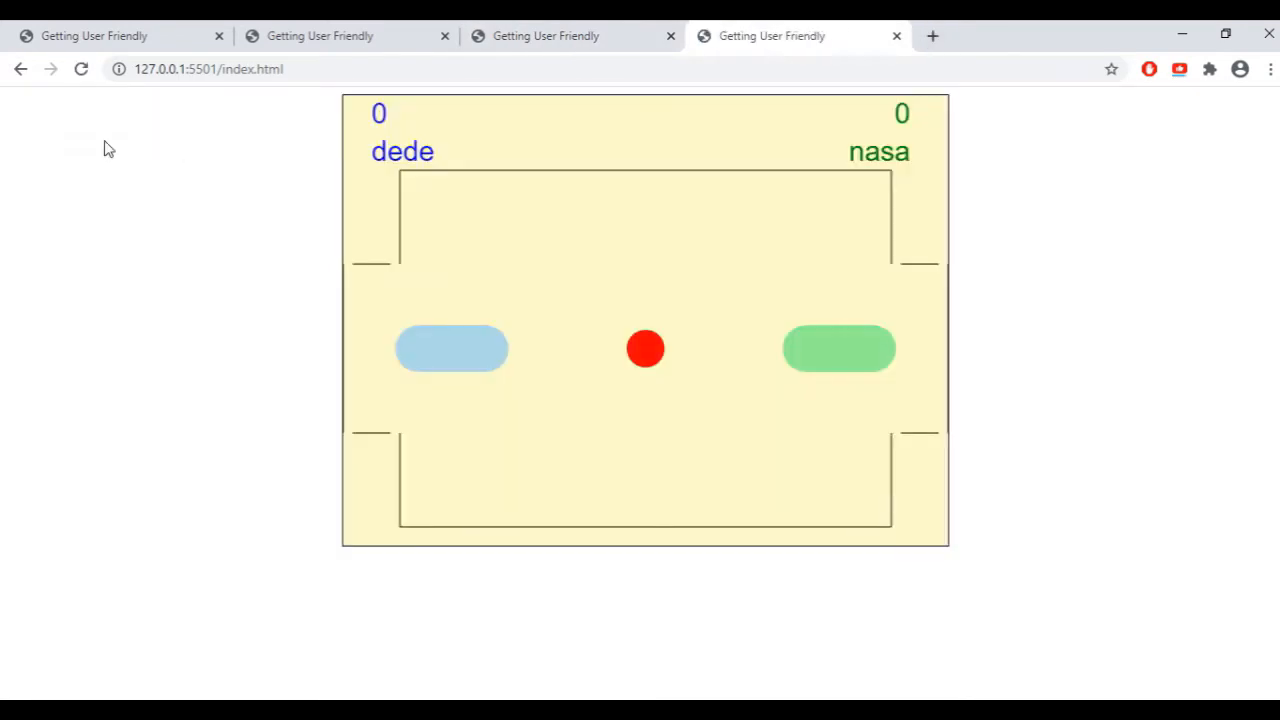
click(545, 36)
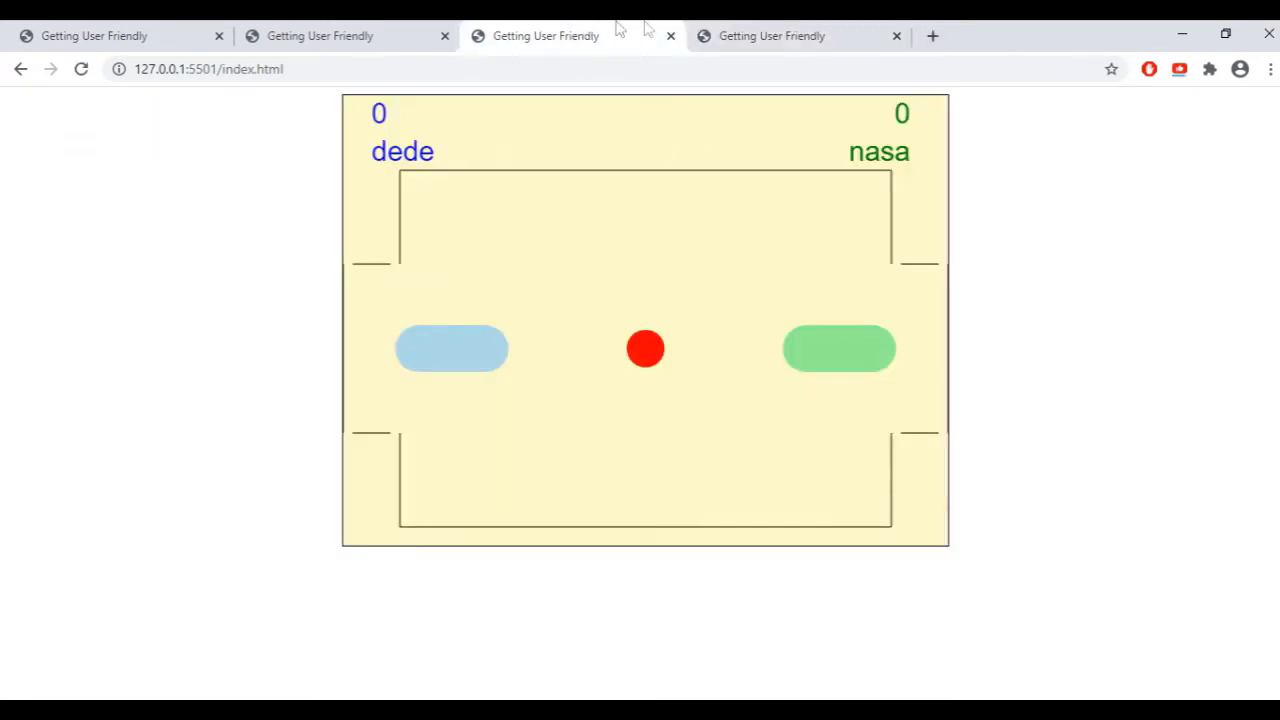
click(770, 35)
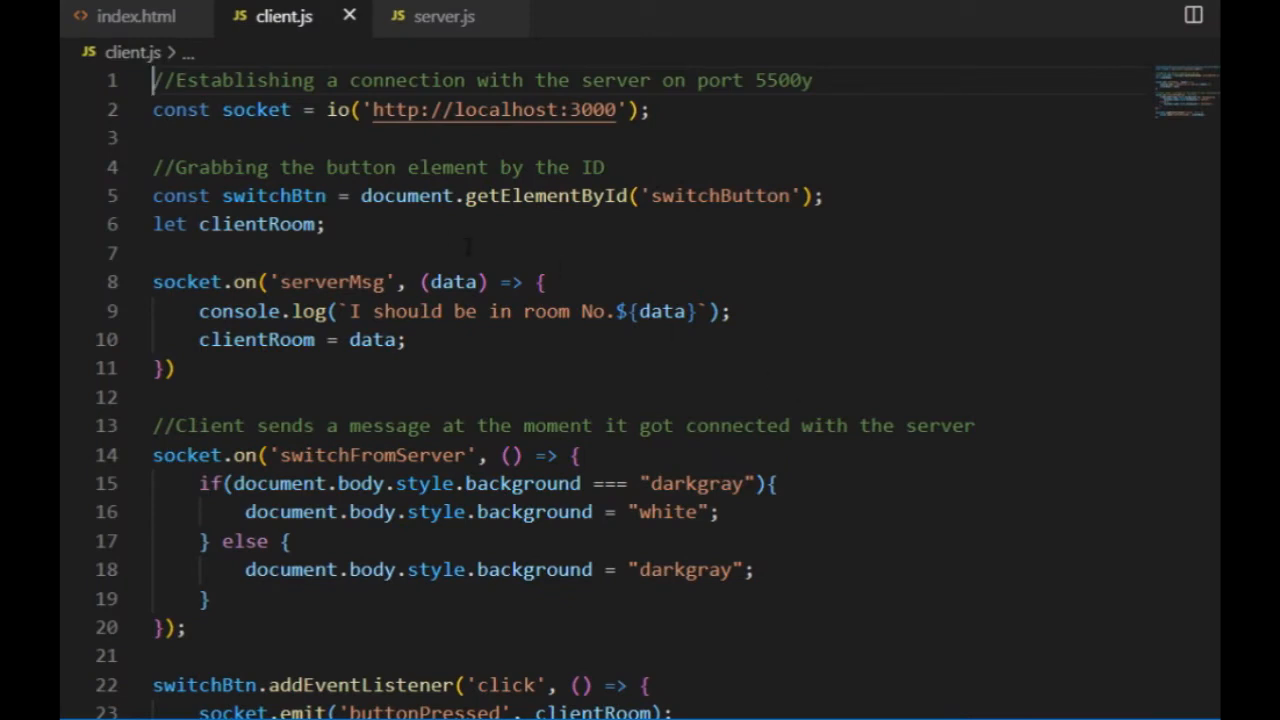
mouse_move(135, 16)
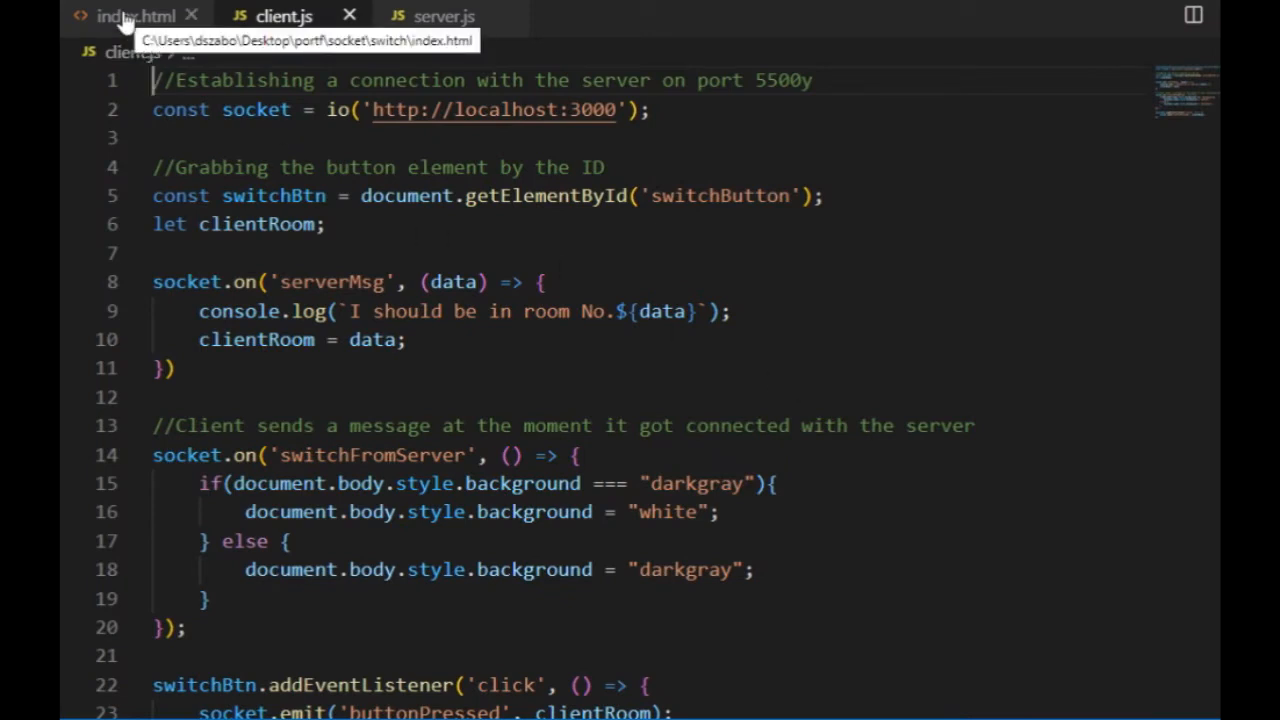
Bring up the index.html file in the editor
click(136, 16)
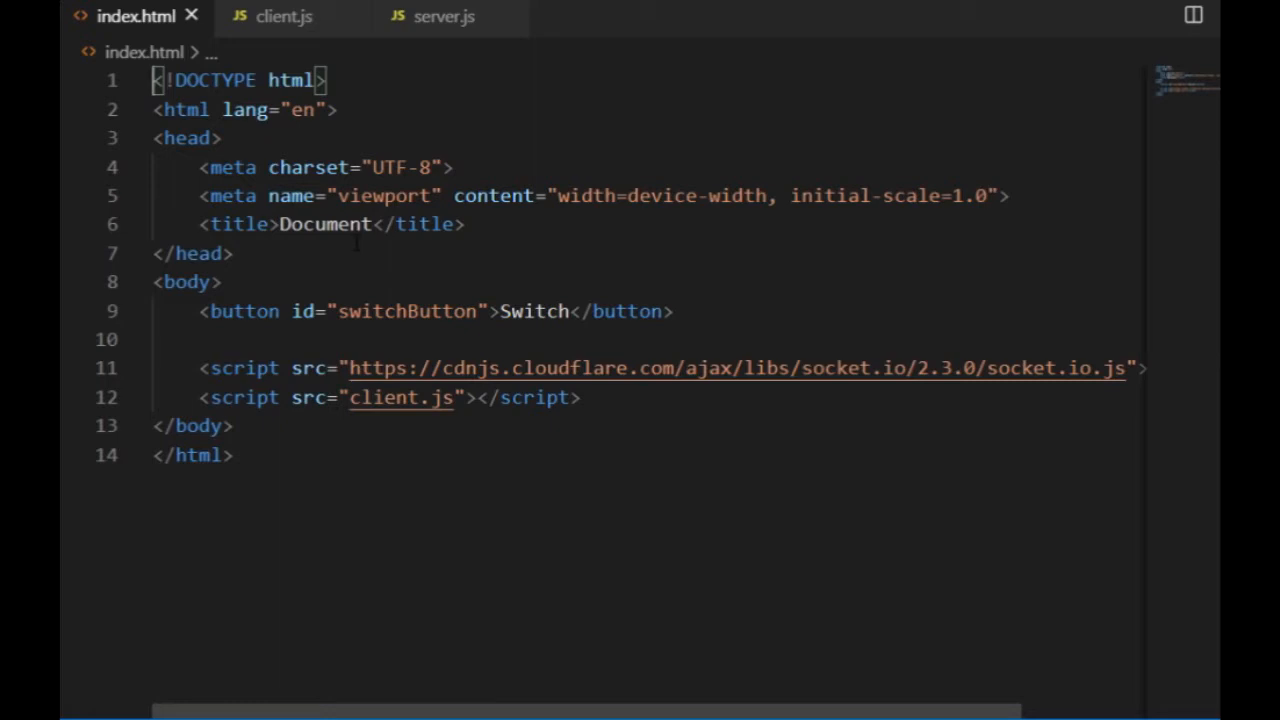
Insert a form#userForm in the body with a userName text input
click(222, 281)
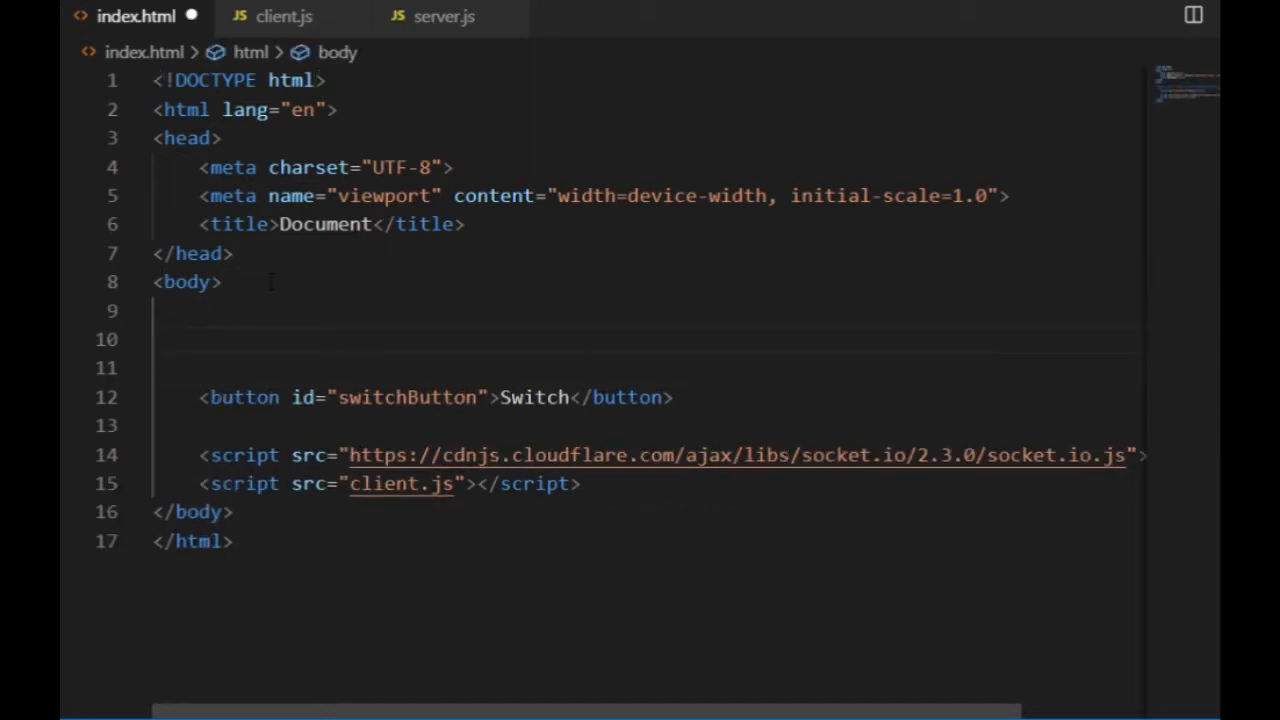
text(form#user)
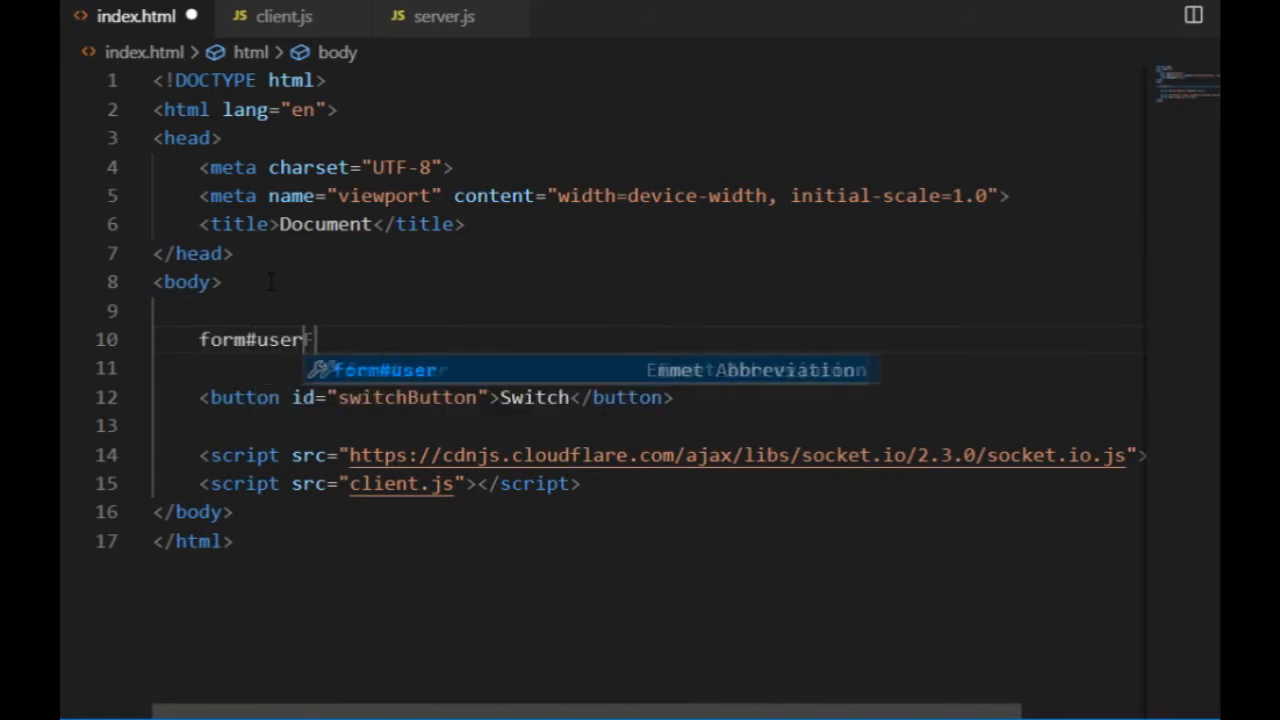
key(Tab)
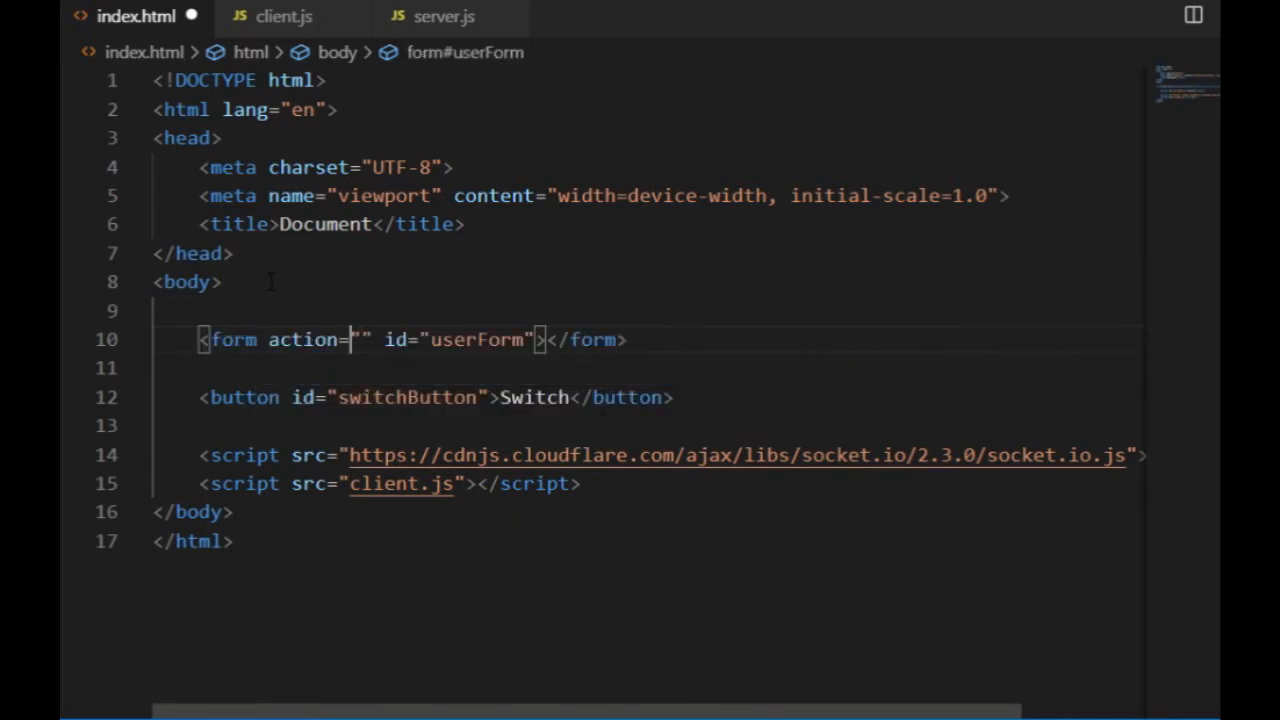
key(Enter)
text(<p>Enter your user name and press GO</p>)
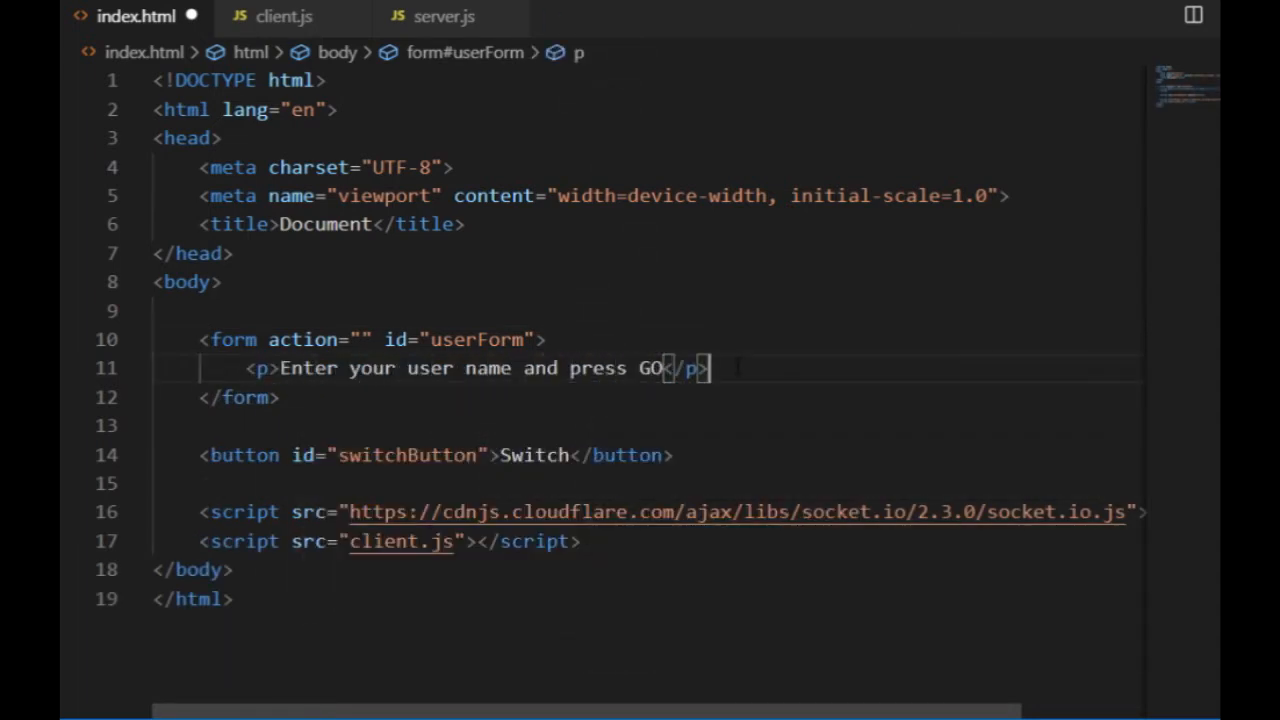
text(<input type="text" id="userName">)
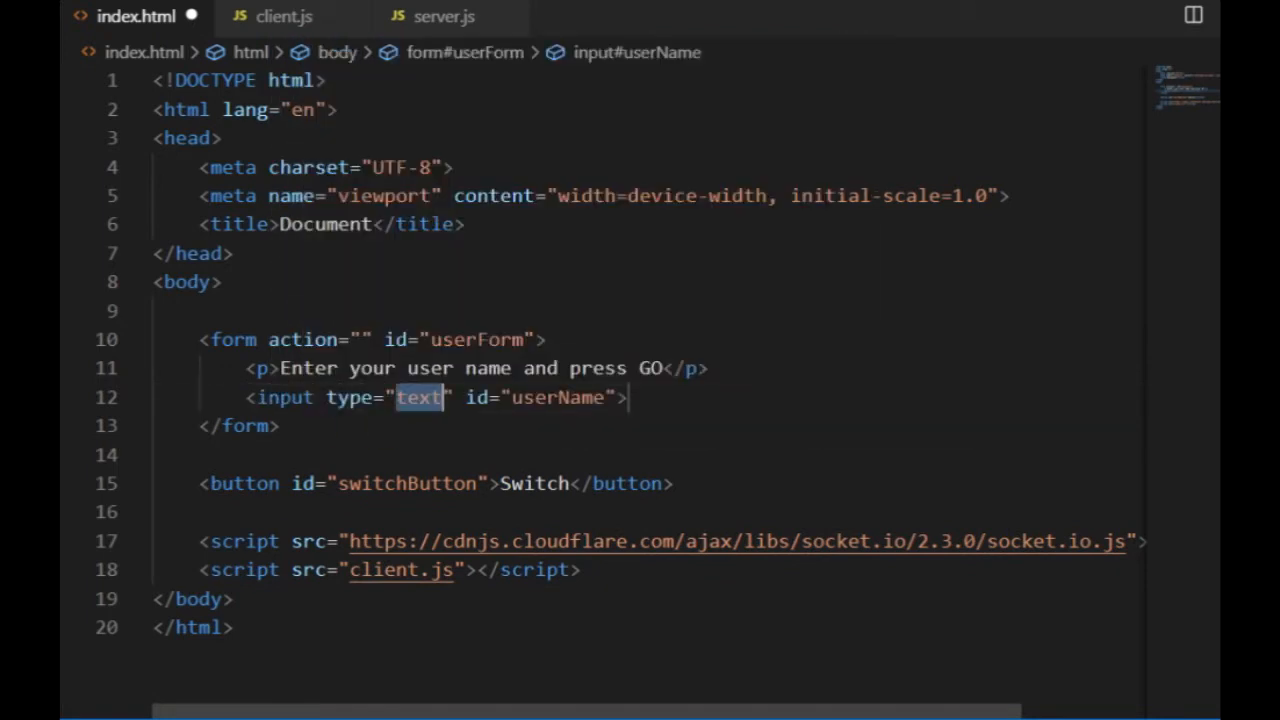
Make the input required with a maxlength, add a GO submit button, and add p#userInfo and a style rule
text(req)
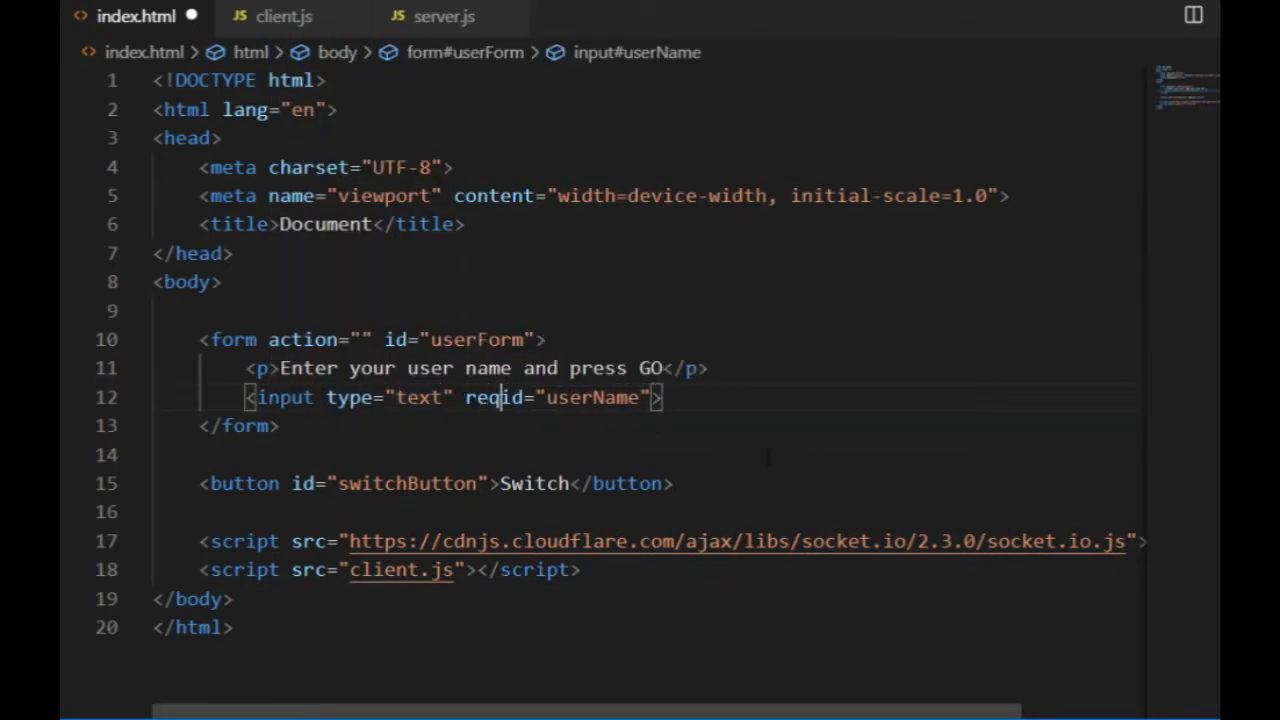
key(Backspace)
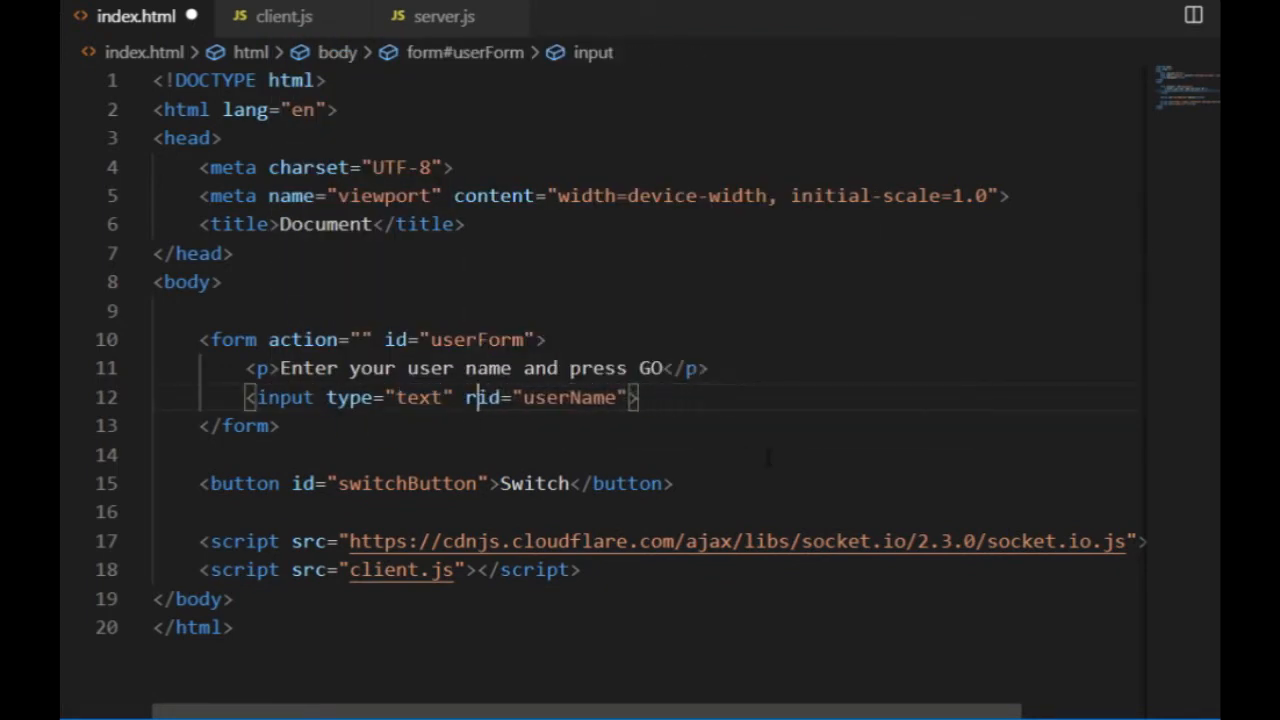
text(equired maxlength="10" autocomplete="off)
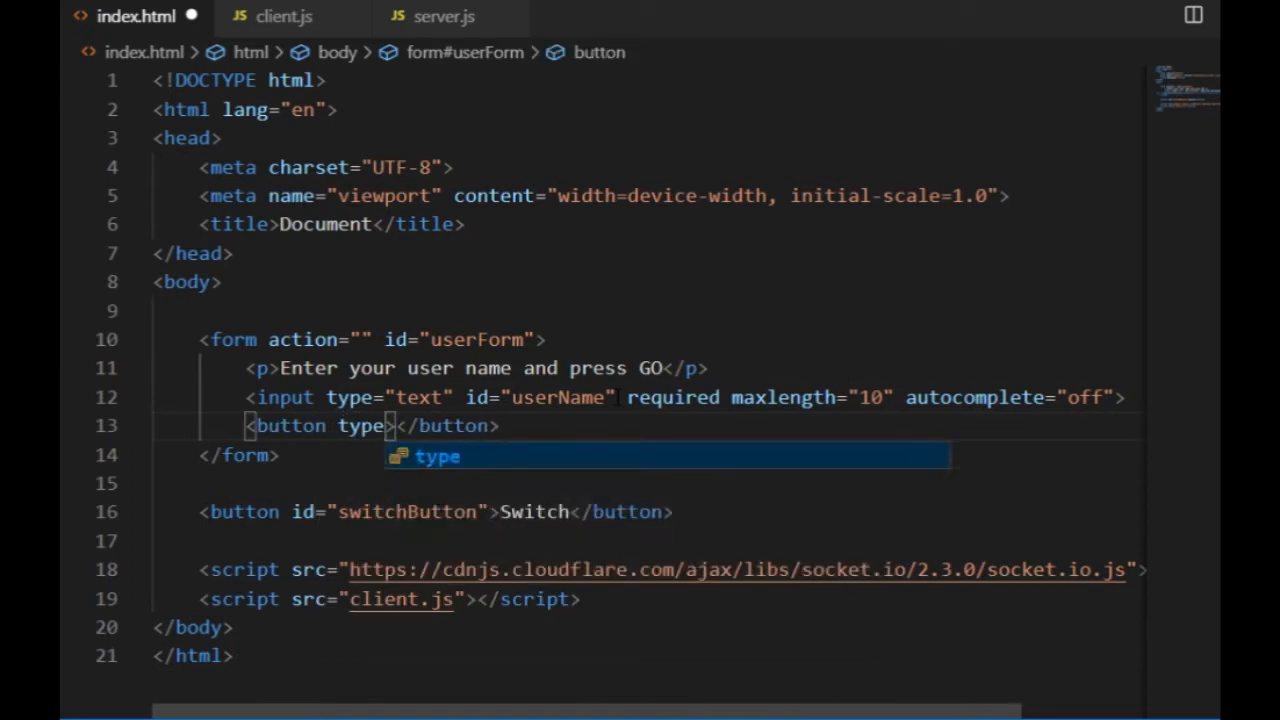
text(="submit">GO)
text(<div id="switchArea"></div>)
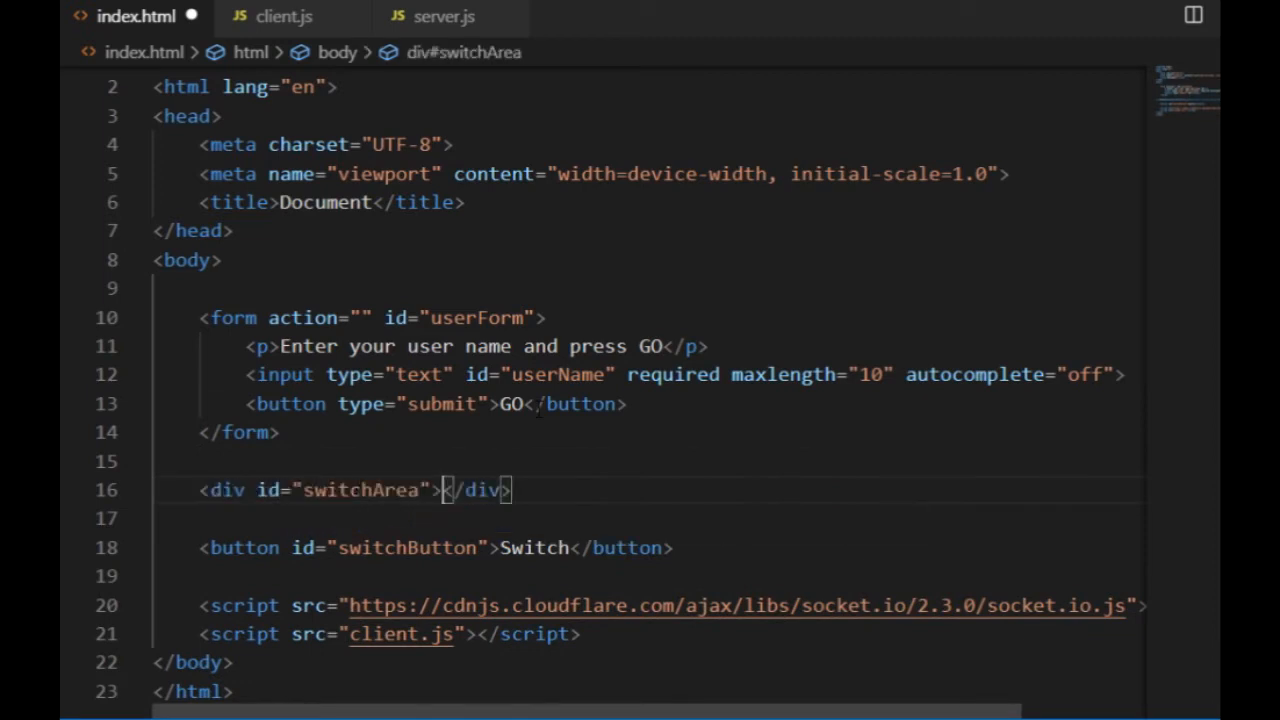
text(p#)
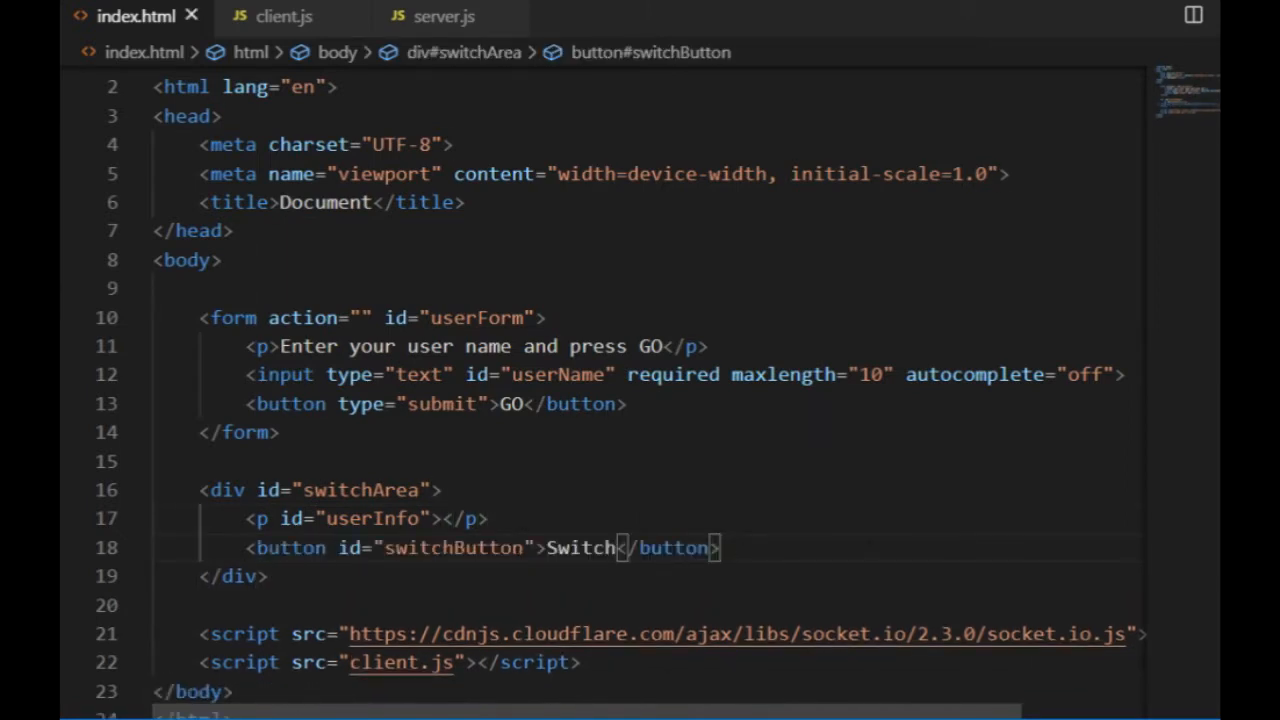
text(style>)
text(#switchArea {)
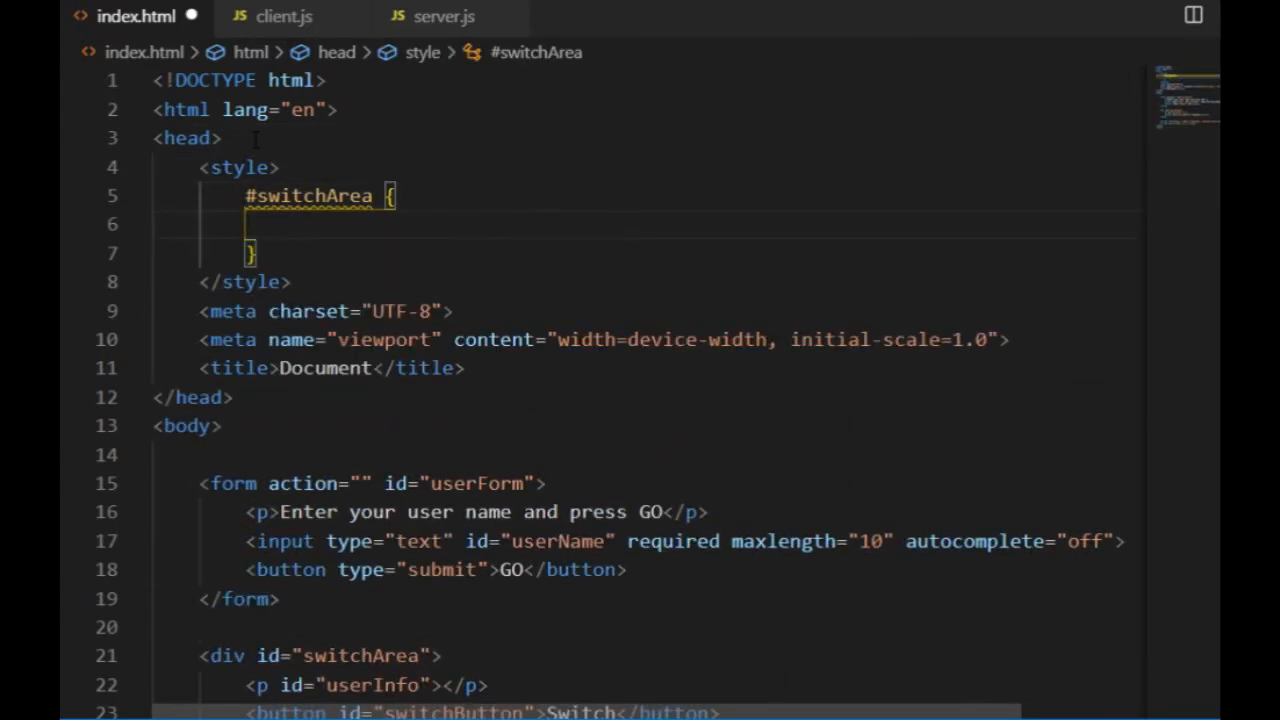
Hide #switchArea with display: none, then move to client.js
text(display: none;)
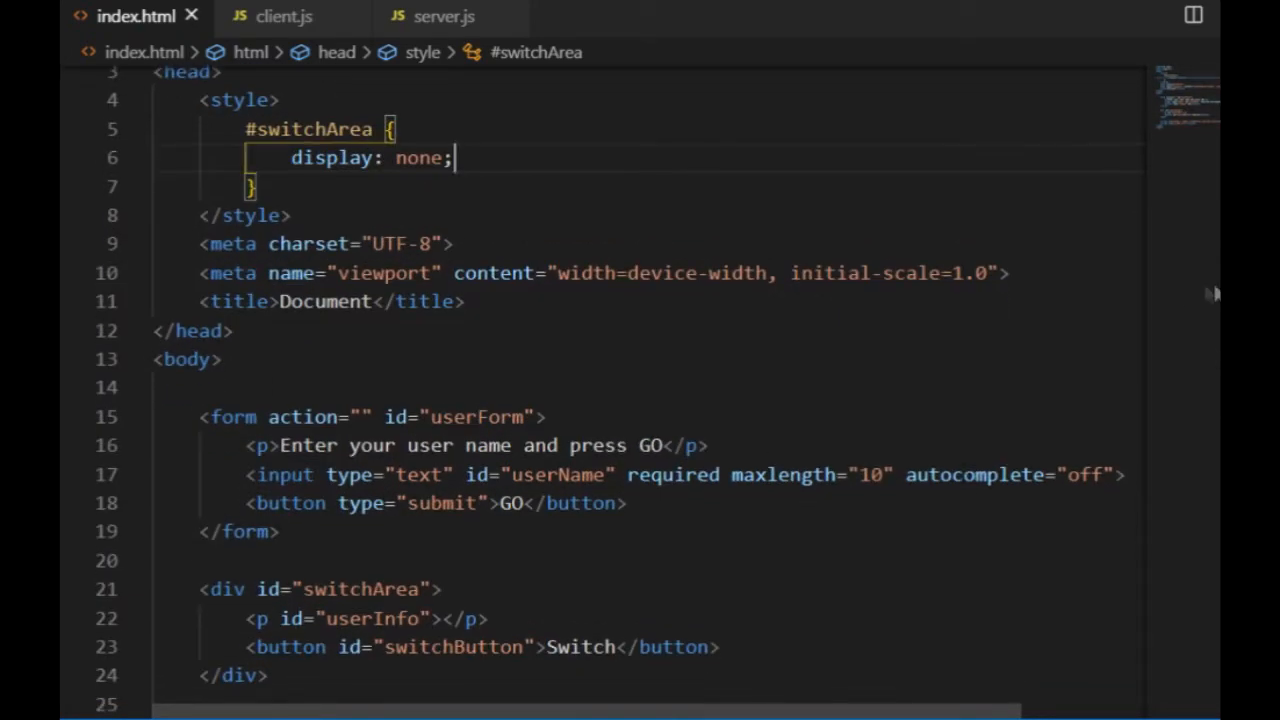
click(225, 359)
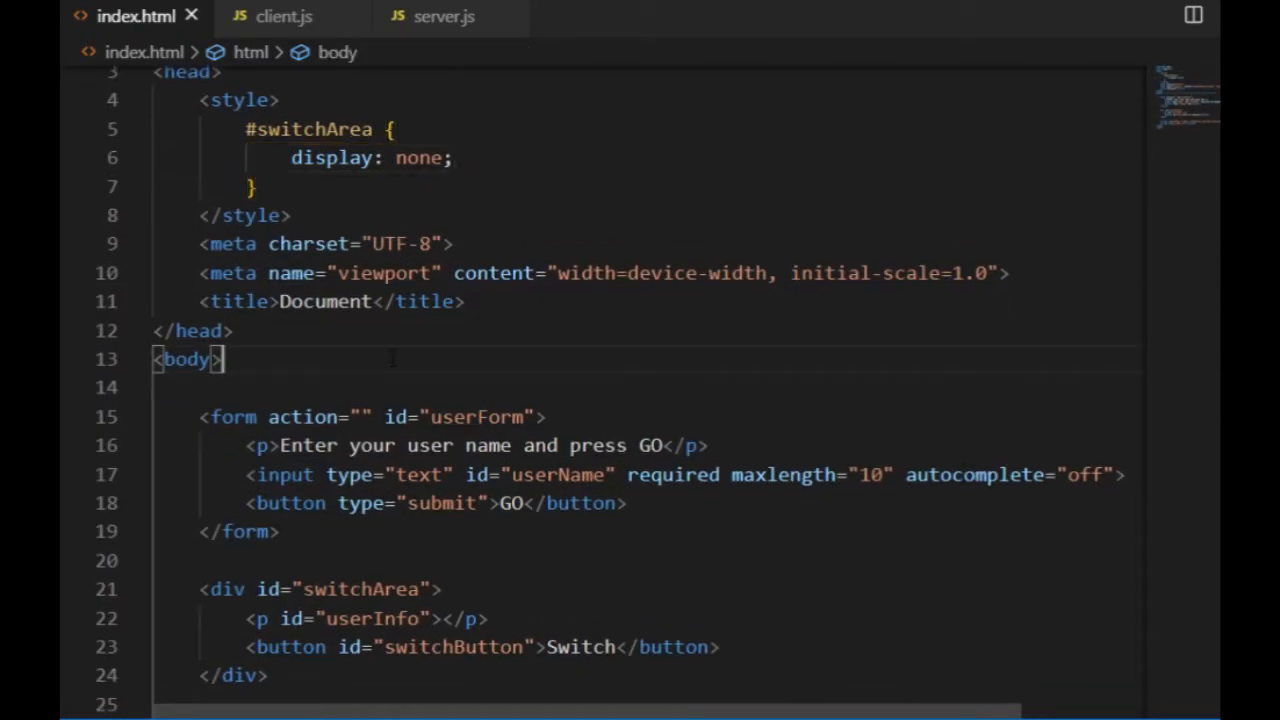
click(284, 16)
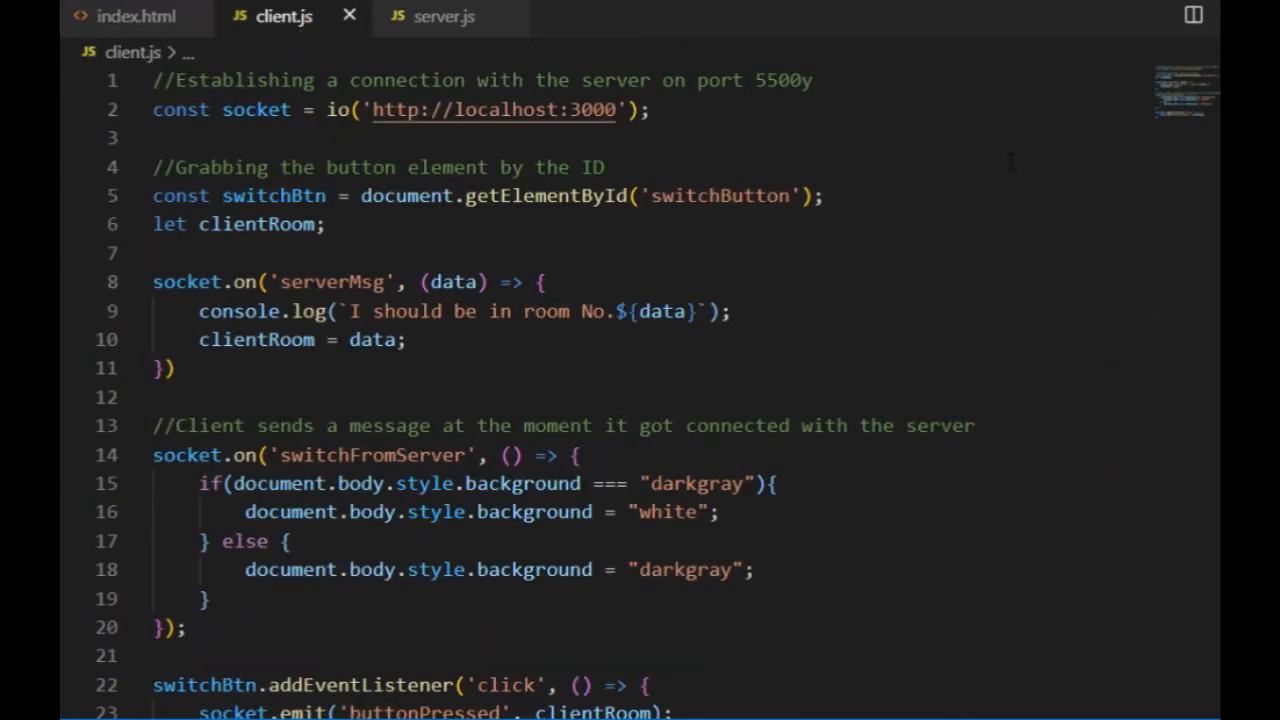
Declare form and switchAreaDiv getElementById constants plus a userName variable in client.js
text(const form = document.getElementById('userForm');)
text(const switchA)
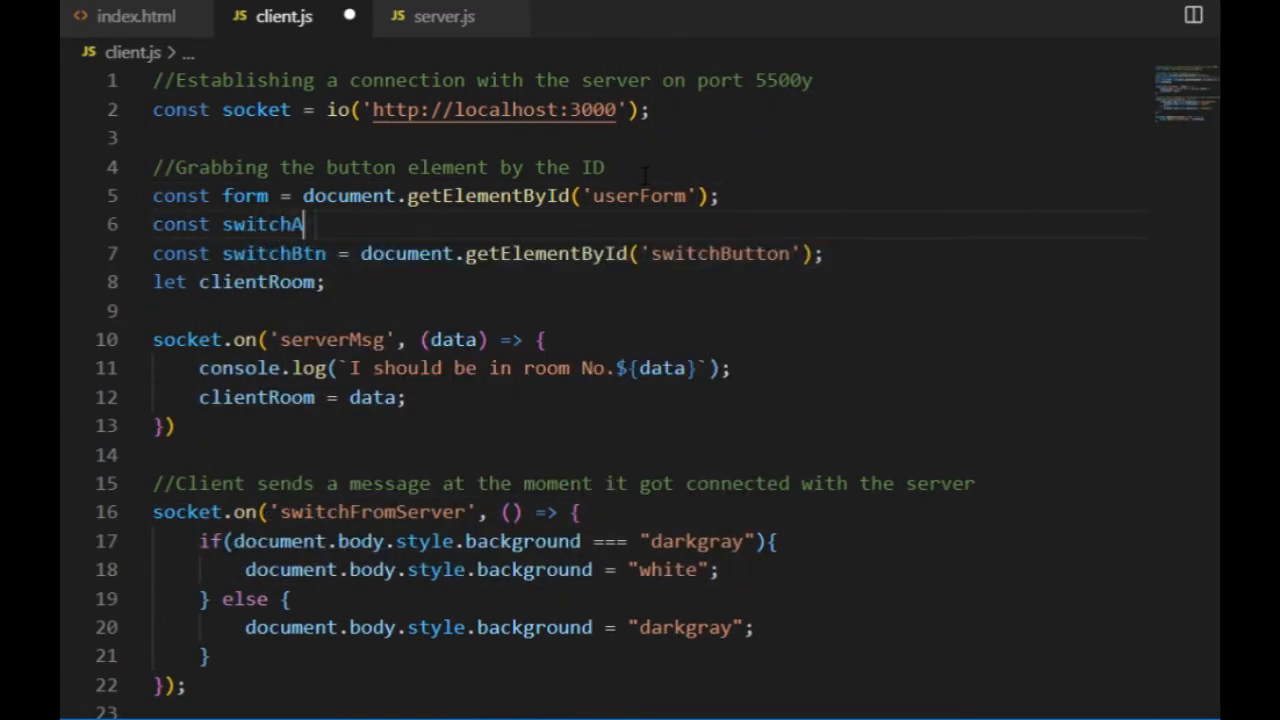
text(reaDiv = document.getElementById)
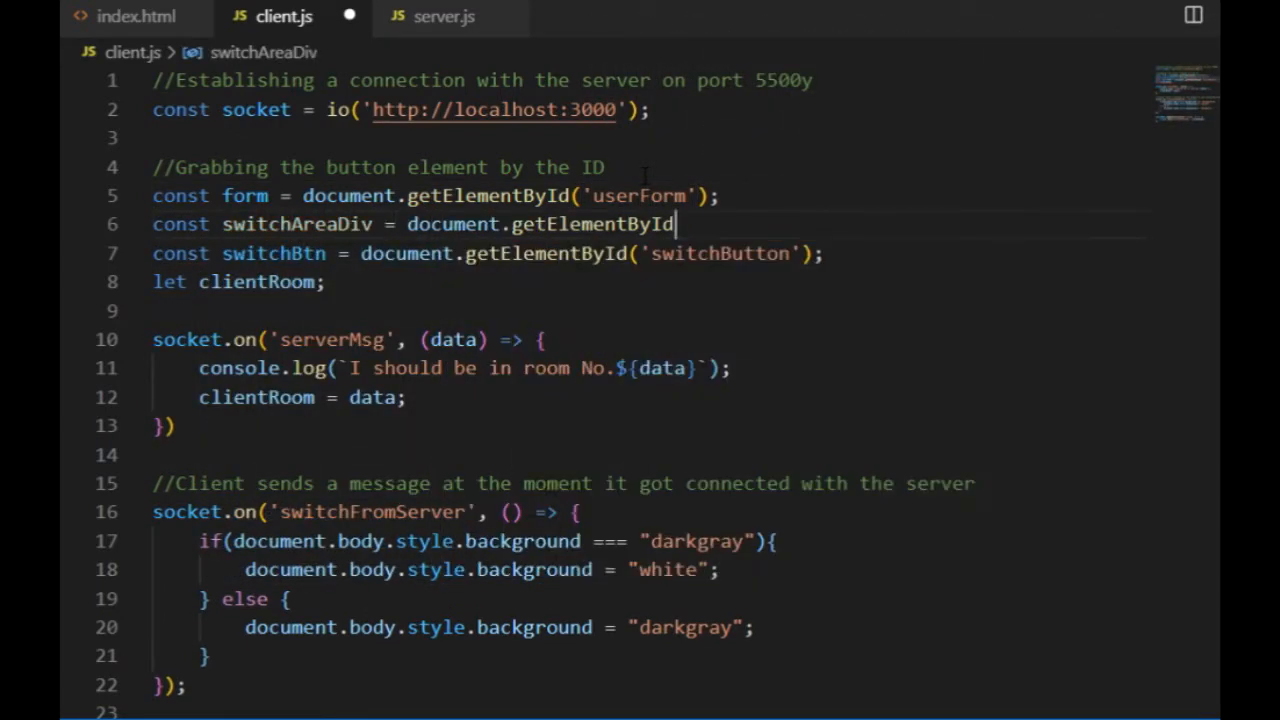
text(('switchArea');)
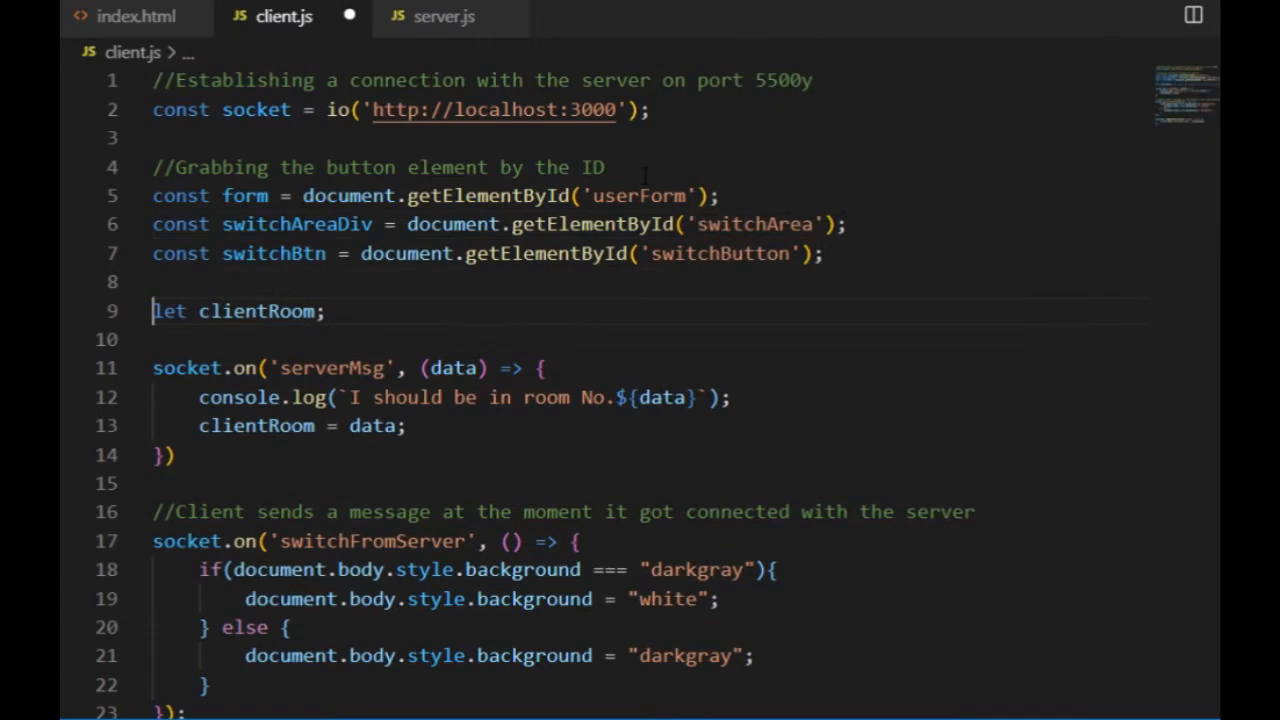
text(let userName;)
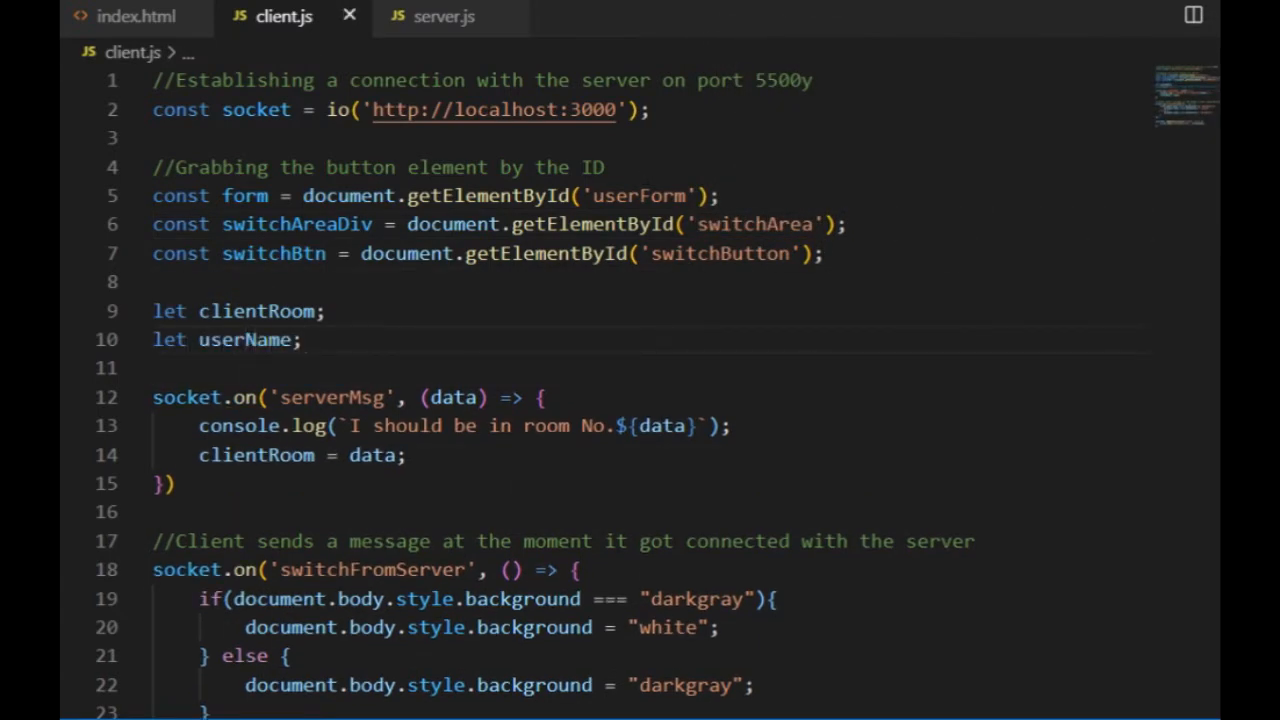
scroll(down, 3)
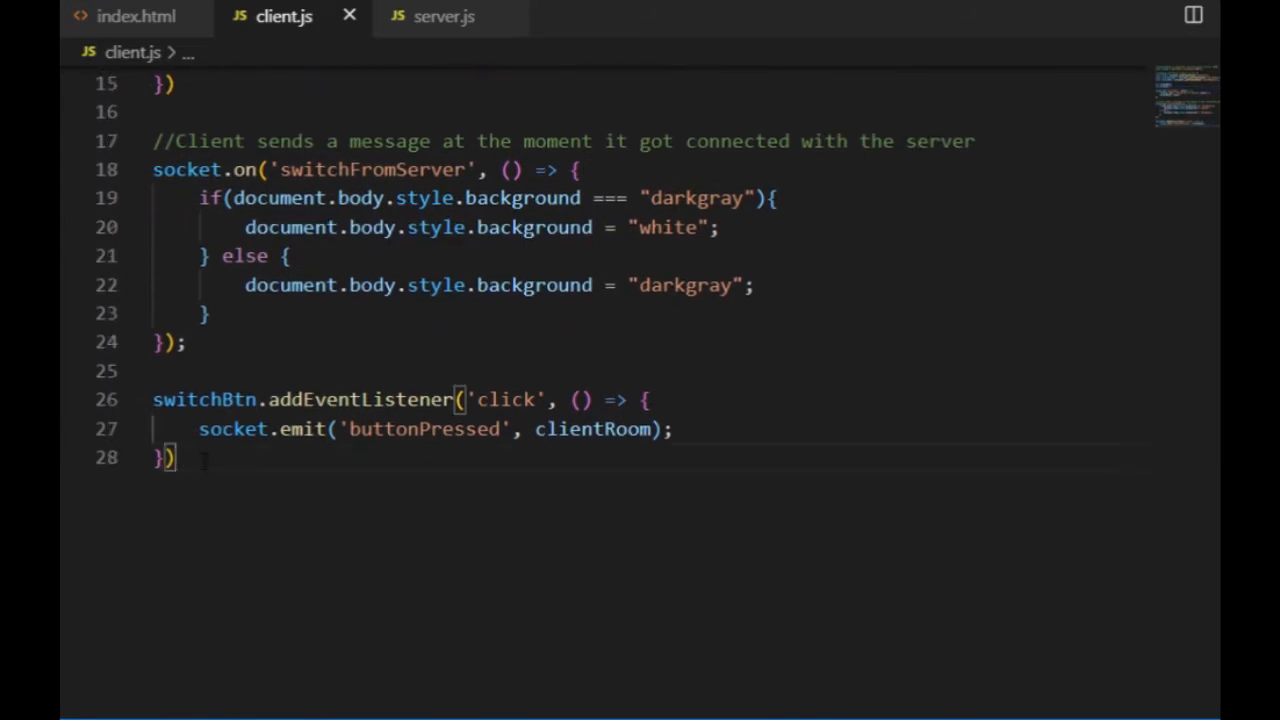
Start a form.onsubmit handler that calls preventDefault and reads the userName input value
text(form)
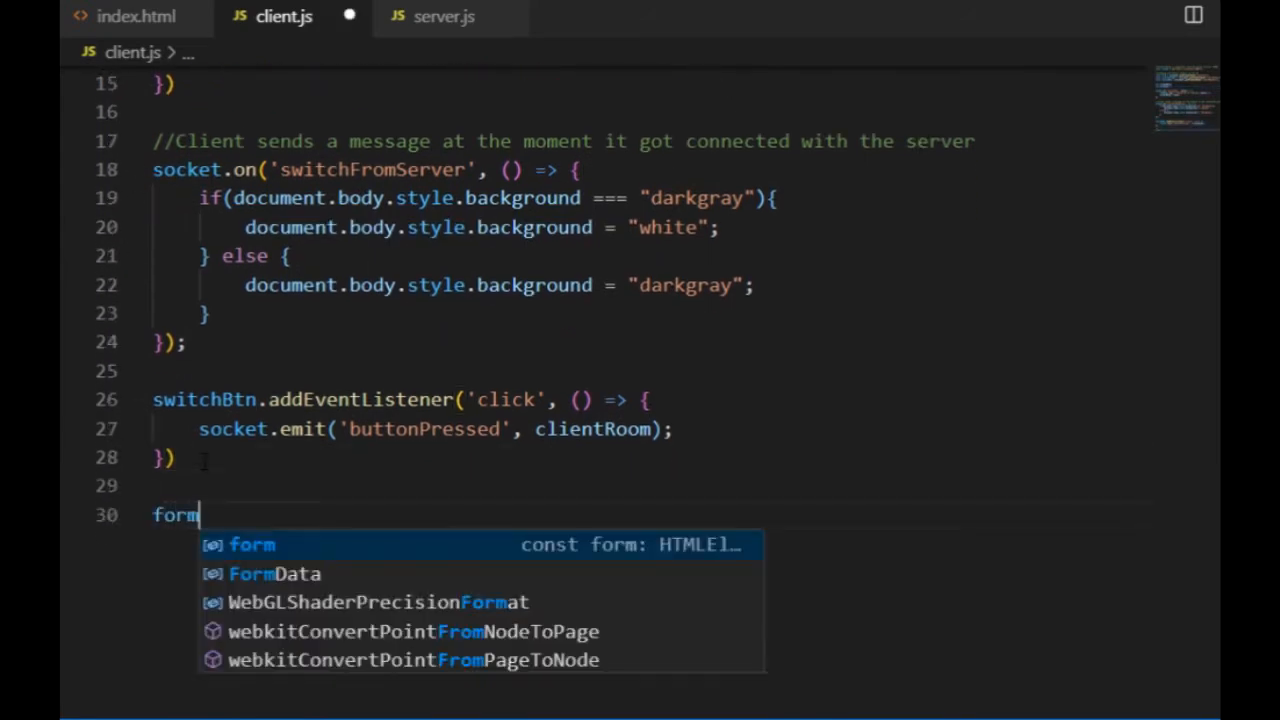
text(.)
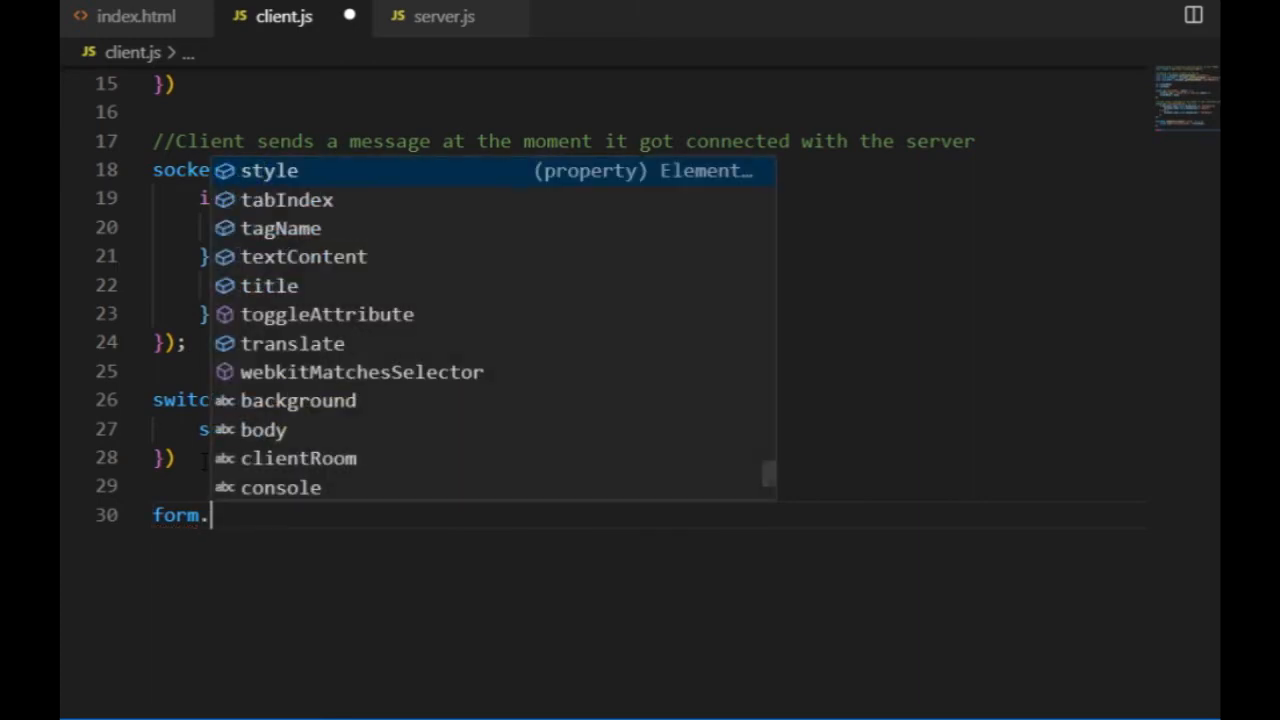
text(onsubmit)
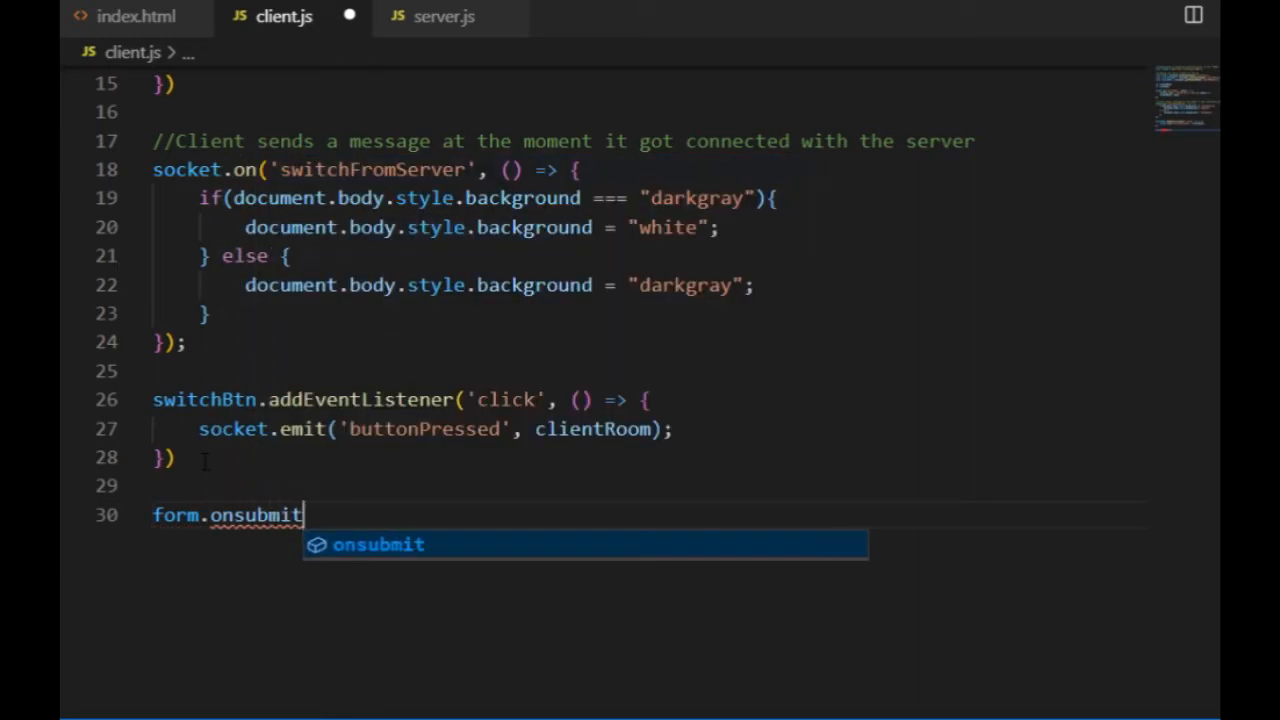
text(=)
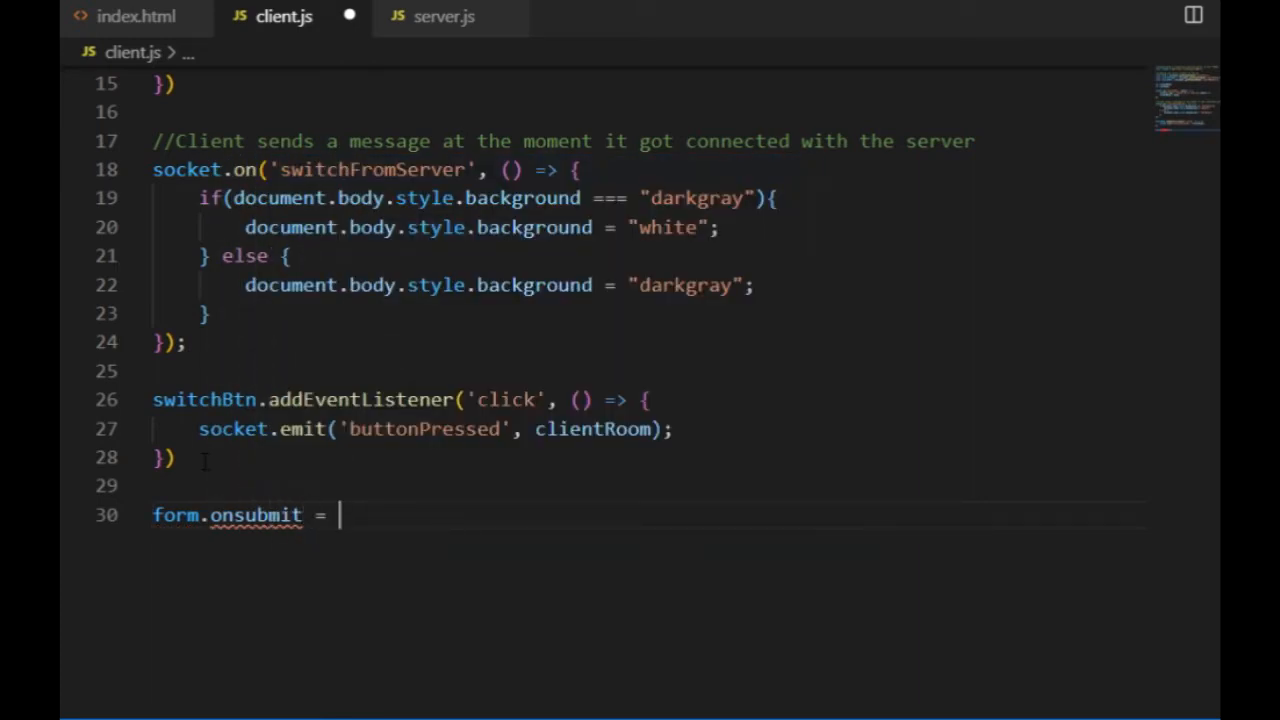
text(function(e){)
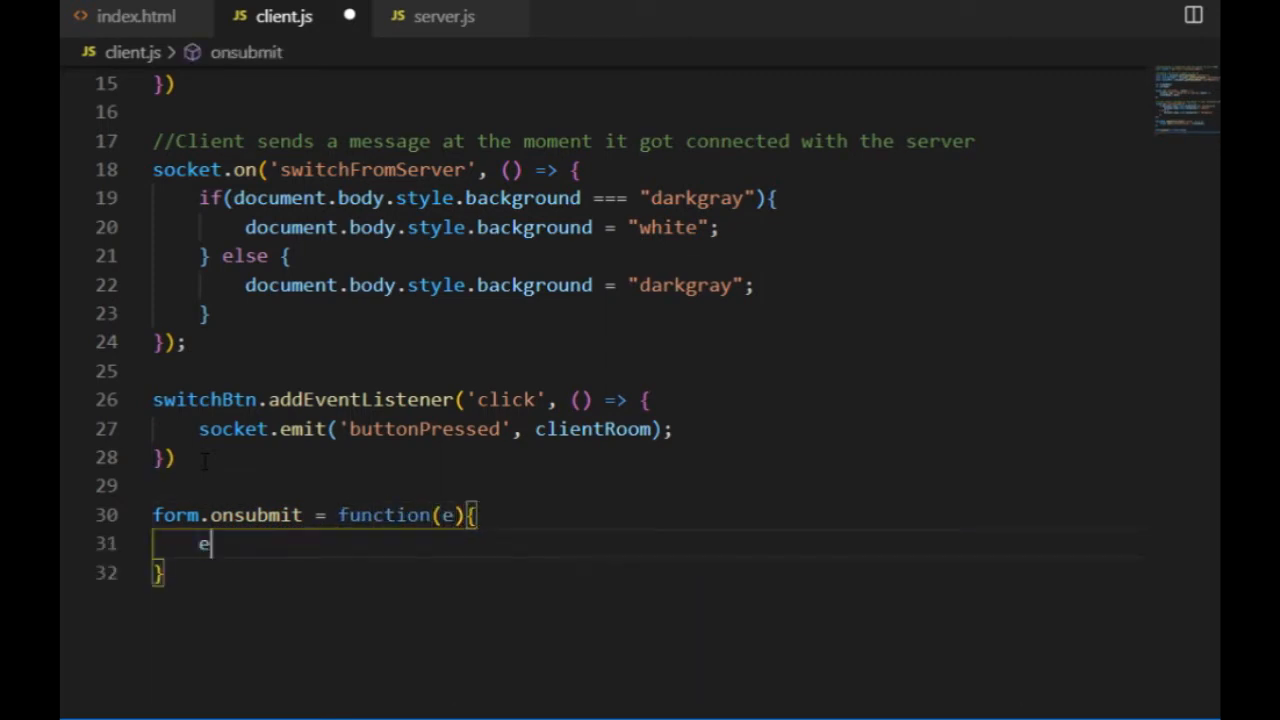
text(.preventDefault();)
text(userName = document.)
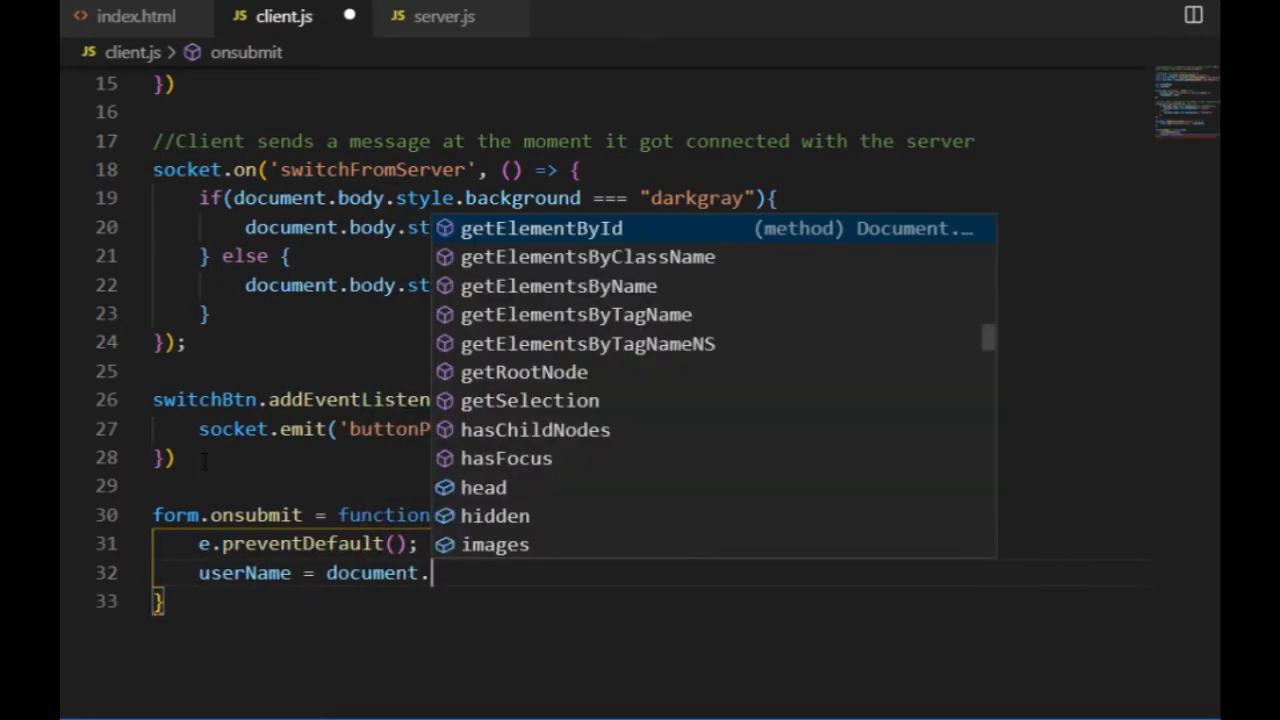
click(541, 228)
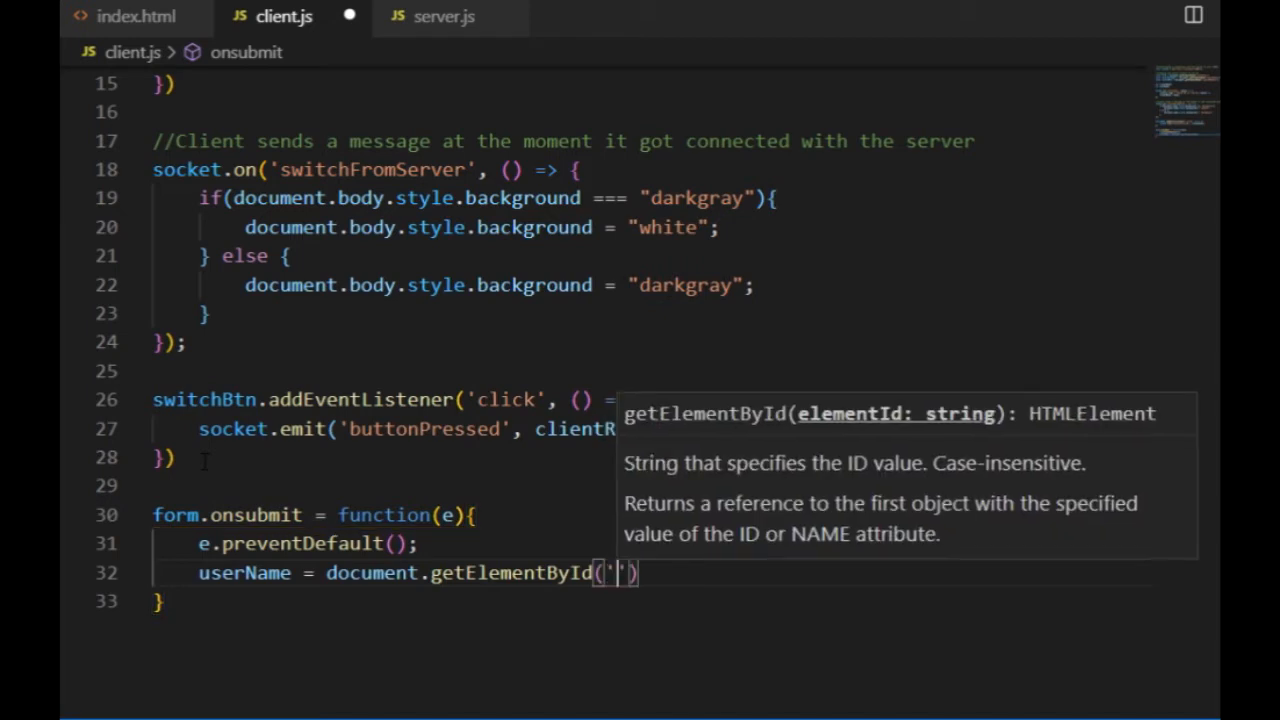
text(userName').)
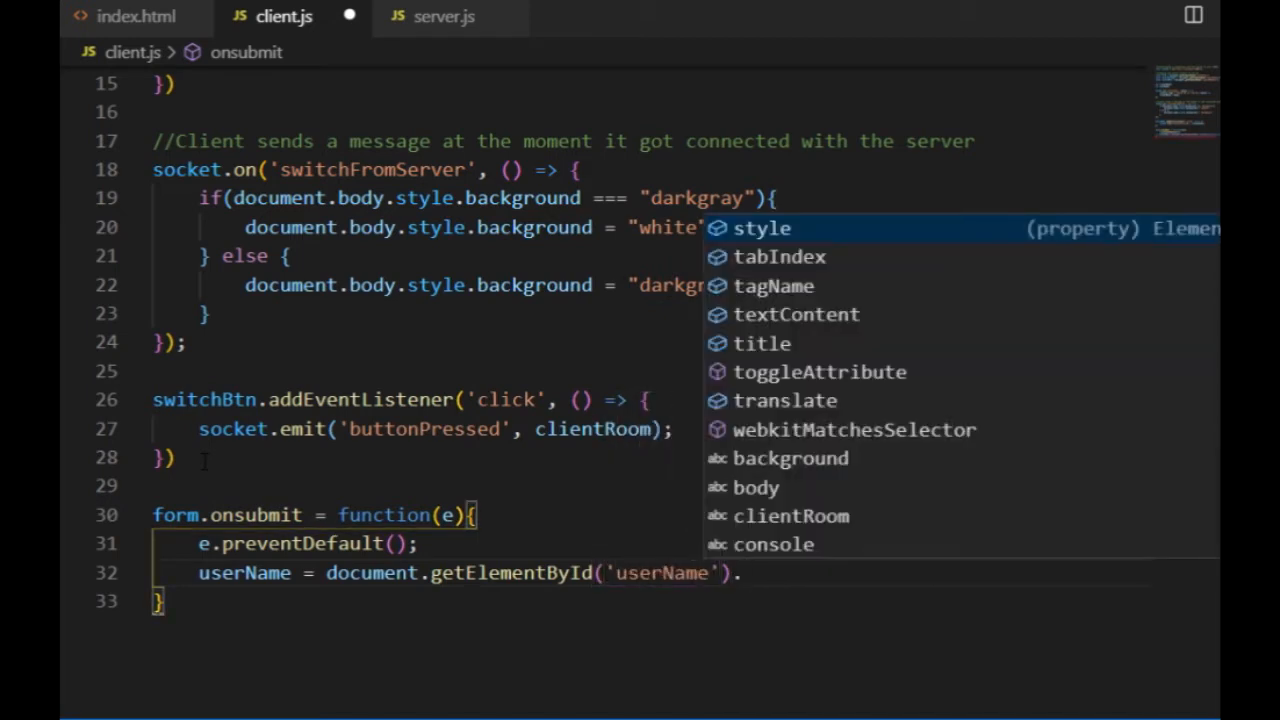
text(.val)
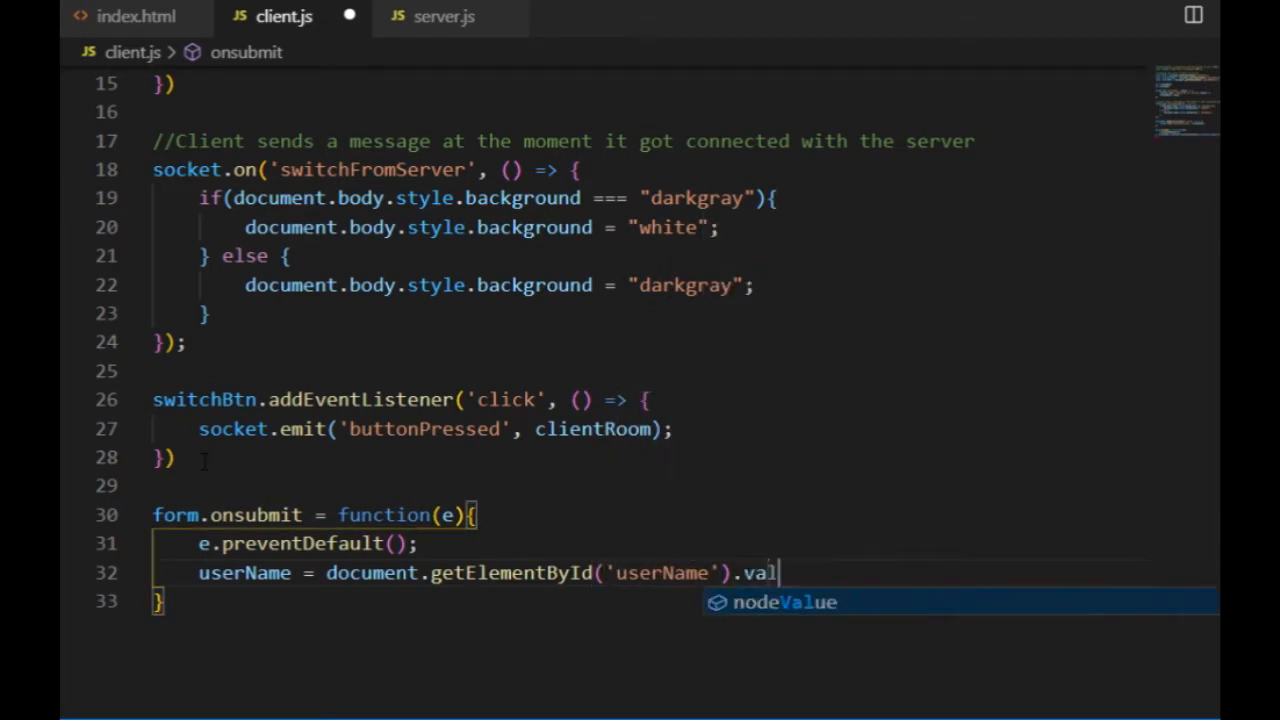
text(ue;)
text(form.s)
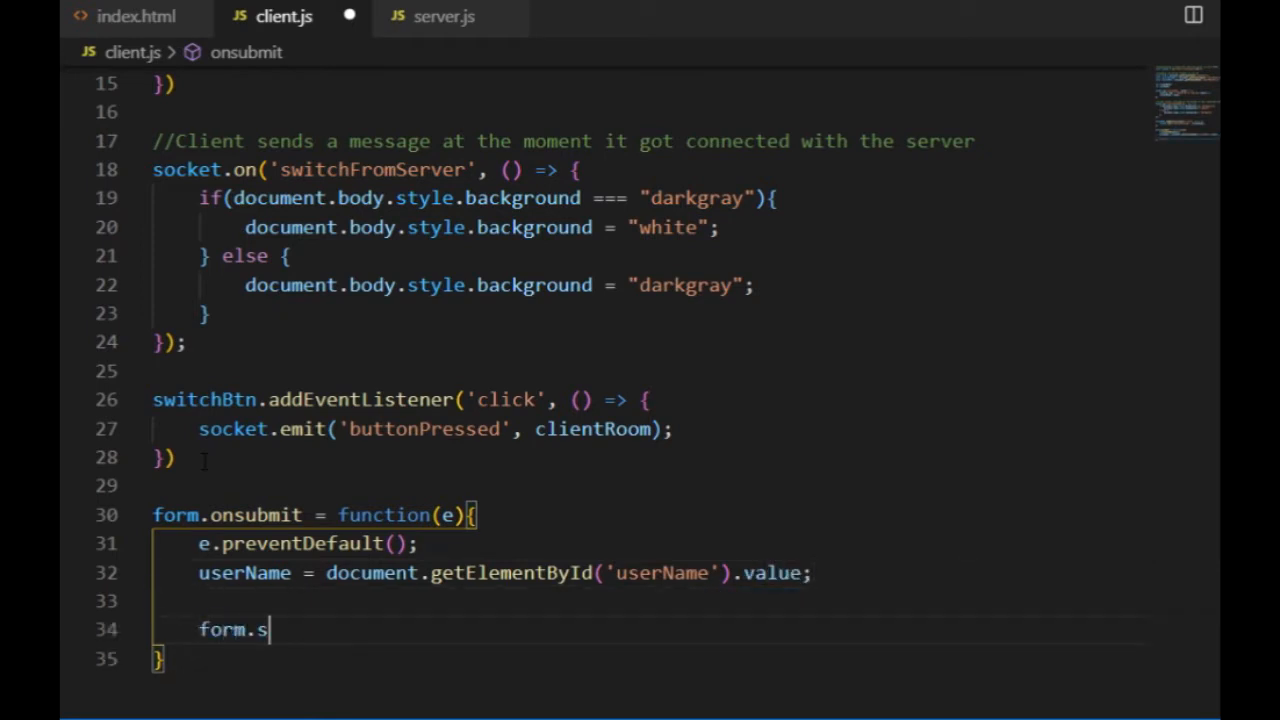
Hide the form, show switchAreaDiv, and set userInfo to 'You are switching as ${userName}'
text(tyle.display =)
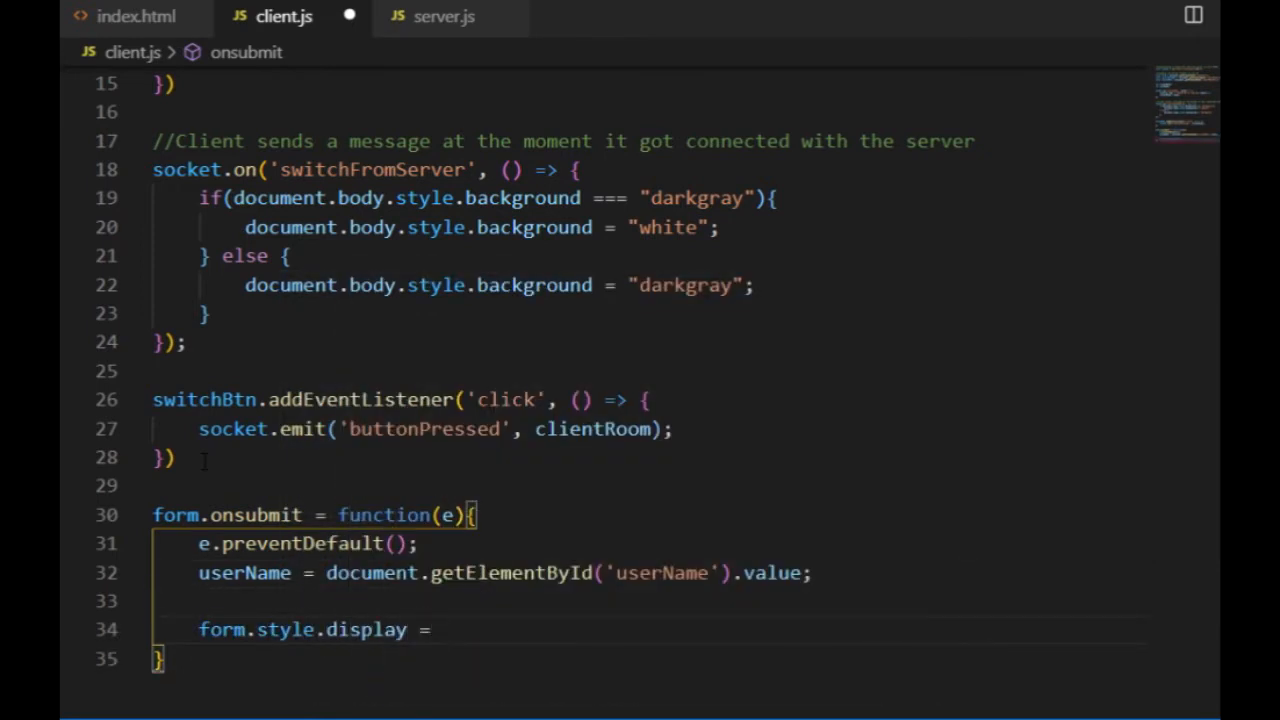
text('none';)
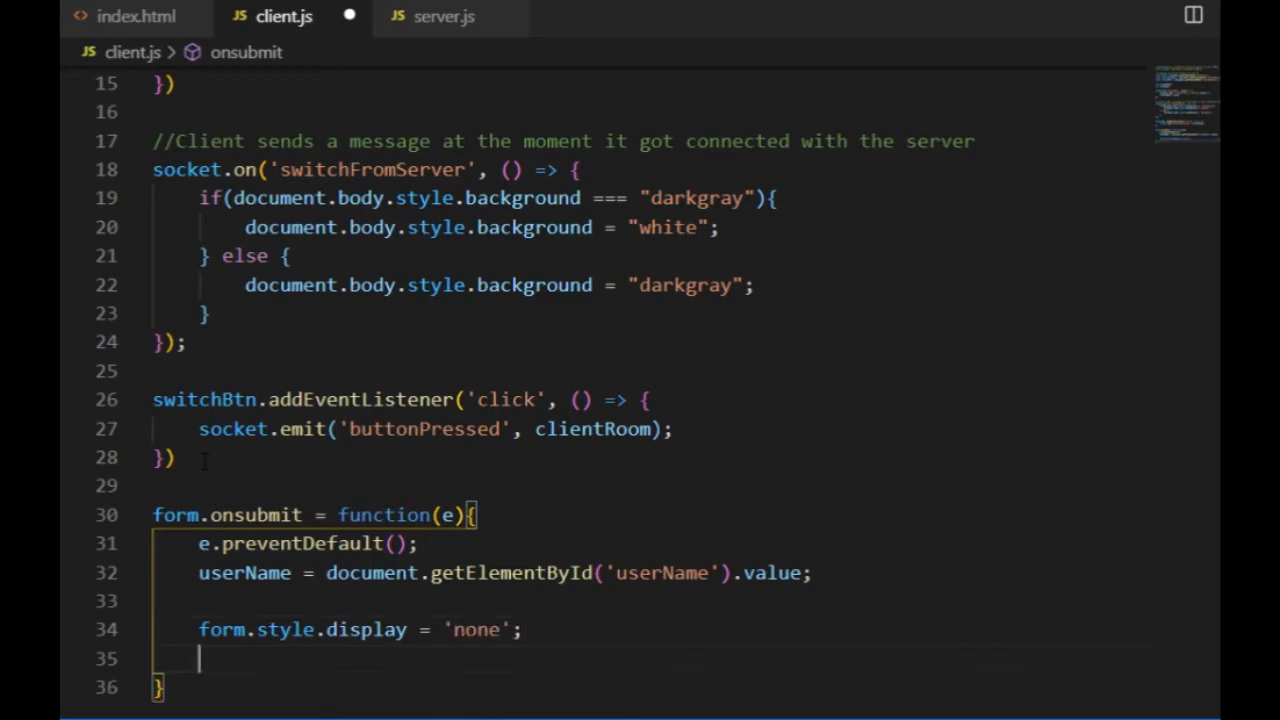
text(form.styl)
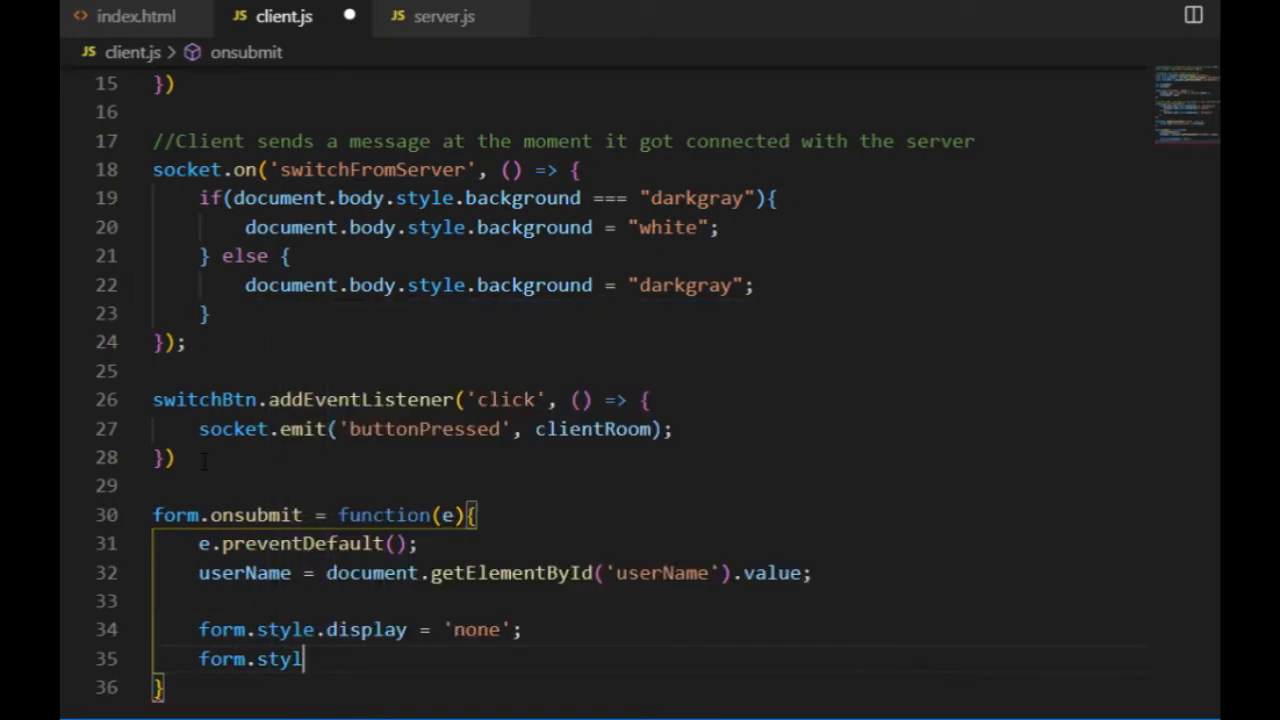
text(switchAr)
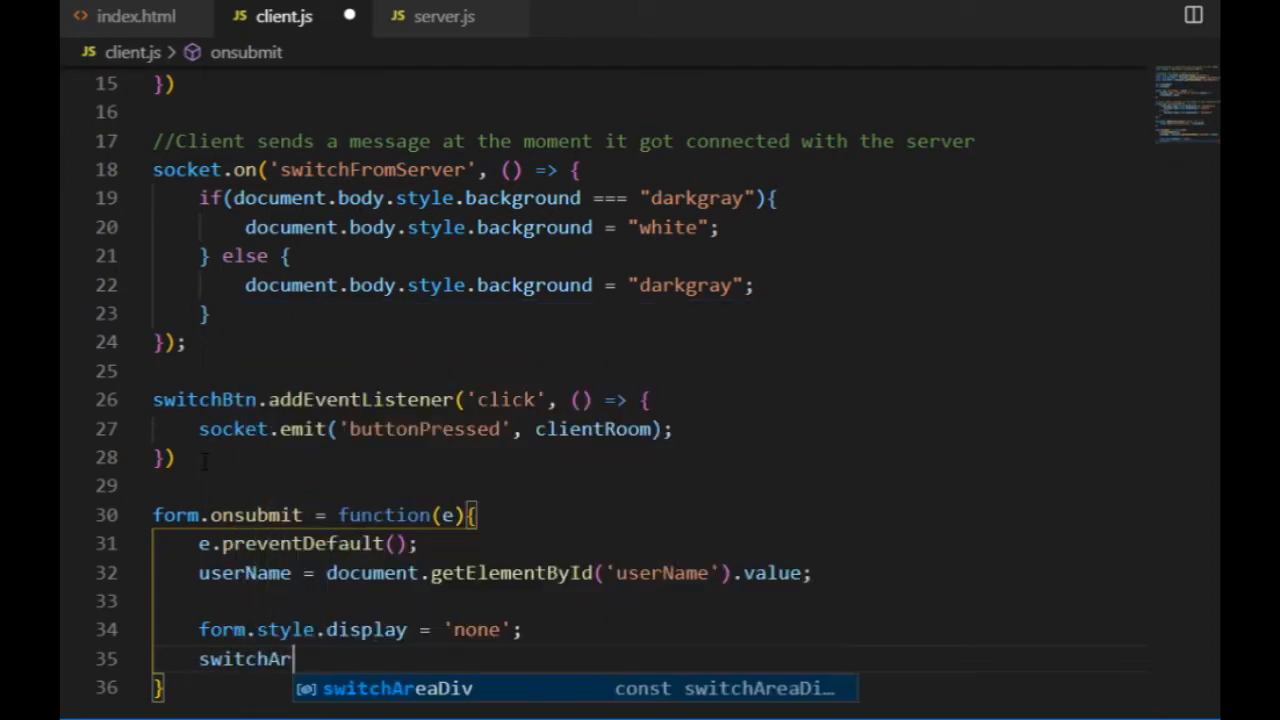
text(switchAreaDiv.style.display =)
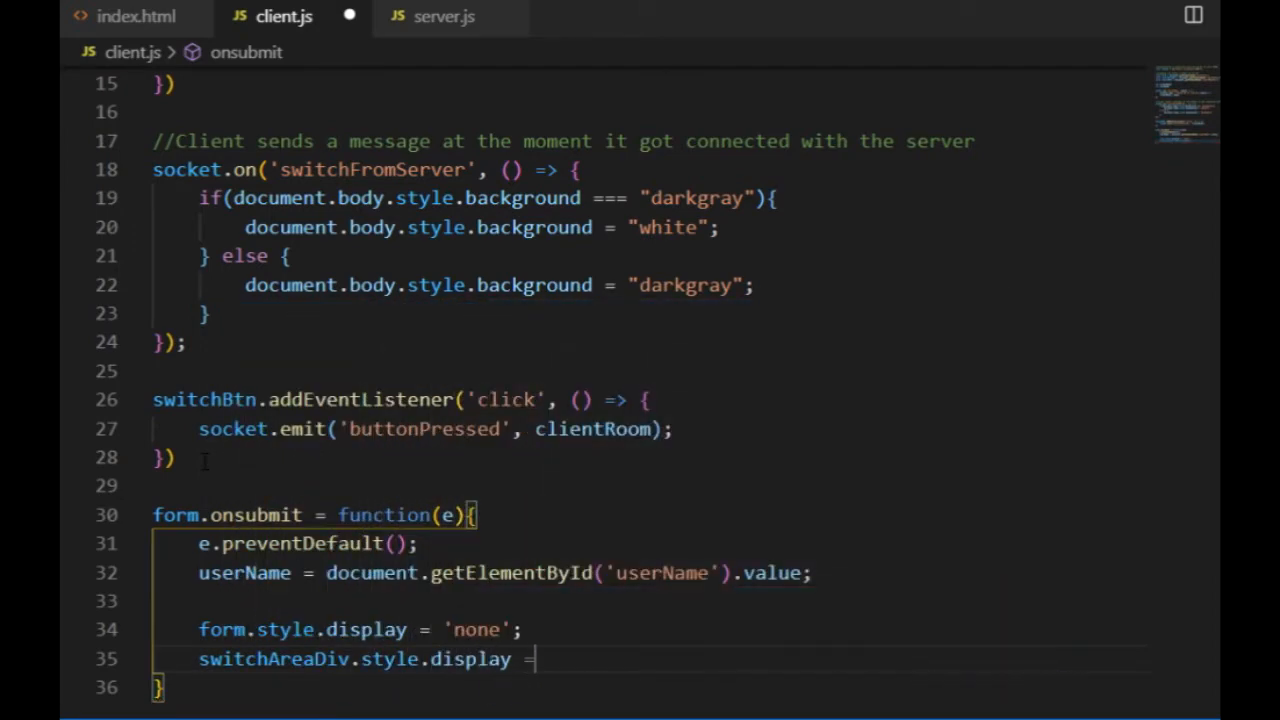
text('block';)
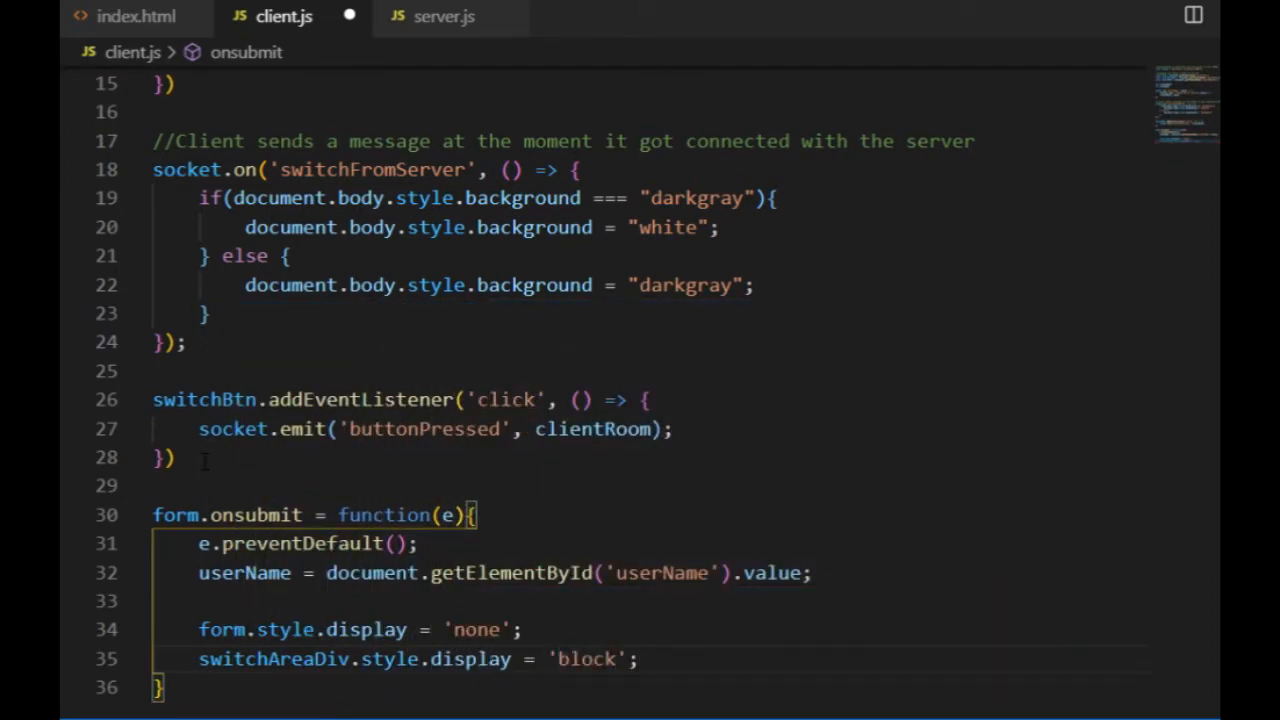
text(document.getElementById('userInfo').innerHTML =)
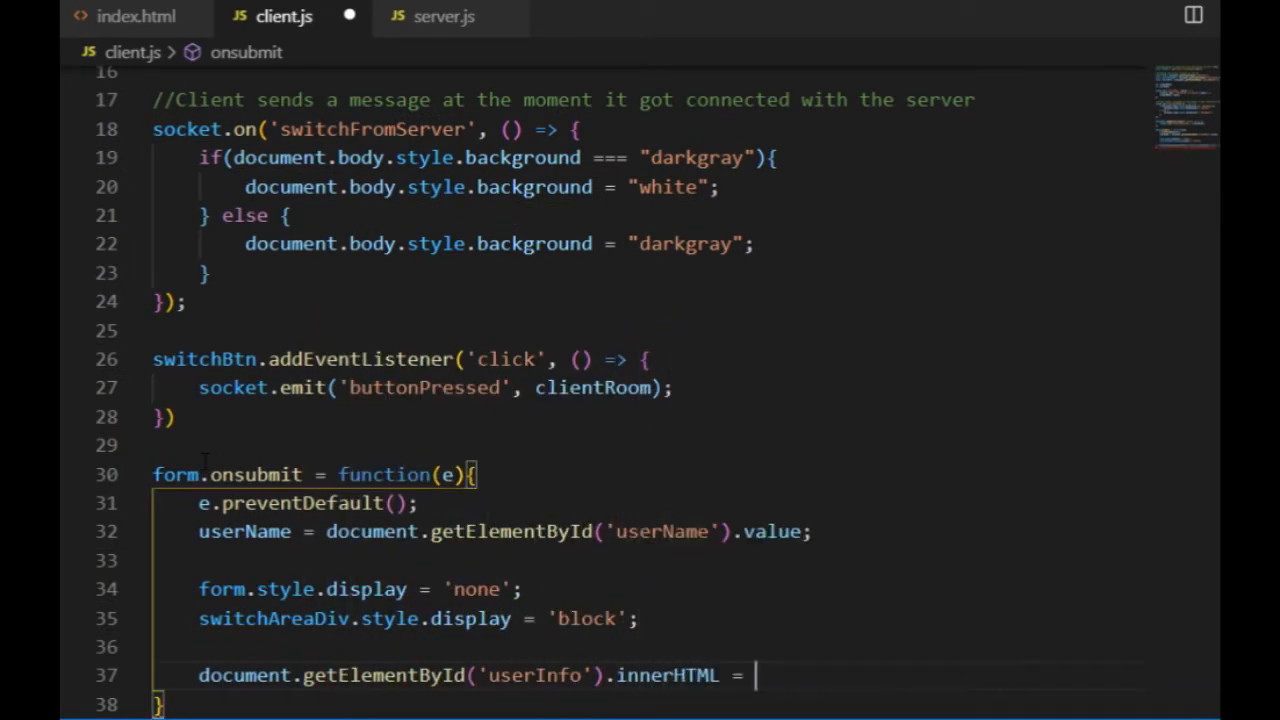
text(`You)
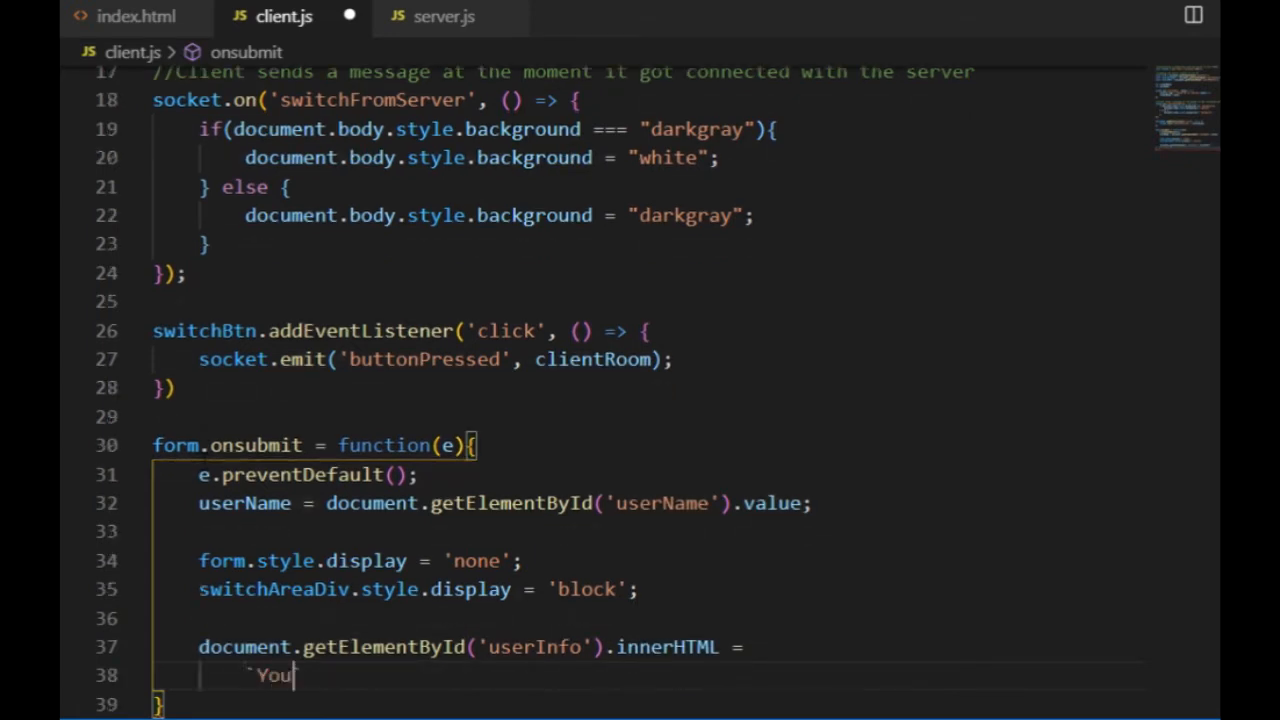
text(are switching as)
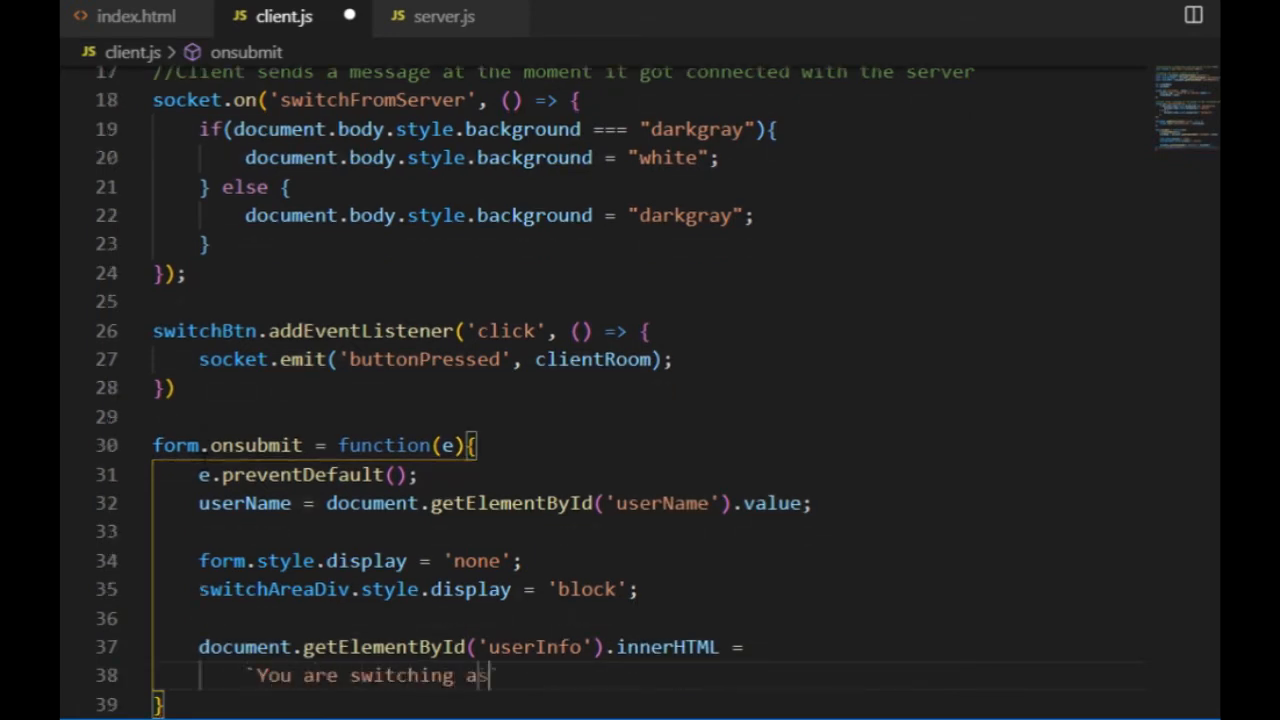
text(${userName}!!)
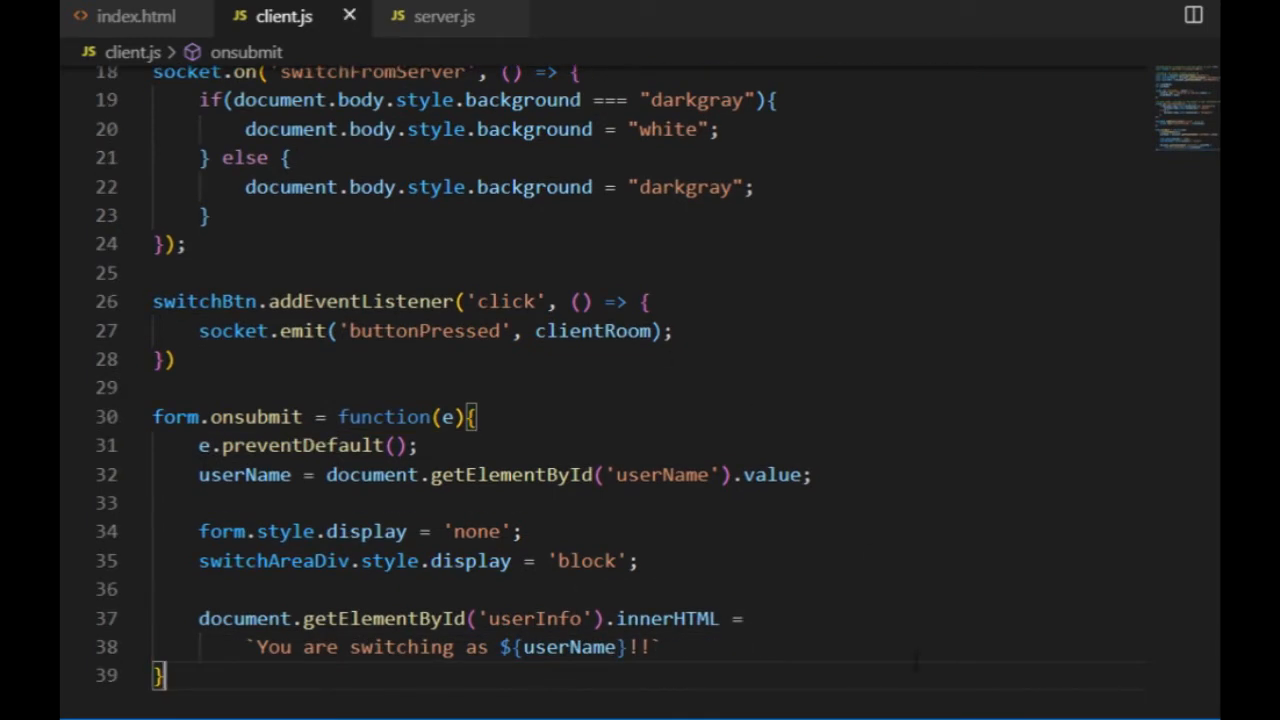
mouse_move(136, 16)
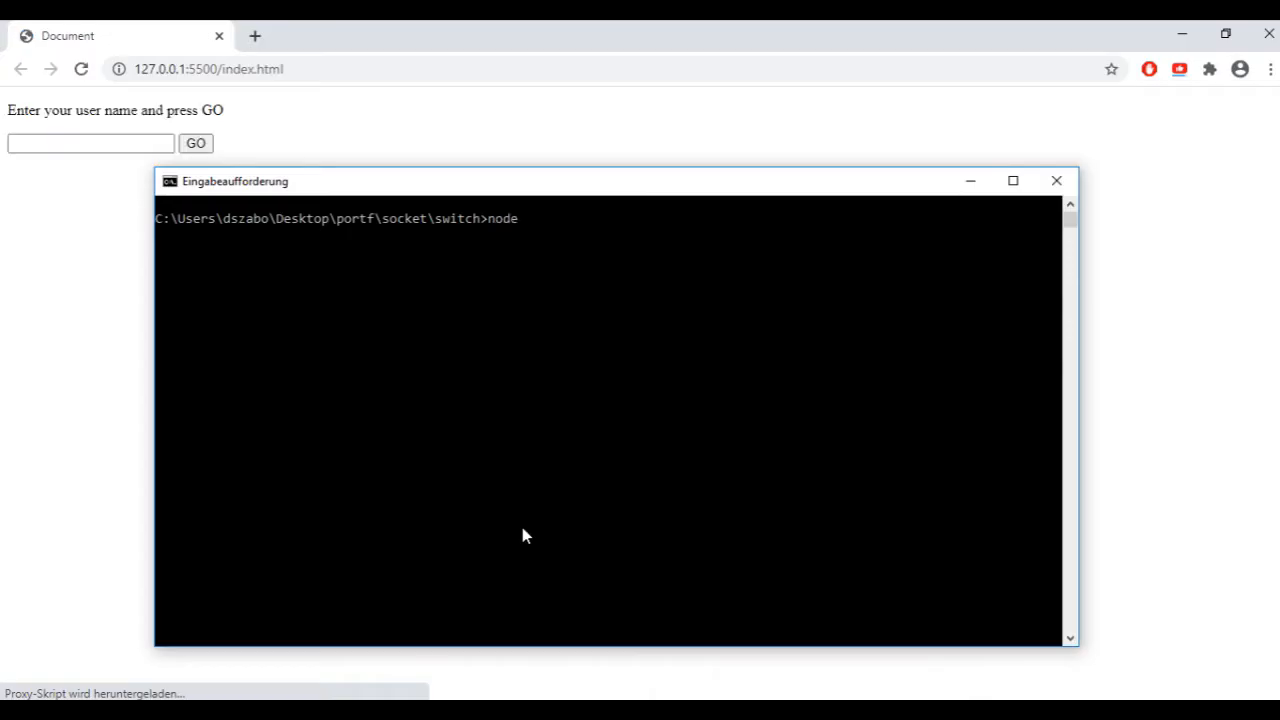
Run node server, try GO with an empty name, then submit the name 'asdasd'
text(server)
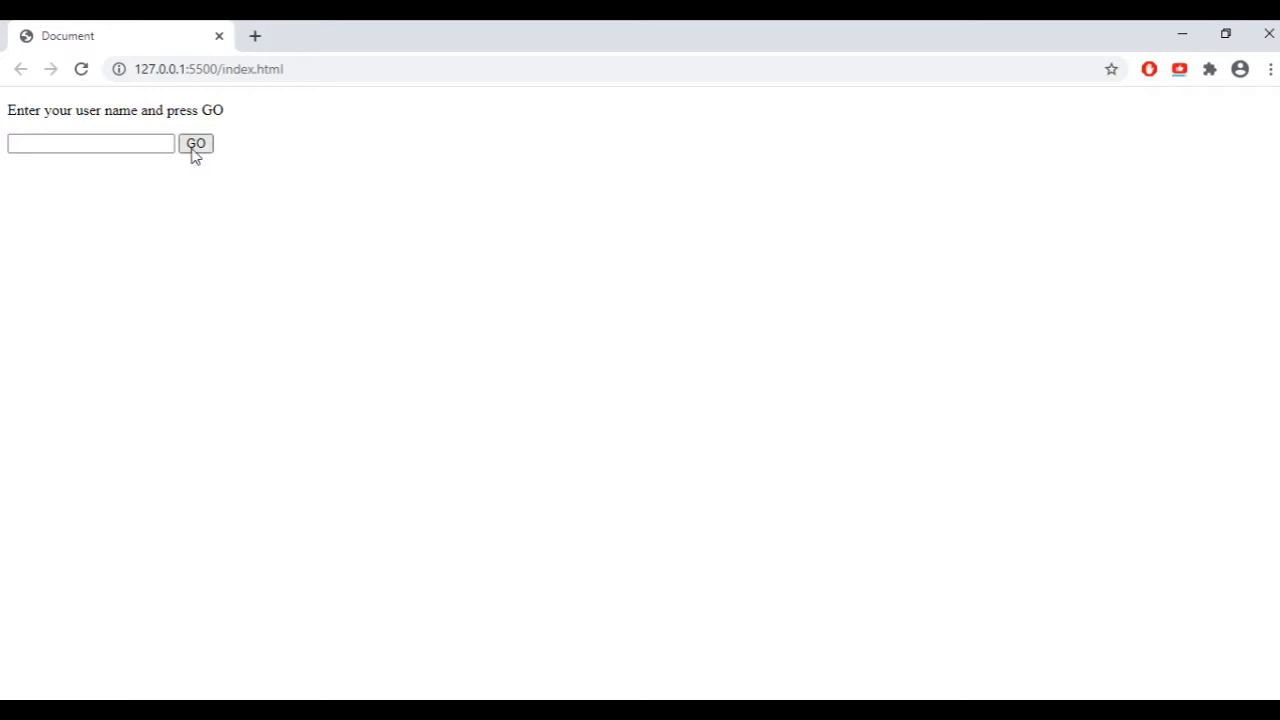
click(196, 143)
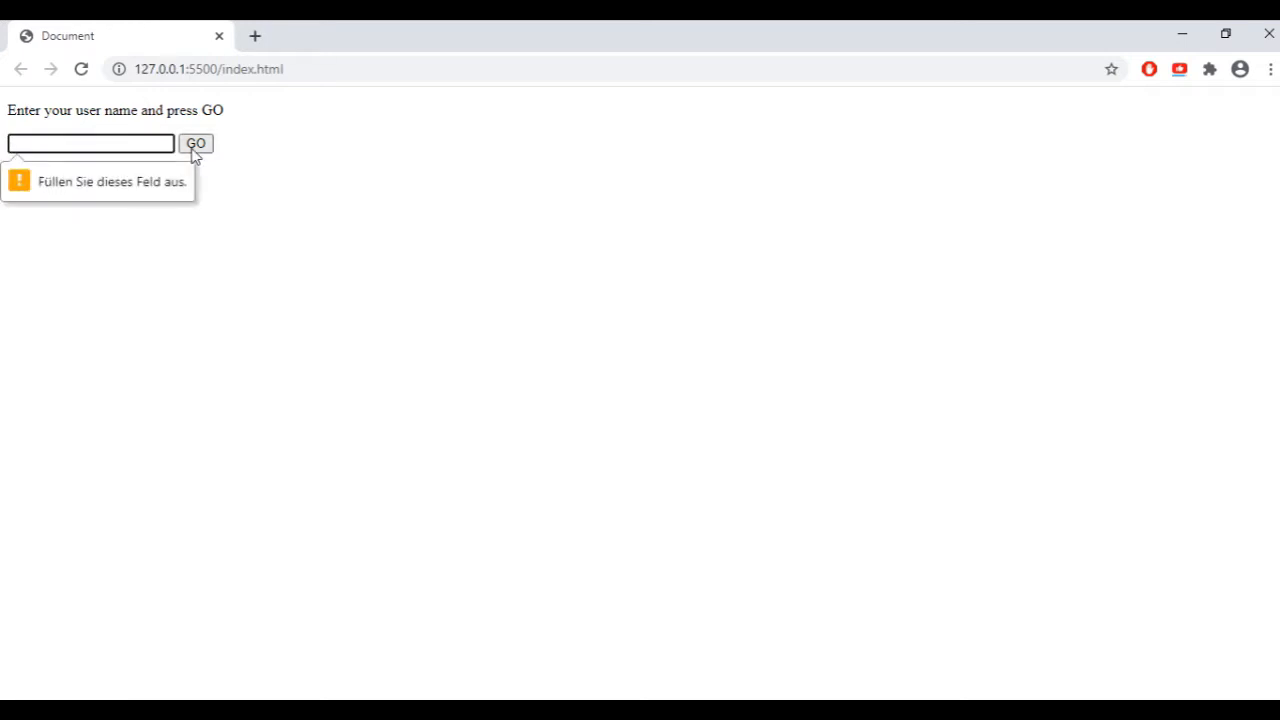
text(asdasd)
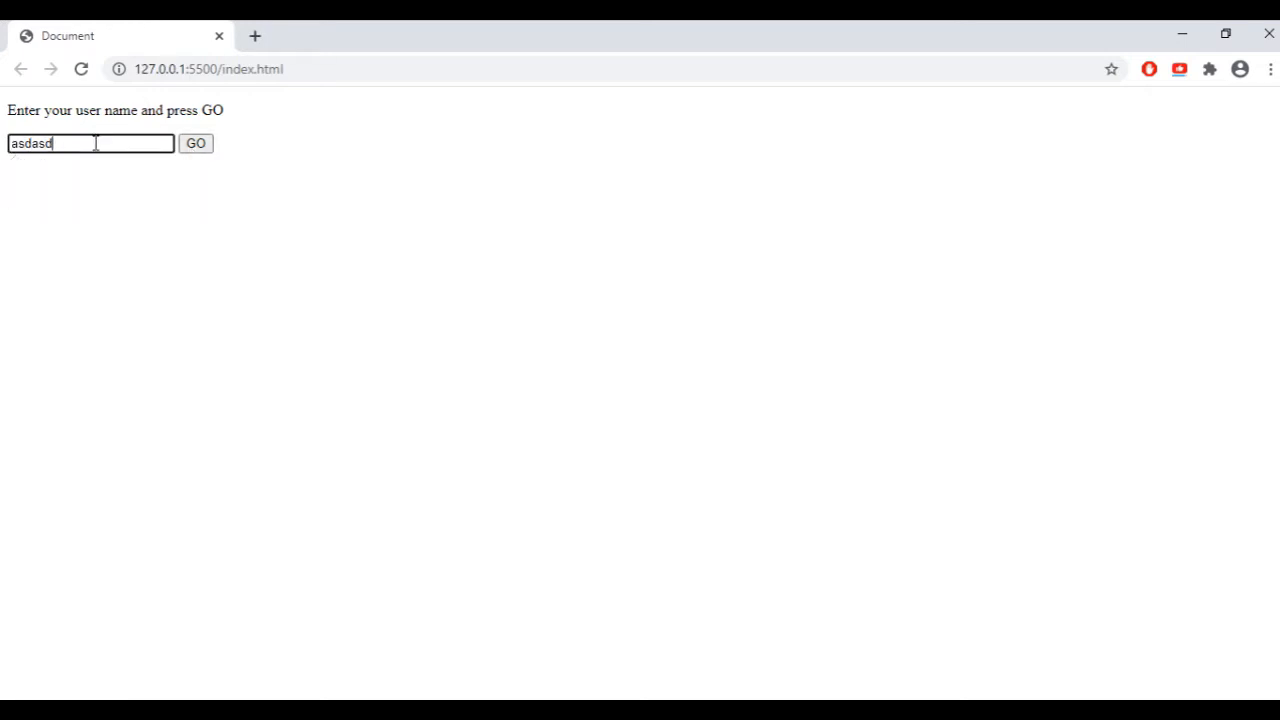
click(195, 143)
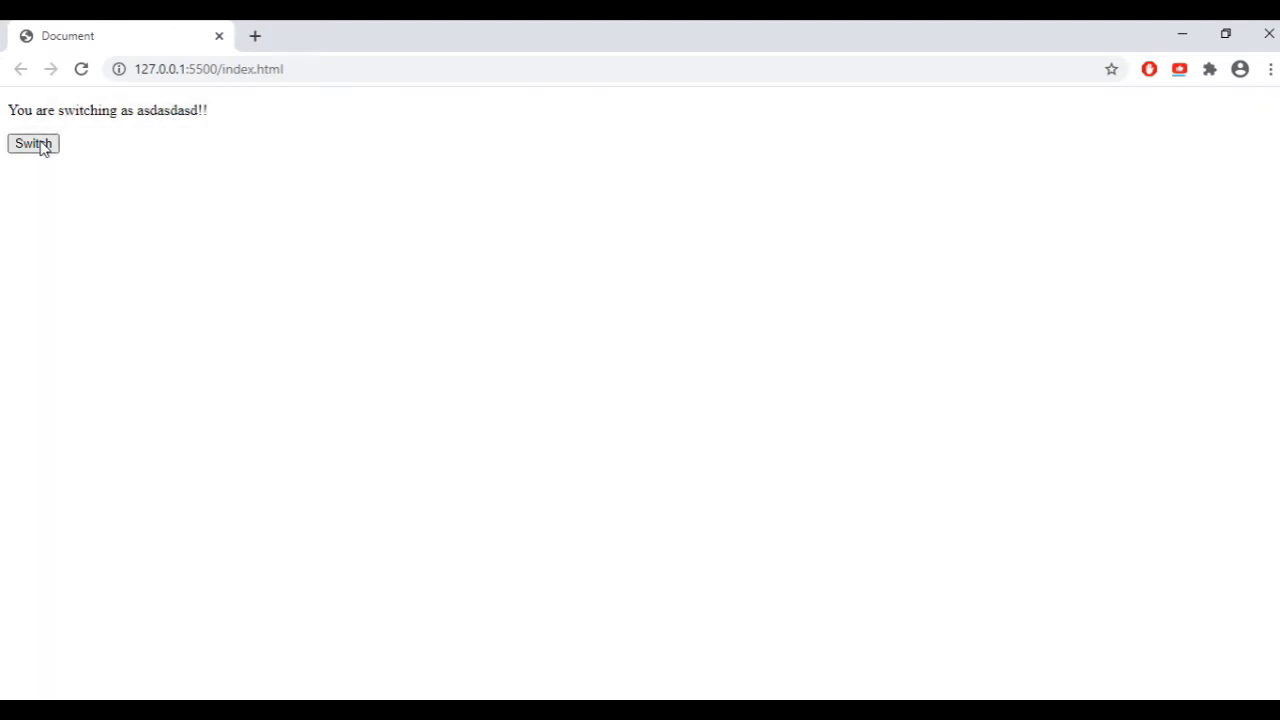
mouse_move(613, 533)
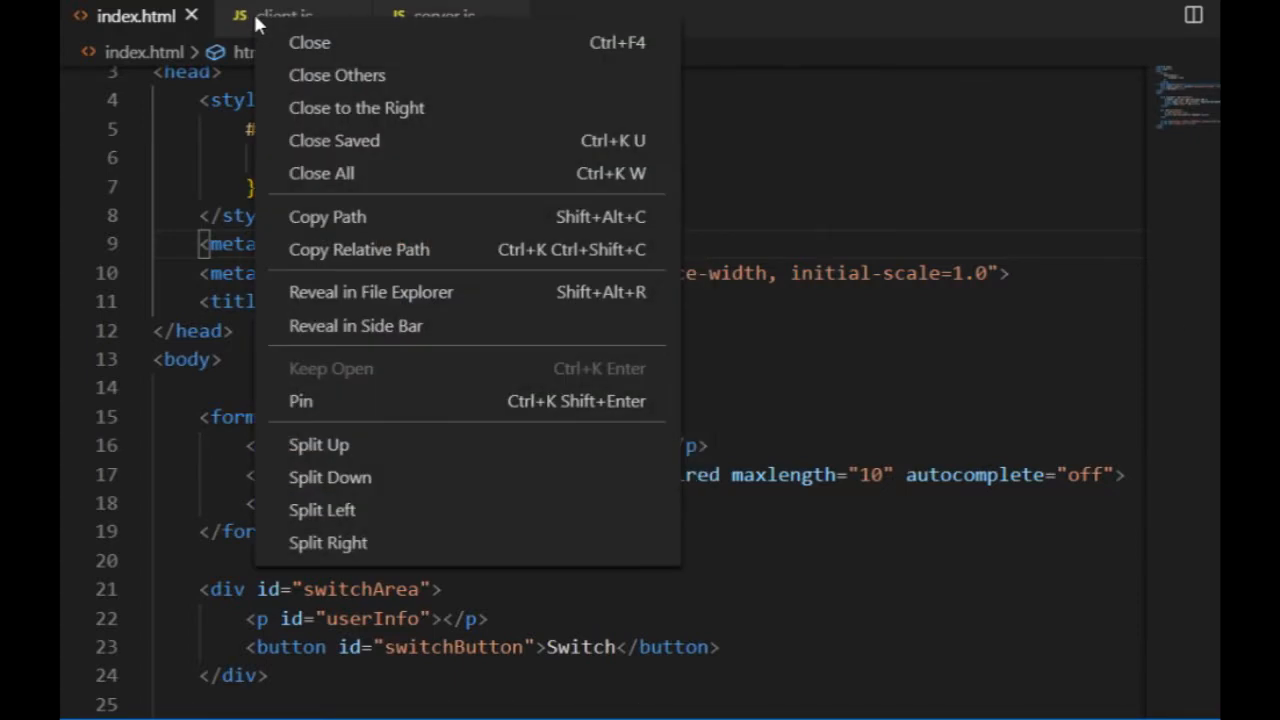
Wrap the 640x480 canvas in a gameArea div and hide #gameArea with display: none
click(280, 16)
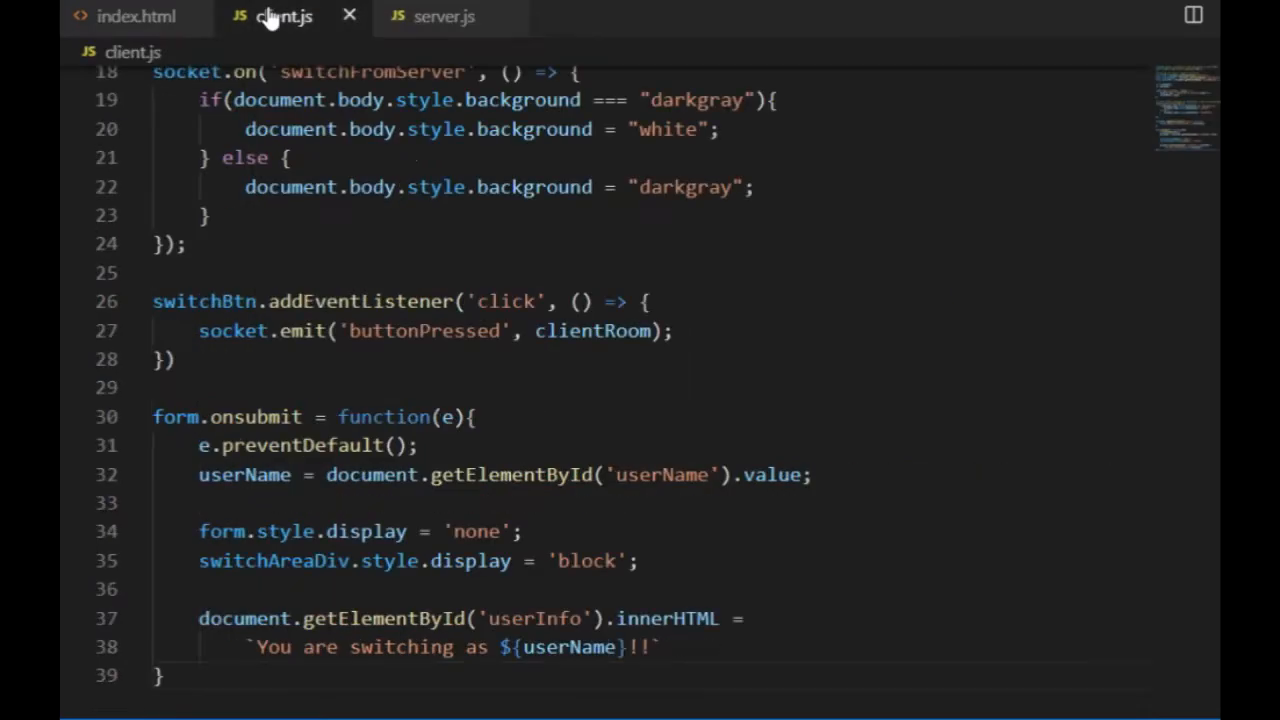
click(137, 16)
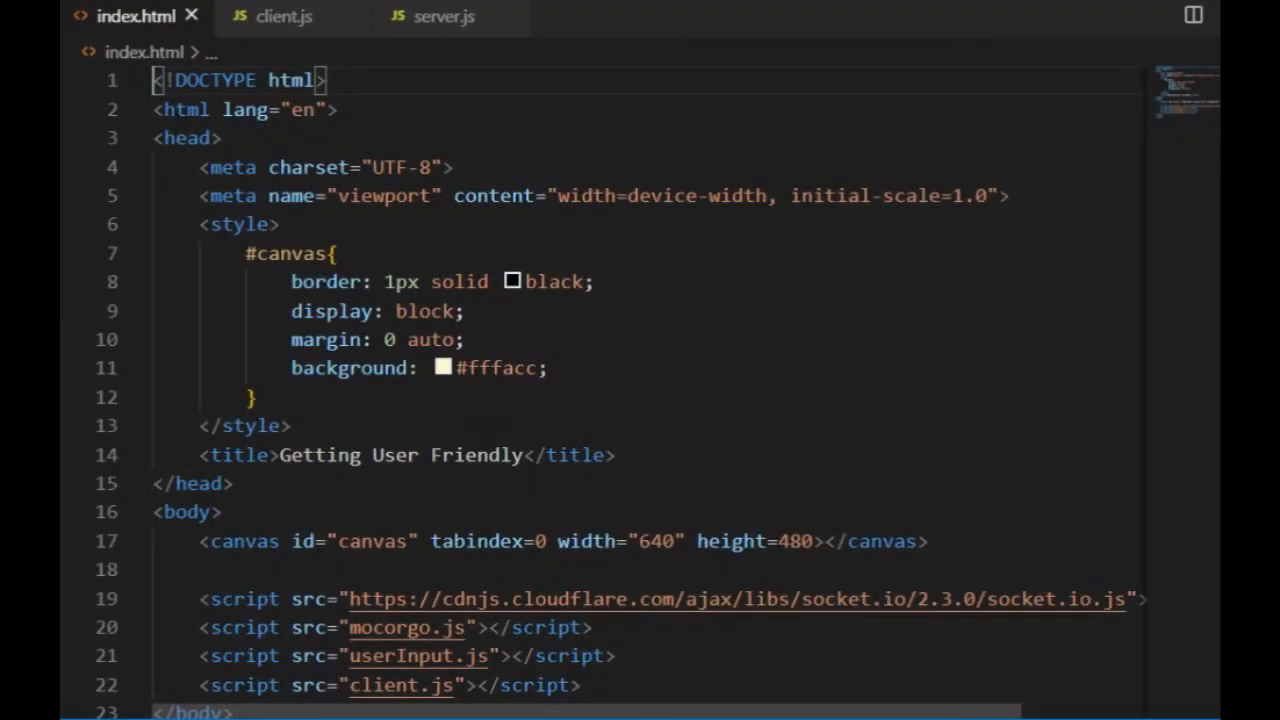
scroll(down, 3)
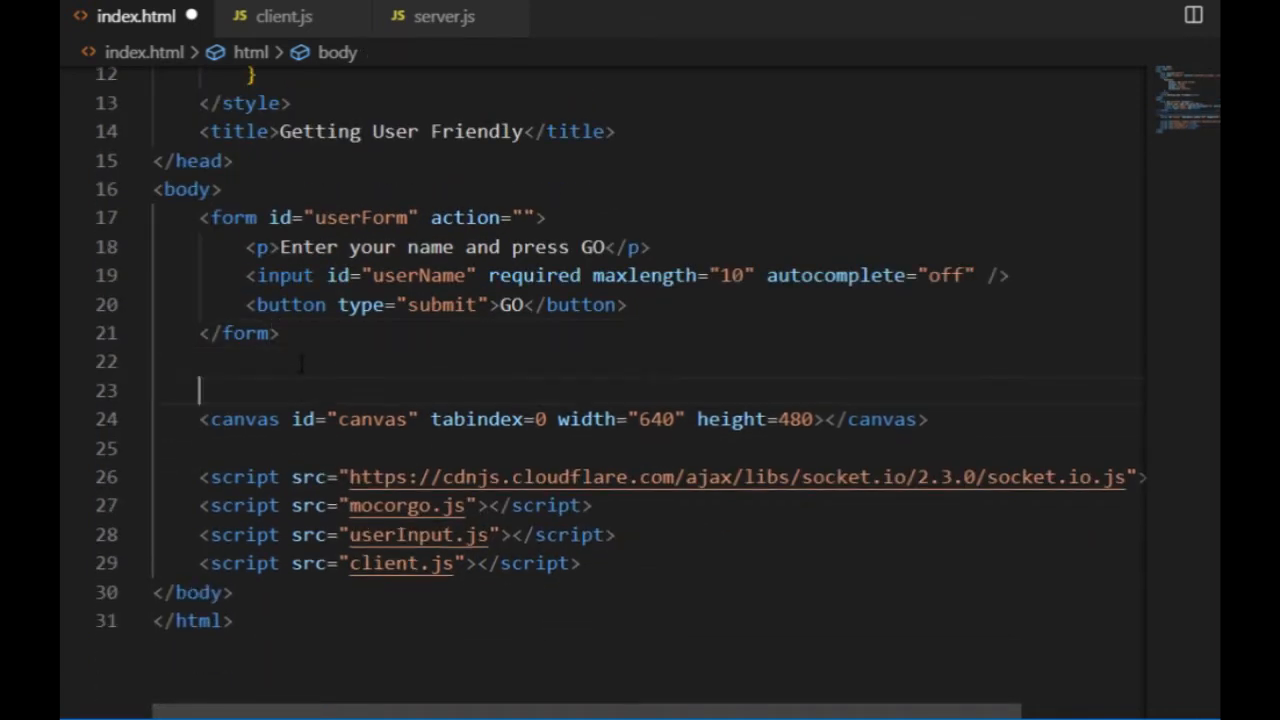
text(div id="gameArea">)
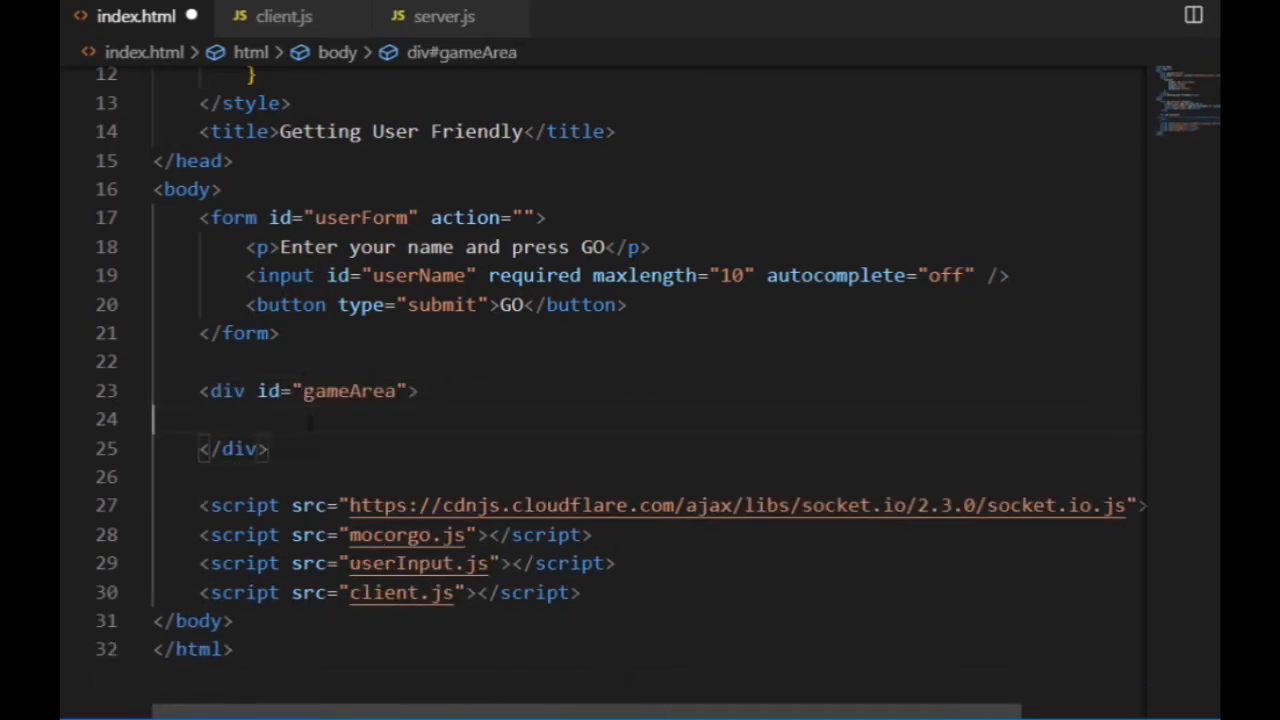
text(<canvas id="canvas" tabindex=0 width="640" height=480></canvas>)
text(#g)
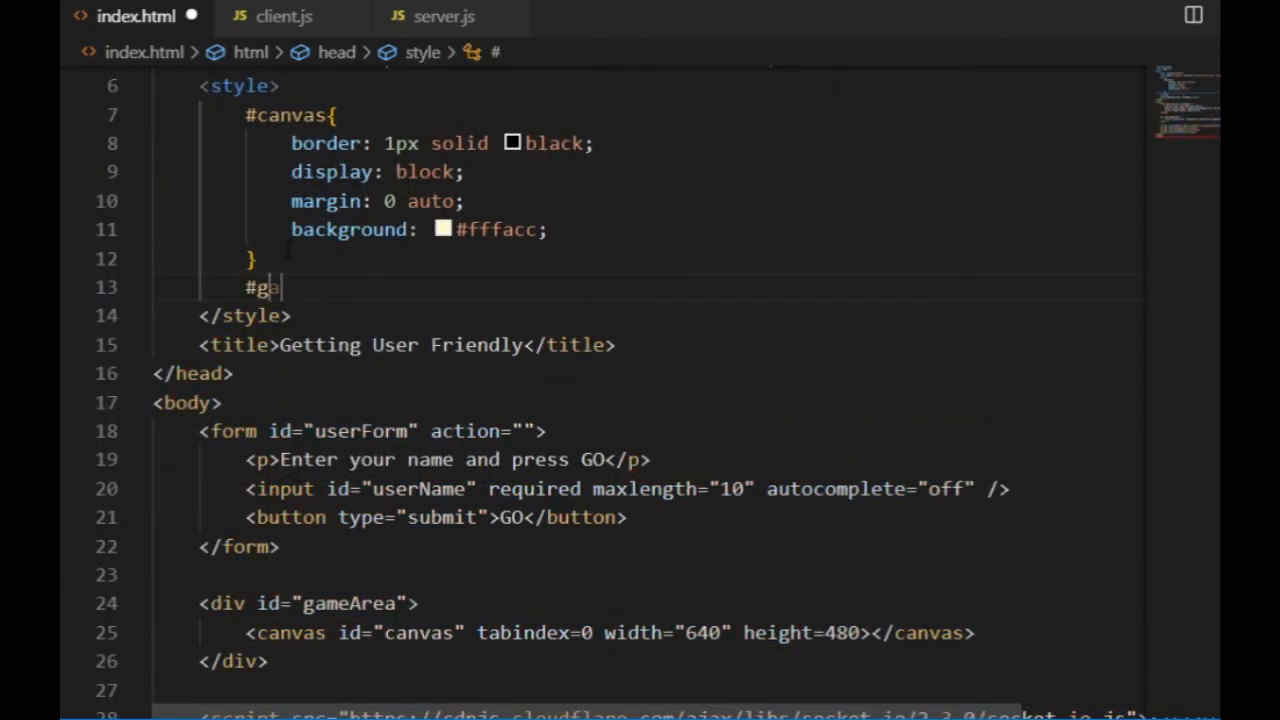
text(ameArea {)
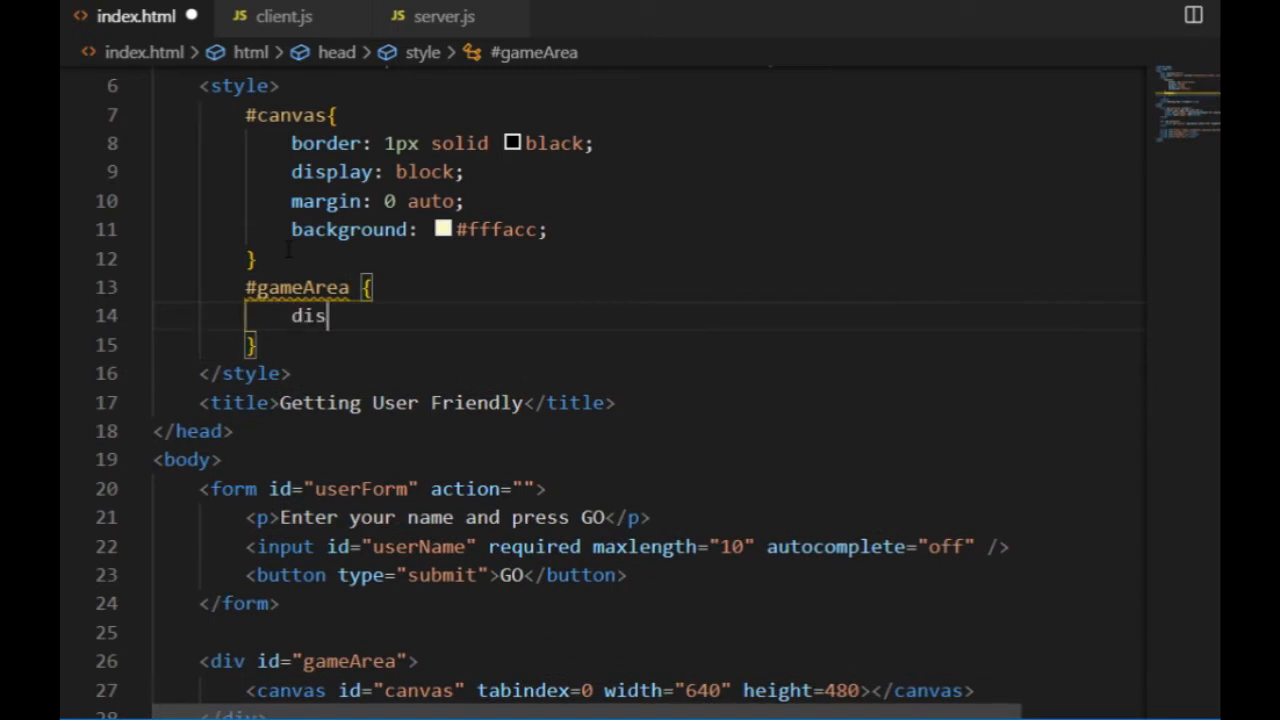
text(play: none;)
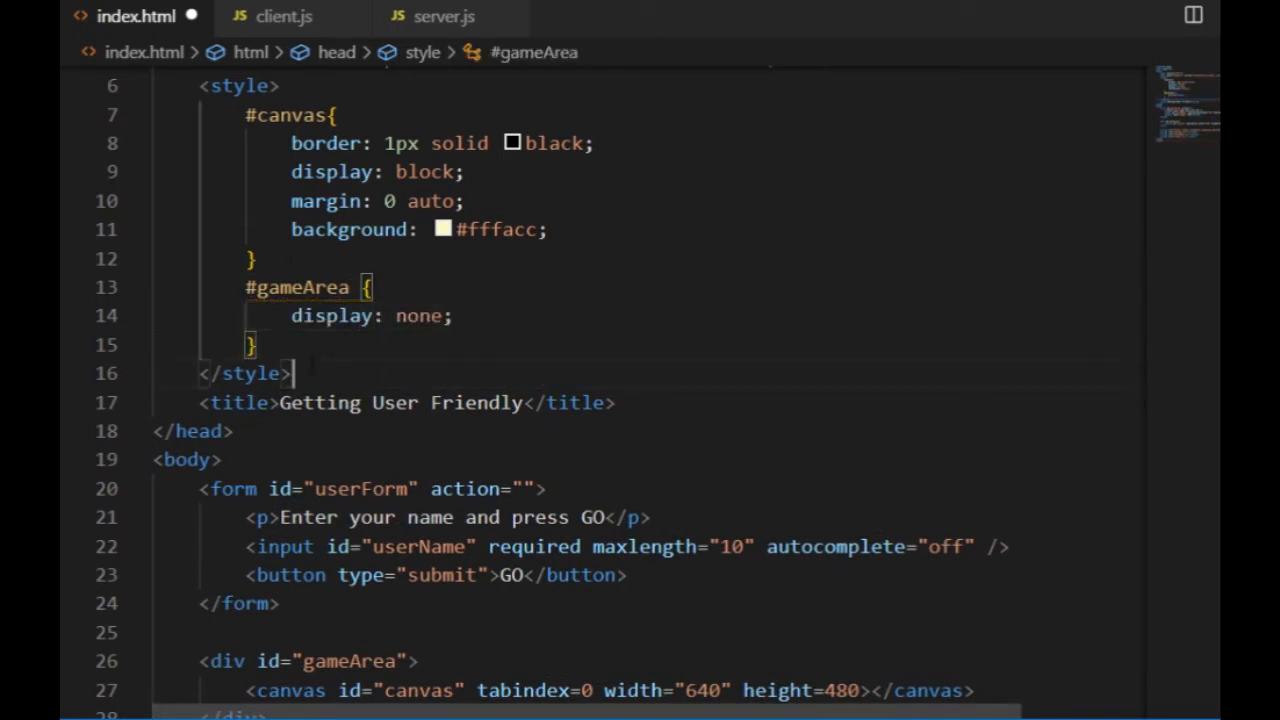
click(284, 16)
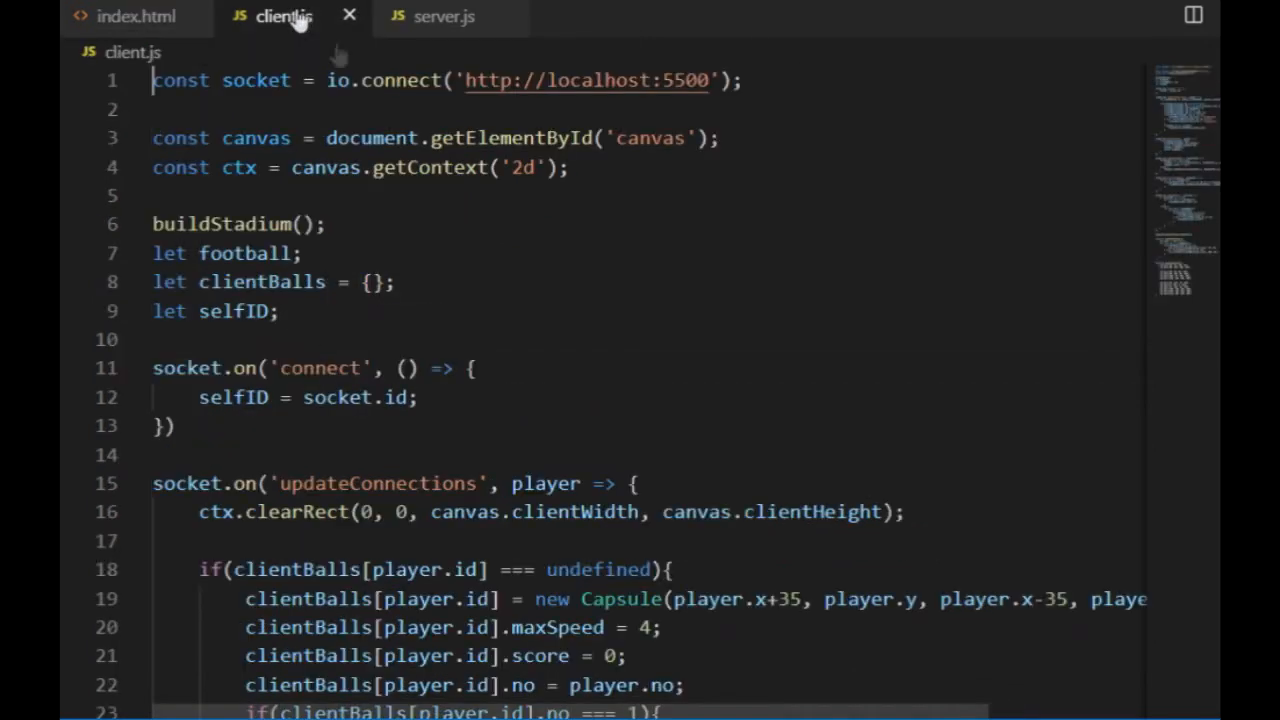
Declare the form and gameAreaDiv element constants in client.js
text(const gam)
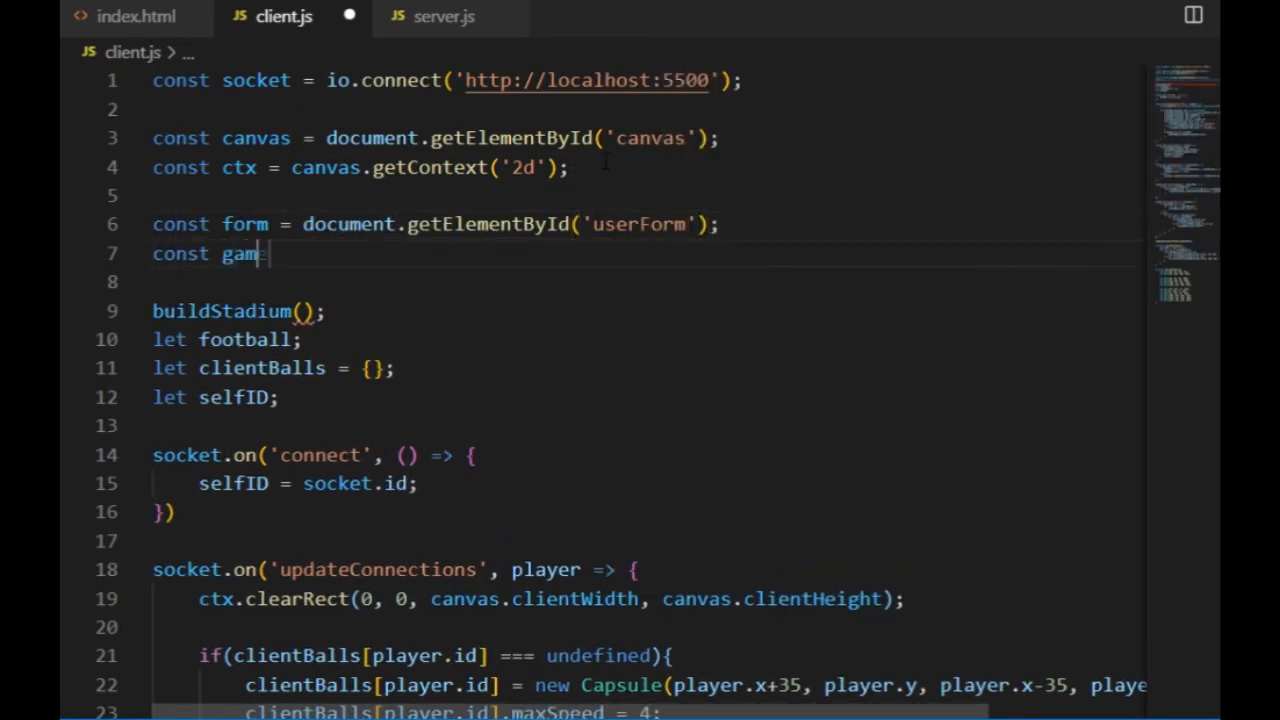
text(eAreaDiv = document.getElementById()
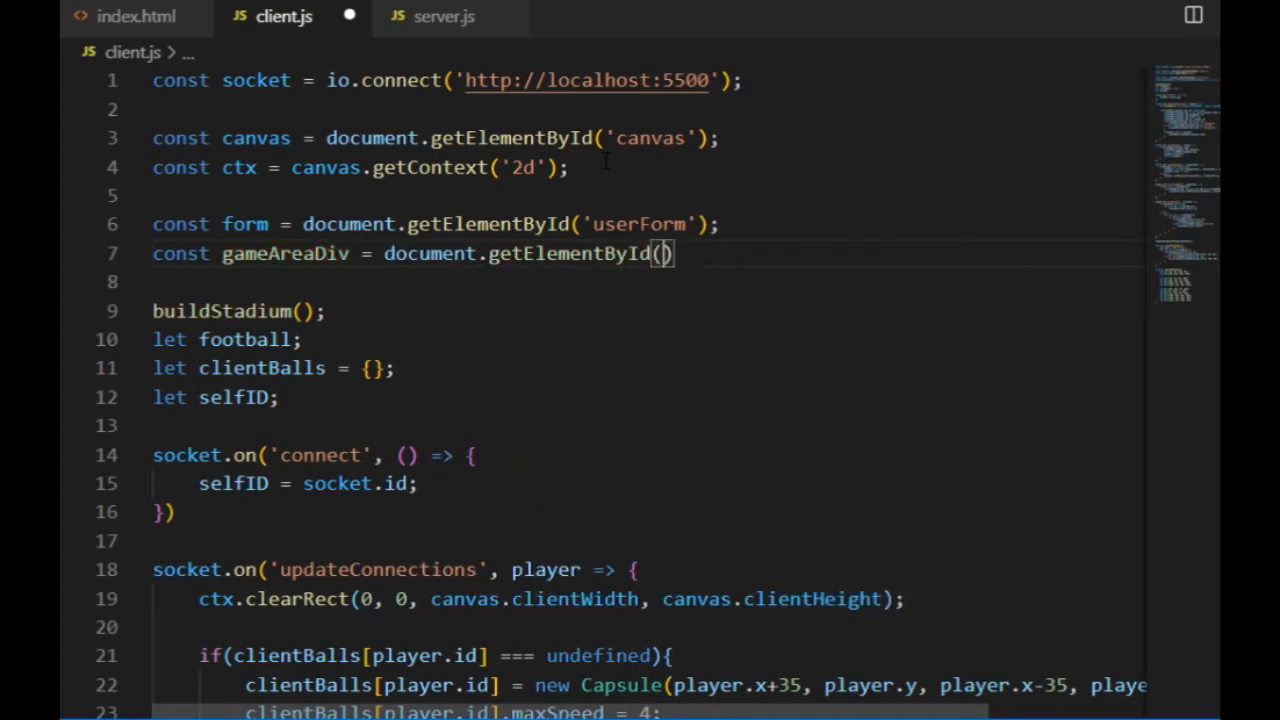
scroll(down, 3)
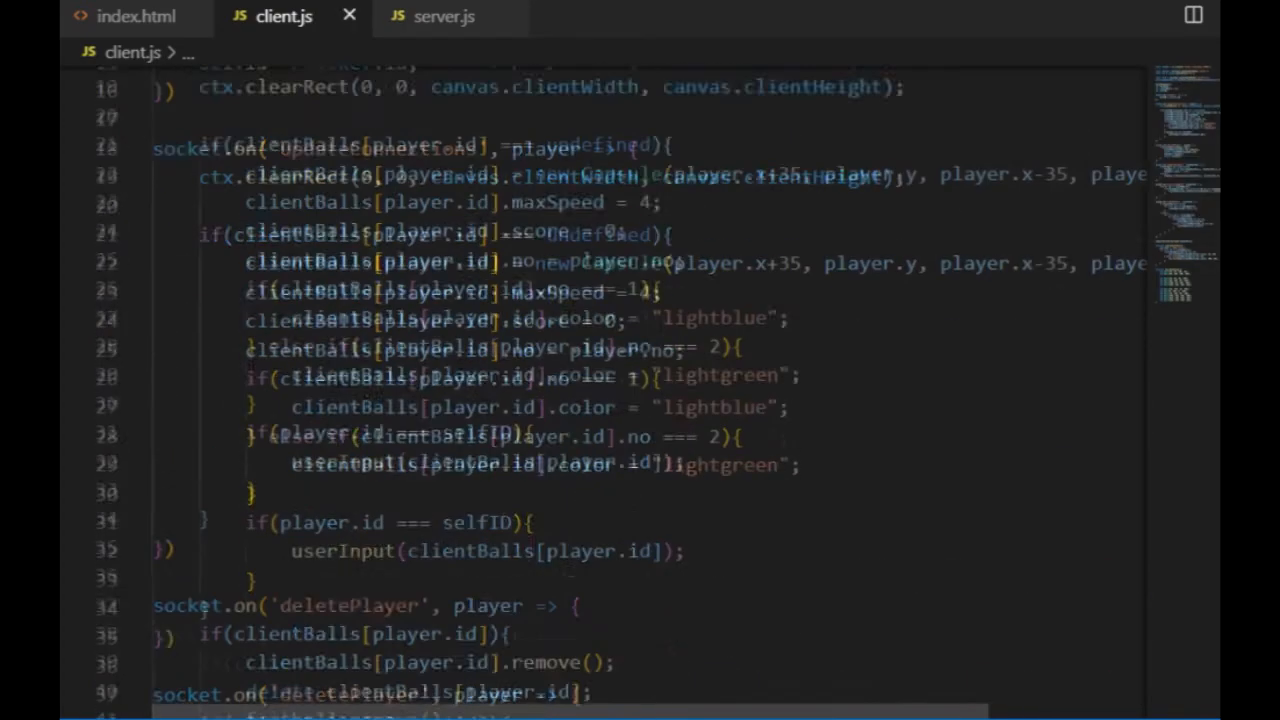
scroll(down, 3)
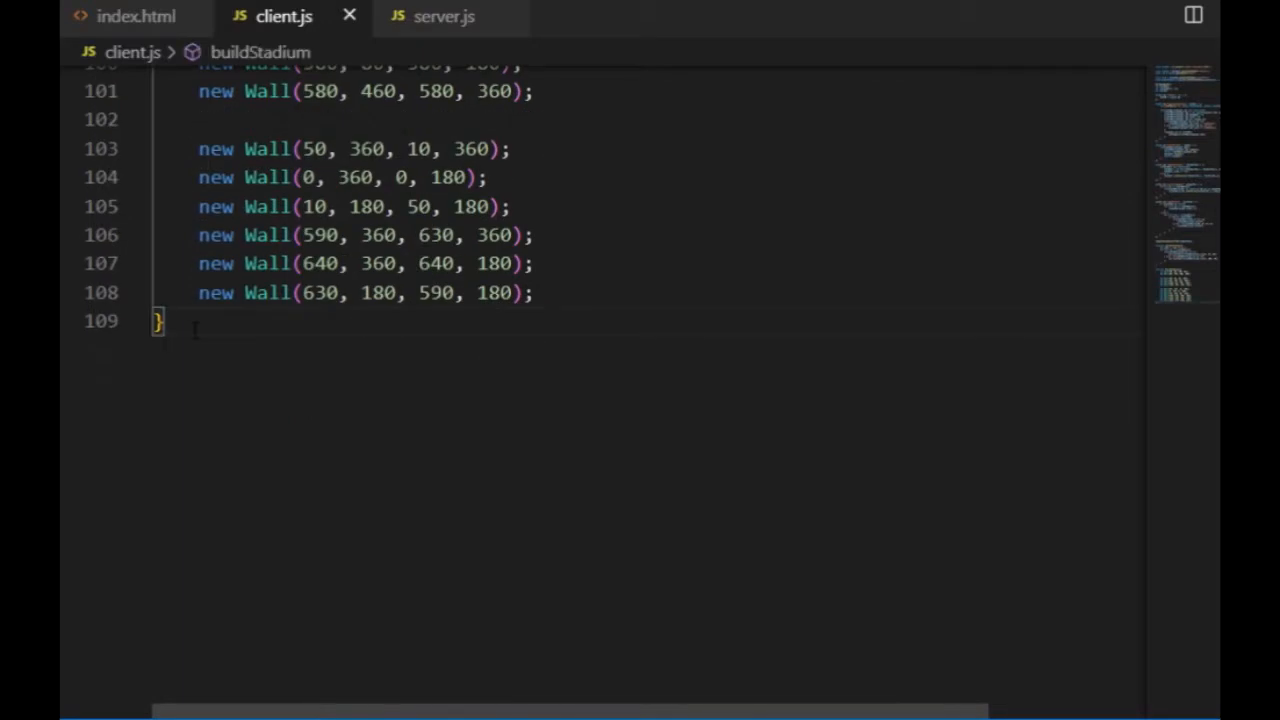
Write form.onsubmit to show gameAreaDiv and set clientBalls[selfID].name from the userName input
text(form.onsubmit = function(e) {)
text(gameArea)
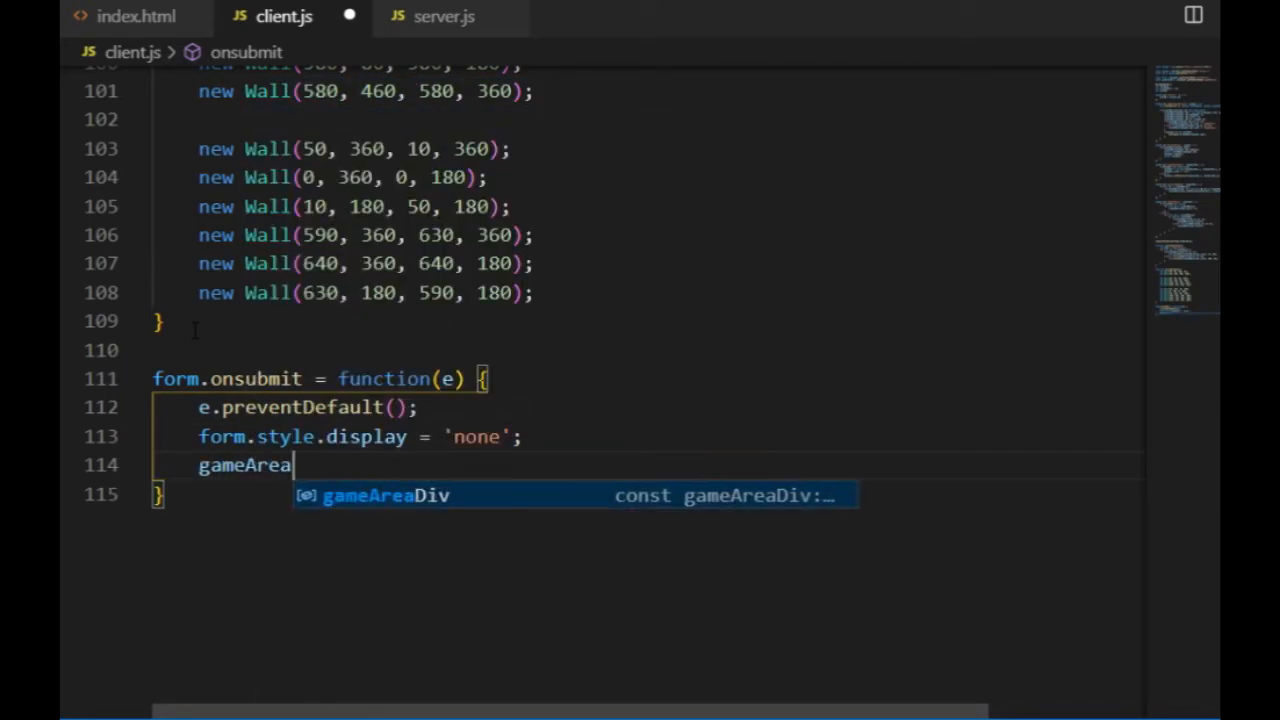
text(Div.style.display = 'block';)
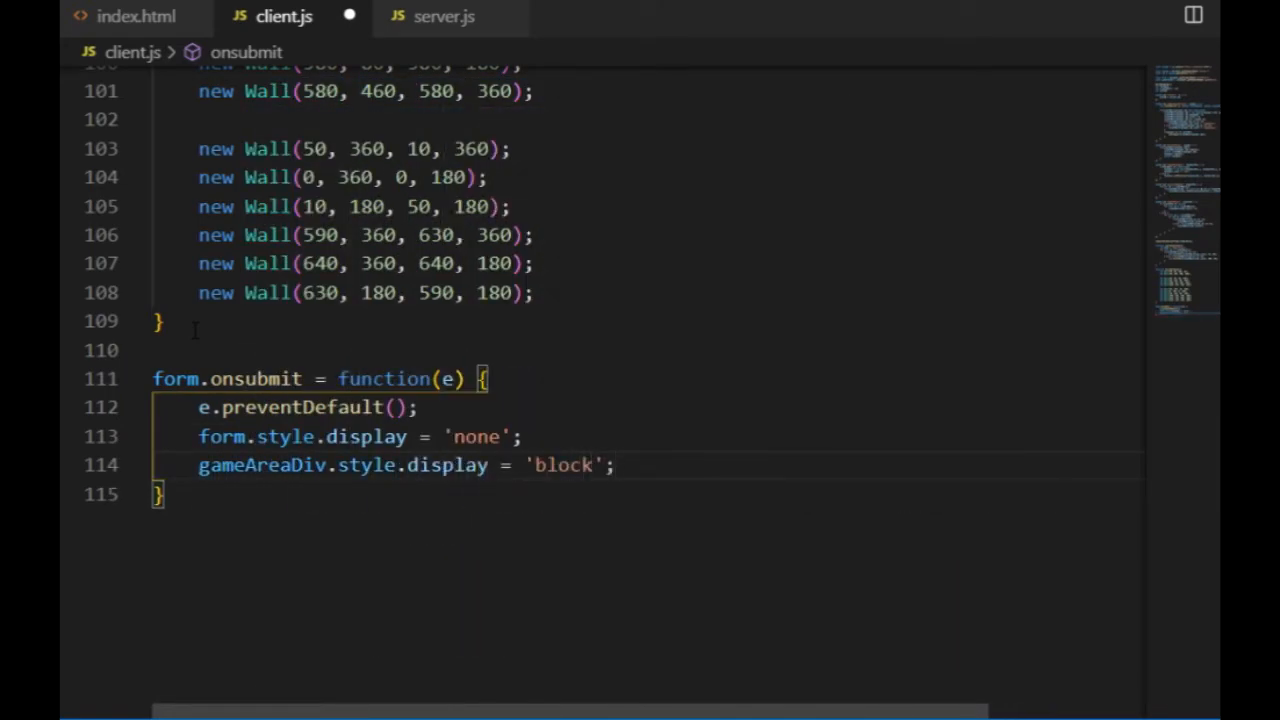
text(clientBalls[)
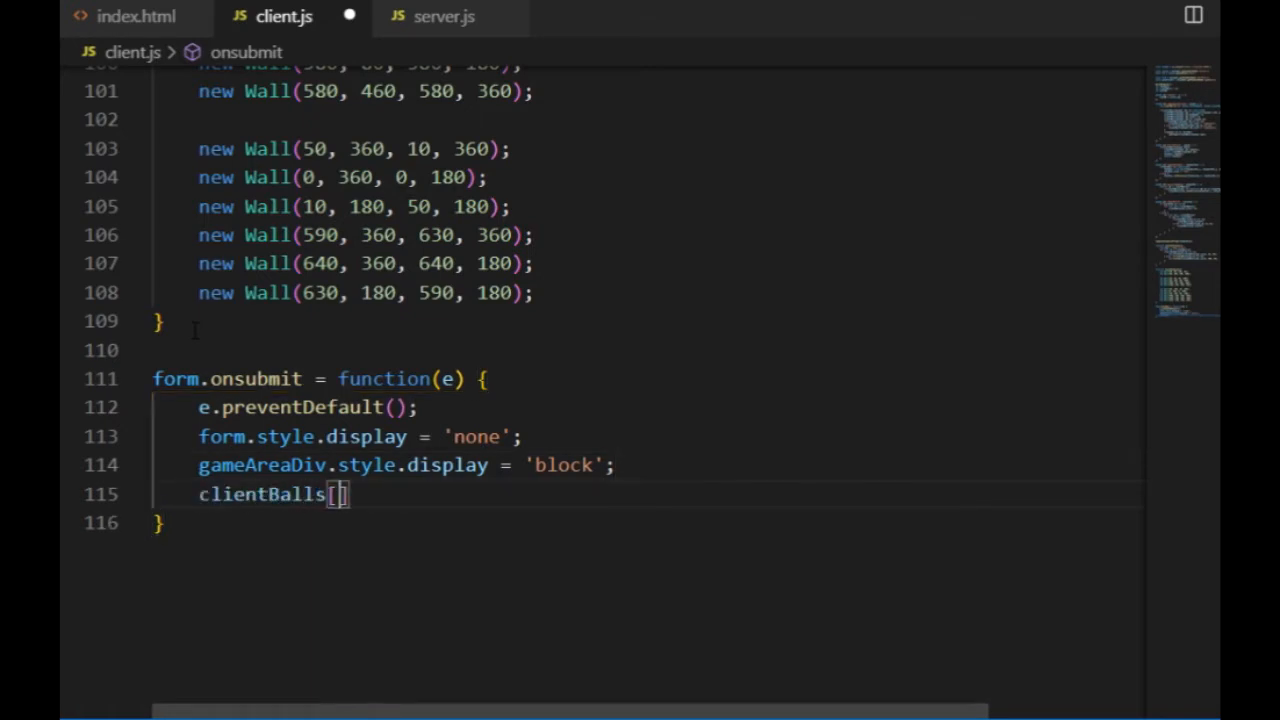
text(selfID].name =)
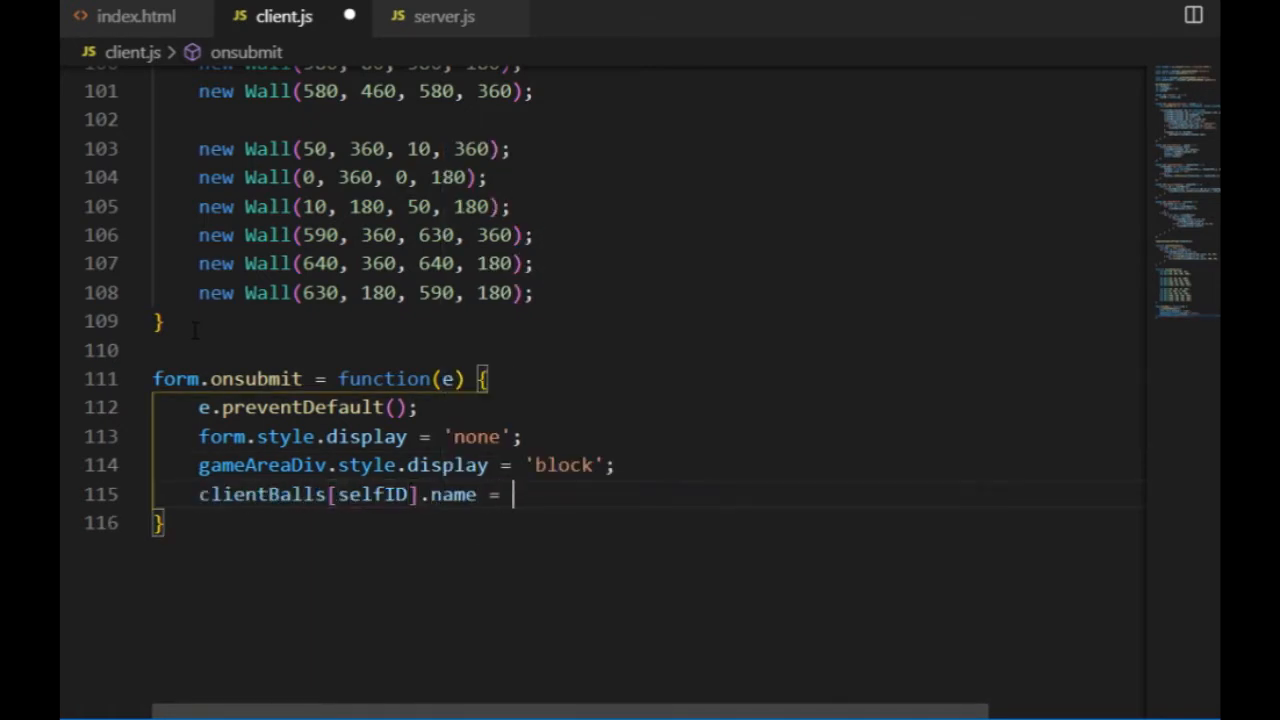
text(d)
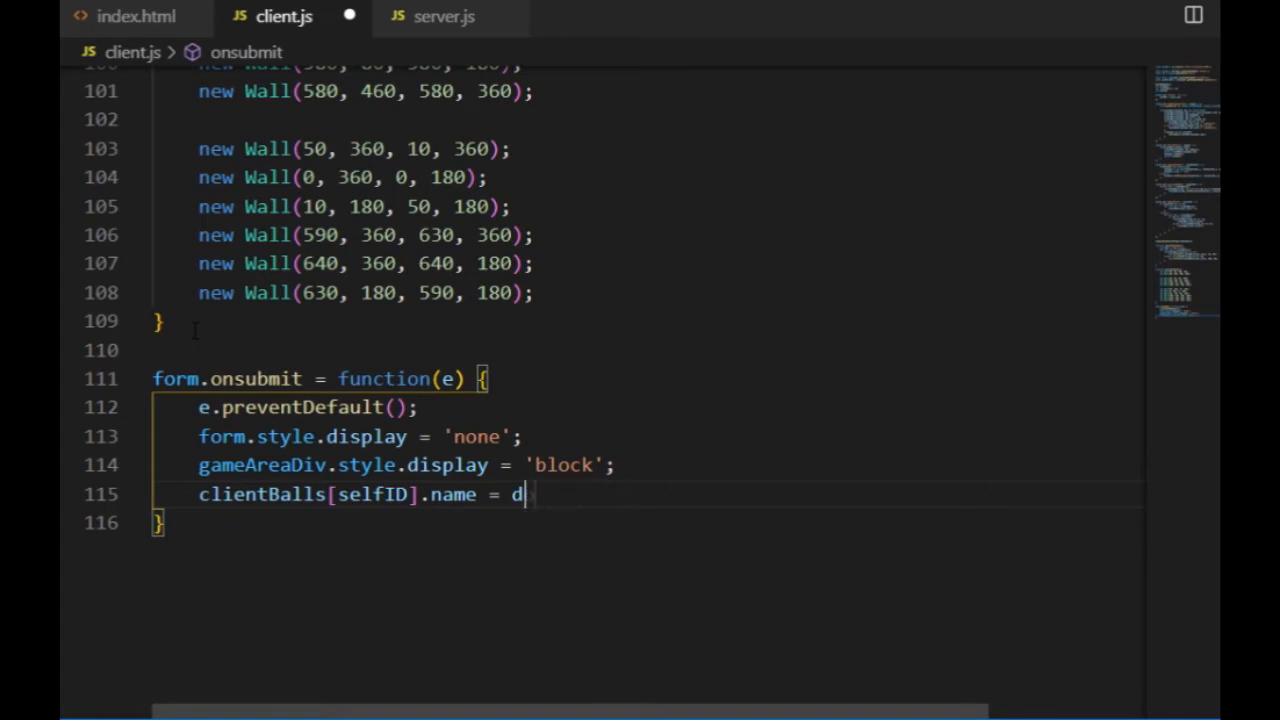
text(ocument.getElementById)
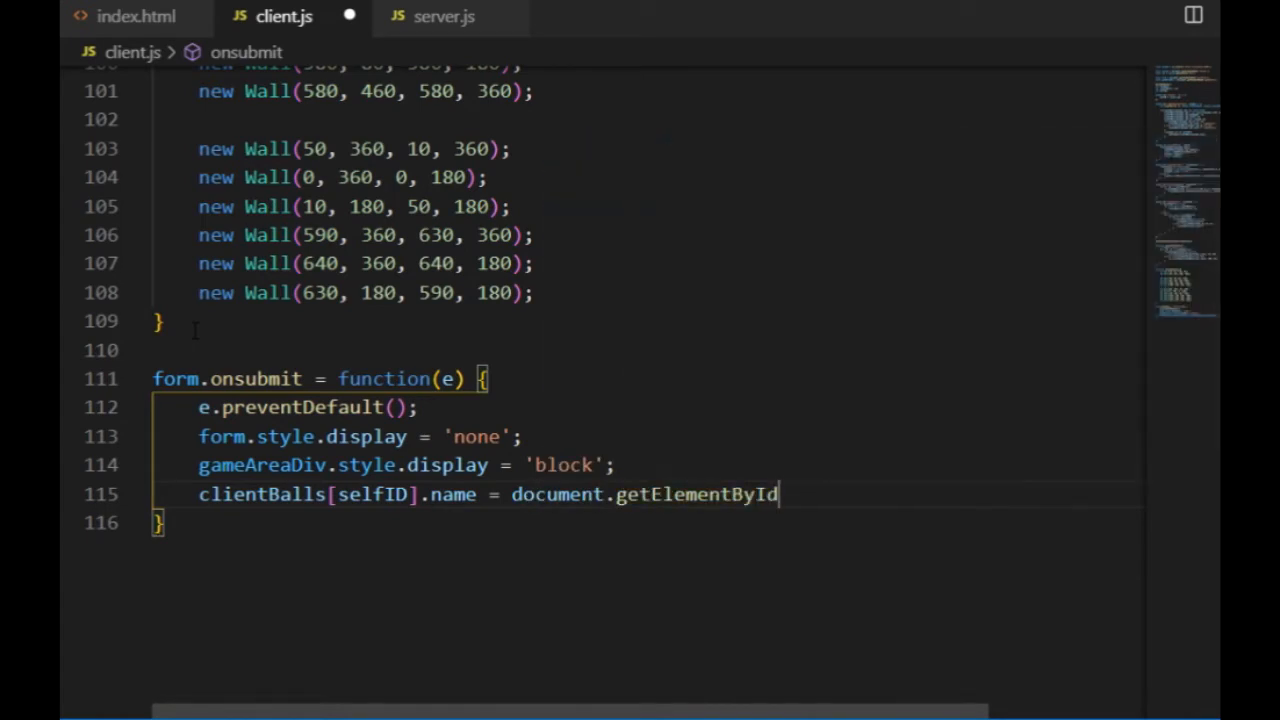
text(('userName').nodeValue;)
text(socket.emit('clientName', clientBalls[selfID].name);)
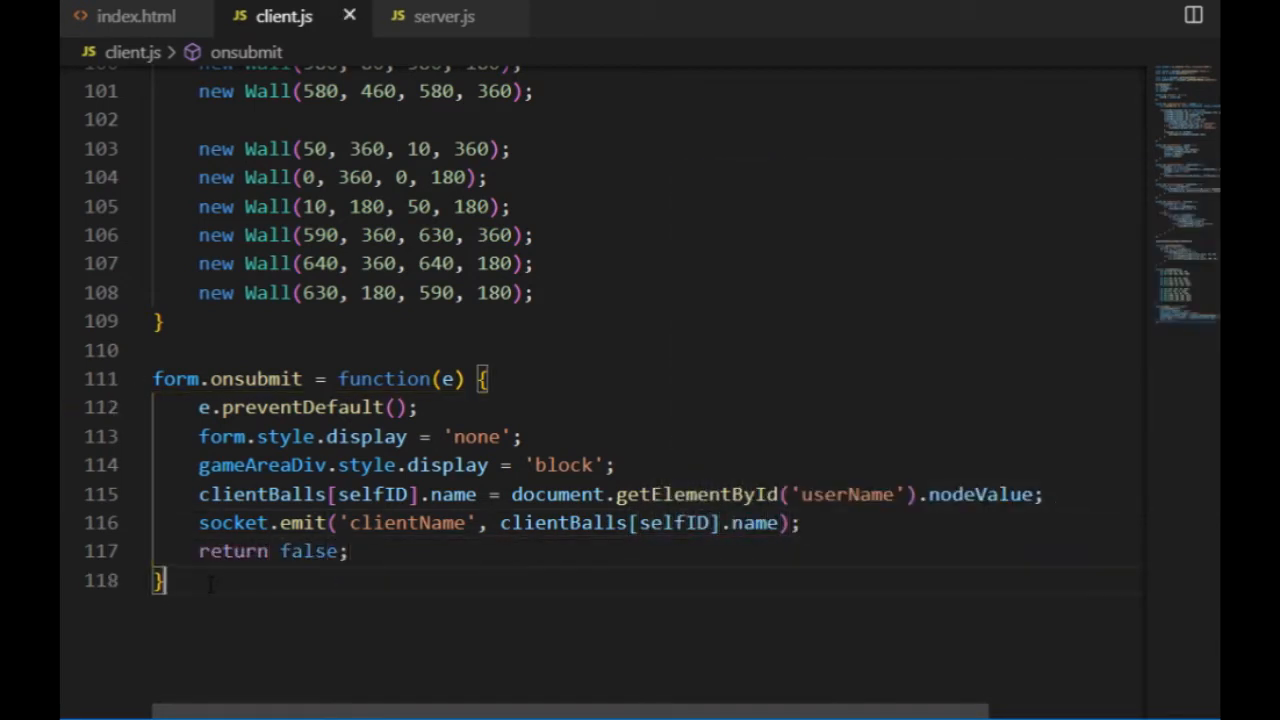
mouse_move(120, 16)
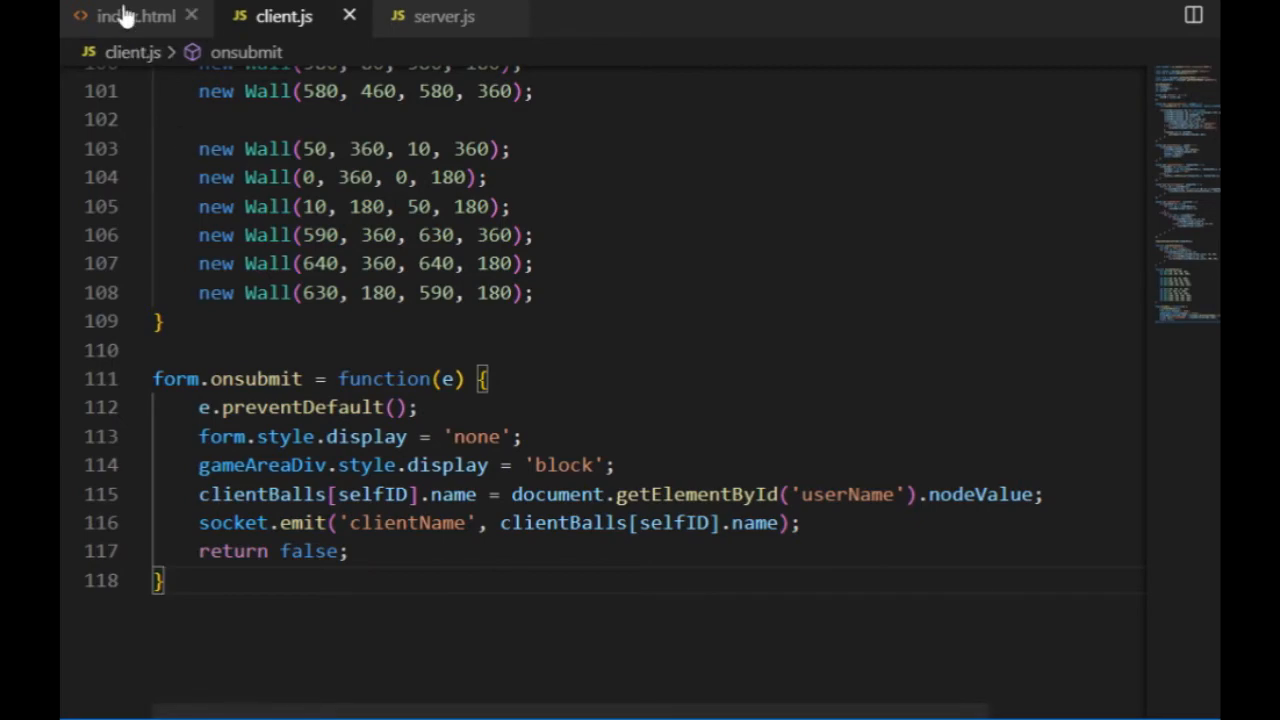
In index.html, give the form paragraph id 'playerWelcome' and set the name input's maxlength to 12
click(135, 16)
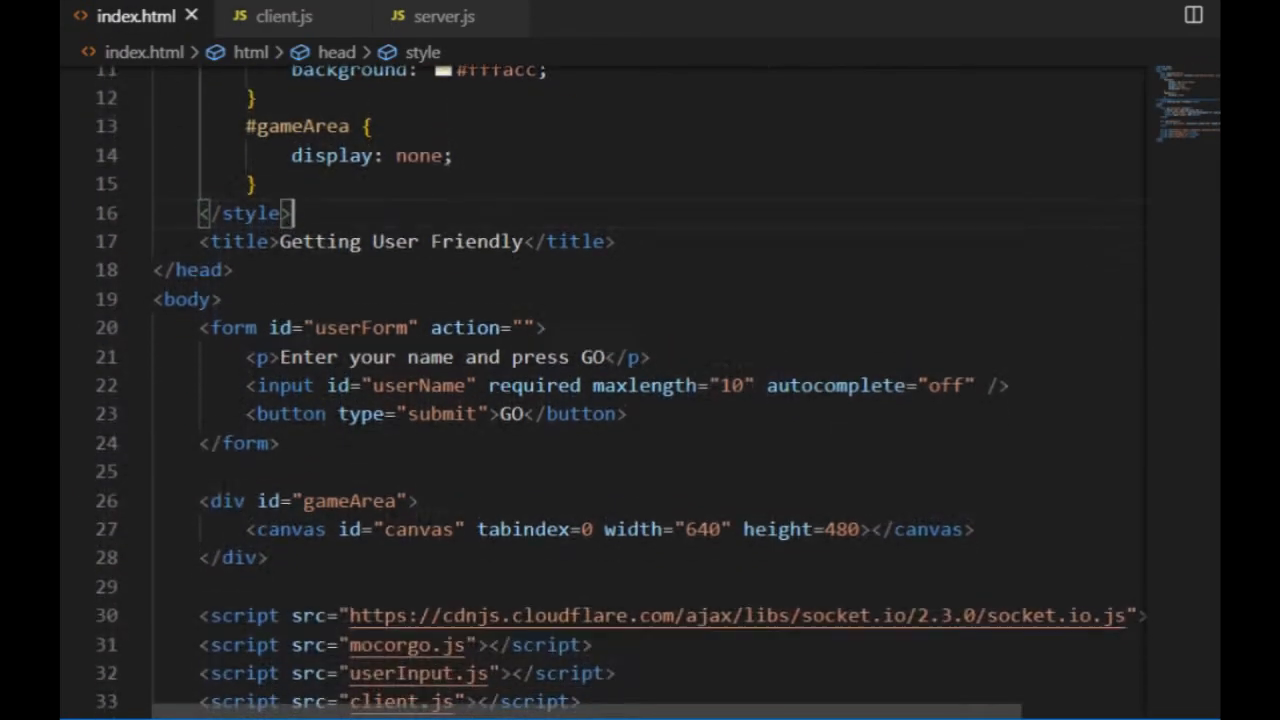
text(id=")
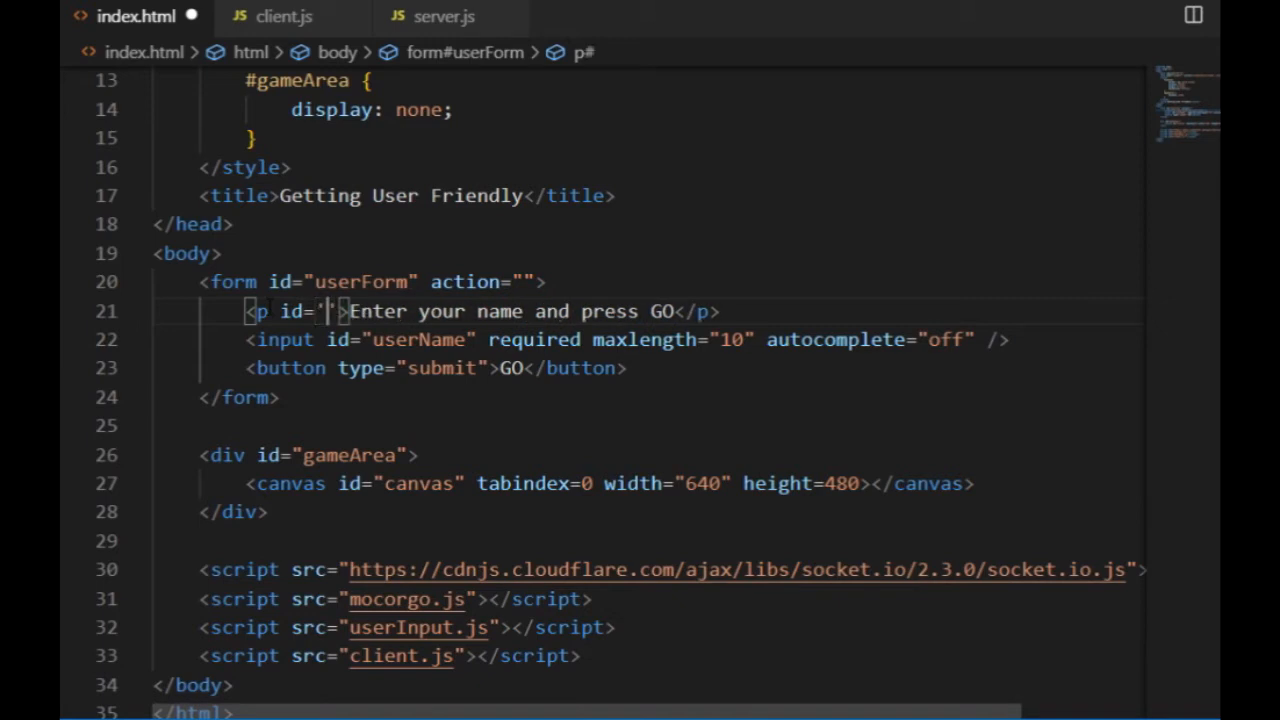
text(playerWe)
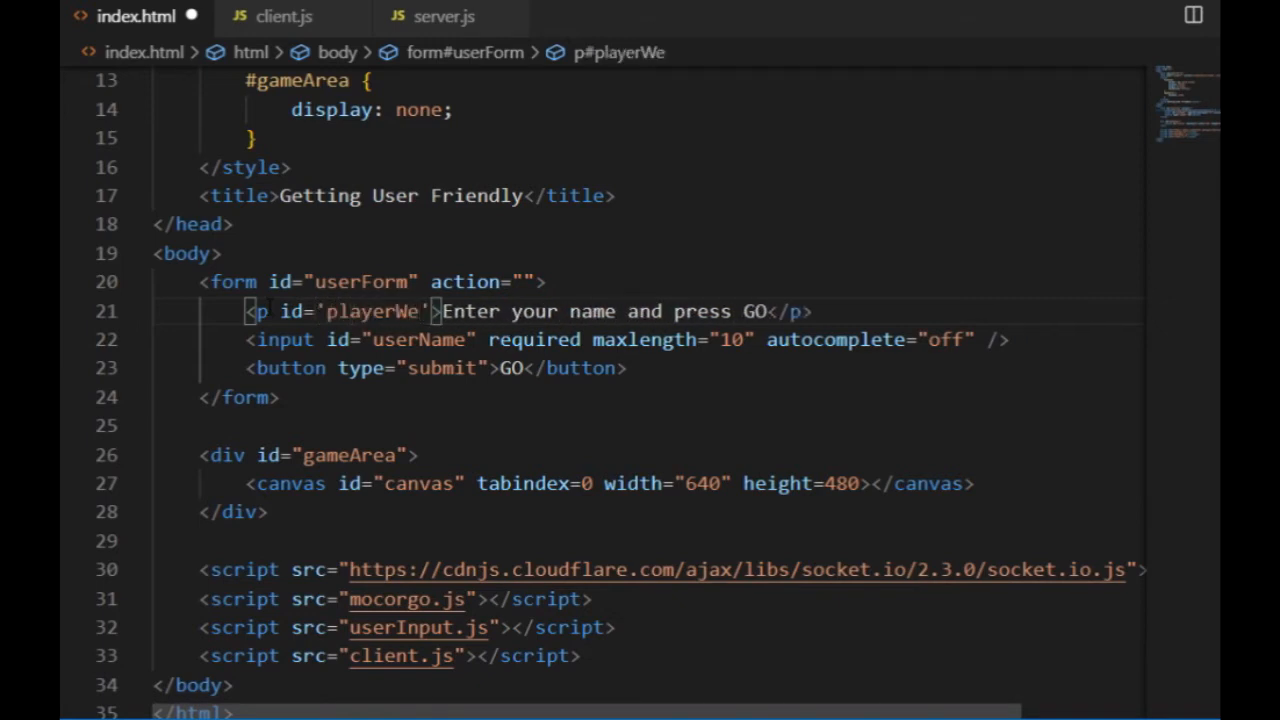
key(Backspace)
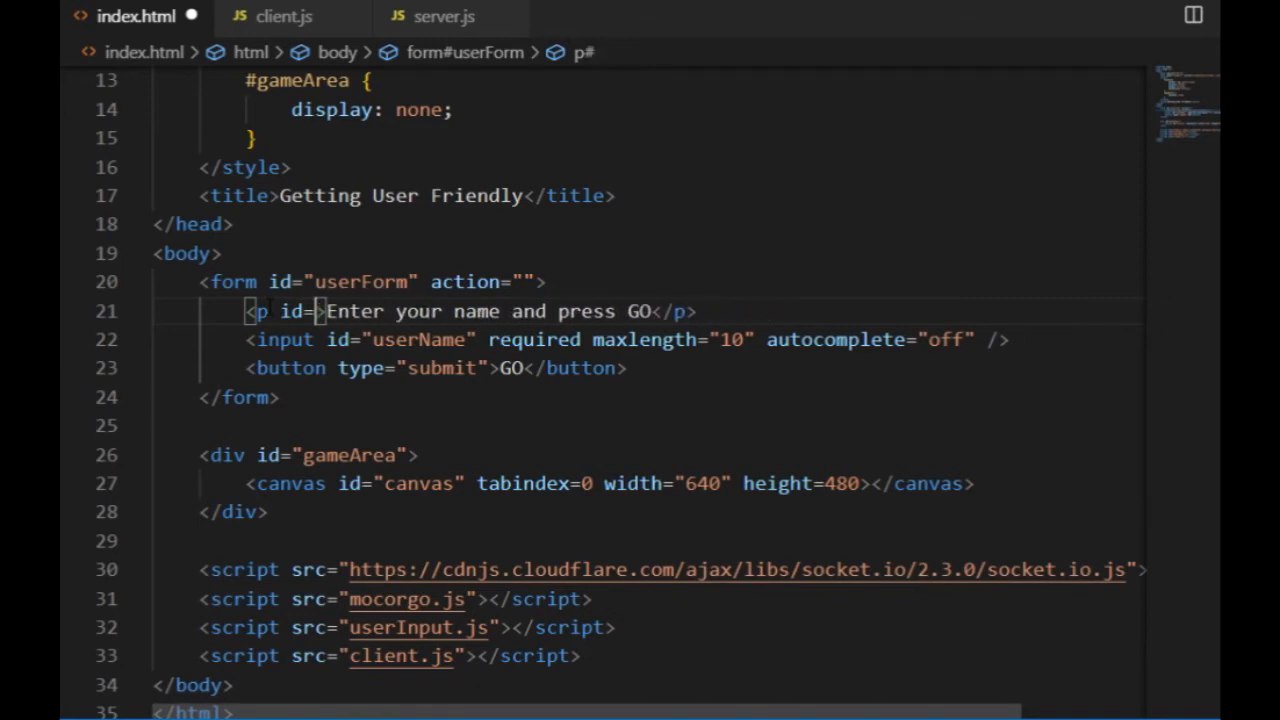
text(playerWelcome")
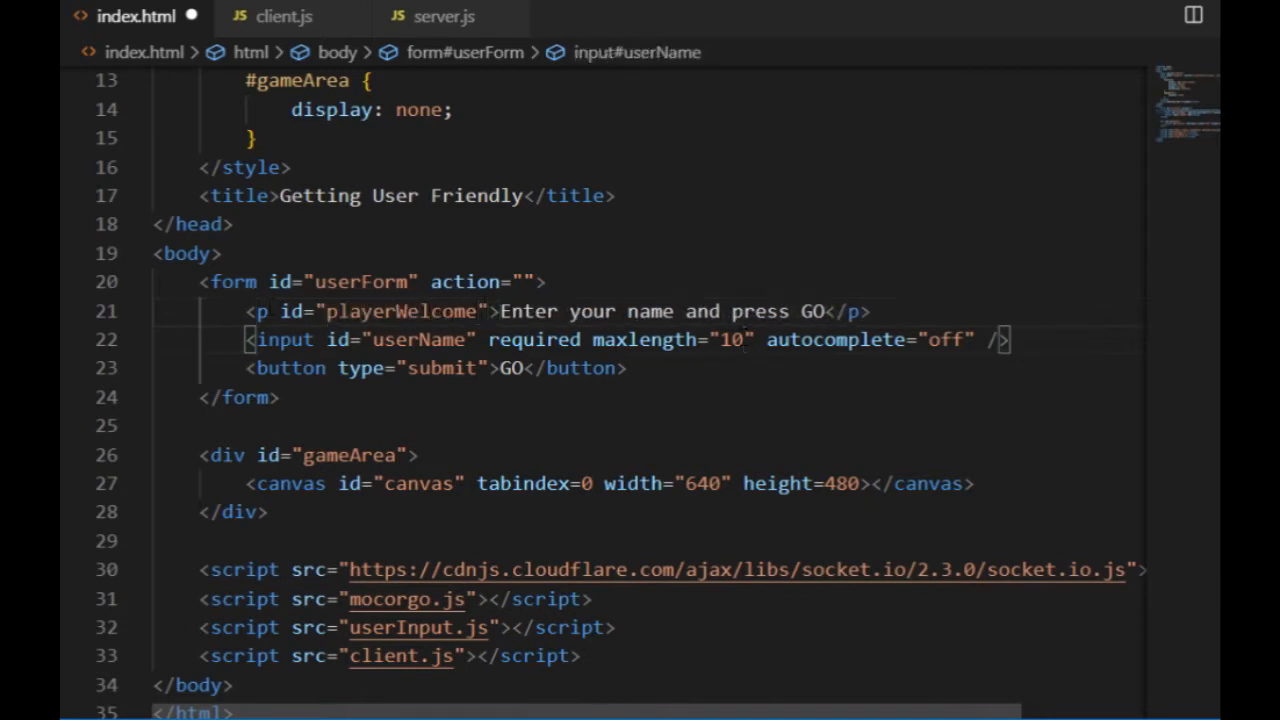
text(12)
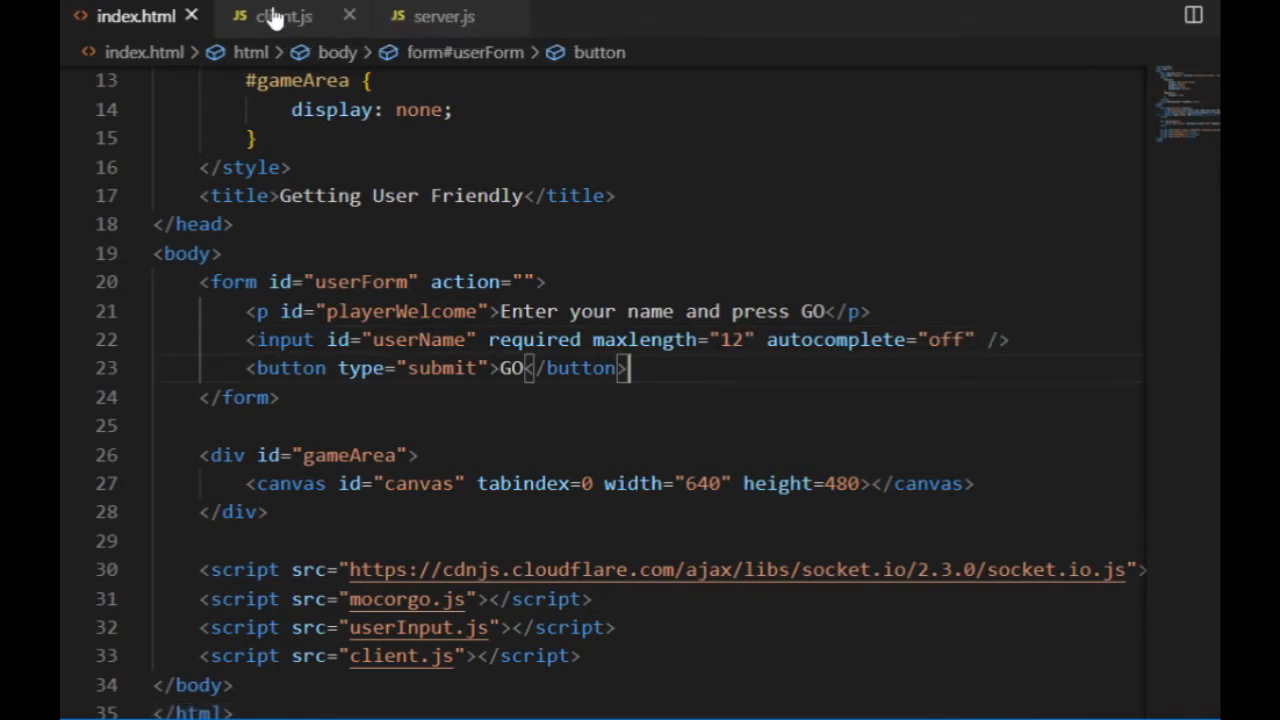
Set playerWelcome's innerHTML to a nickname prompt with the room number, and empty index.html's paragraph
click(283, 16)
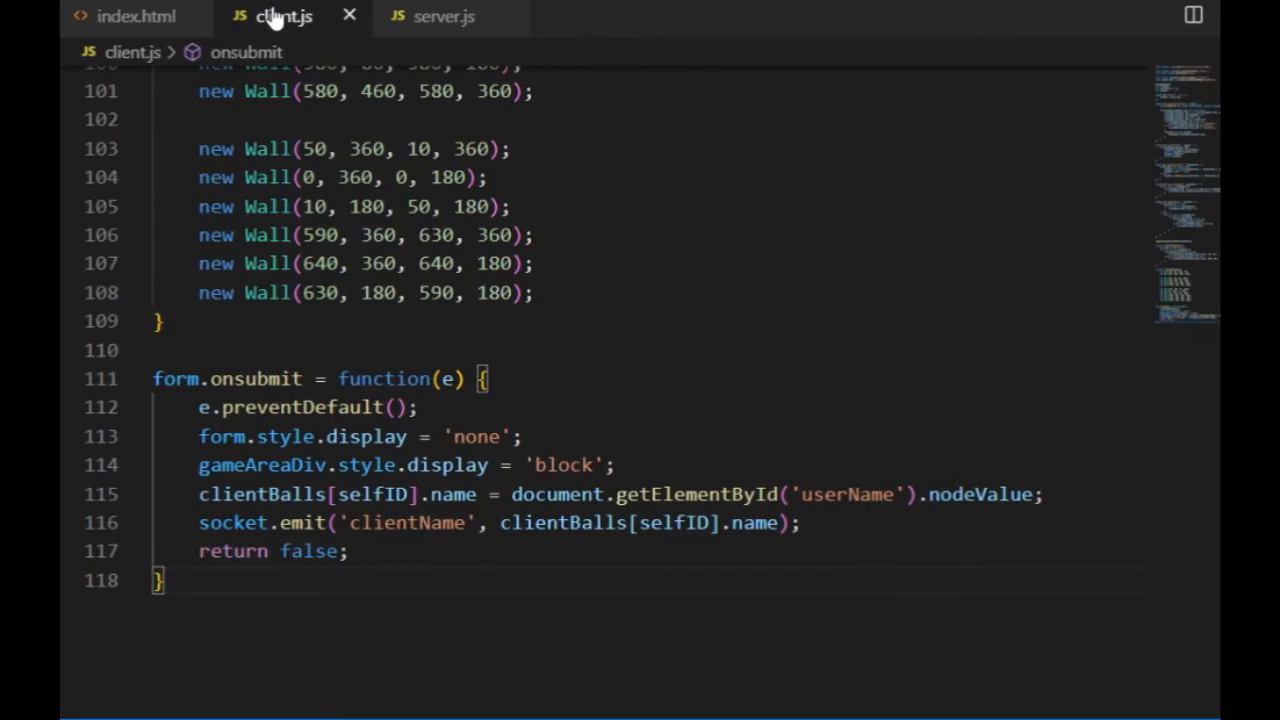
mouse_move(275, 20)
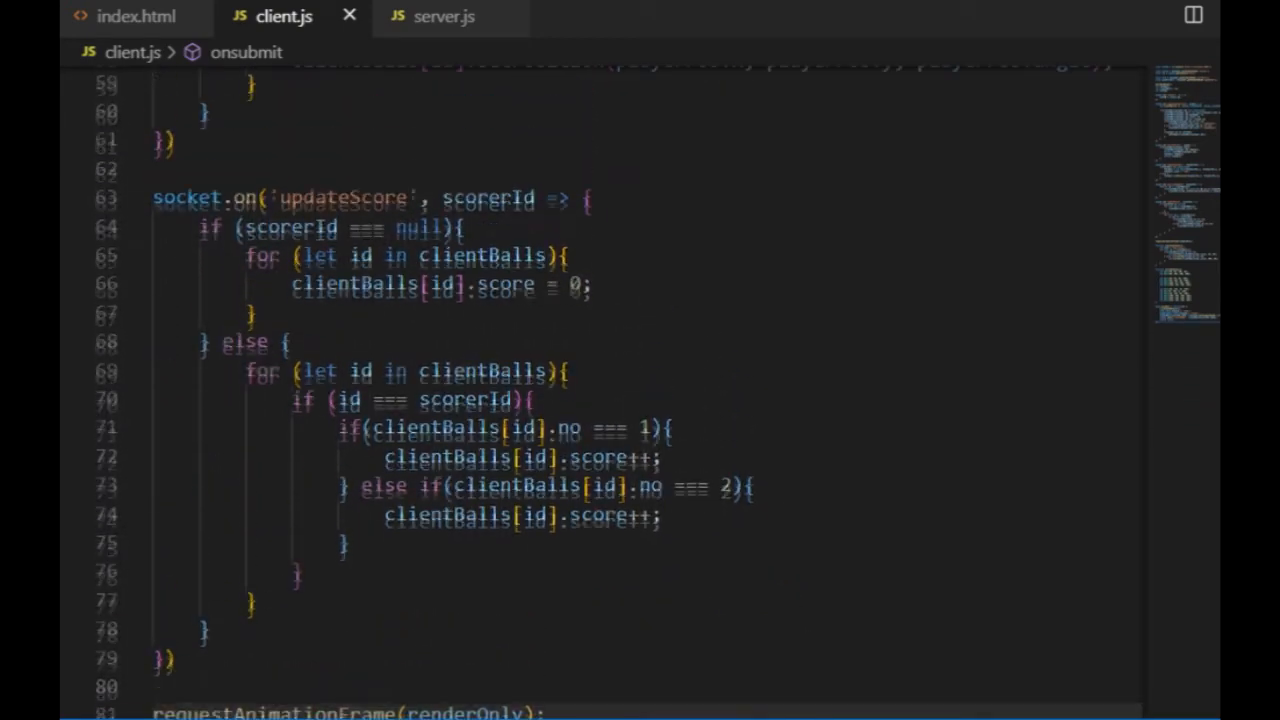
scroll(up, 3)
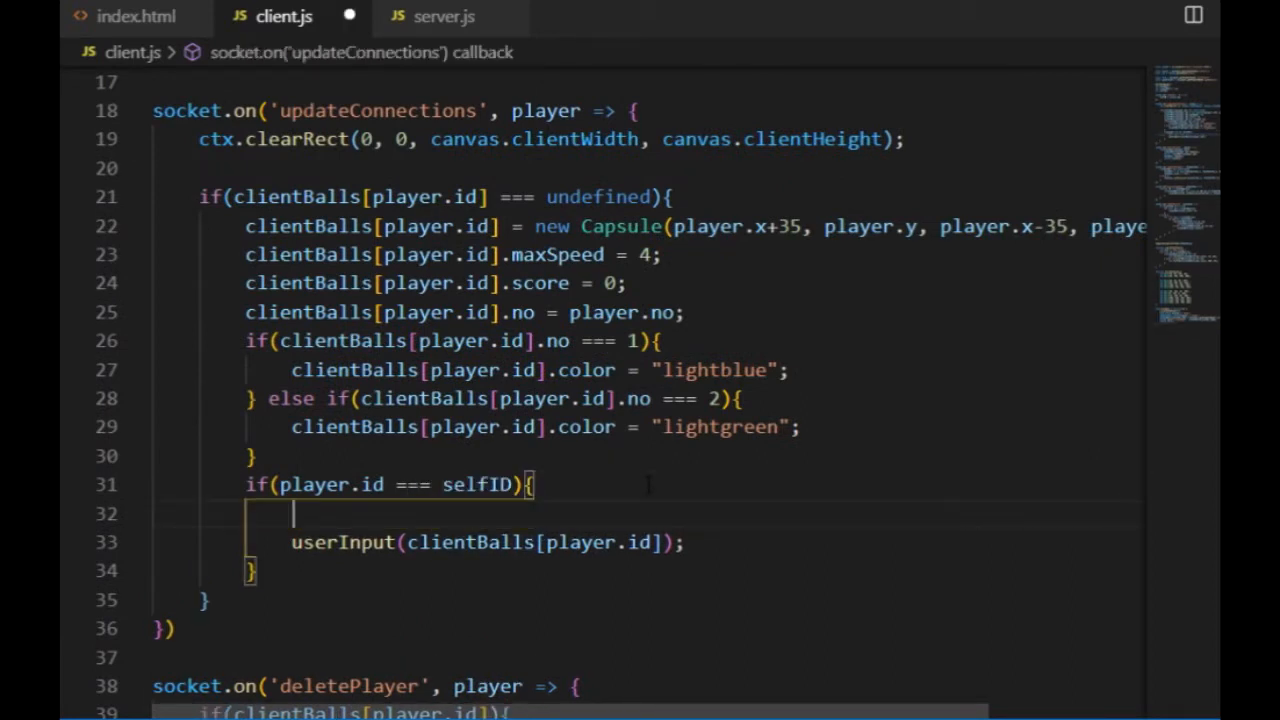
text(document.getElementById()
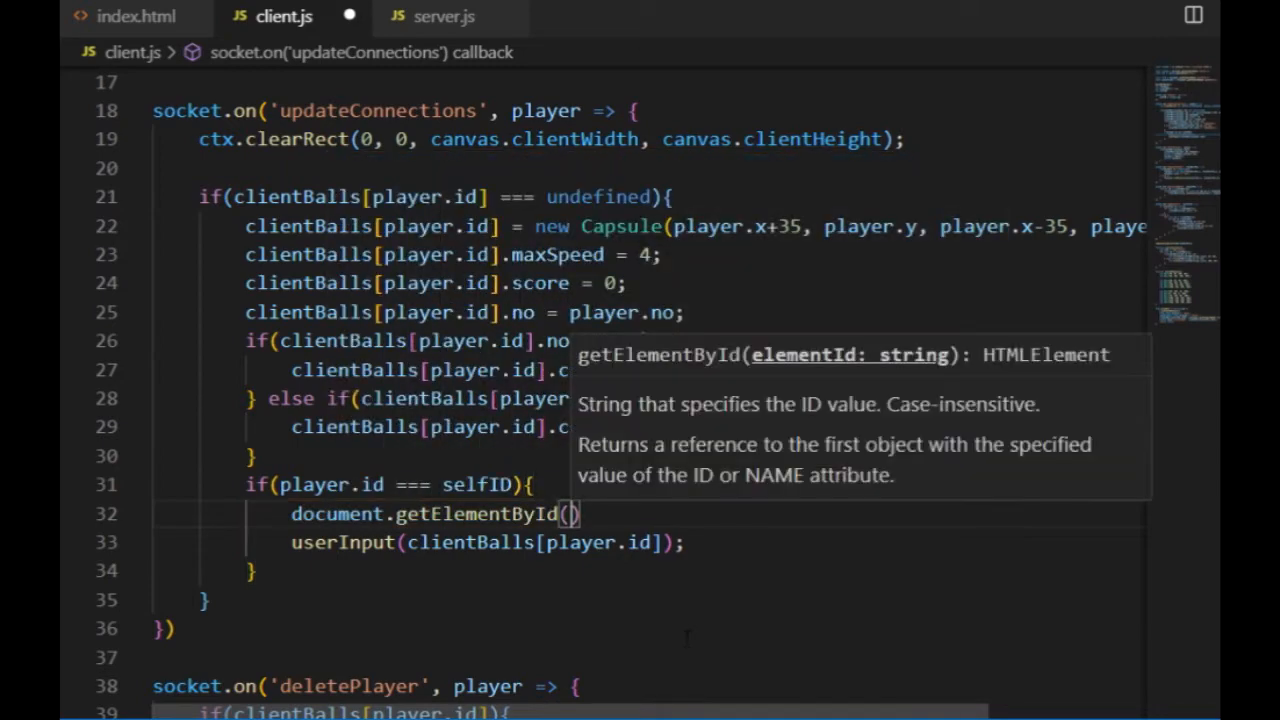
text('playerWelcome').innerHTML =)
text(`Hi, e)
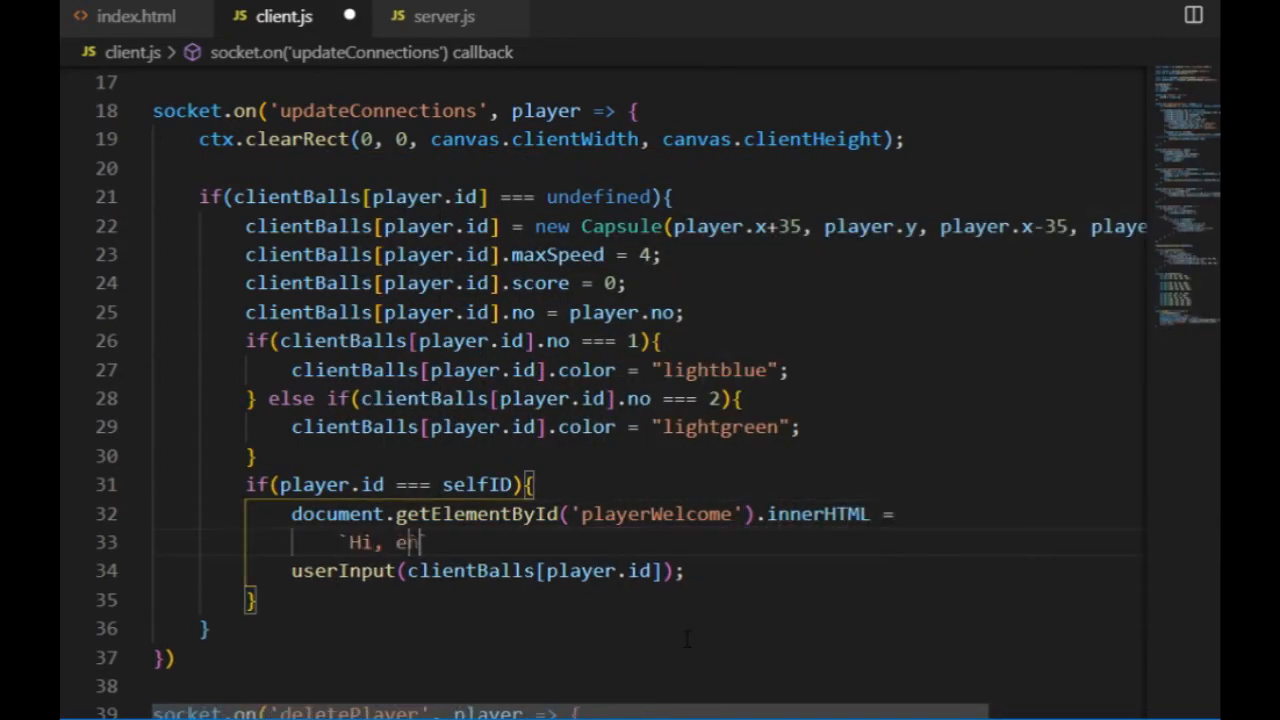
text(nter your nickname and start to play (in room no.${player.roomNo})`)
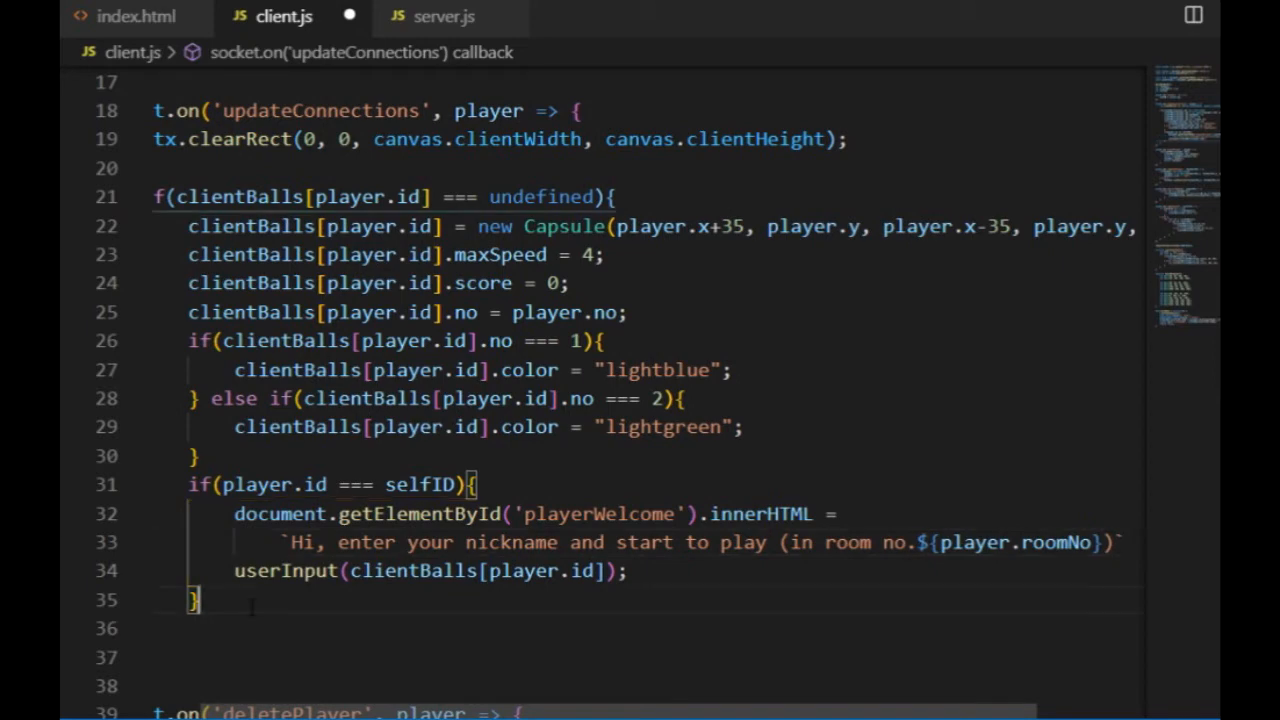
click(136, 16)
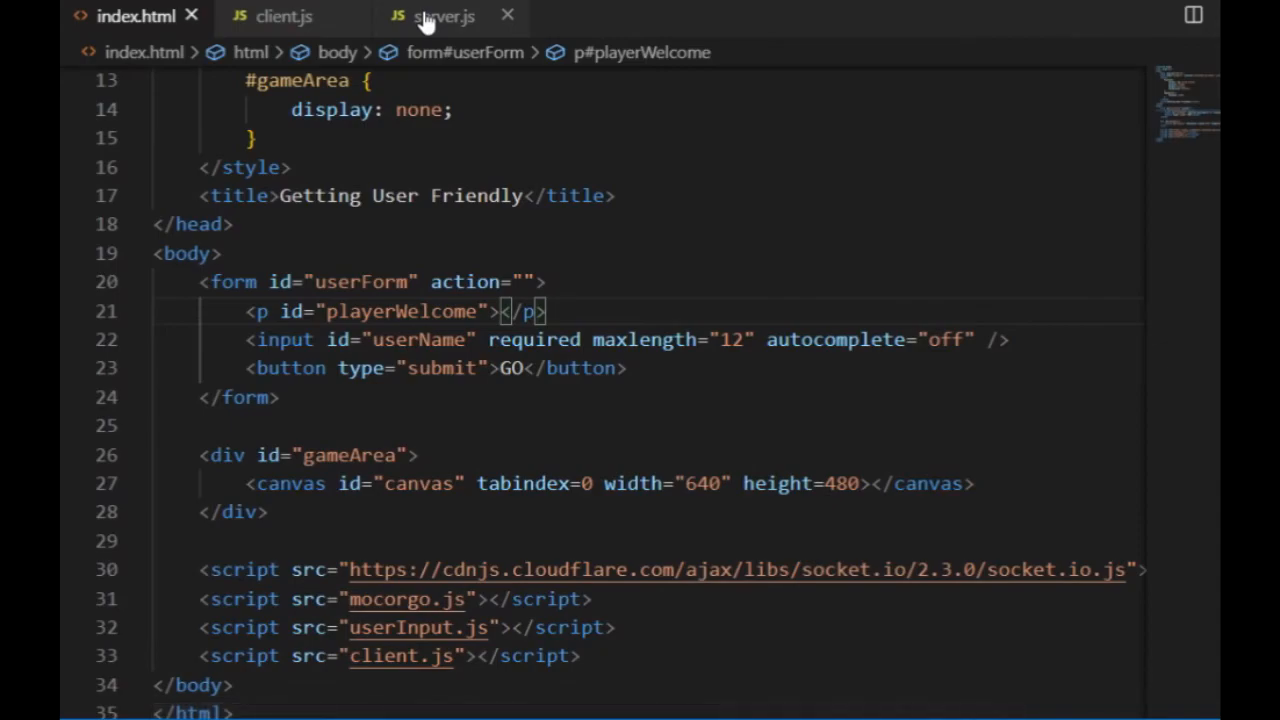
Add a clientName handler that stores the player's name and logs their room number
click(443, 16)
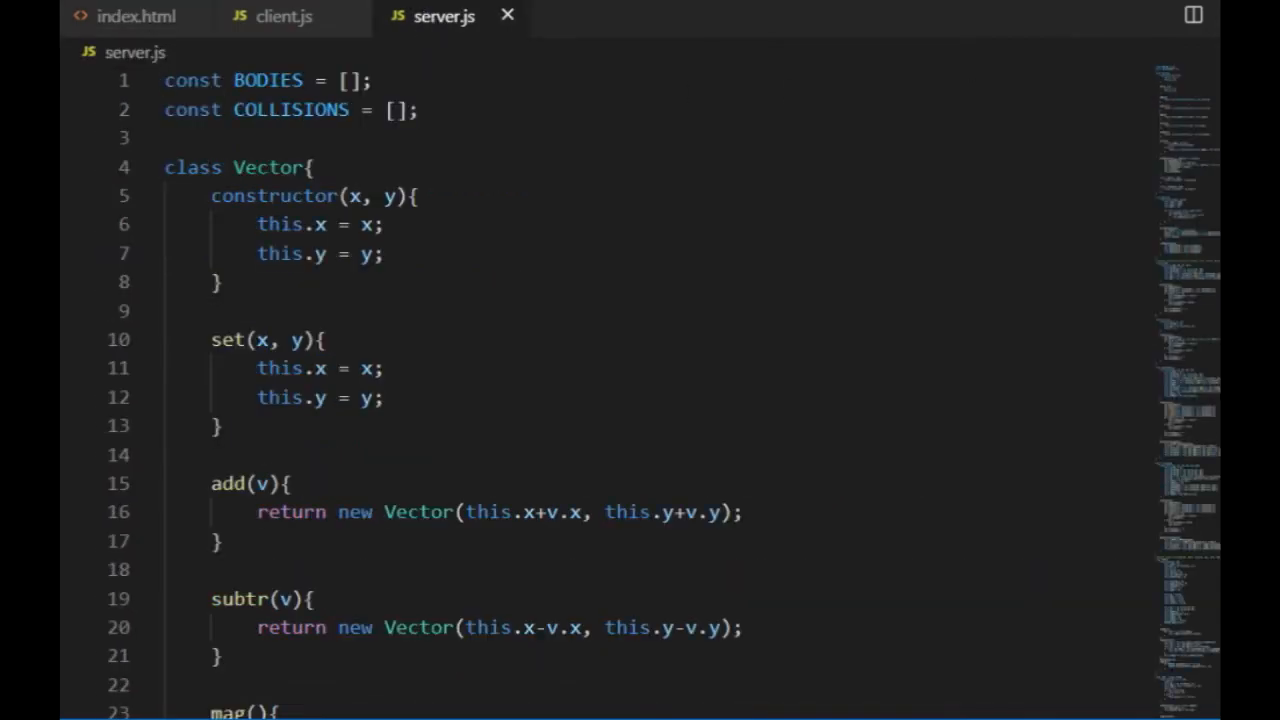
scroll(down, 3)
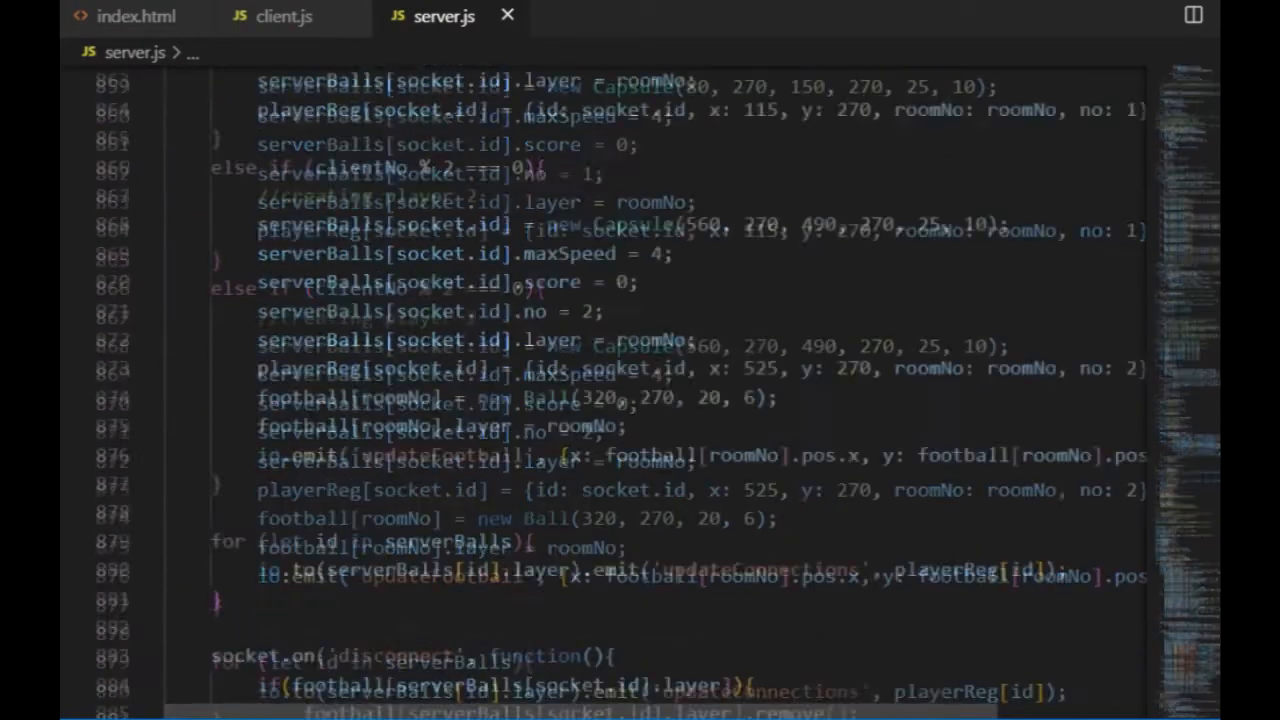
scroll(down, 3)
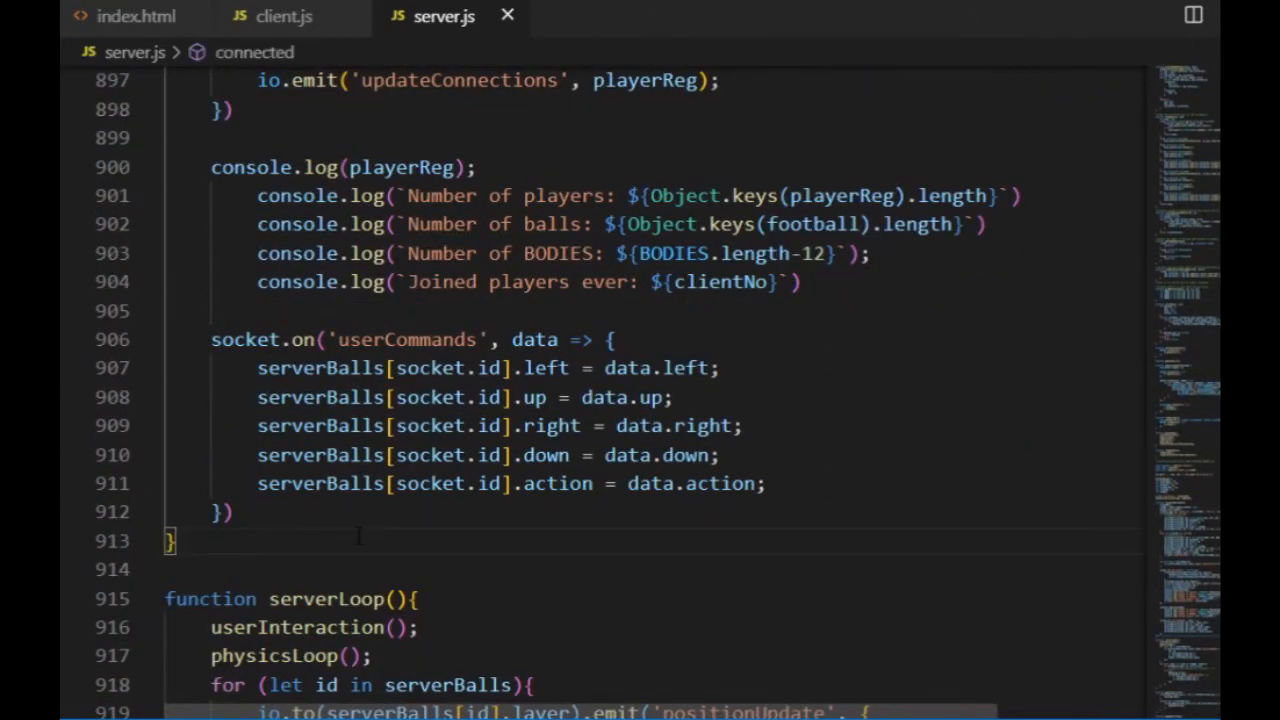
text(socket.on('clientName', data =>)
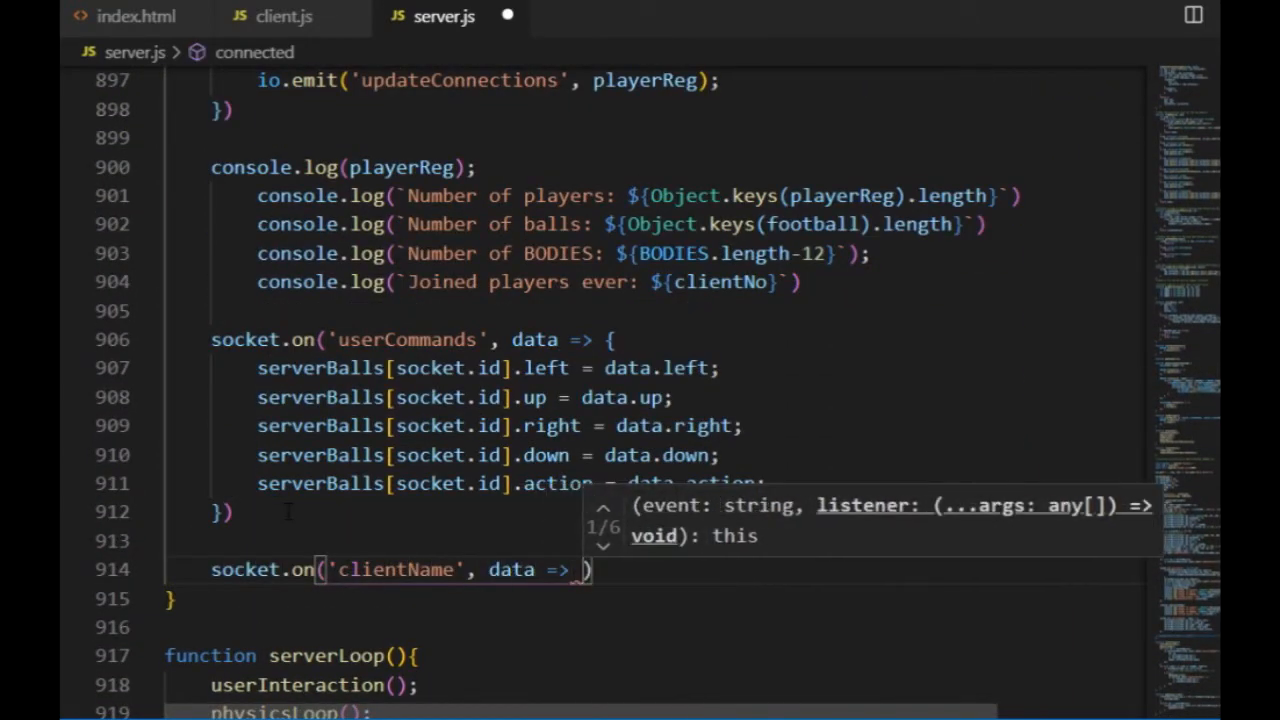
text(serverBalls[socket.id].name)
text(console.log(`${data} is in )
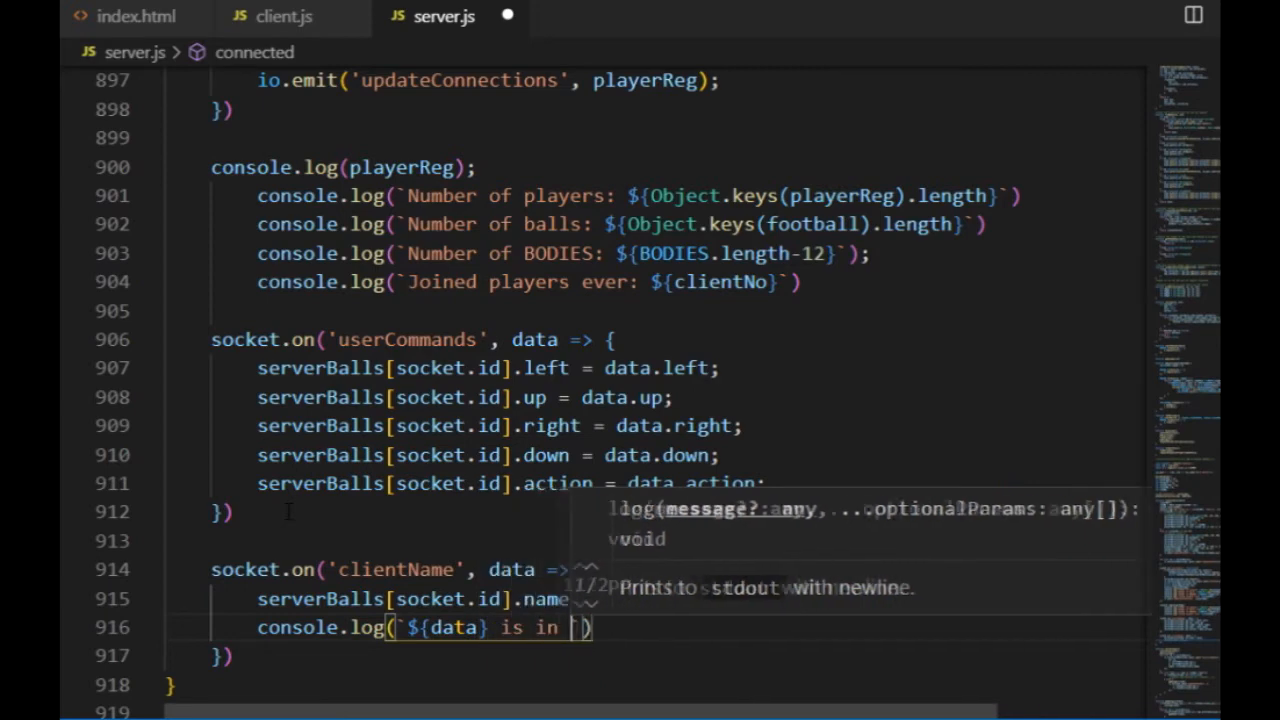
text(room no.${serverBalls[socket.id].layer)
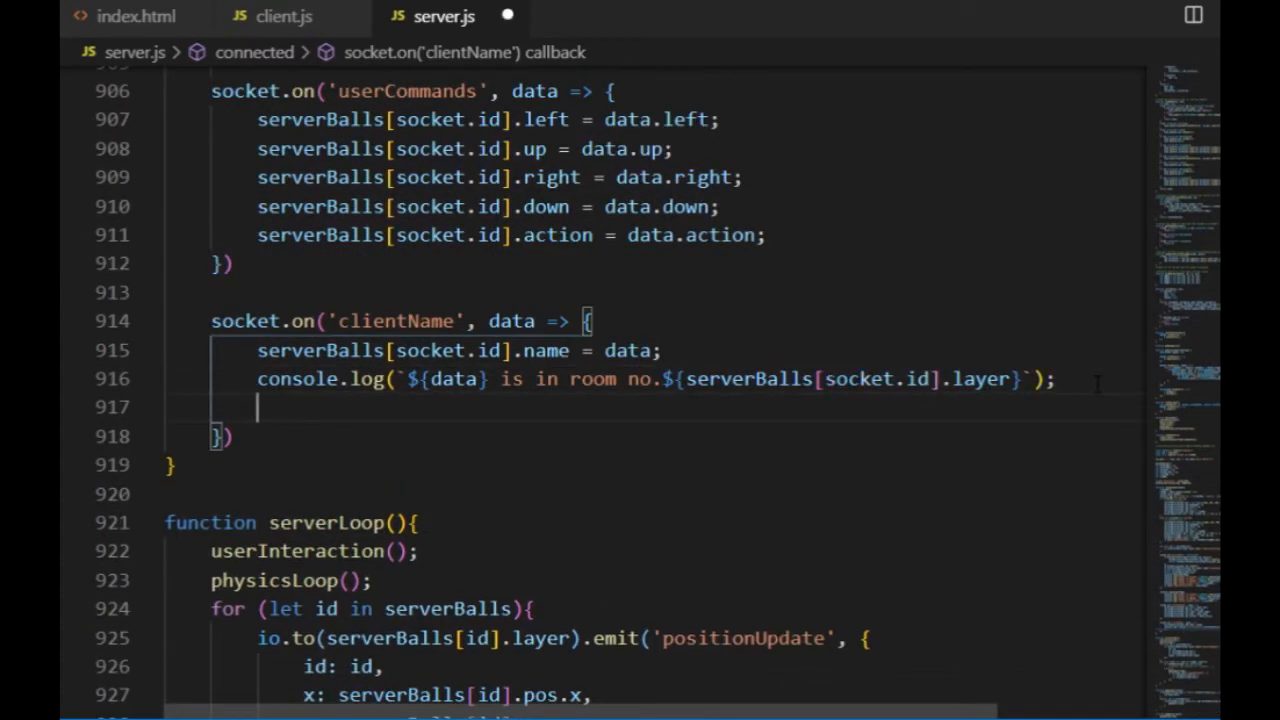
Loop over serverBalls and emit 'playerName' with the name to same-room players
text(for (let id in serverBalls){)
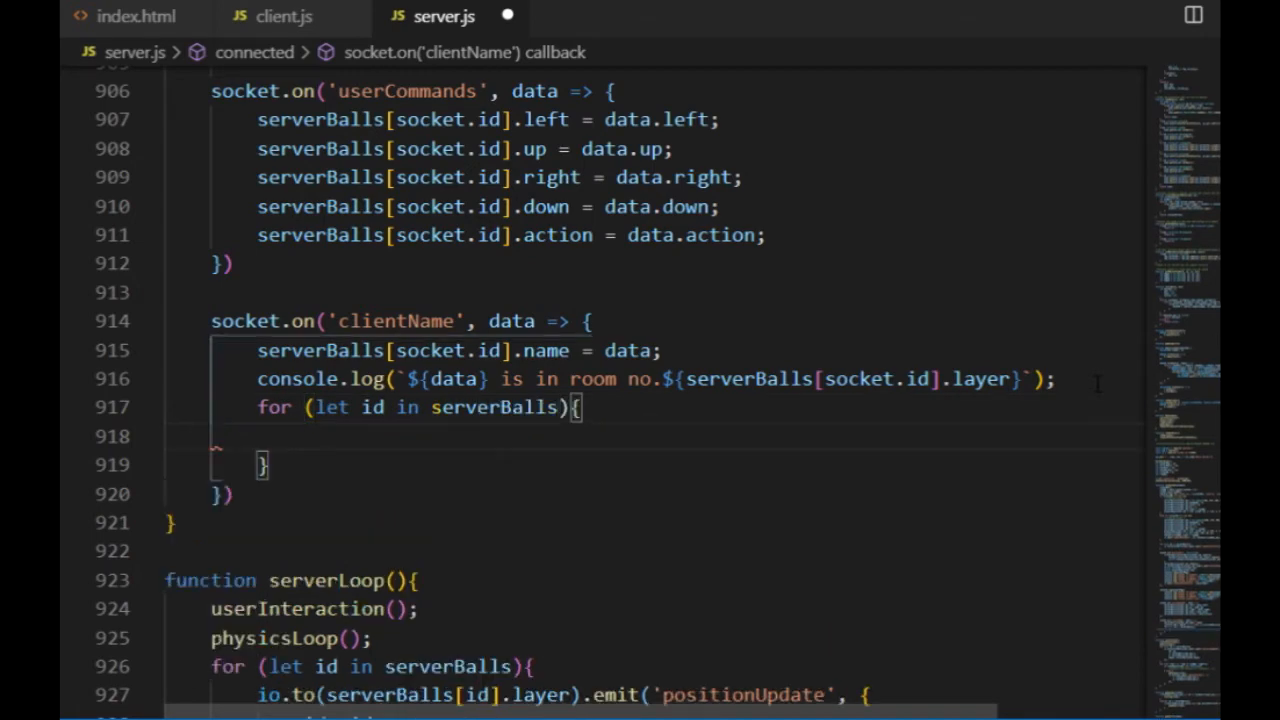
text(if(serverBalls[])
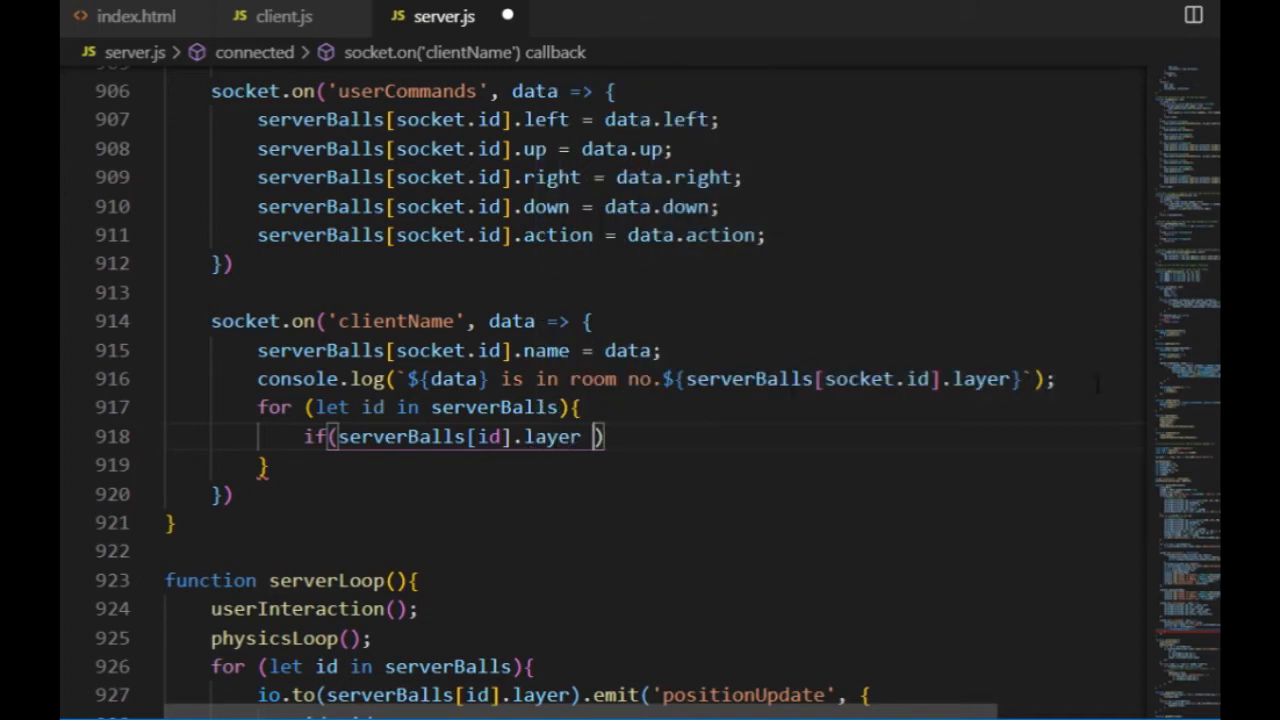
text(=== serverBalls)
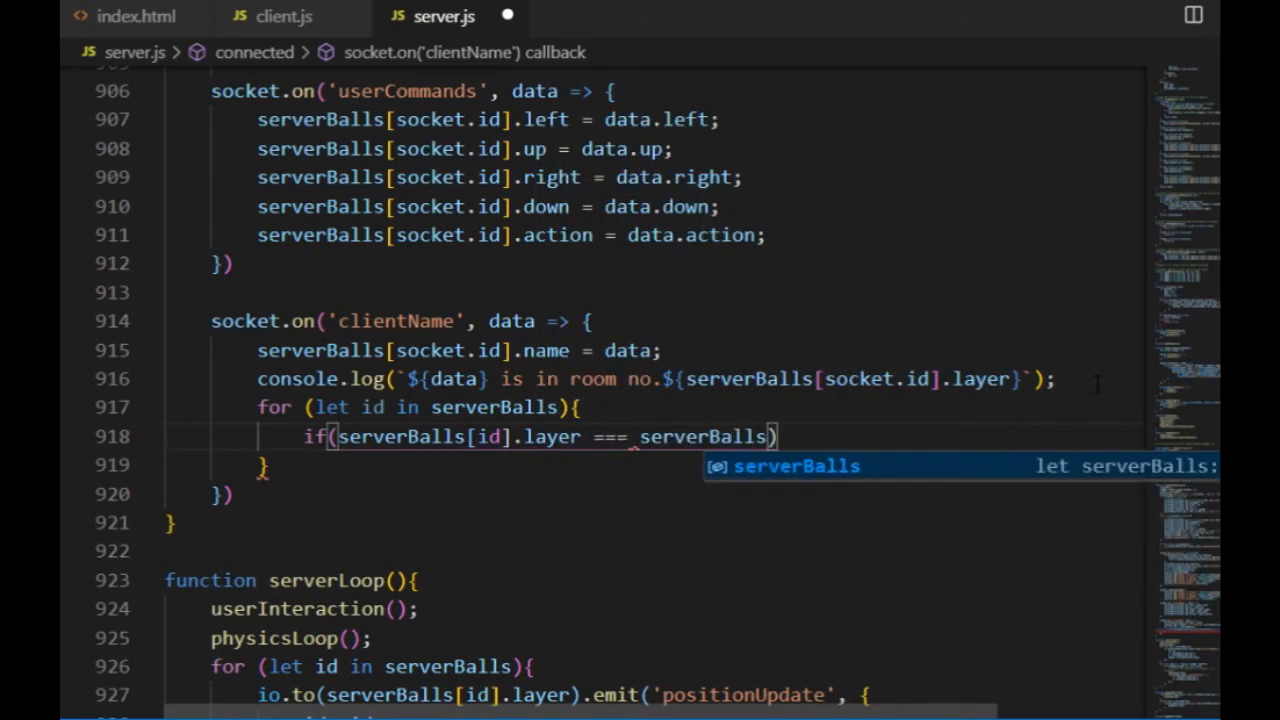
text([socket.id].layer)
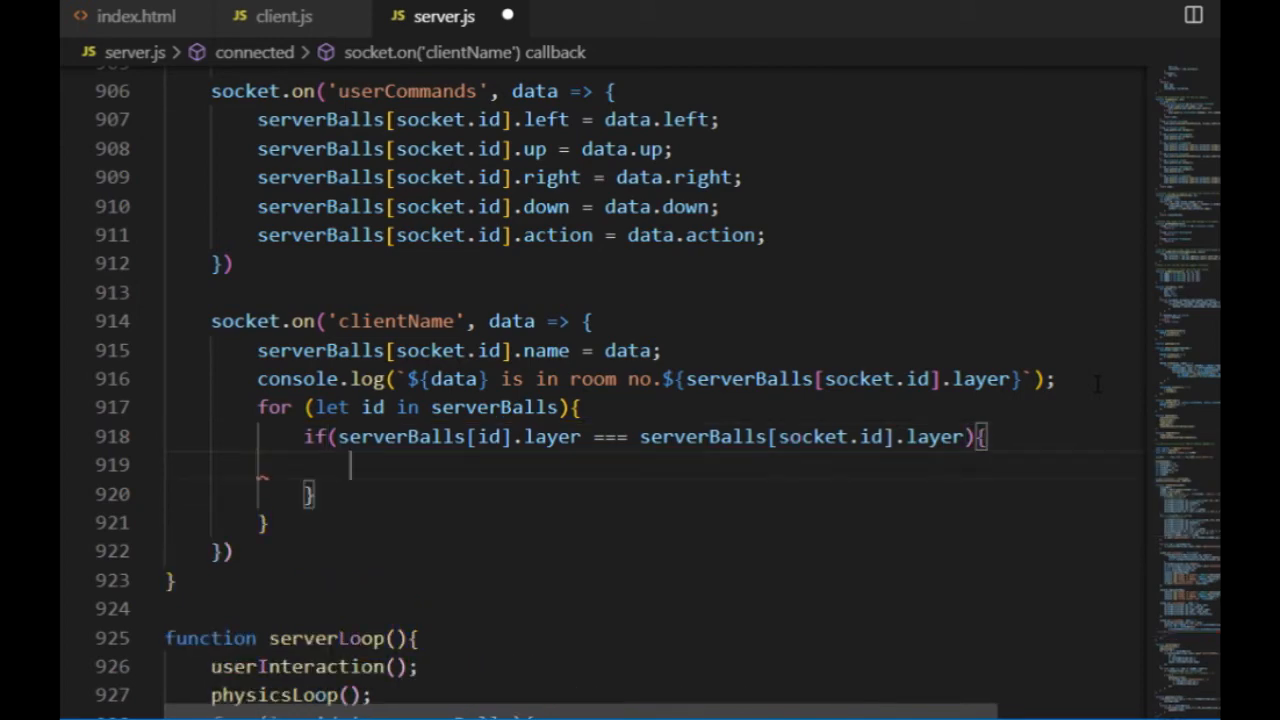
text(io.)
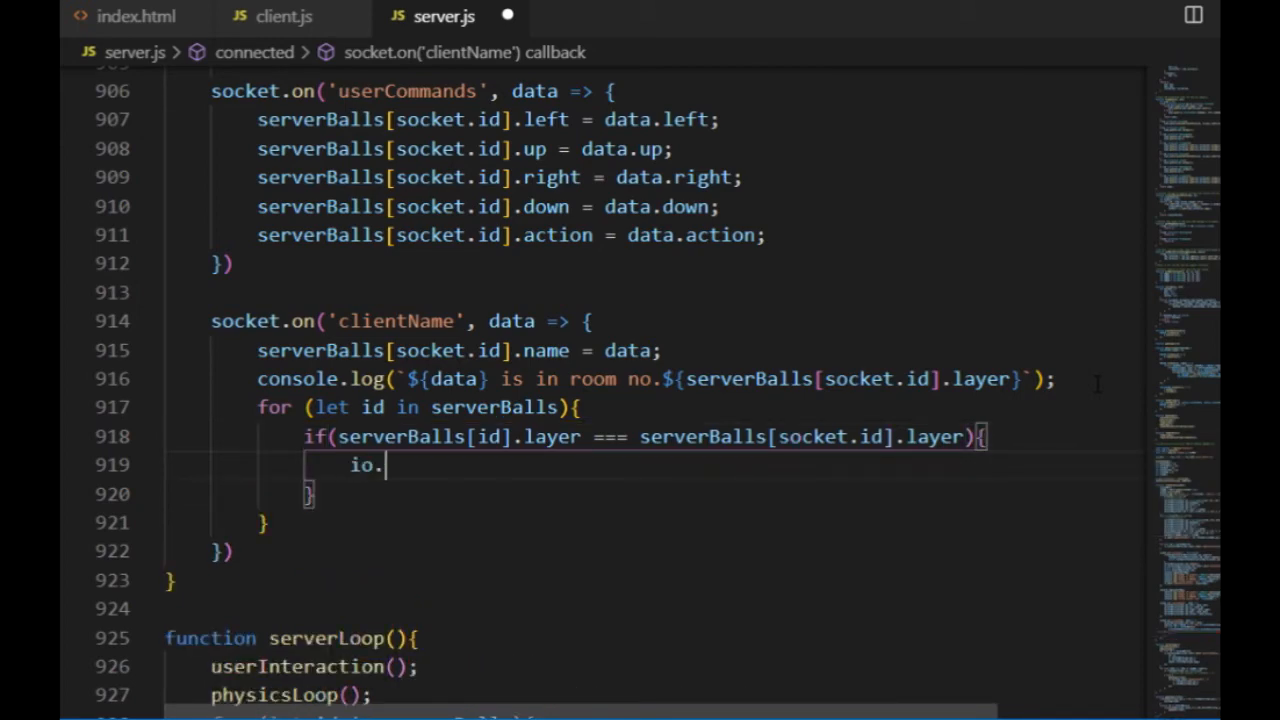
text(to(serverBalls))
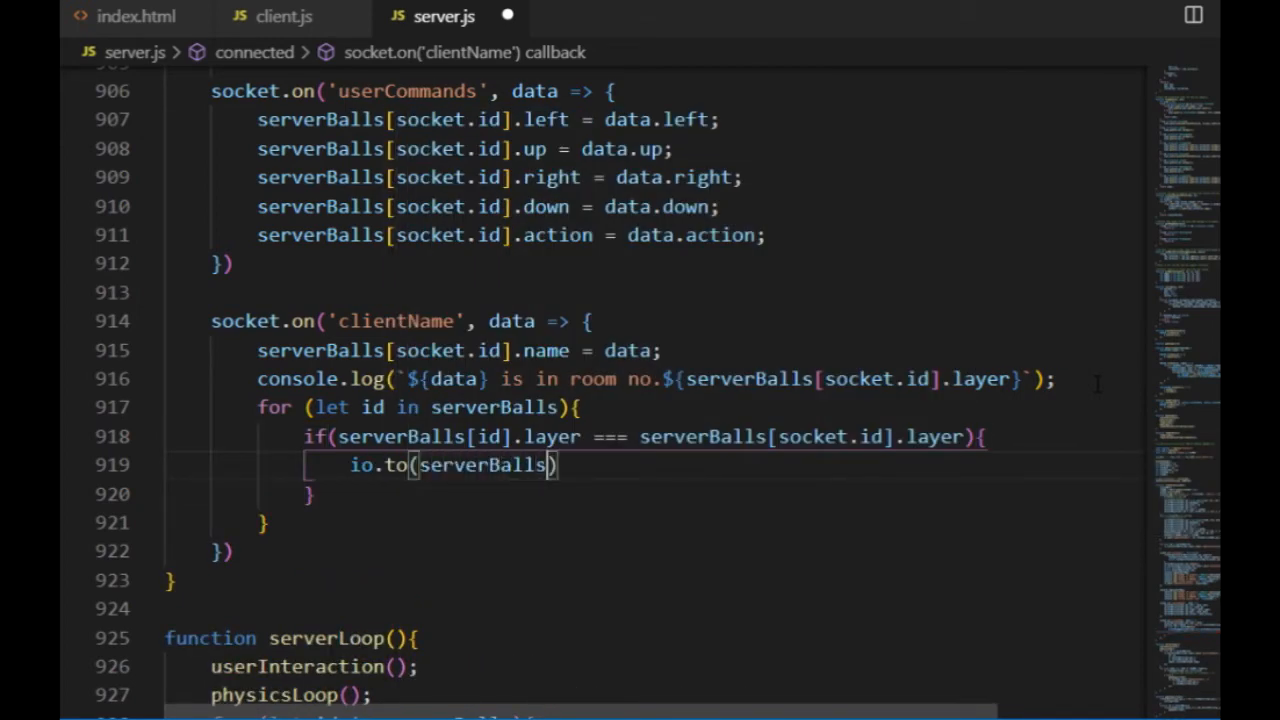
text([id].)
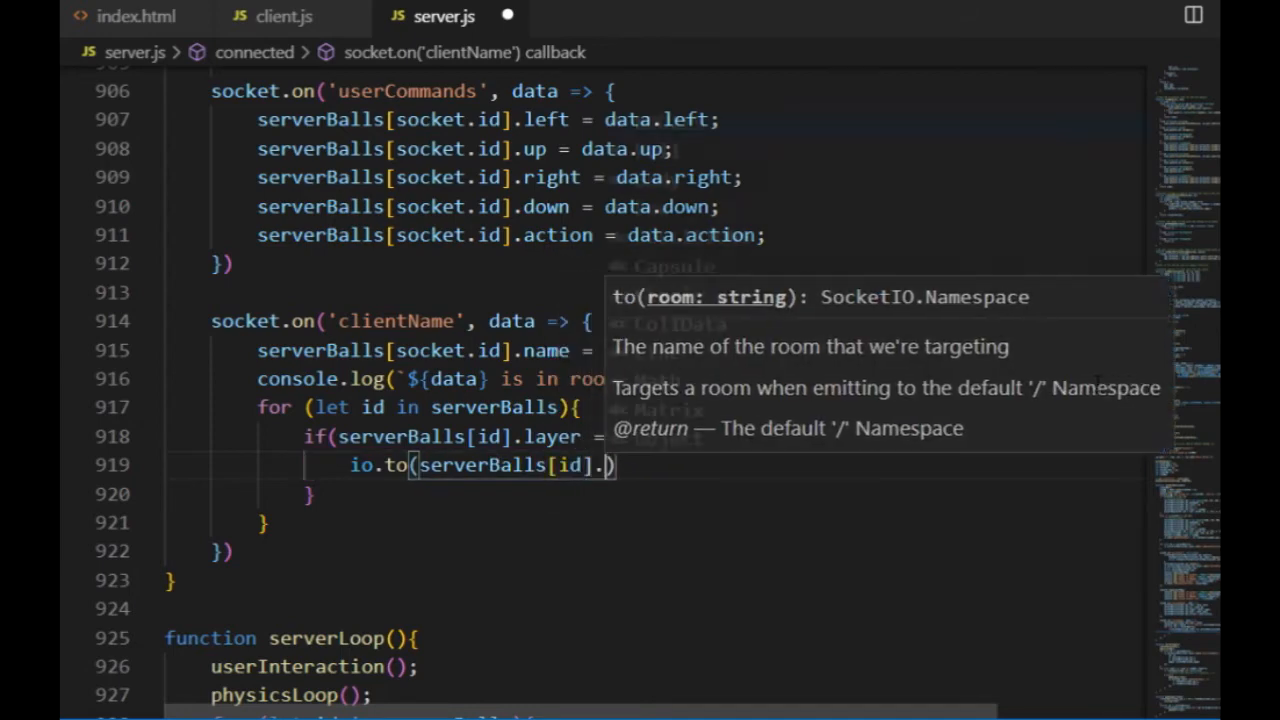
text(layer.emit)
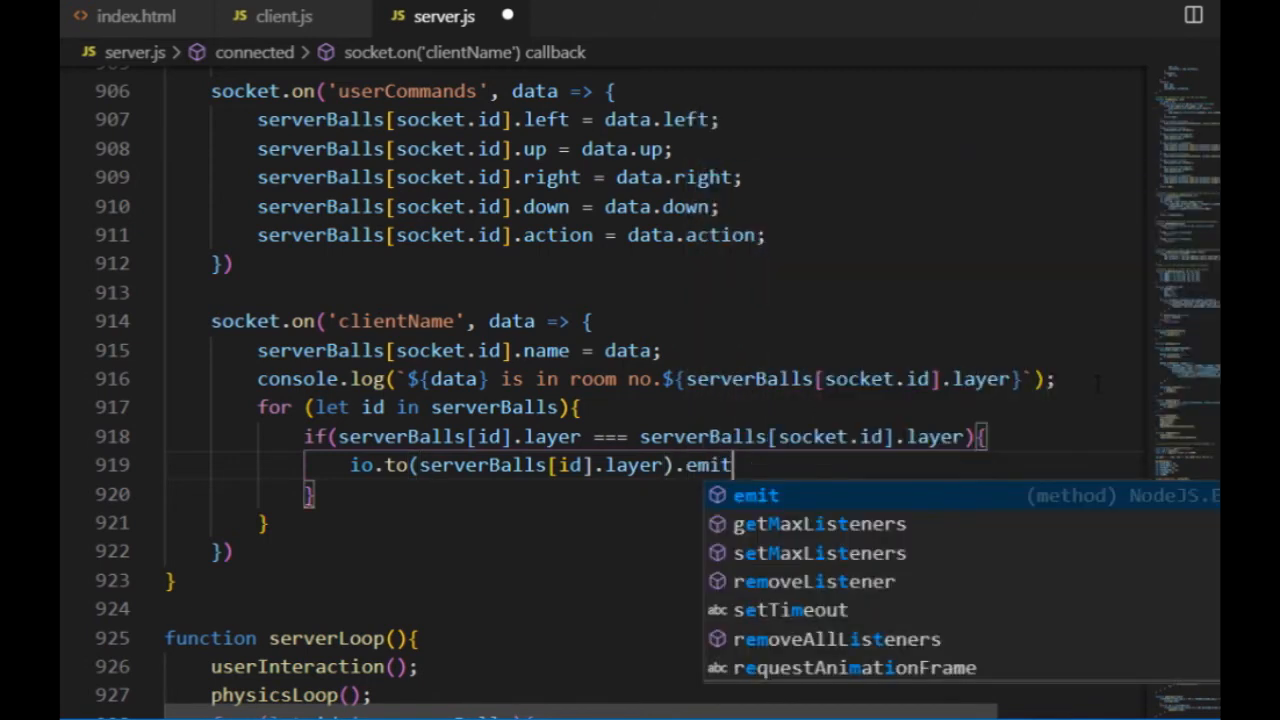
text(('playerName')
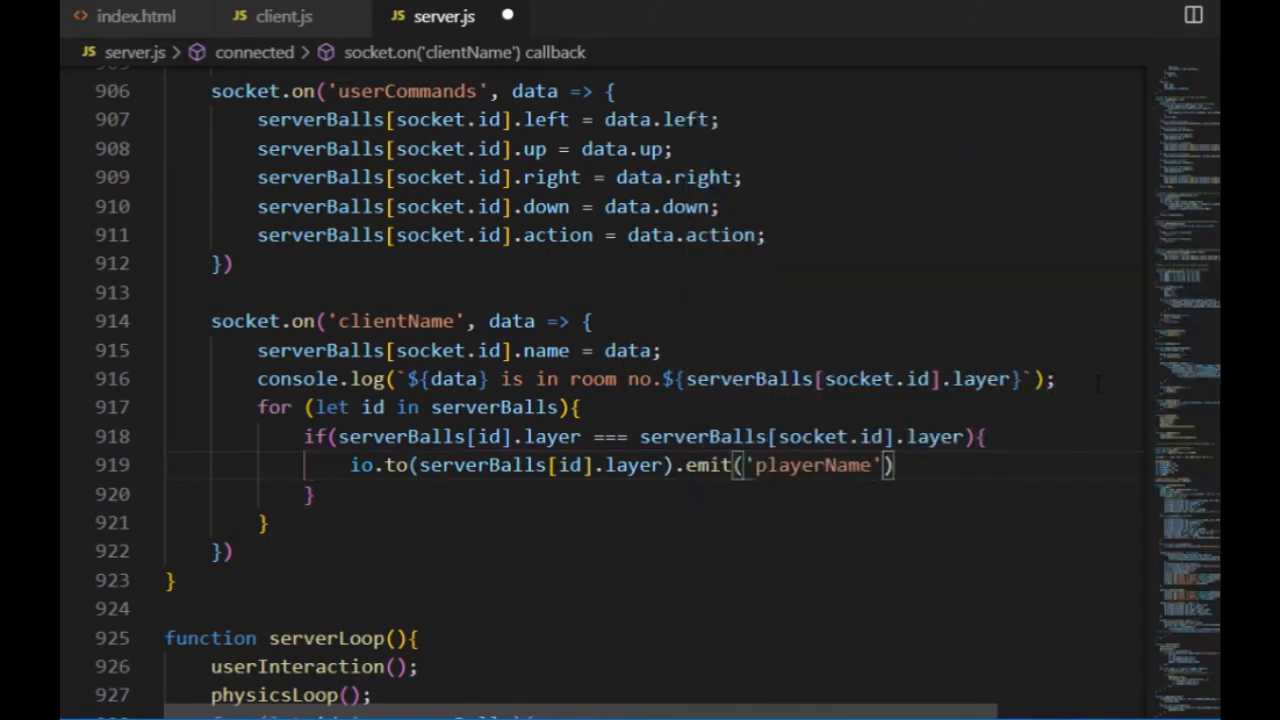
text(,)
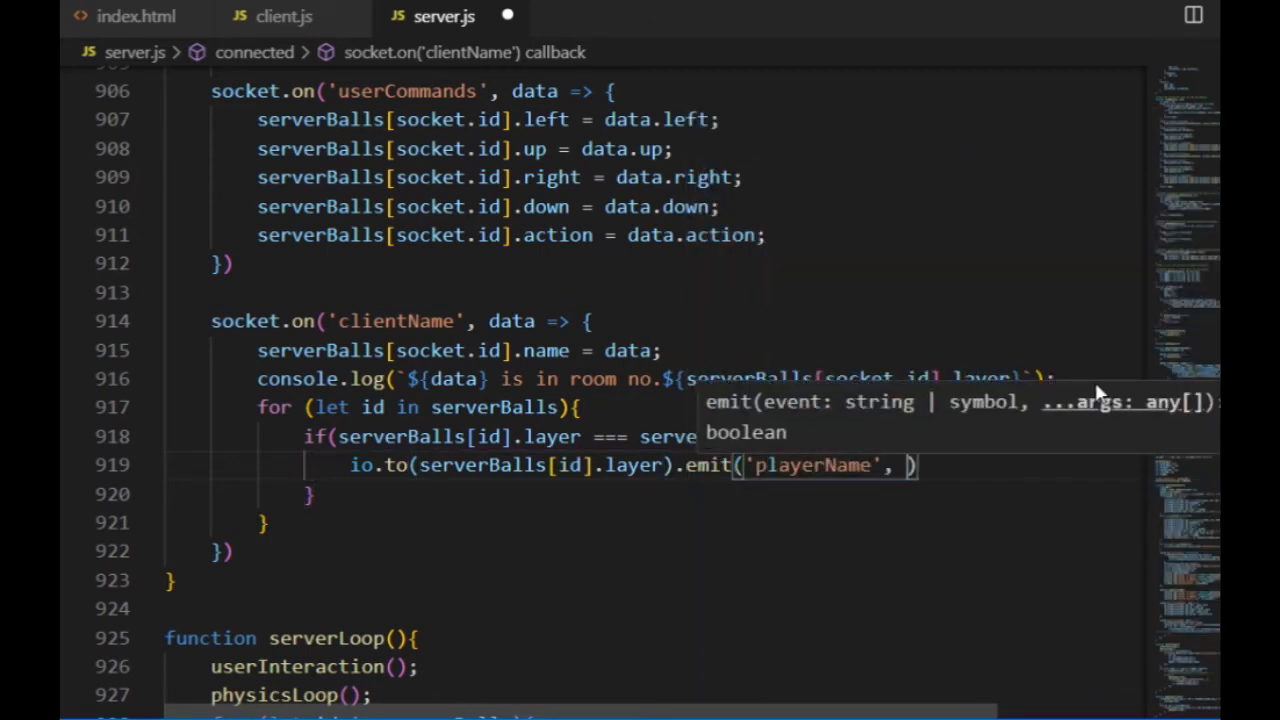
text(name: serverBalls[id)
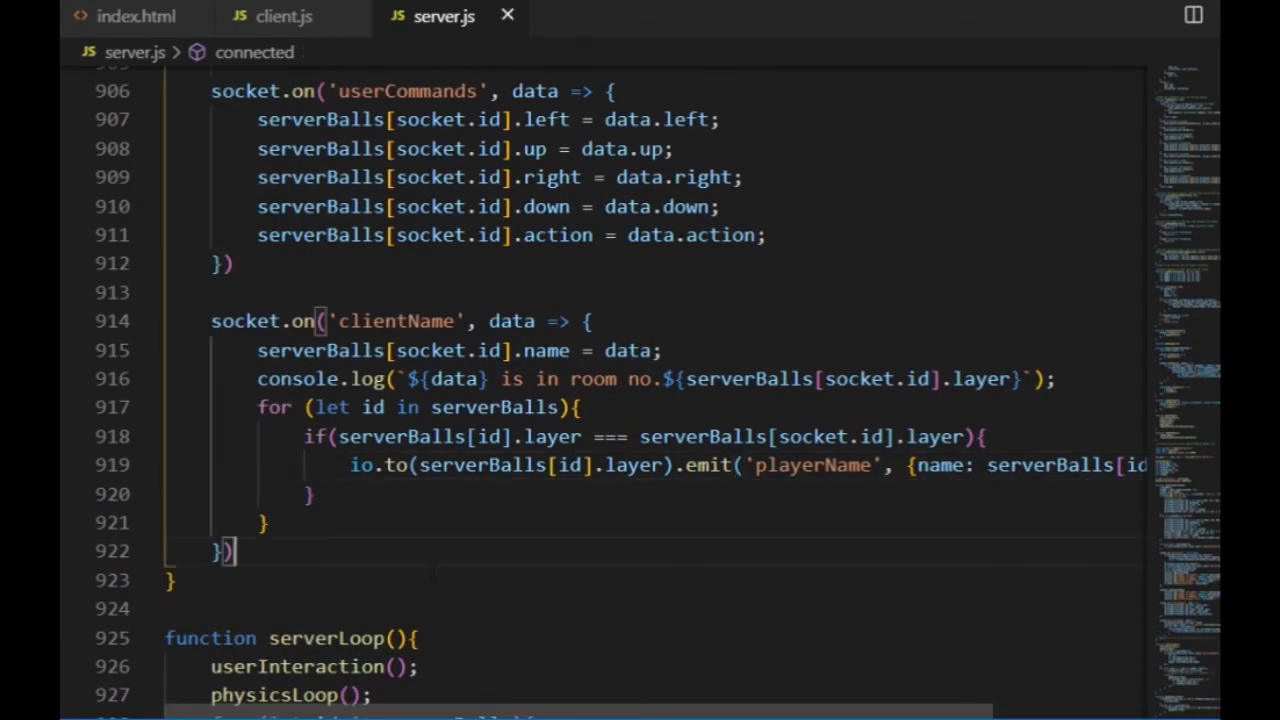
Write playersReadyInRoom(room), incrementing pno for each named serverBall in that room
scroll(down, 3)
text(function players)
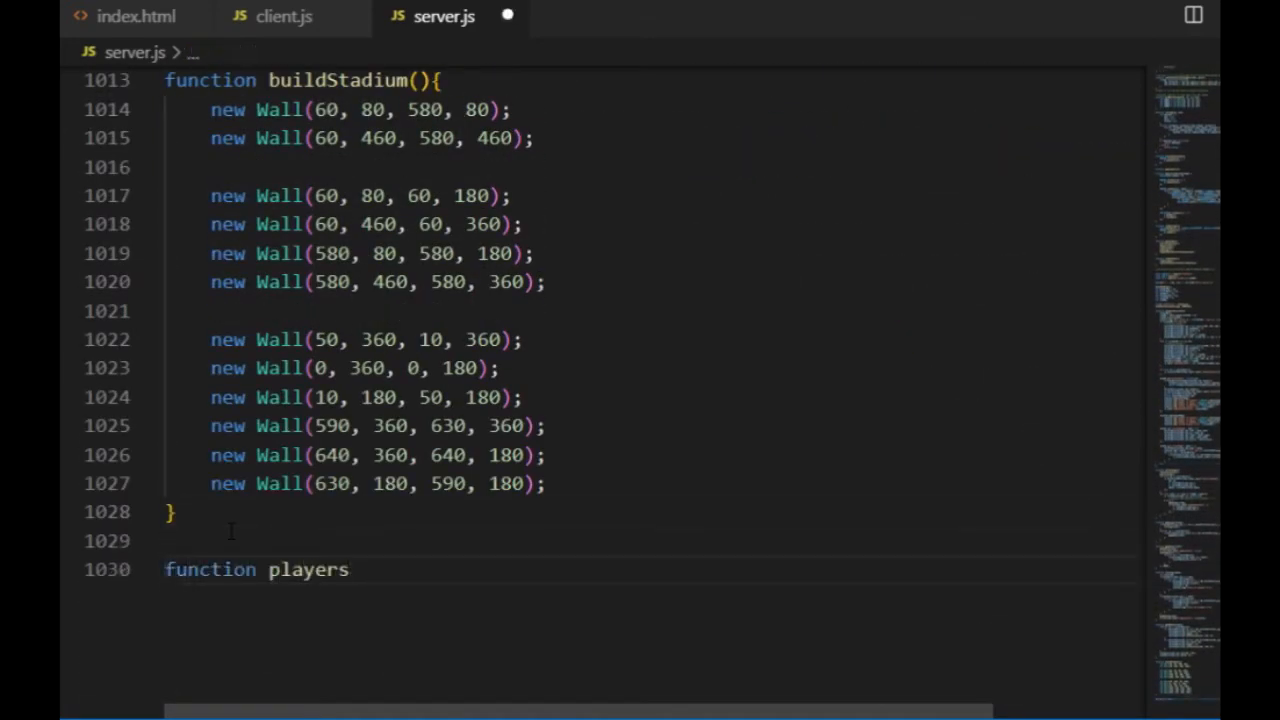
text(ReadyInRoom())
text(let pno = 0;)
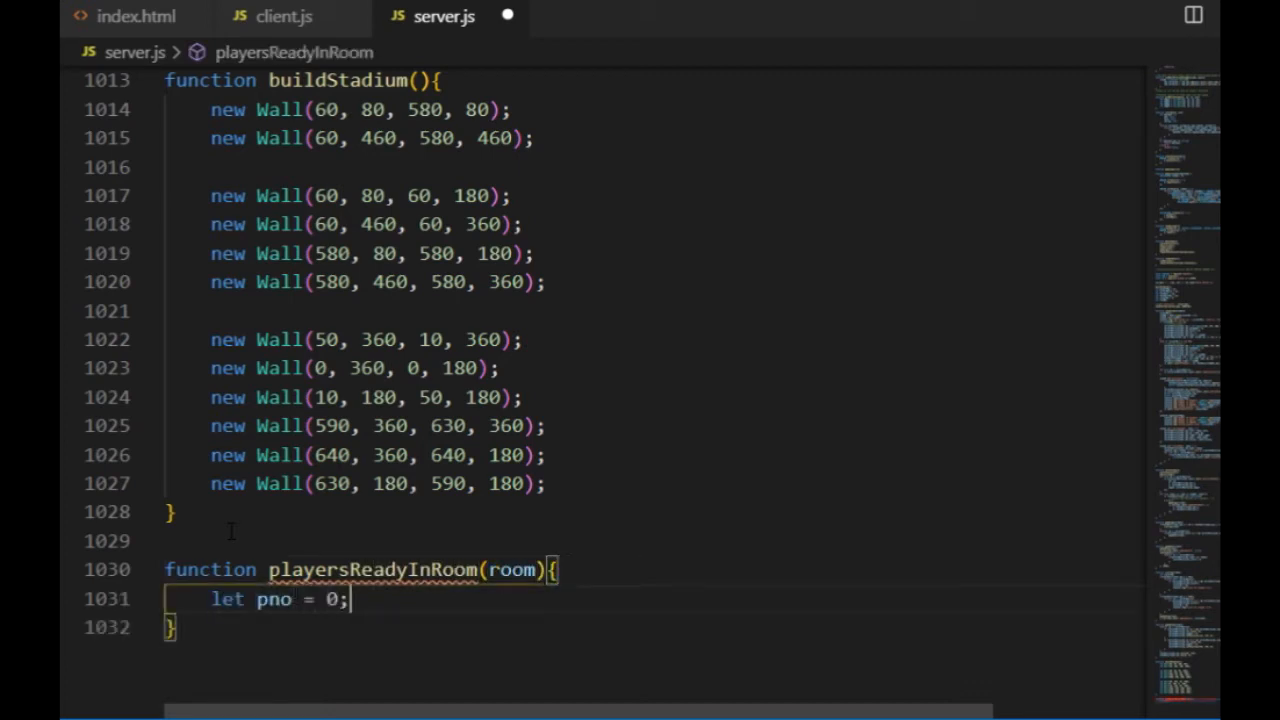
text(for (let id in serverBalls){)
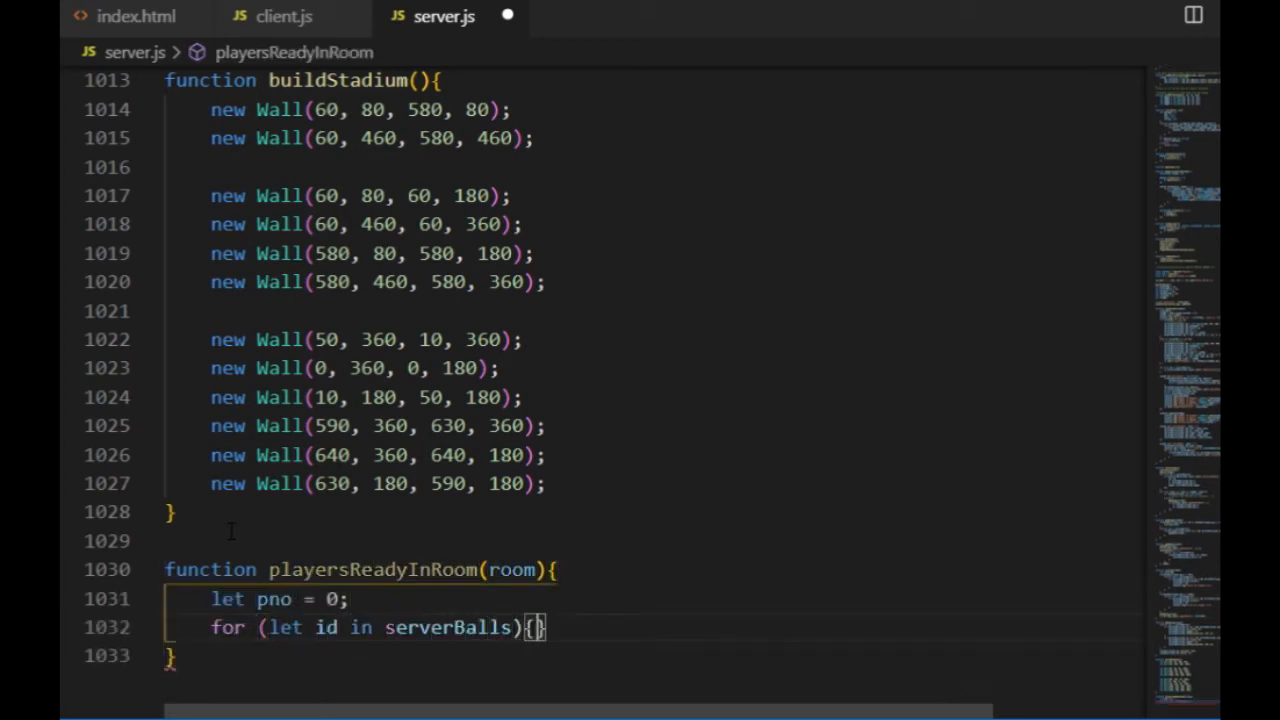
text(if(serverBalls[id].)
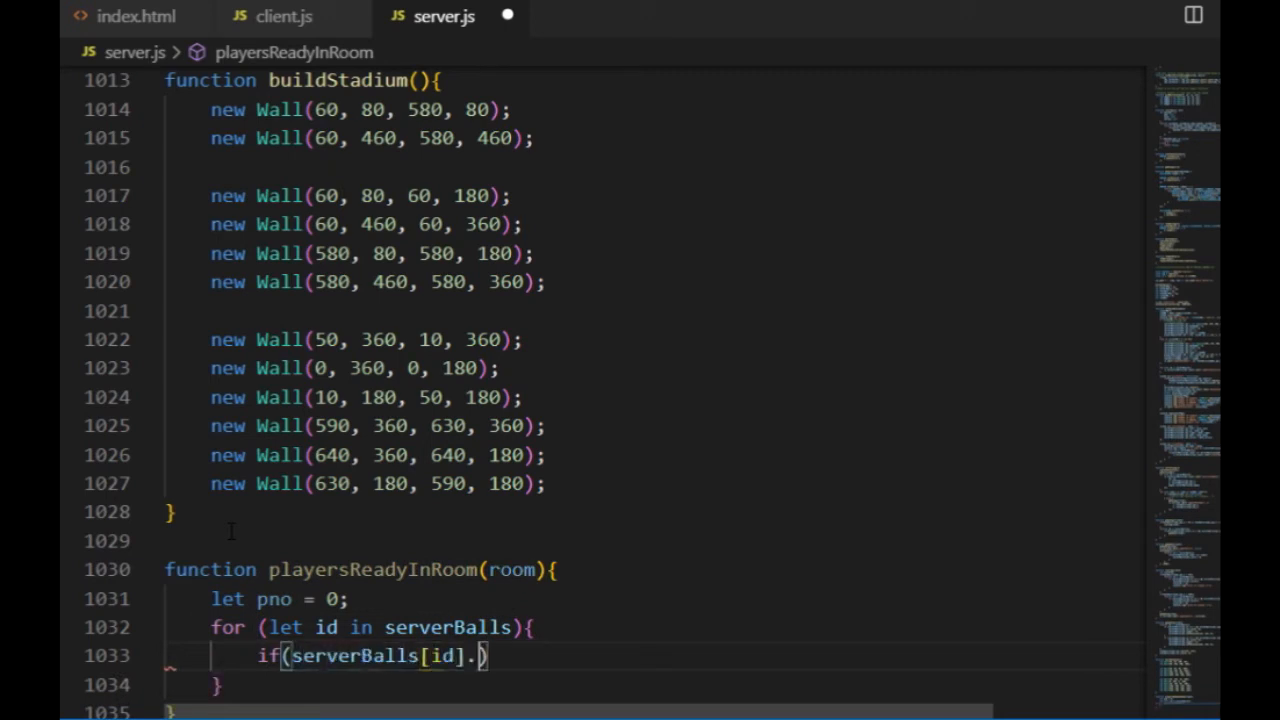
text(layer === room && serverBalls[id].name)
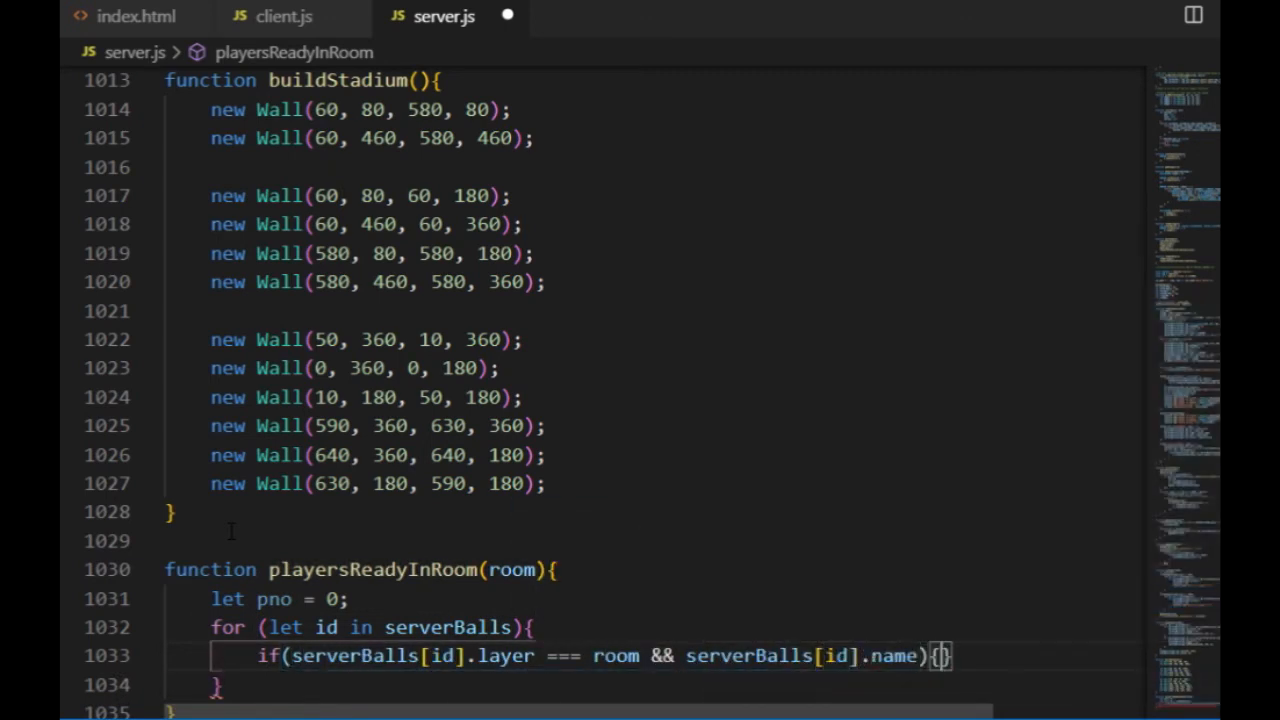
text(pno++)
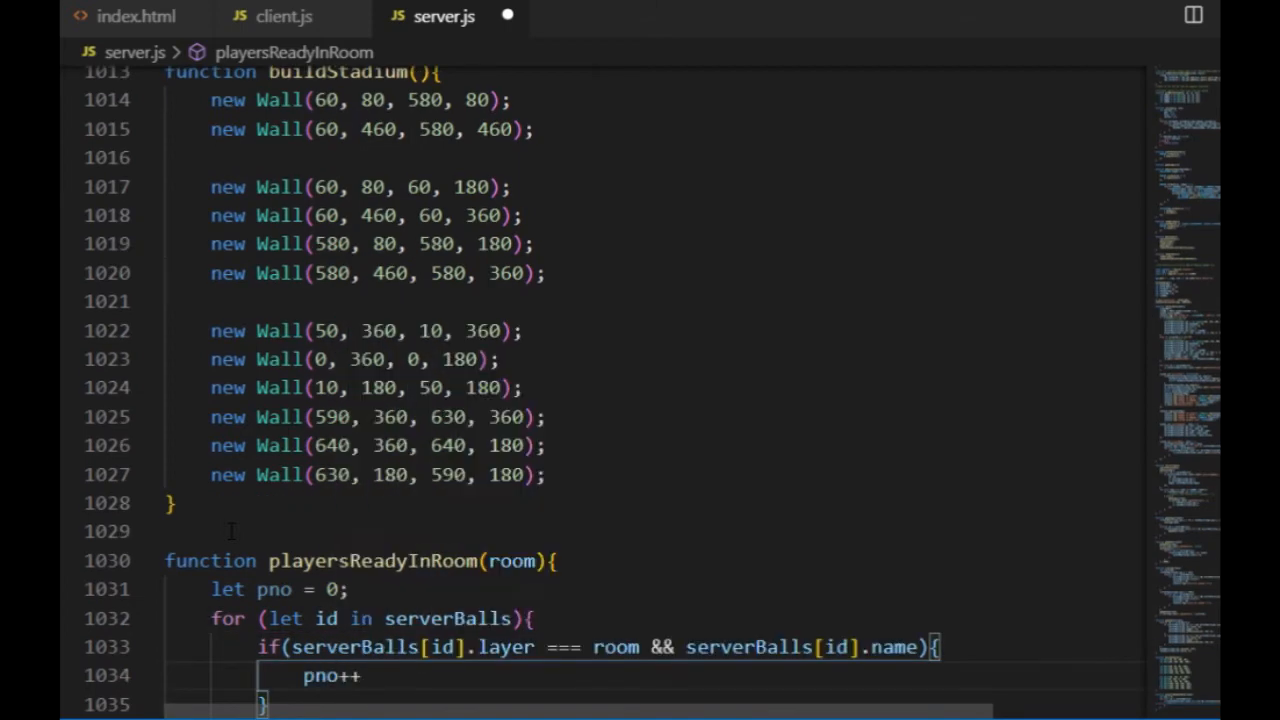
scroll(down, 3)
text(if ( )
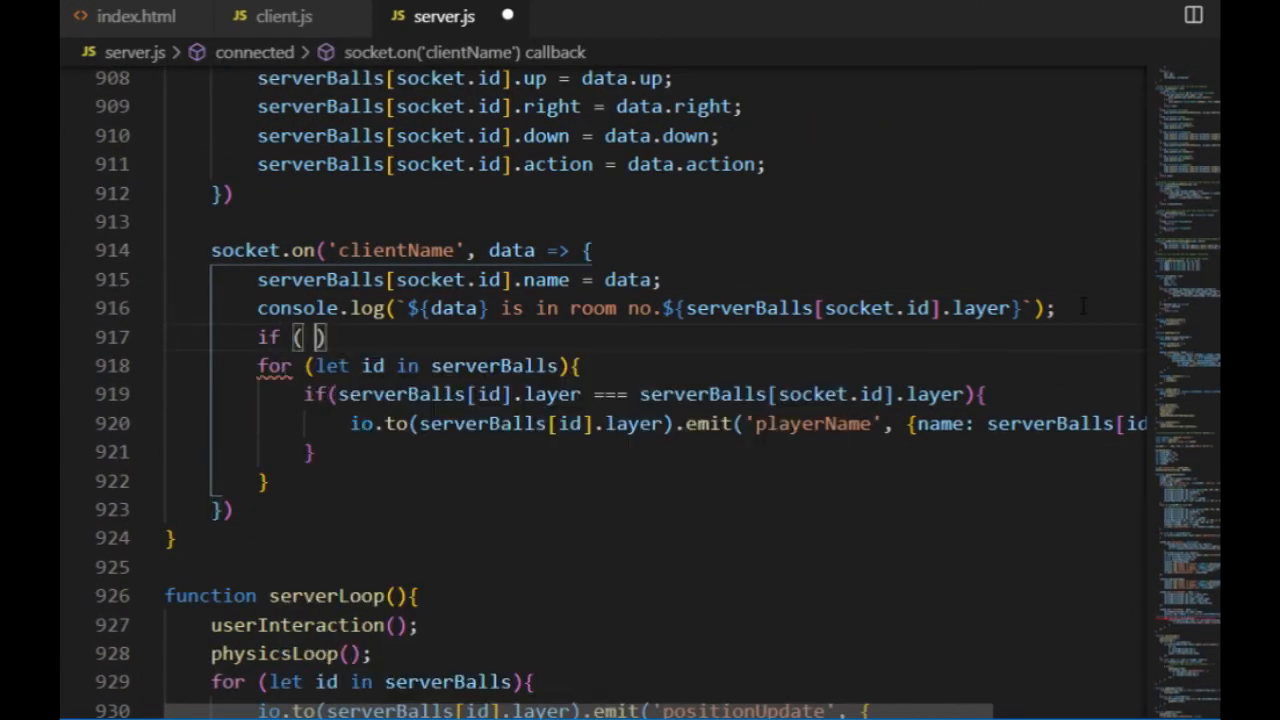
Wrap the playerName emit loop in if (playersReadyInRoom(...) === 2) and add id to the payload
text(playersReadyInRoom(serverBalls[socket.id].layer)
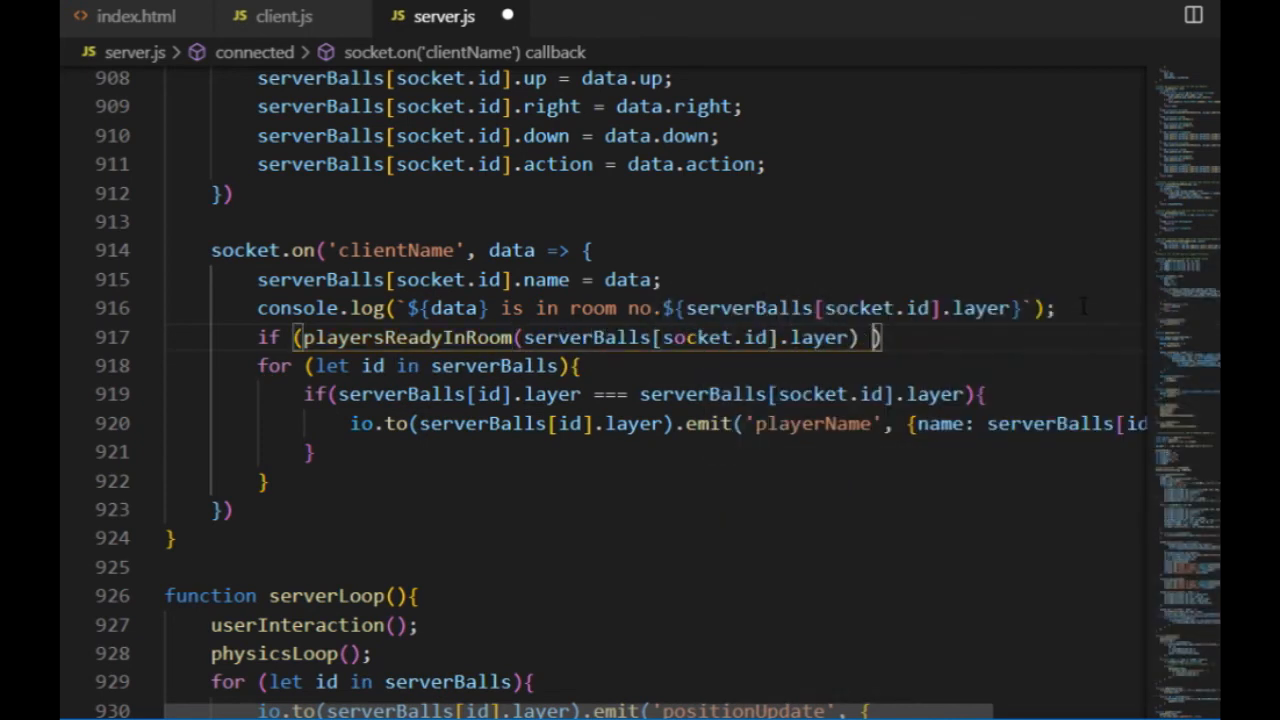
text(=== 2){)
text(})
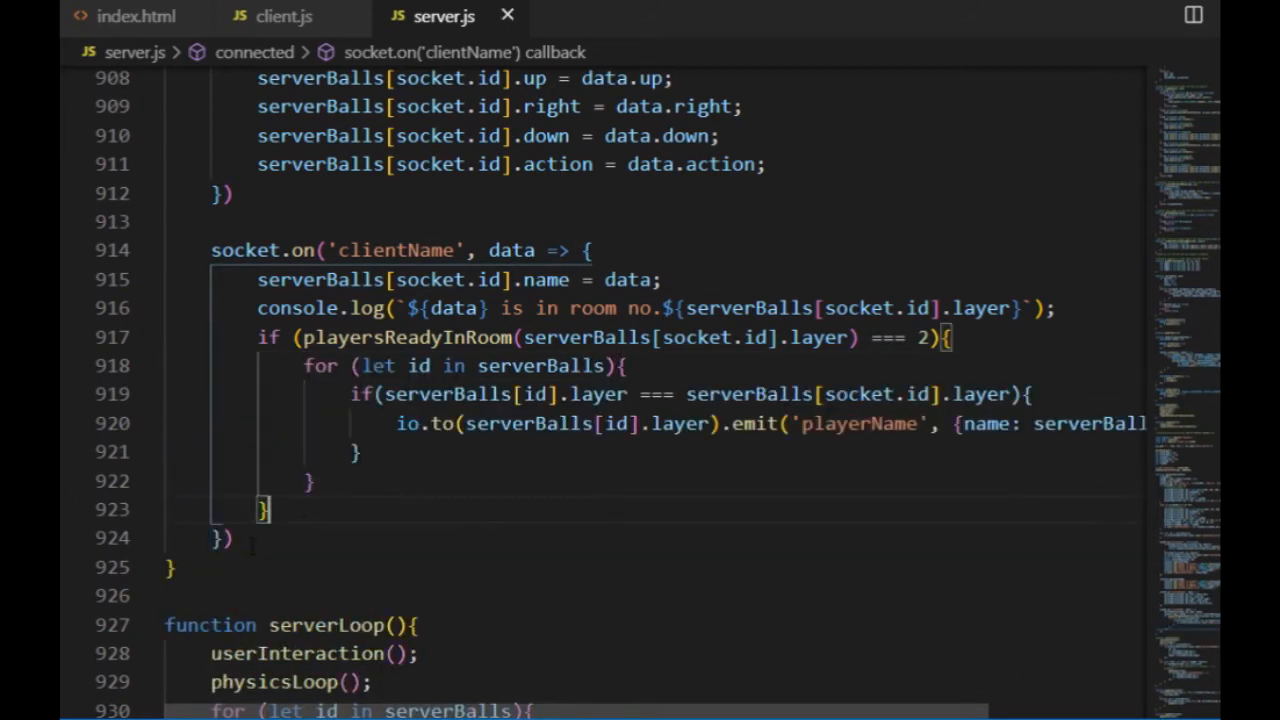
scroll(right, 3)
text(id: id, )
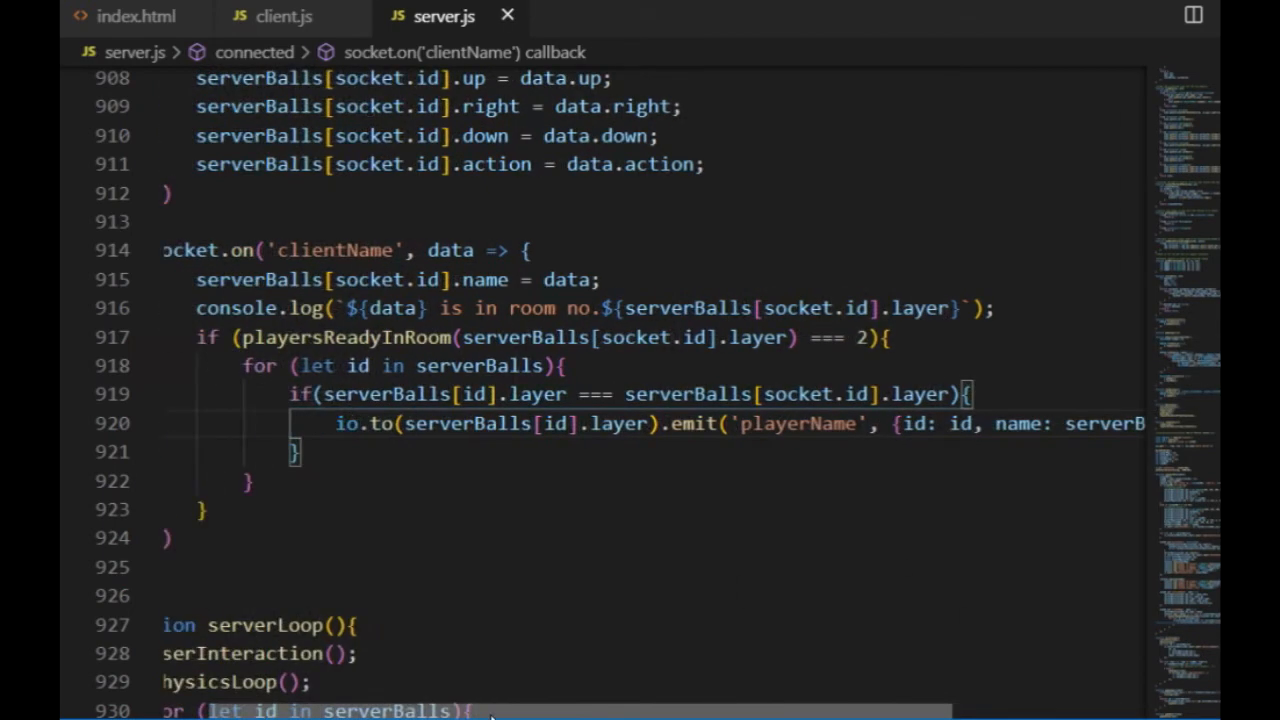
In client.js's playerName listener, set clientBalls[data.id].name = data.name
click(283, 16)
text(socket.on('playerName', data => )
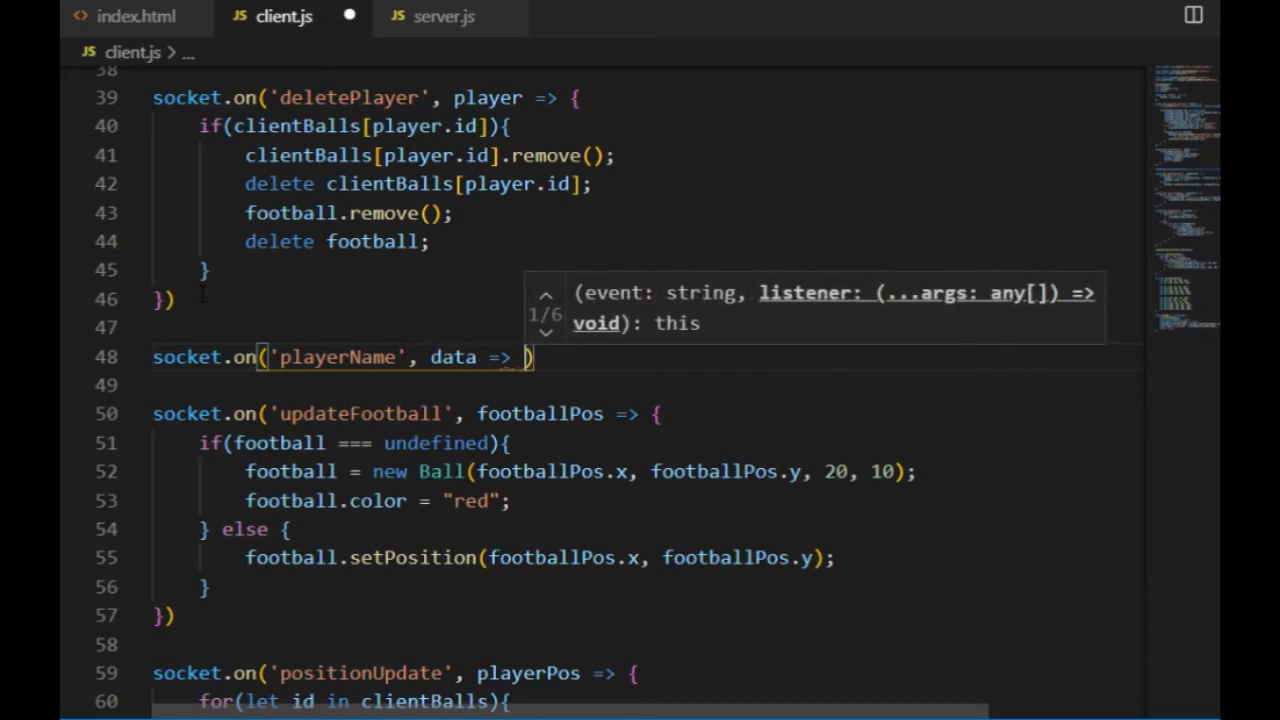
text(clietnBalls)
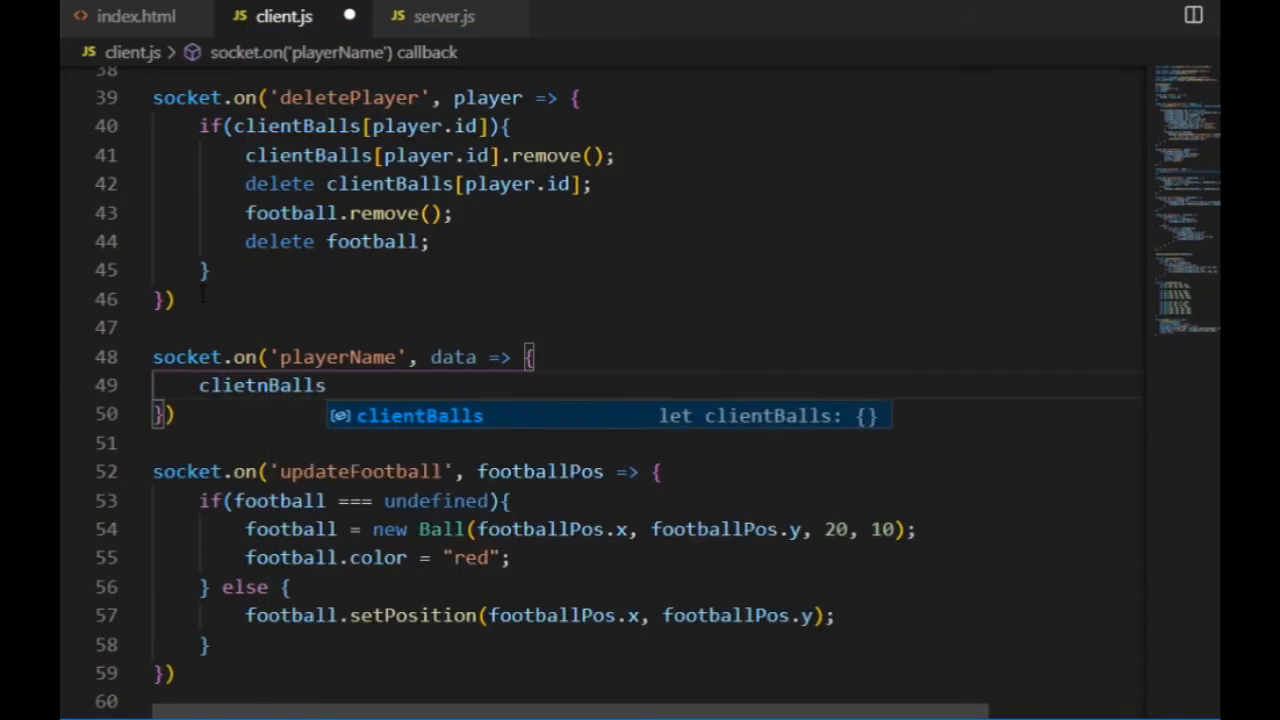
text([data.id].name = data.name;)
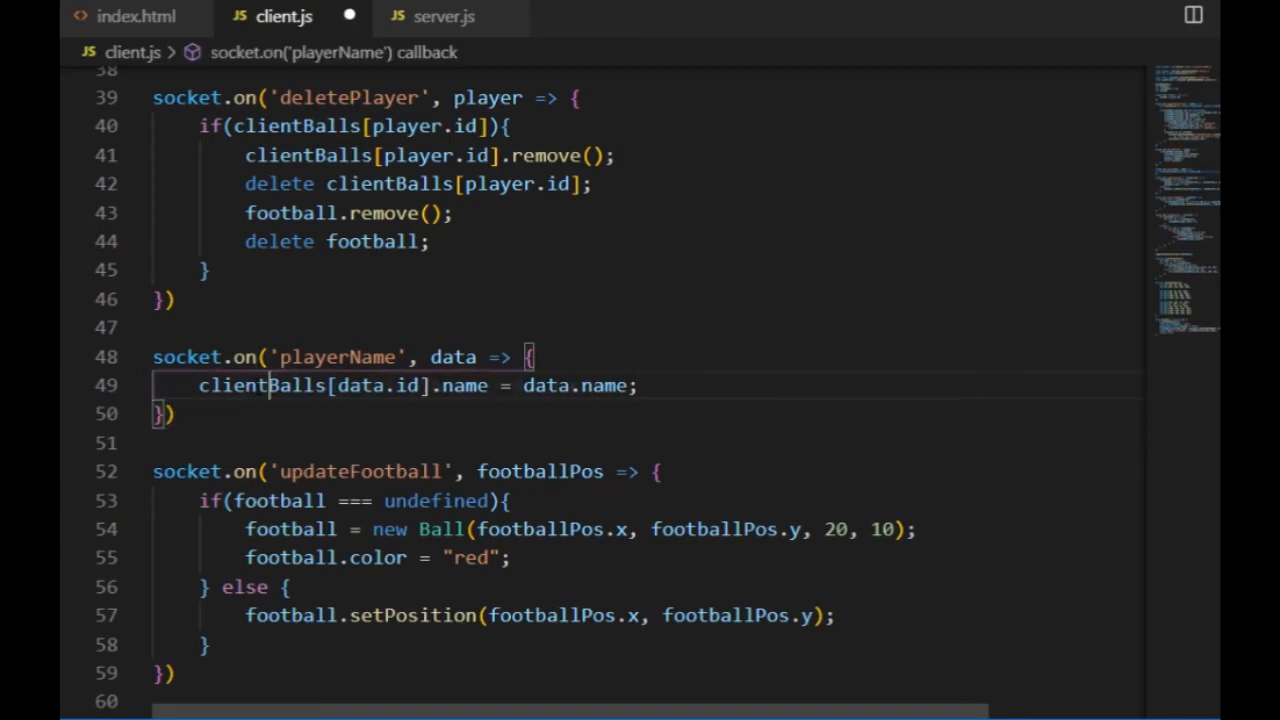
Draw player names in userInterface, blue left and green right, with black "...." placeholders
scroll(down, 3)
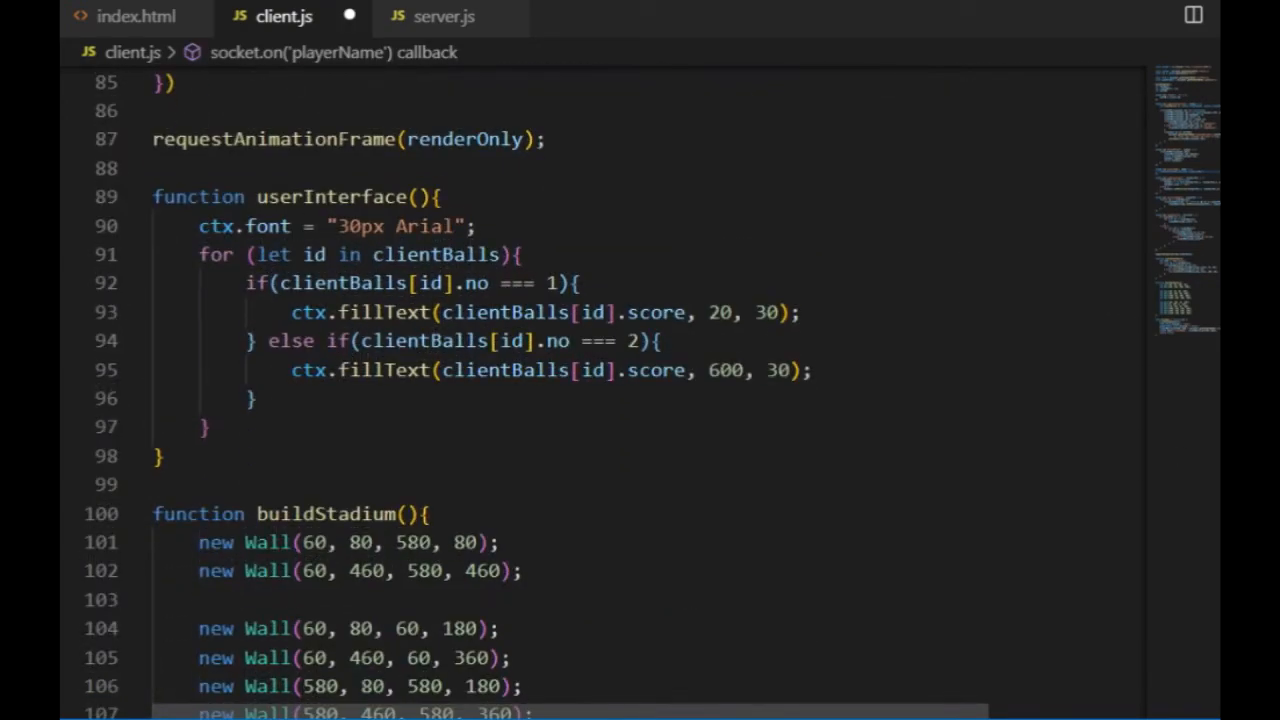
text(ctx.fillStyle = "blue";)
text(ctx.textAlign)
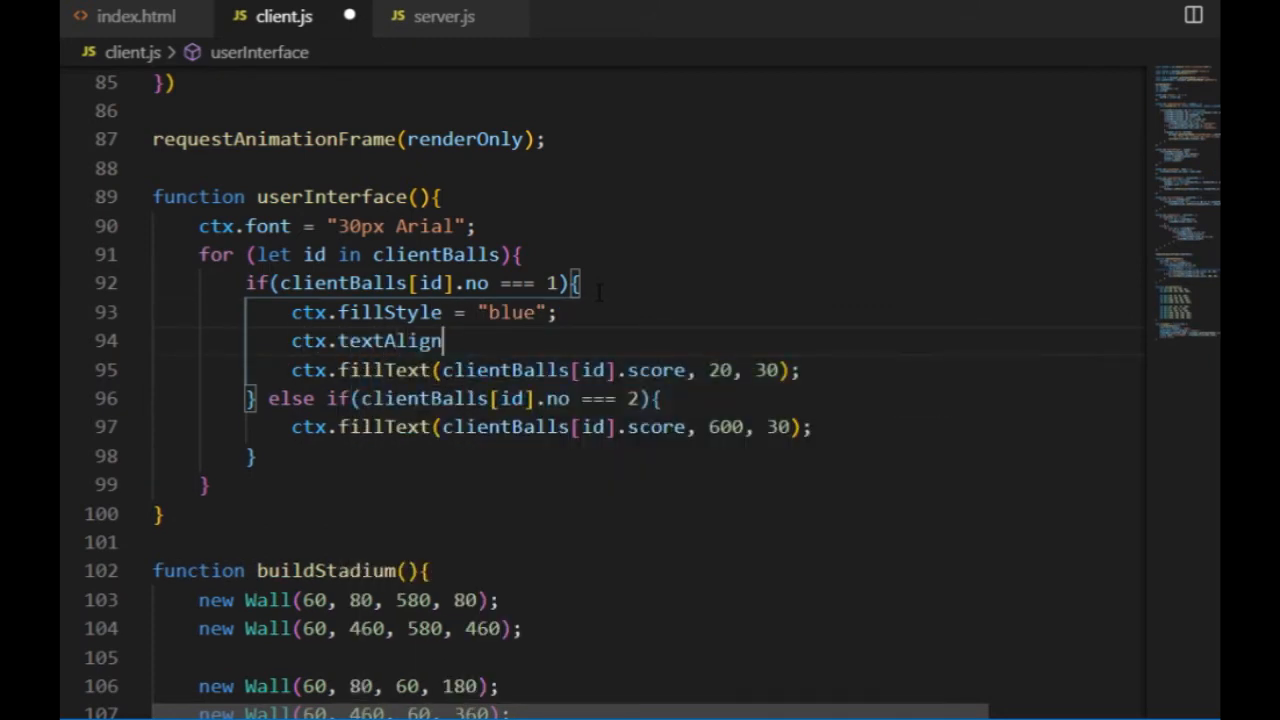
text(= "left";)
text(if(clientBalls[id].name){)
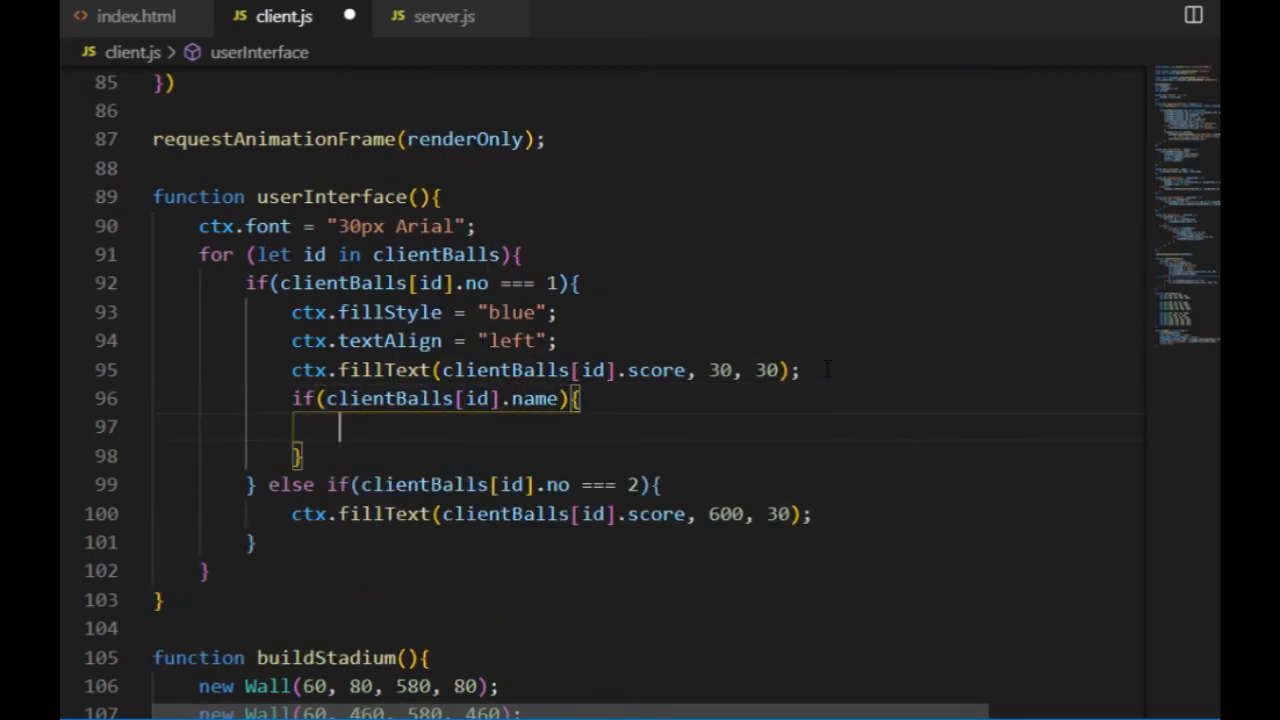
text(ctx.fillText(clientBalls[id].name, 30, 70);)
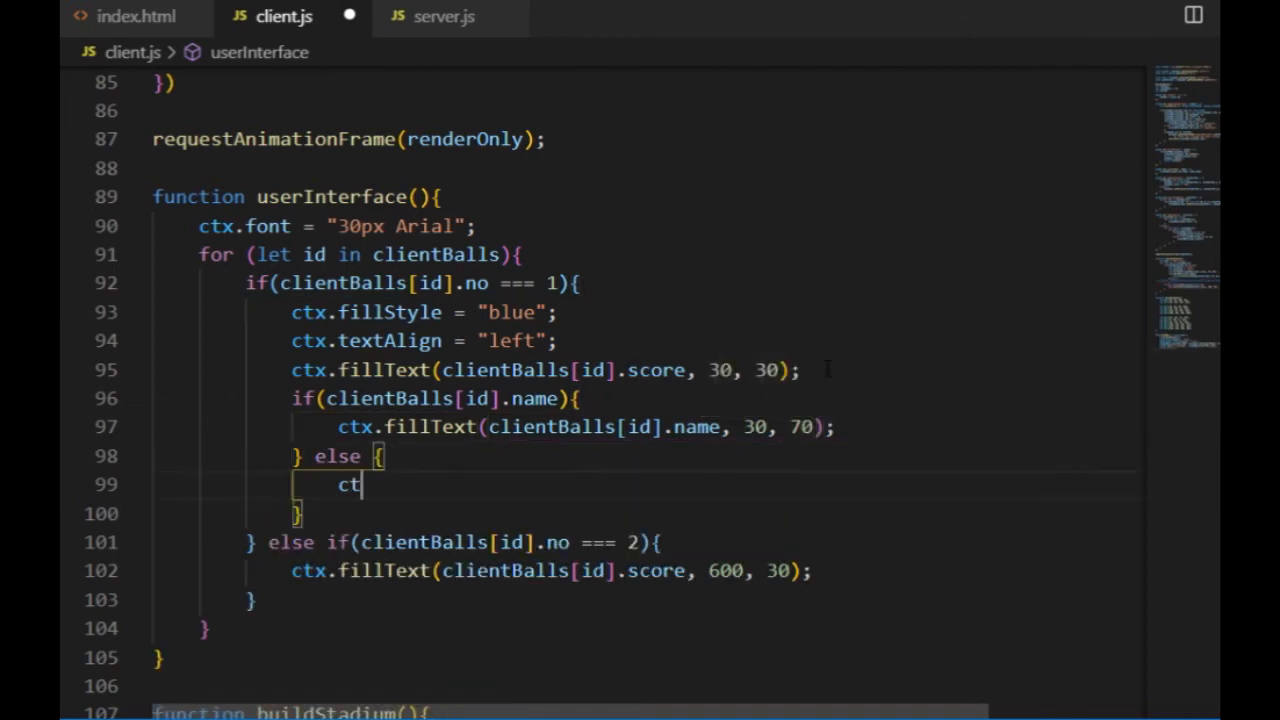
text(x.fillStyle = "black";)
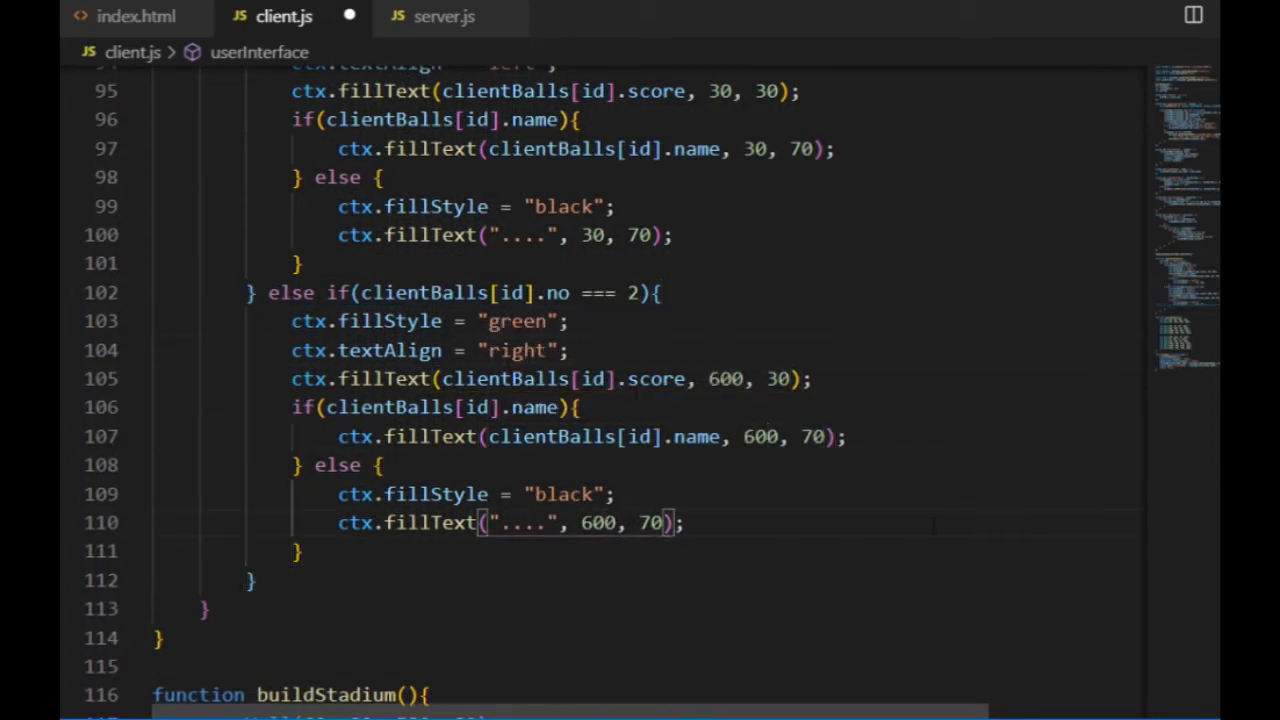
scroll(down, 3)
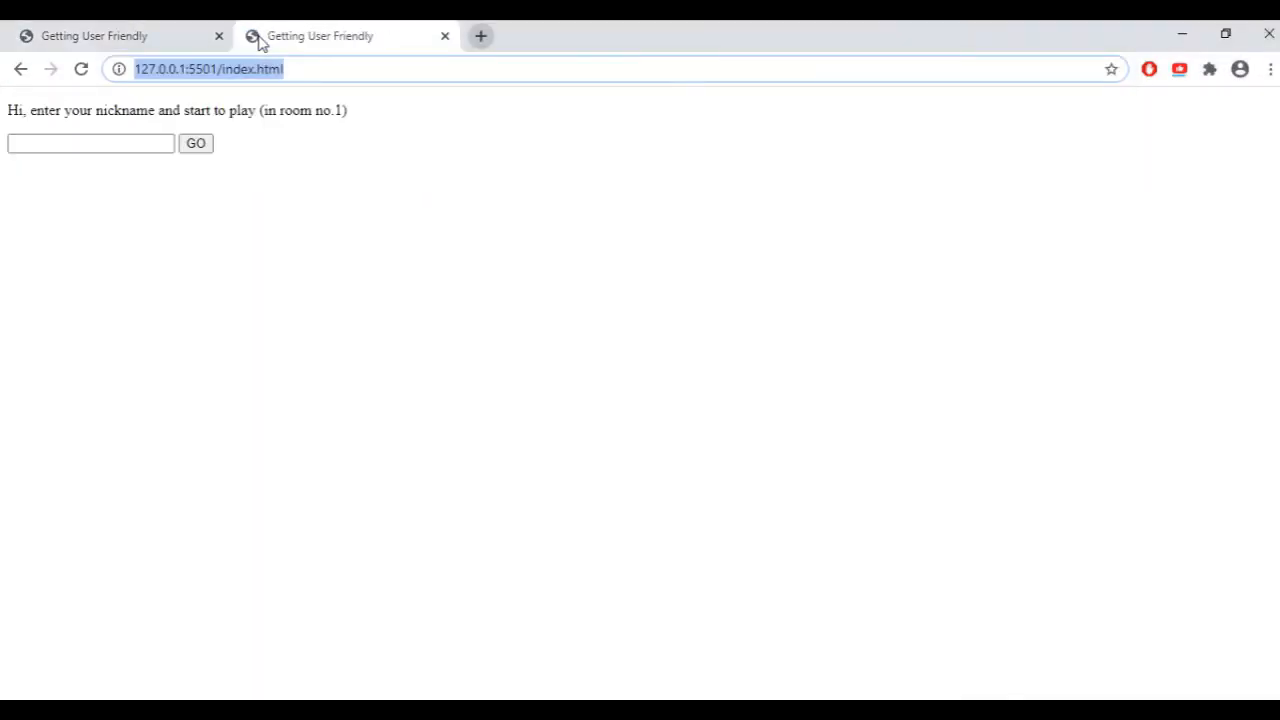
Open extra game tabs, enter two nicknames, and confirm the names show under the scores
click(195, 143)
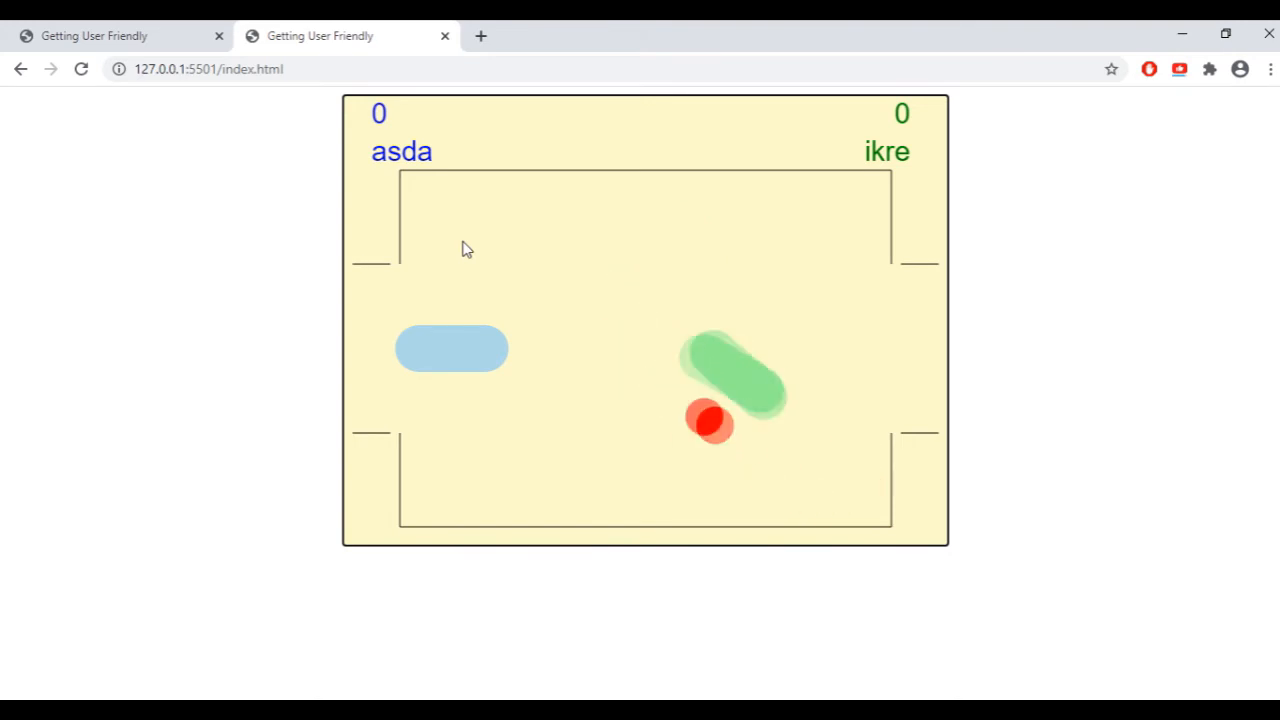
click(481, 35)
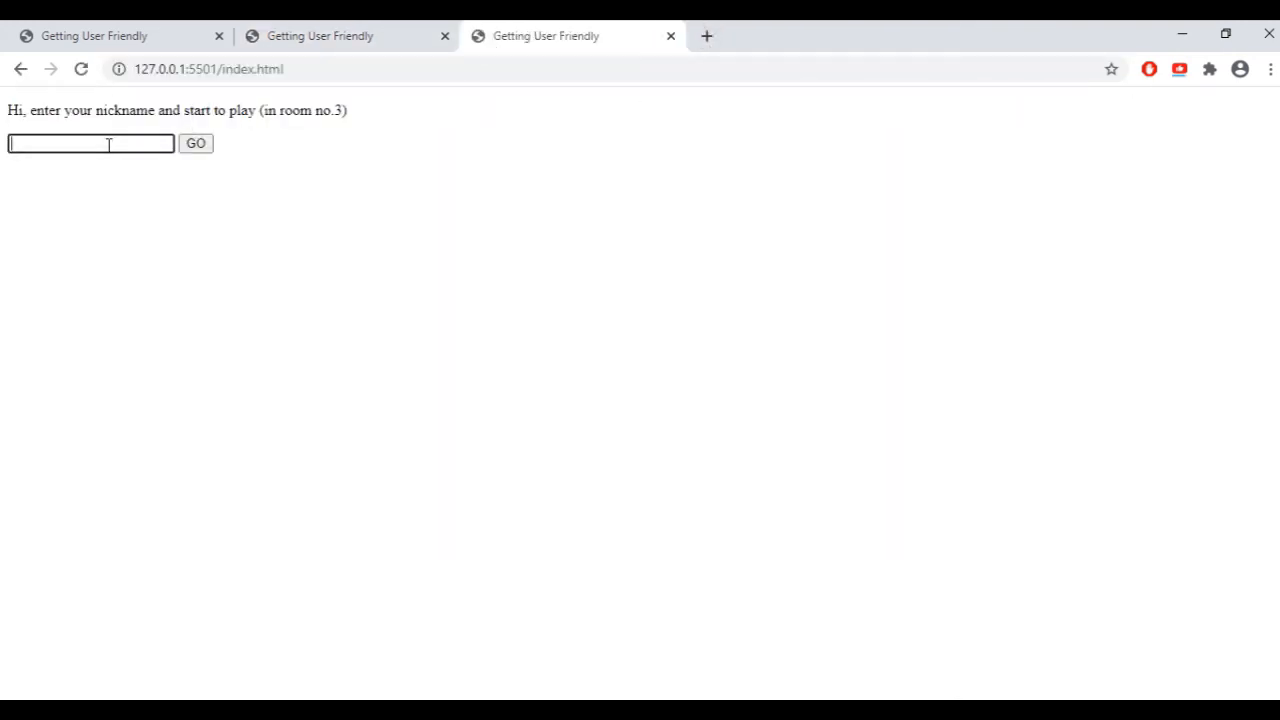
click(196, 143)
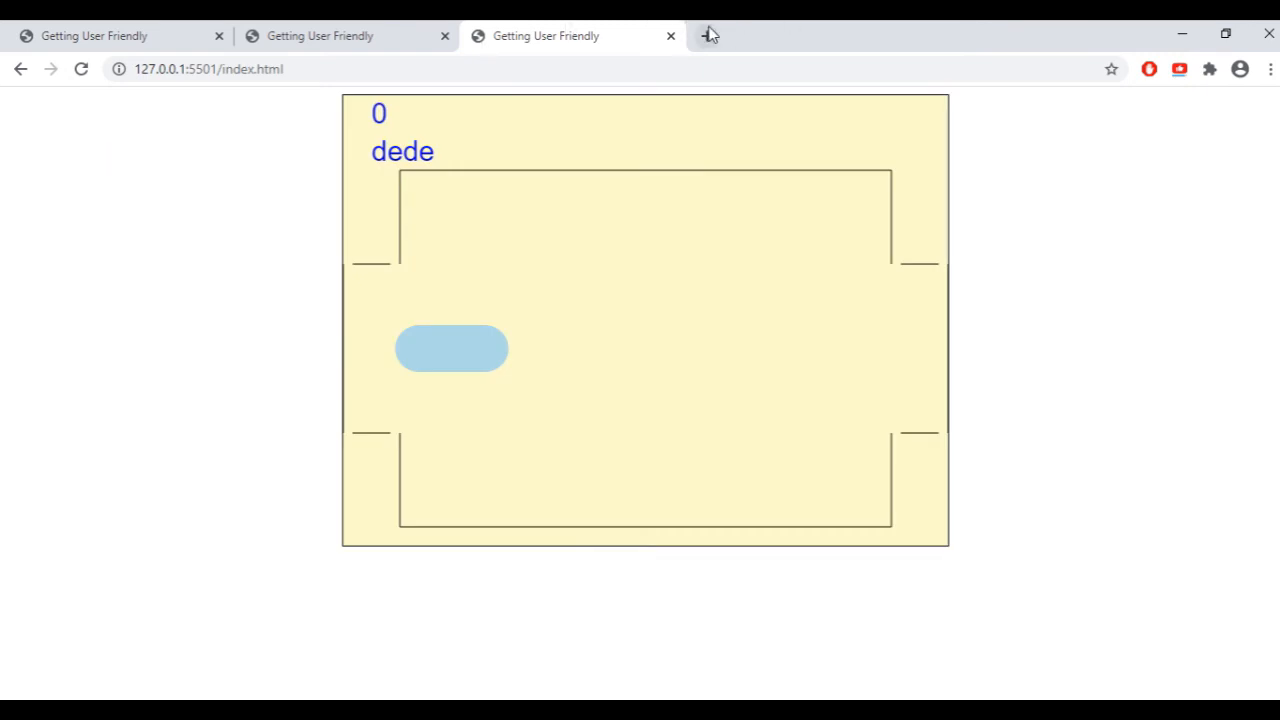
click(708, 35)
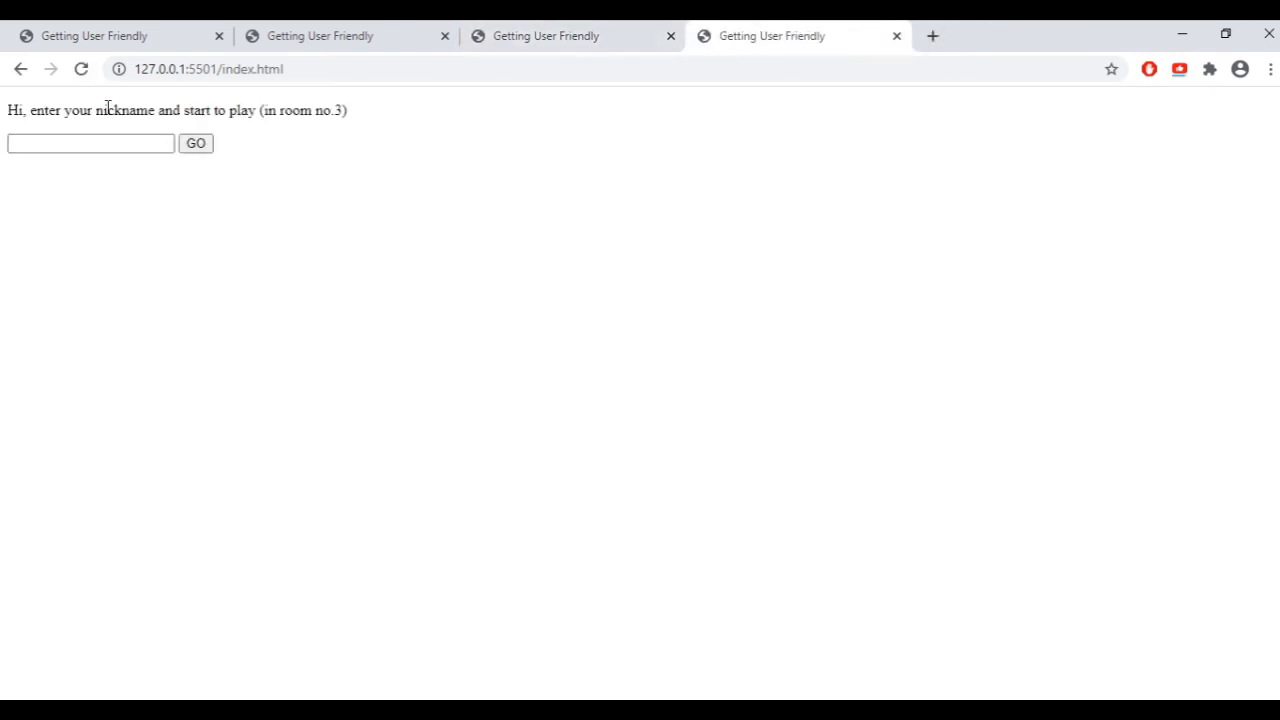
click(195, 143)
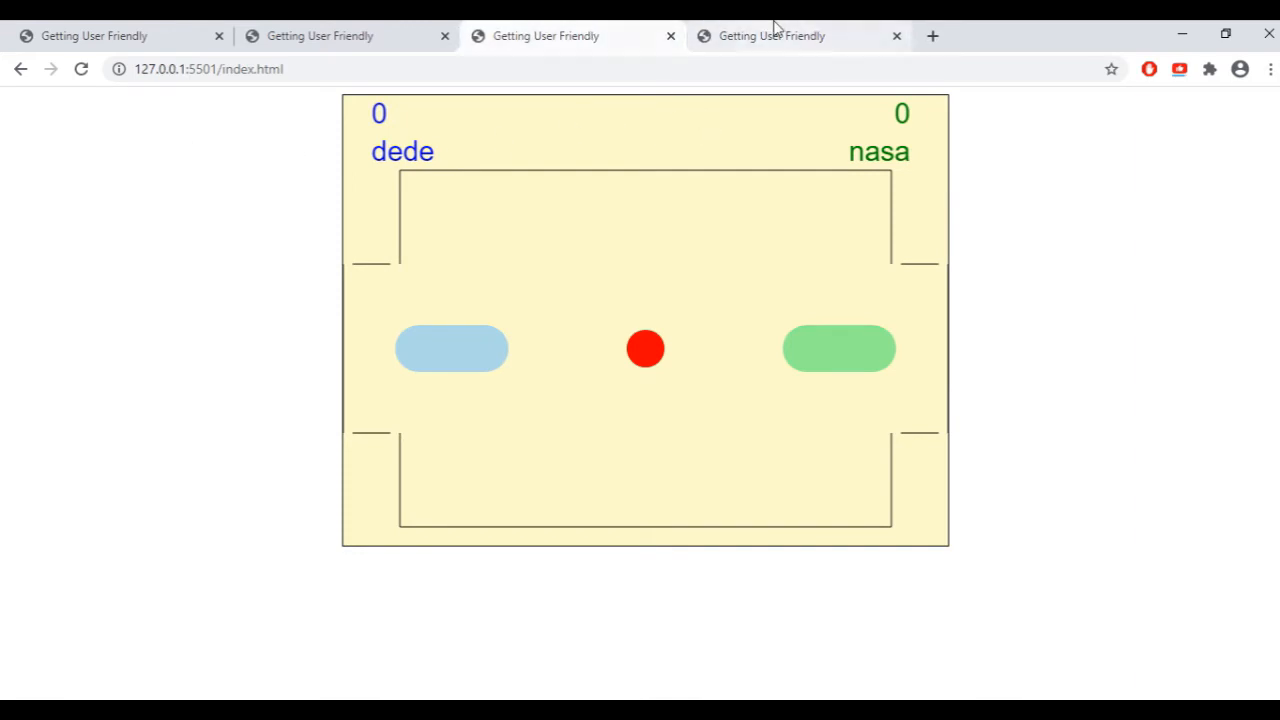
click(770, 35)
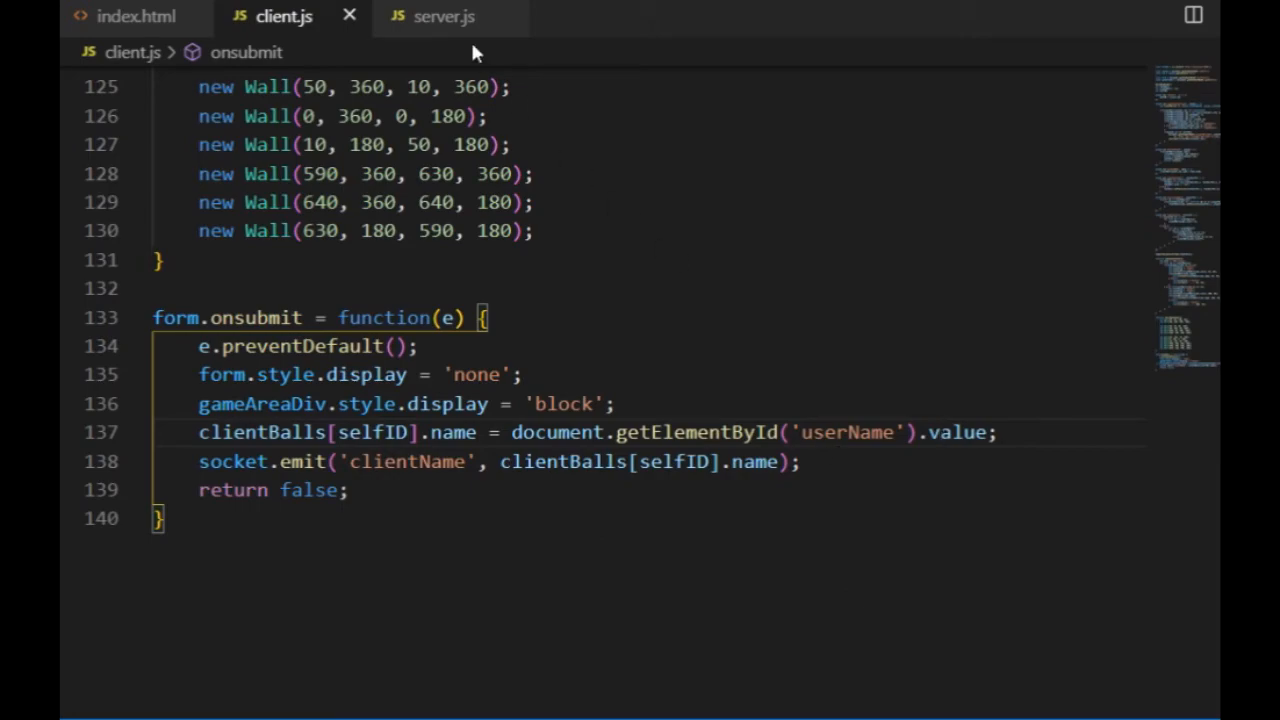
click(443, 16)
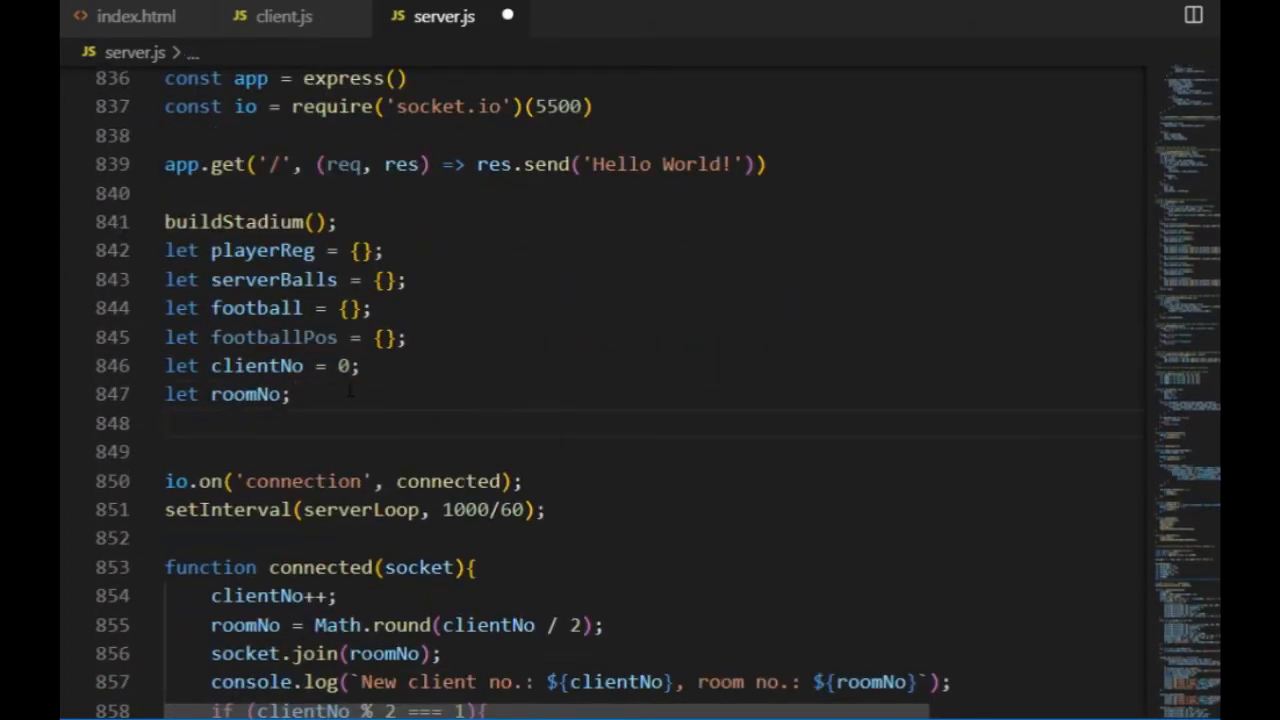
Declare let gameIsOn = {}; in server.js and save
text(let)
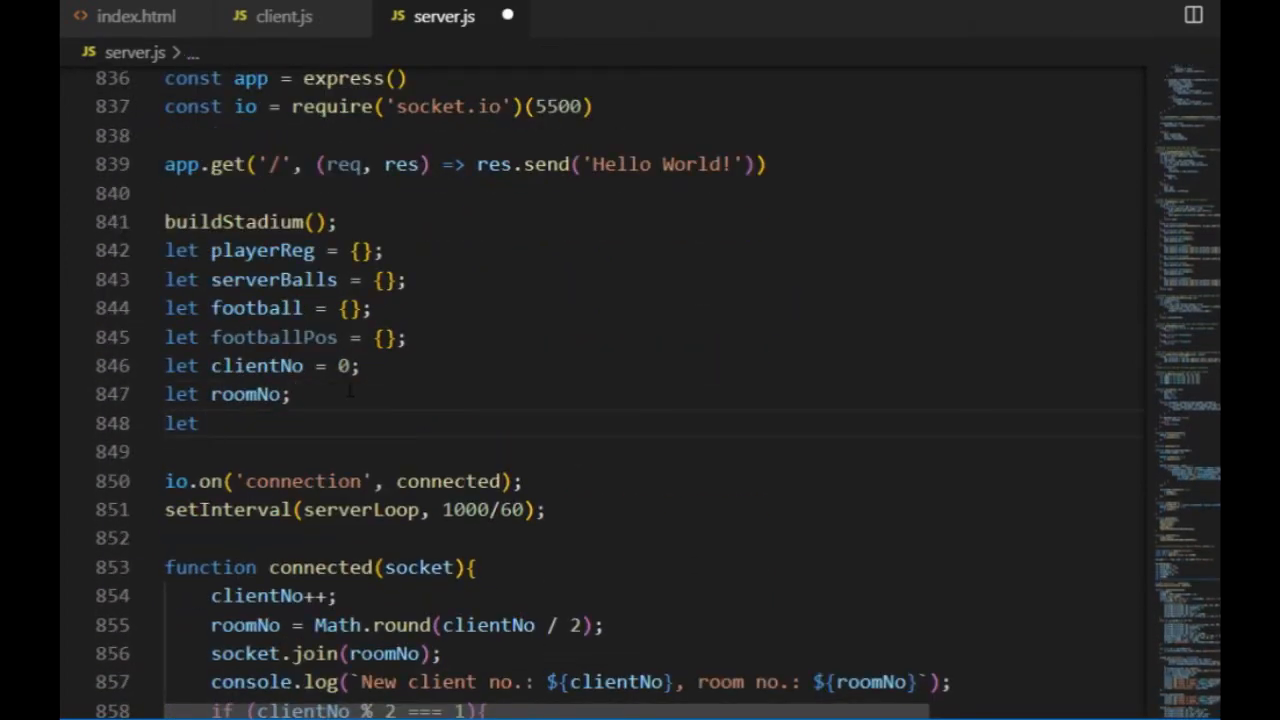
text(gameIsOn)
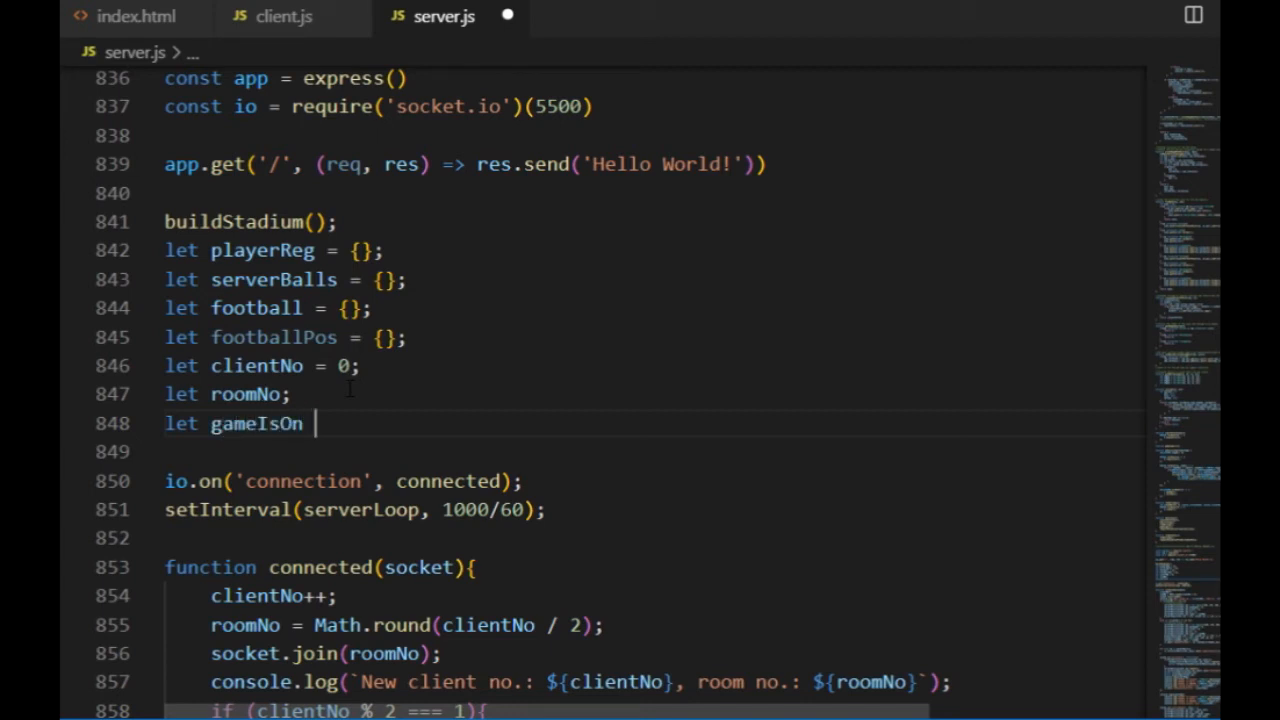
text(= {};)
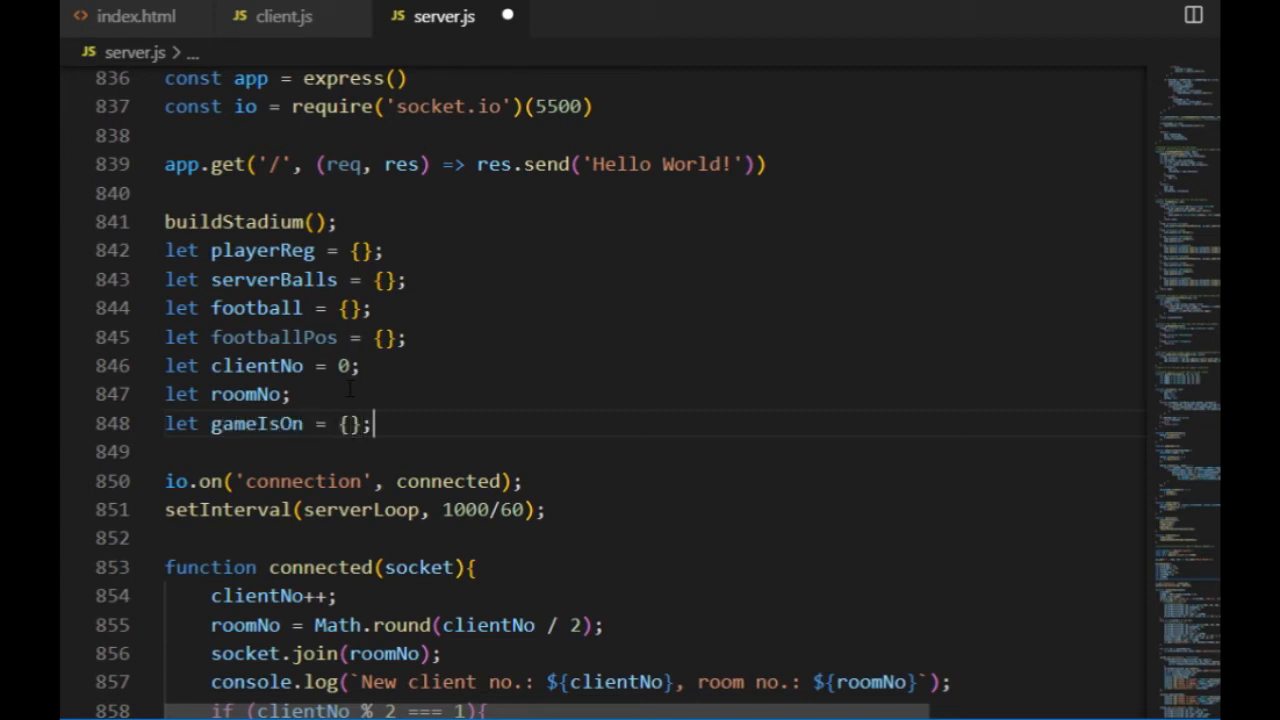
key(ctrl+s)
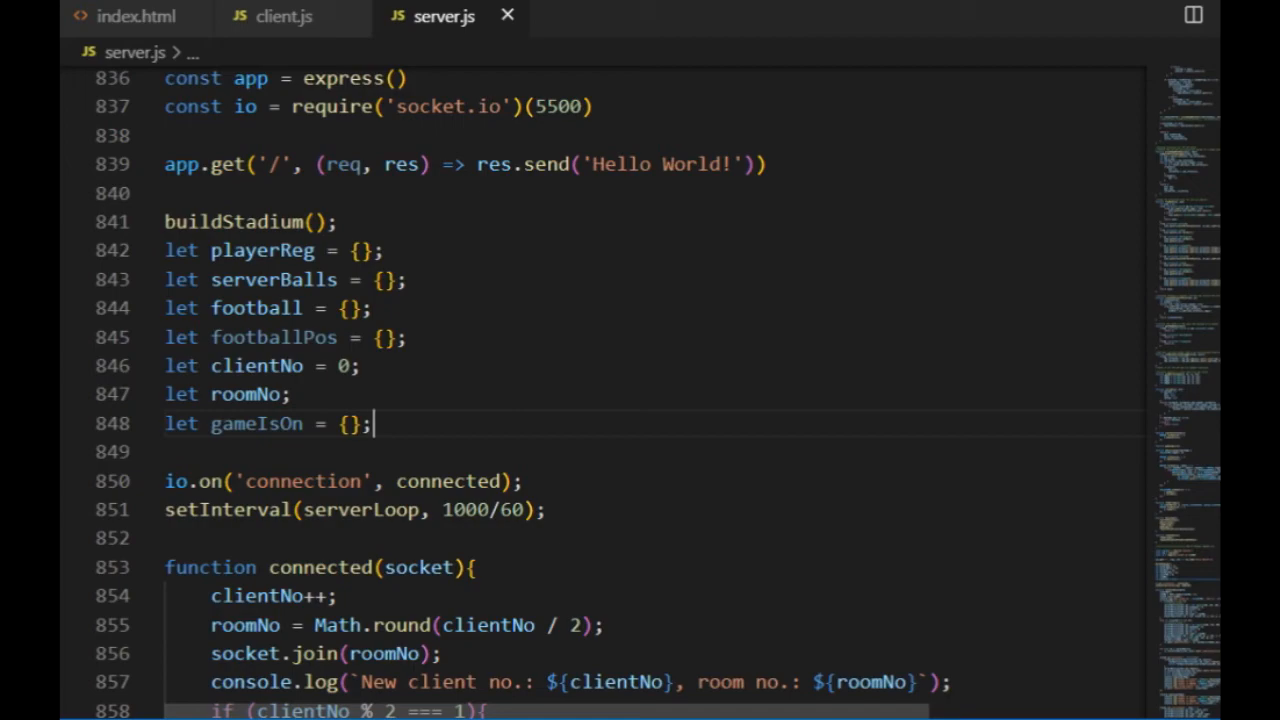
Set gameIsOn for the player's room true when both are ready, otherwise false
scroll(down, 3)
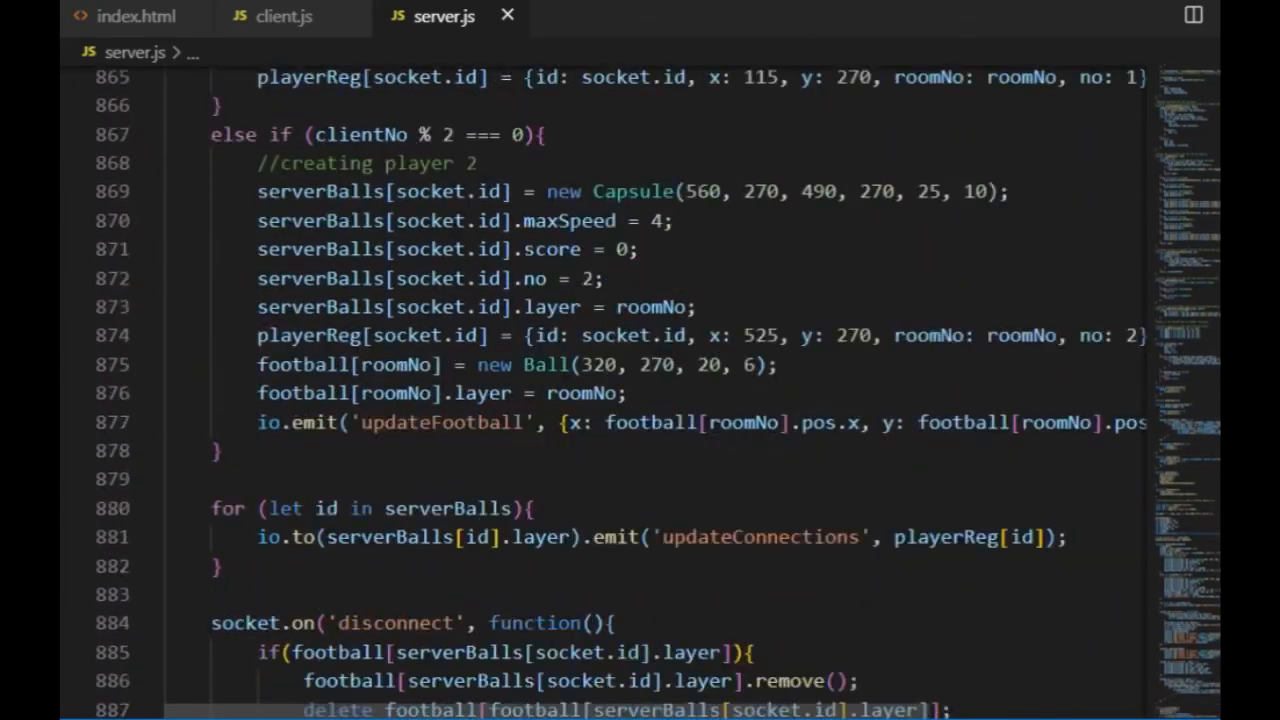
scroll(down, 3)
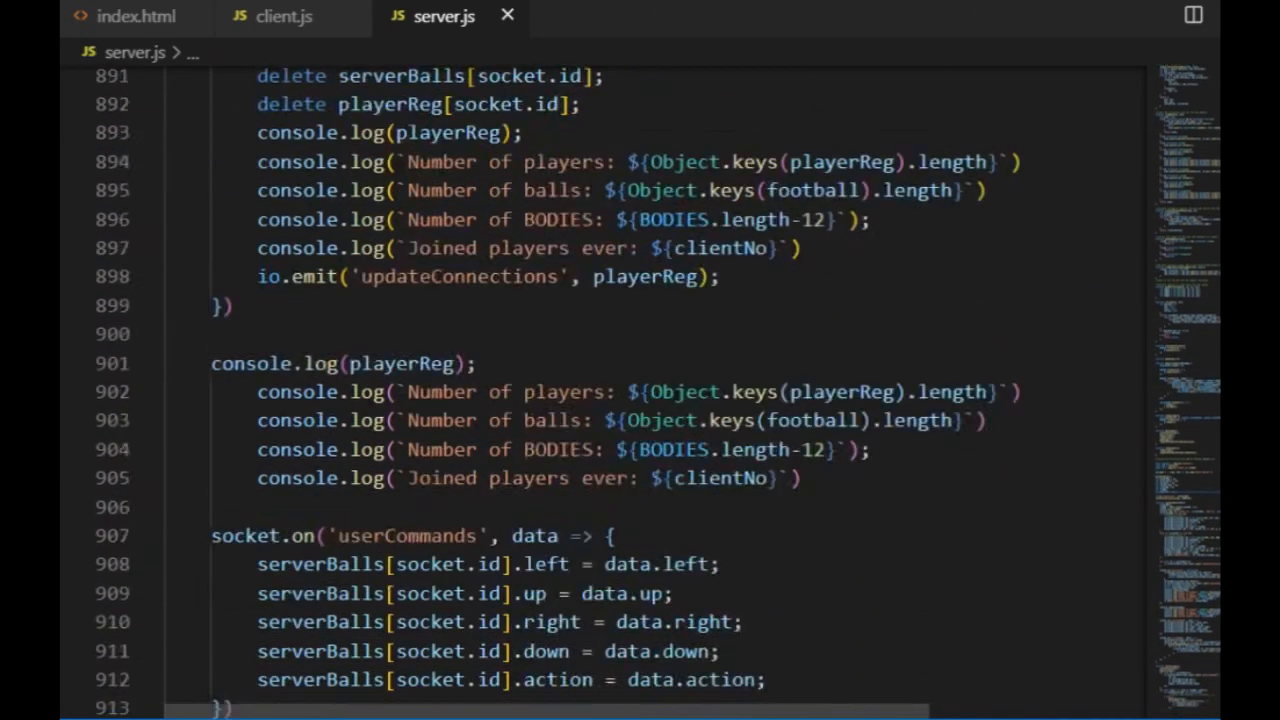
scroll(down, 3)
text(gameIsOn()
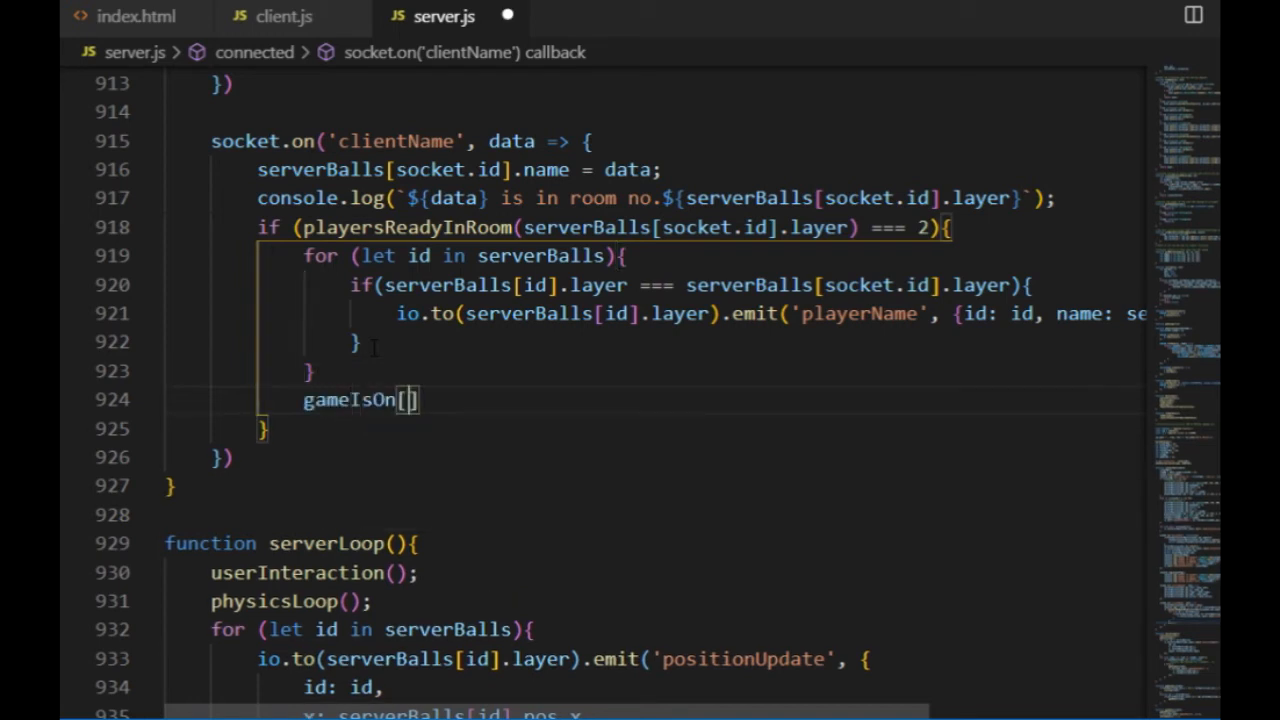
text(serverBalls[socket.id)
click(652, 429)
text( else {)
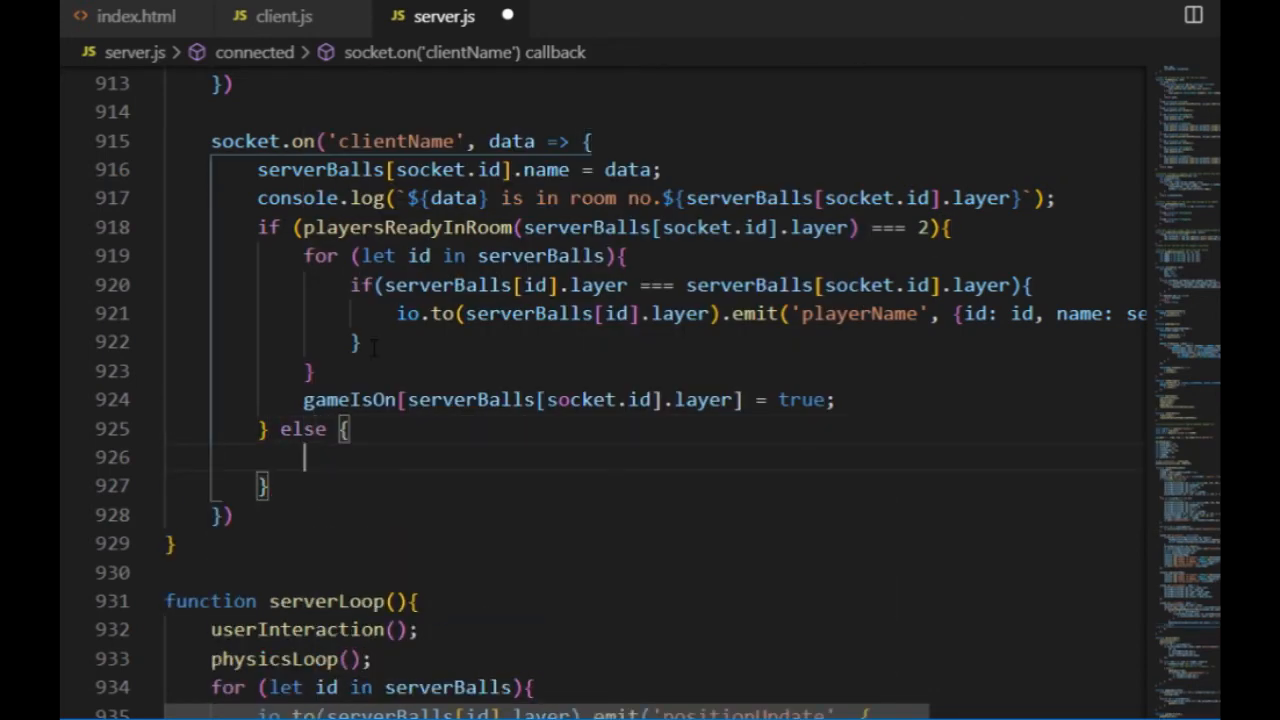
text(gameIsOn[serverBalls[socket.id].layer] = false;)
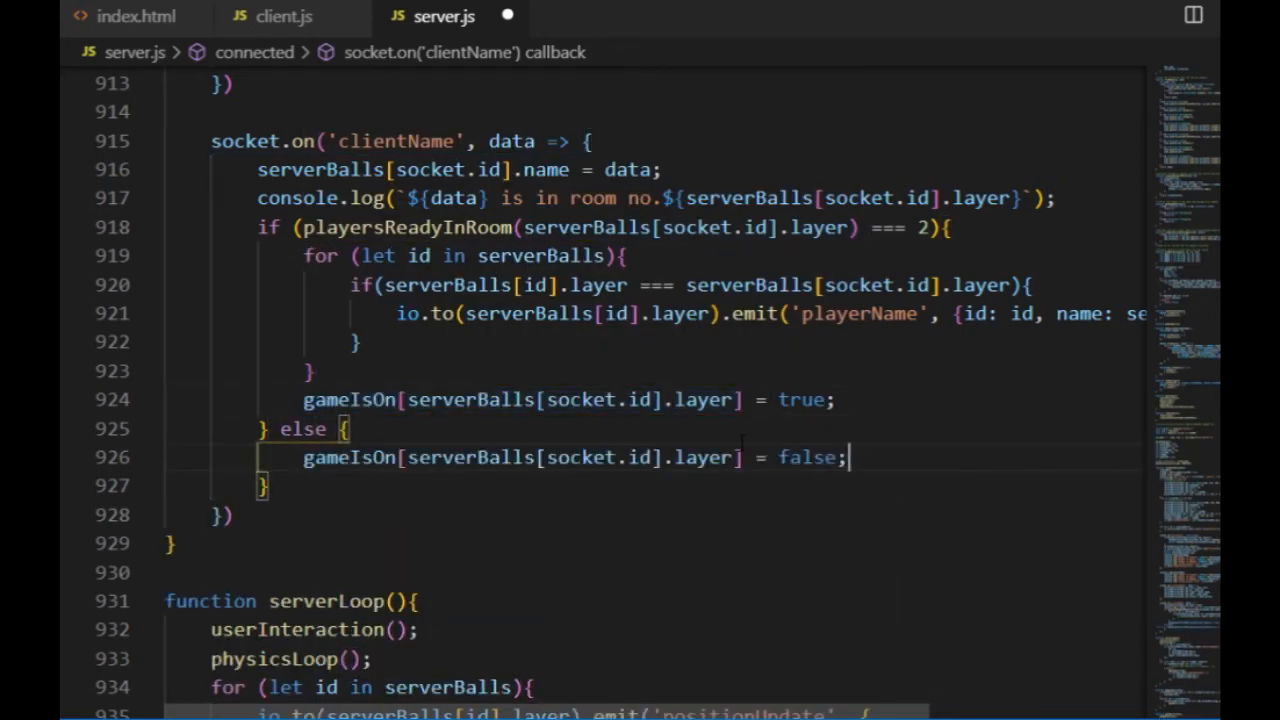
scroll(down, 3)
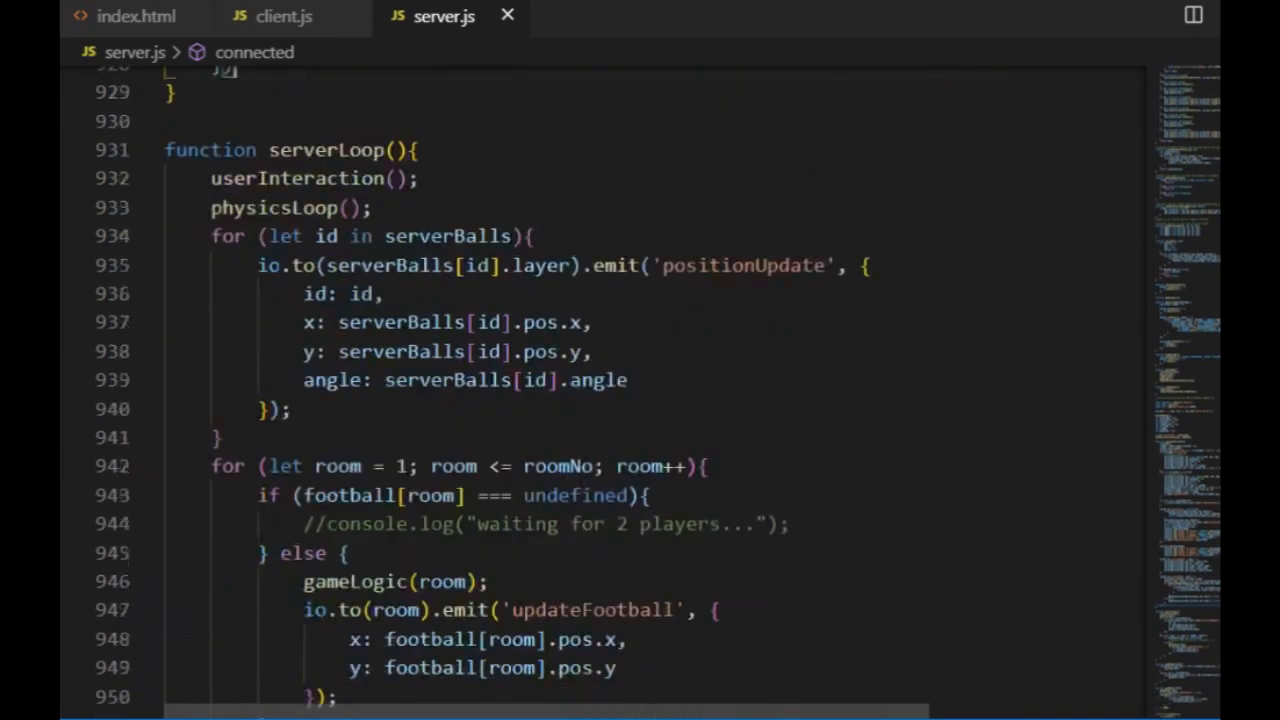
Loop serverLoop over rooms, running only when gameIsOn[room] is true; add a red centered #winning style
text(for)
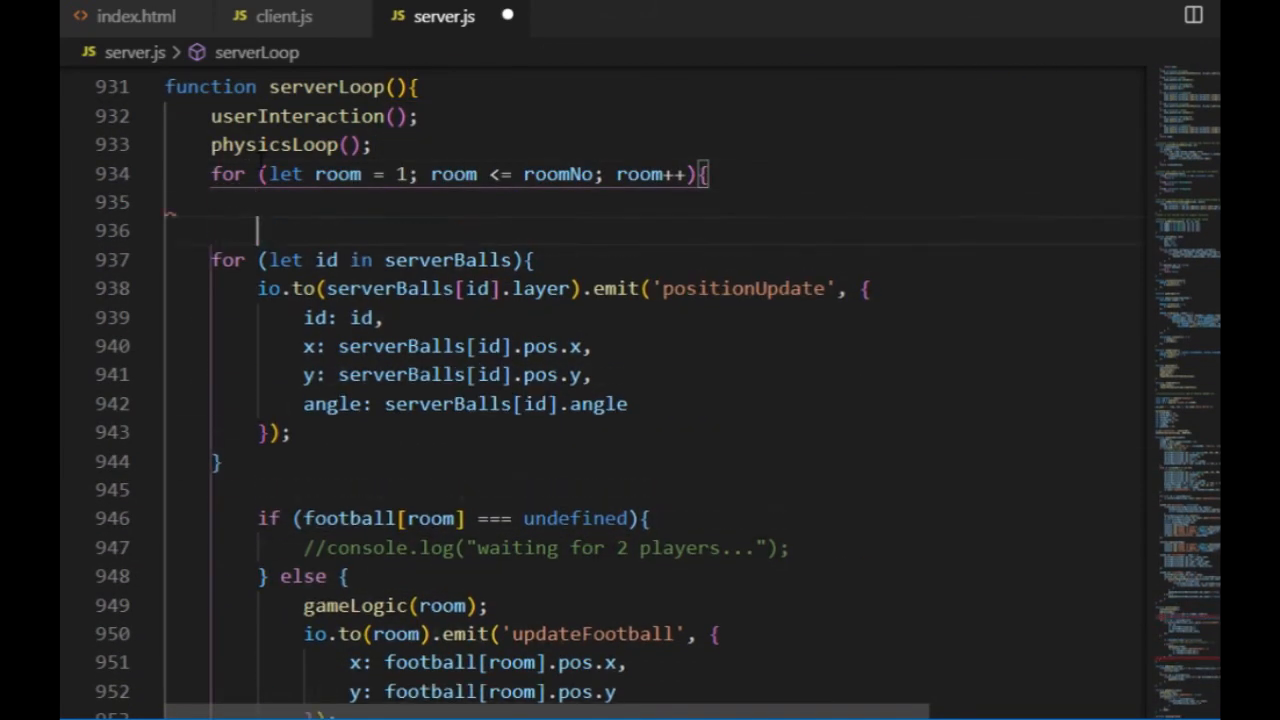
text(if (gameIsOn[room] === true){)
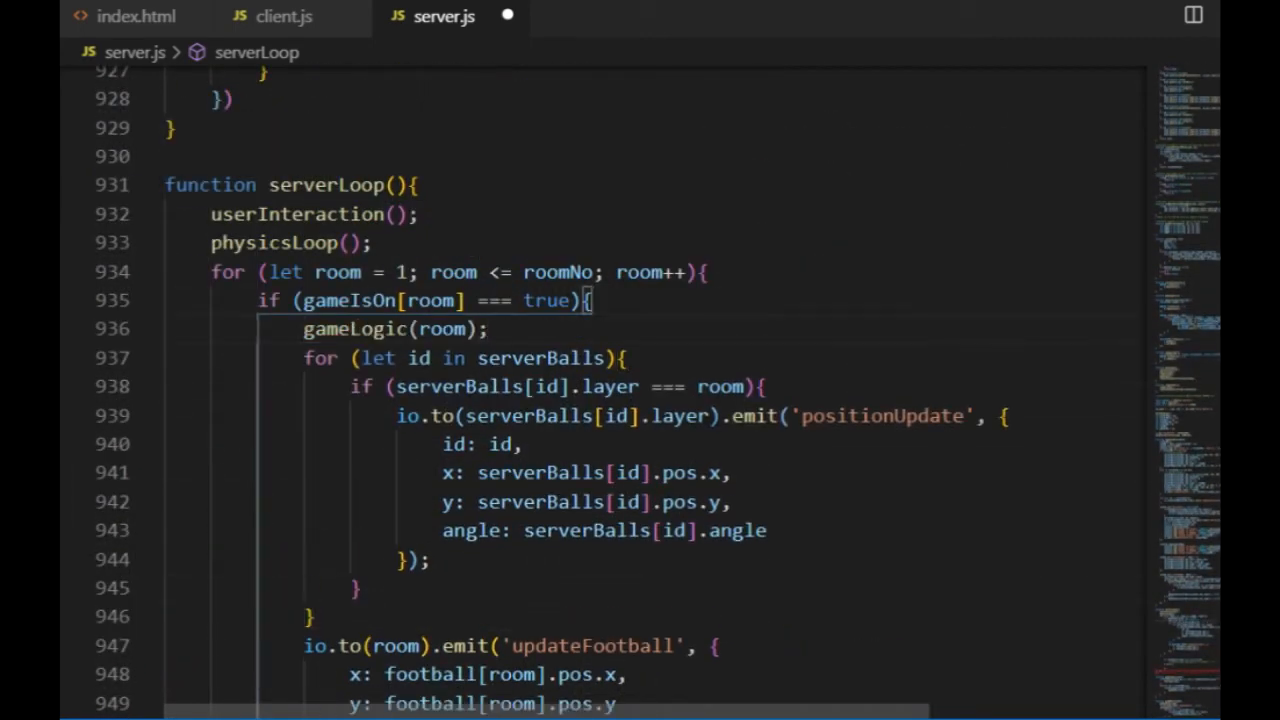
scroll(down, 3)
text(text-align:)
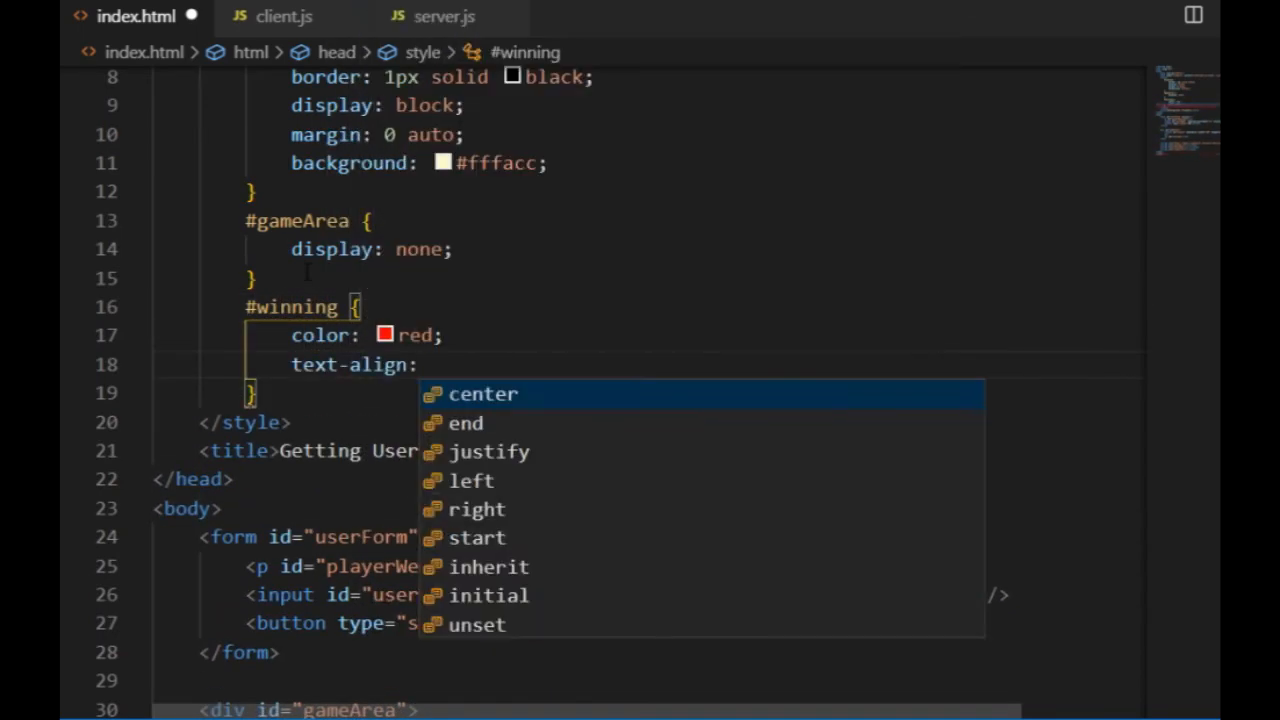
click(283, 16)
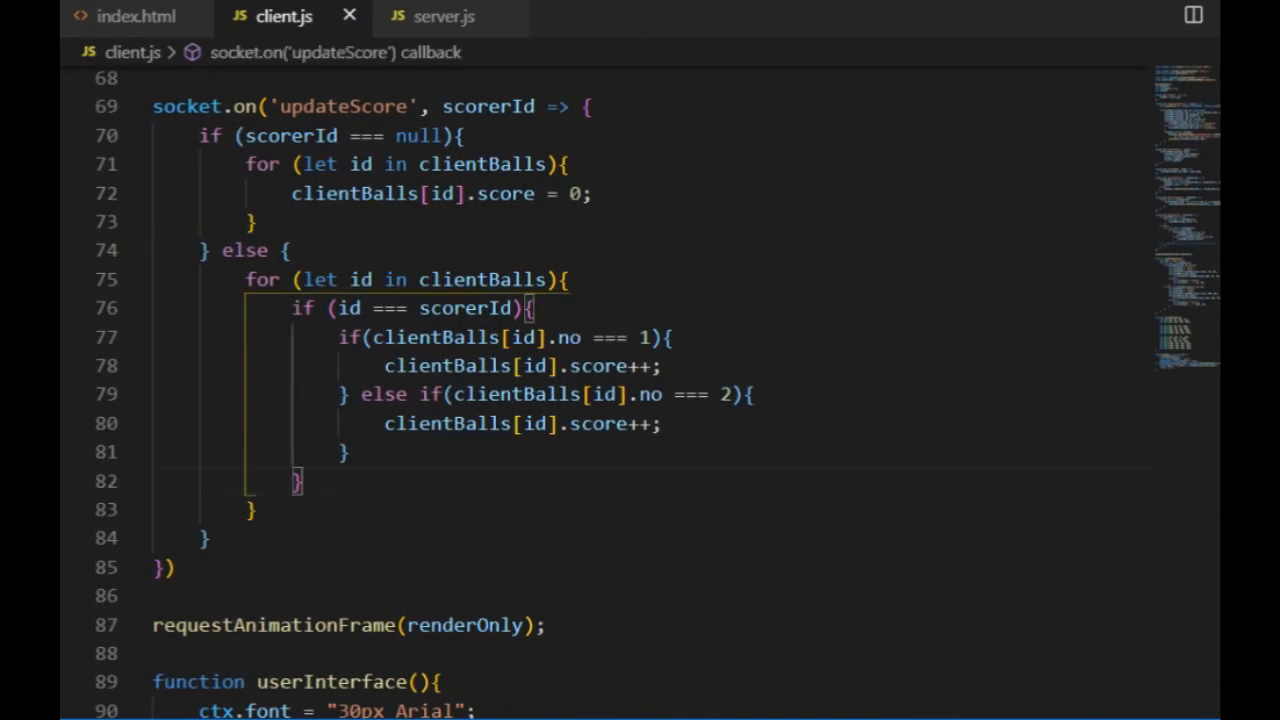
At score 3, set #winning to "The winner is ... LET'S PLAY AGAIN!"; otherwise clear it
text(if(clientBalls[id].score === 3){)
text(document.)
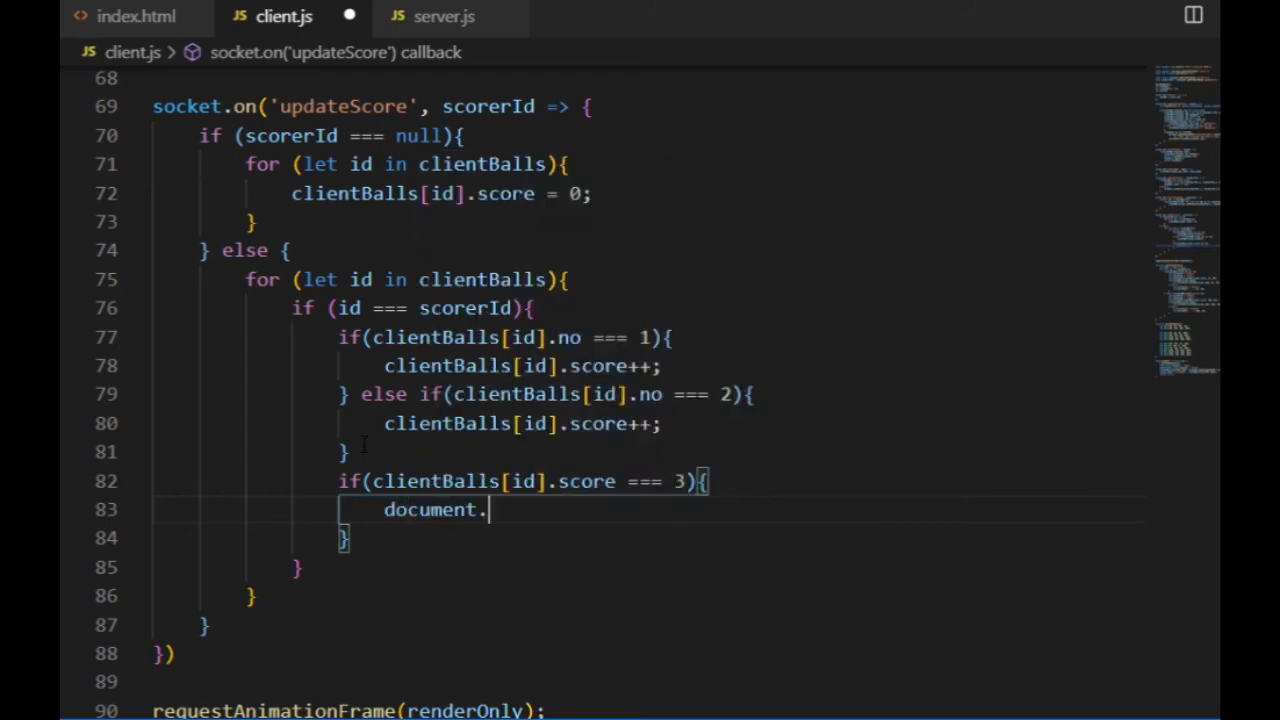
text(getElementById('winning'))
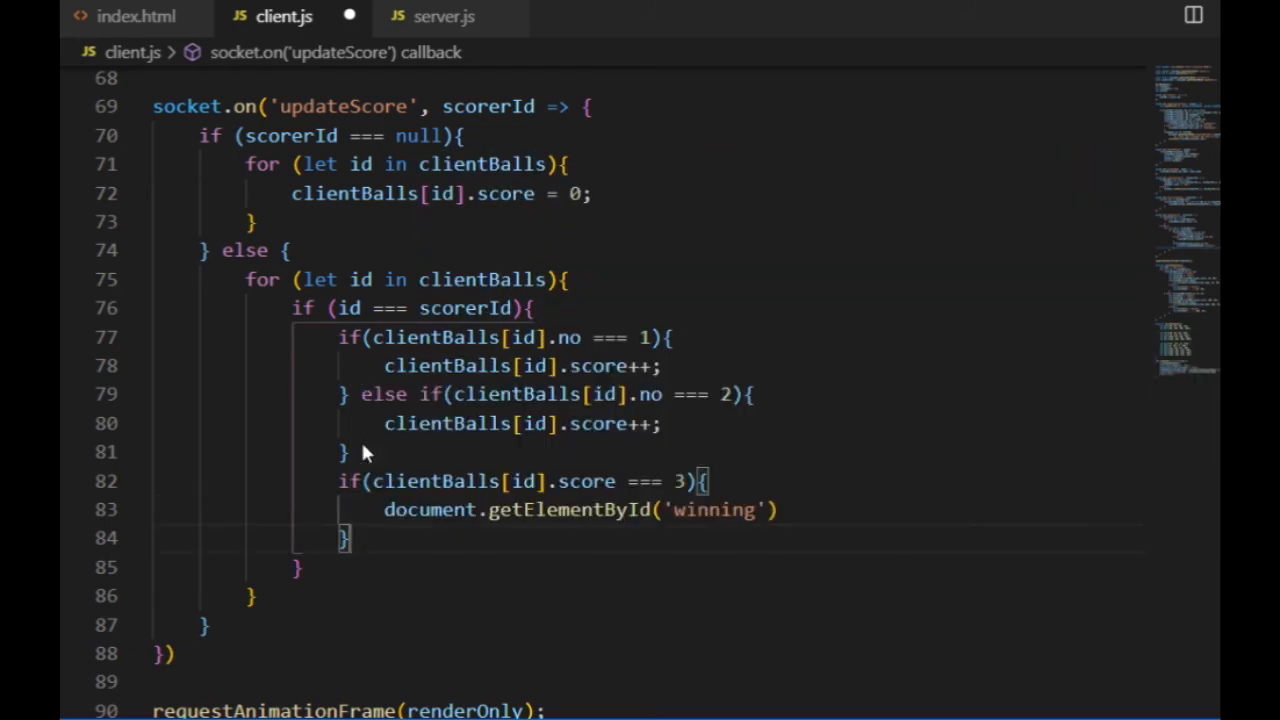
text(.innerHTML =)
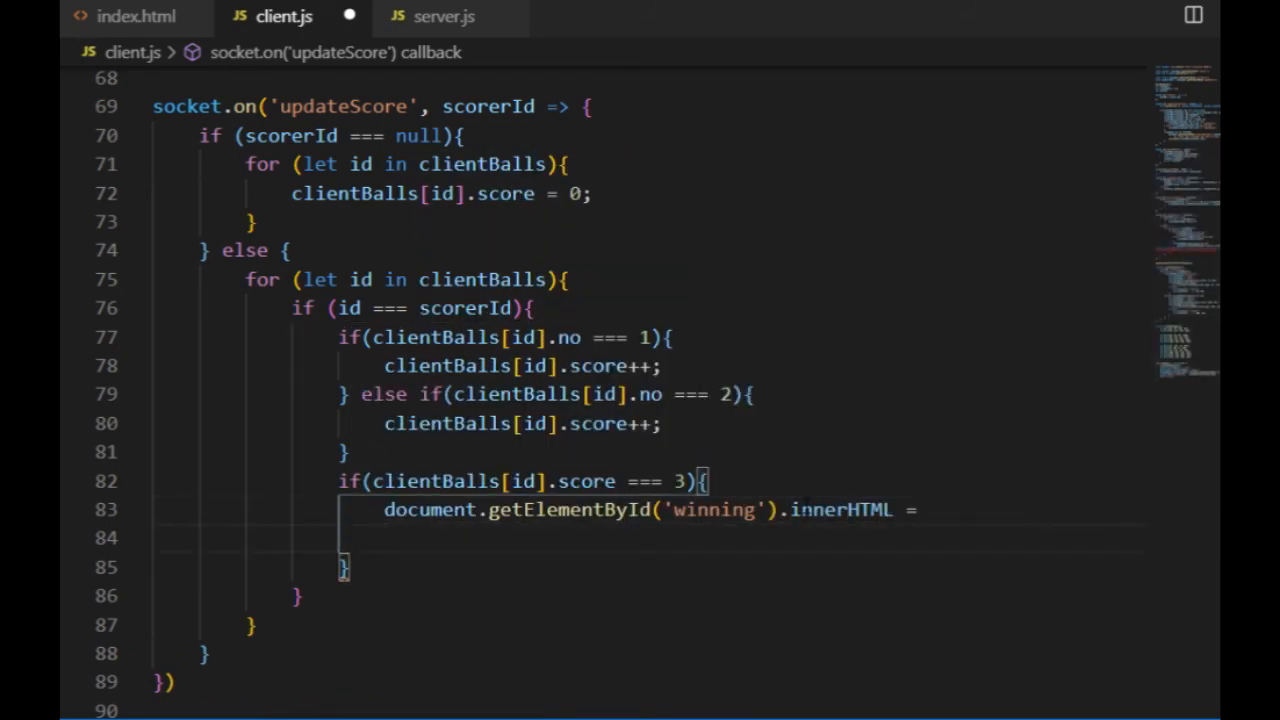
text(`The winner is ${clientBalls[id].name}!!!)
text(<)
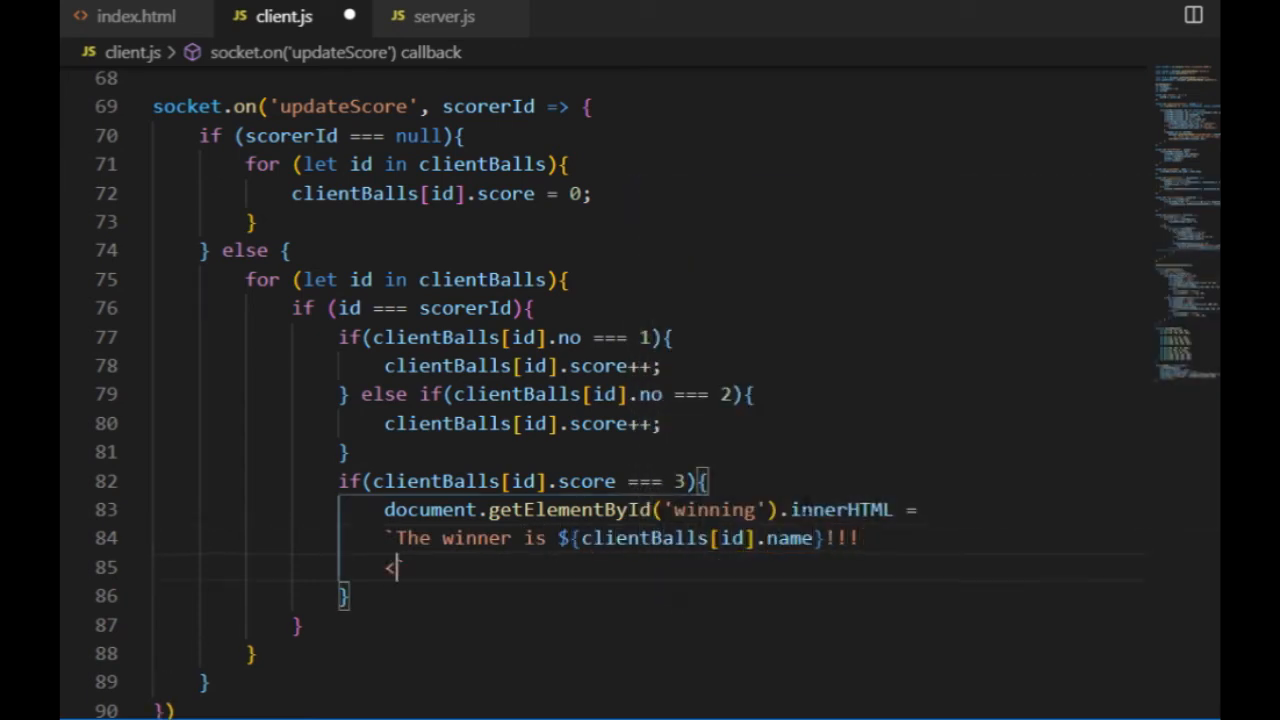
text(br>LET'S PLAY A)
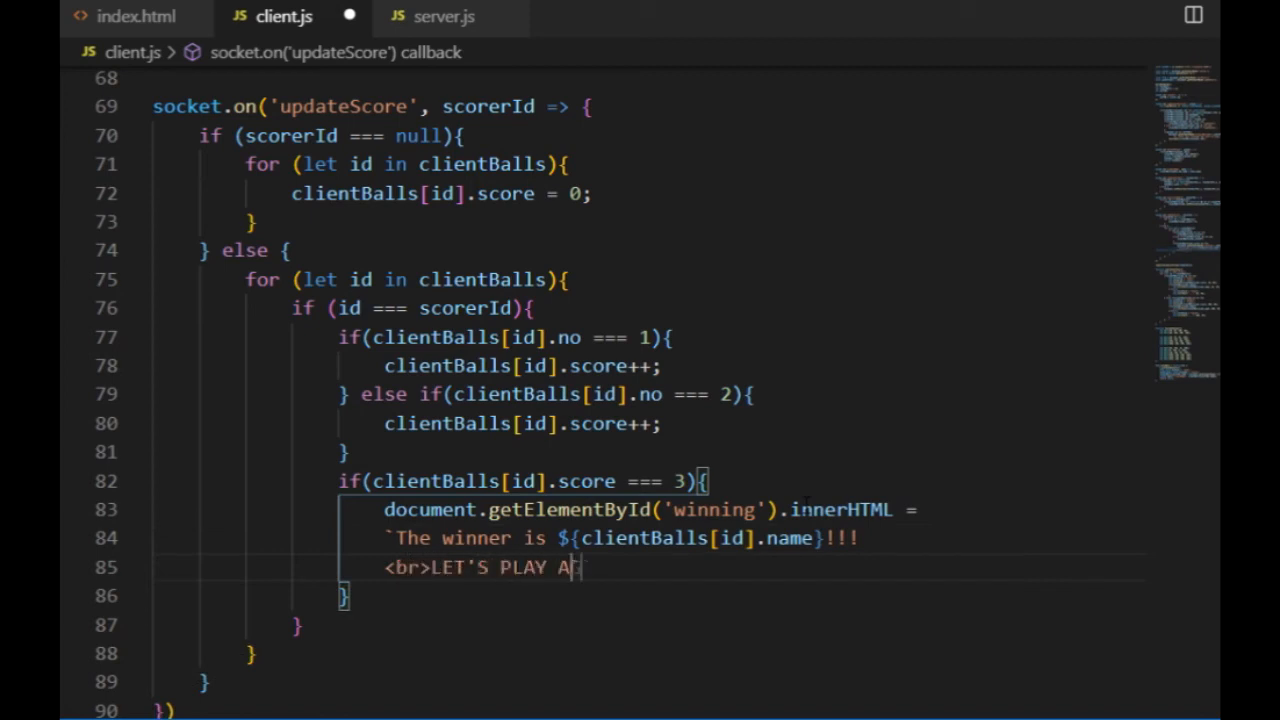
text(GAIN!)
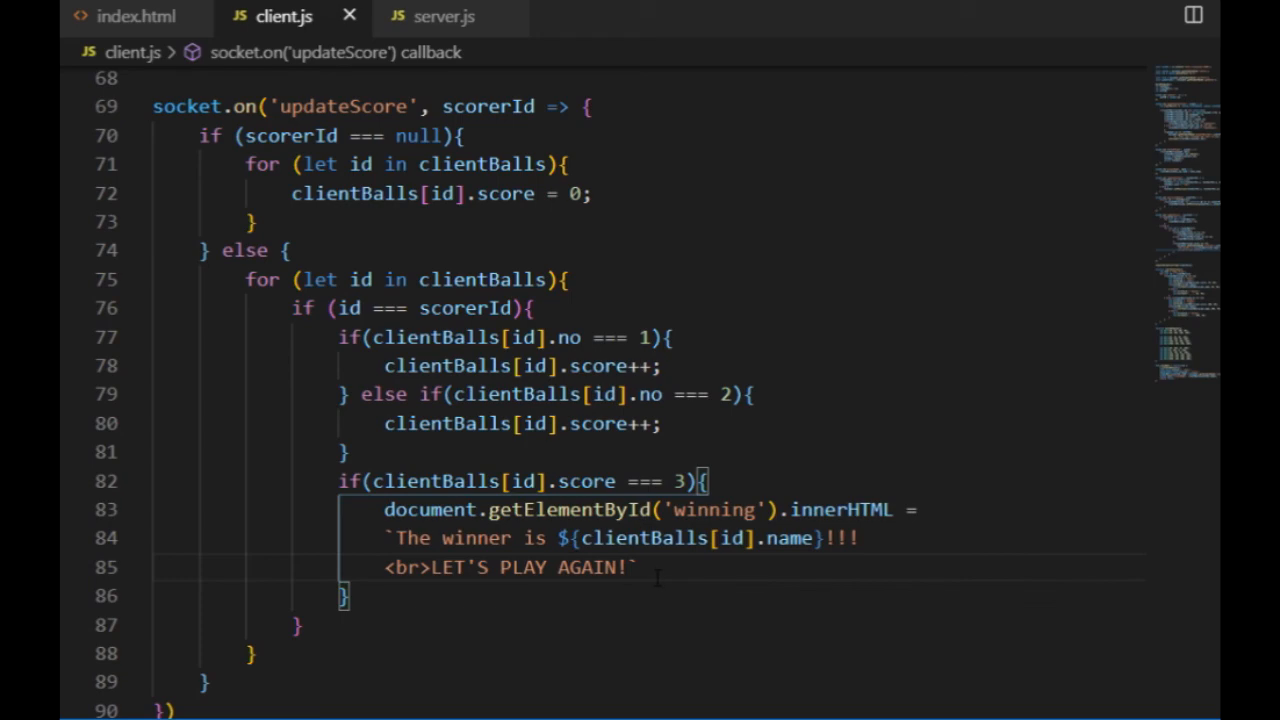
text(document)
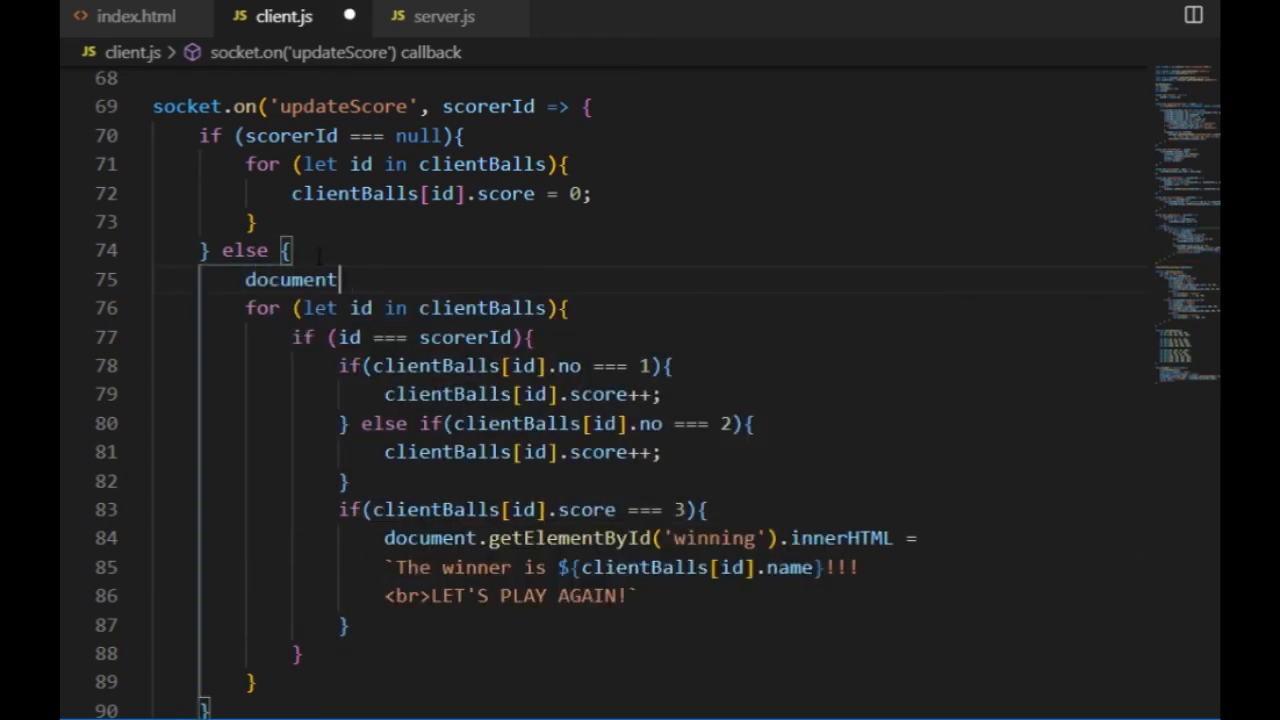
text(.getElementById('winning'))
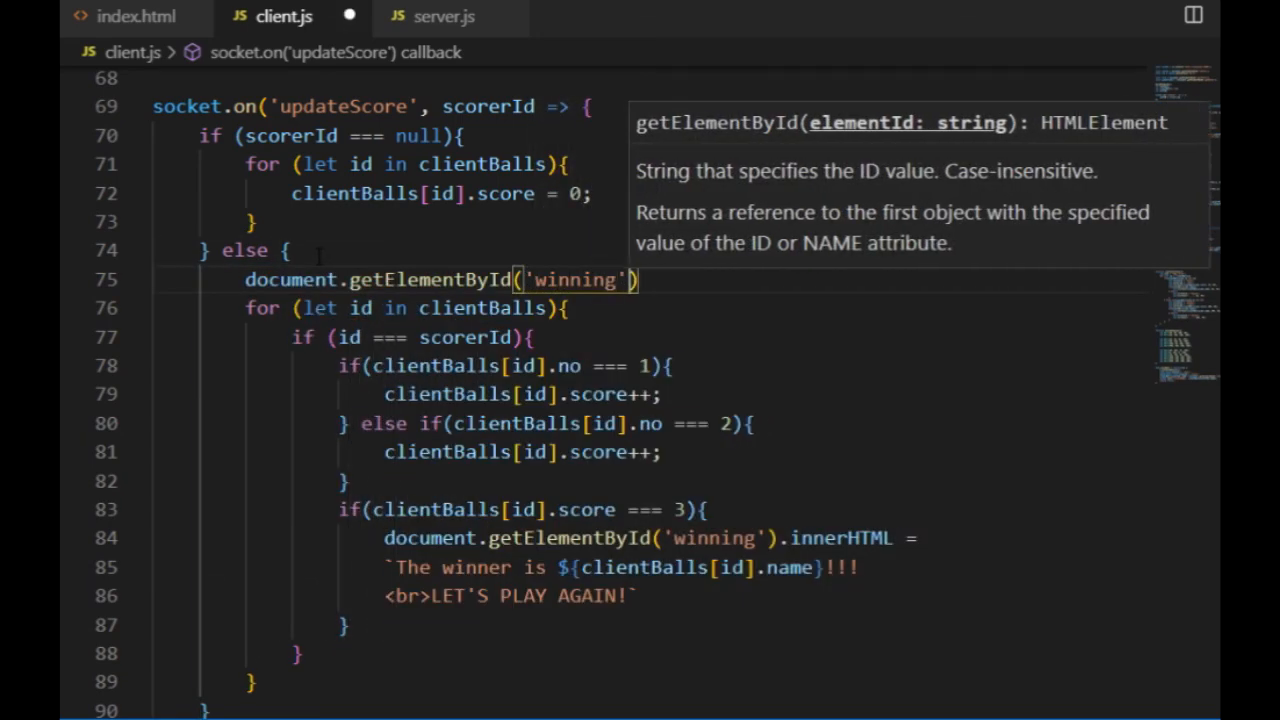
text(.innerHTML = ``;)
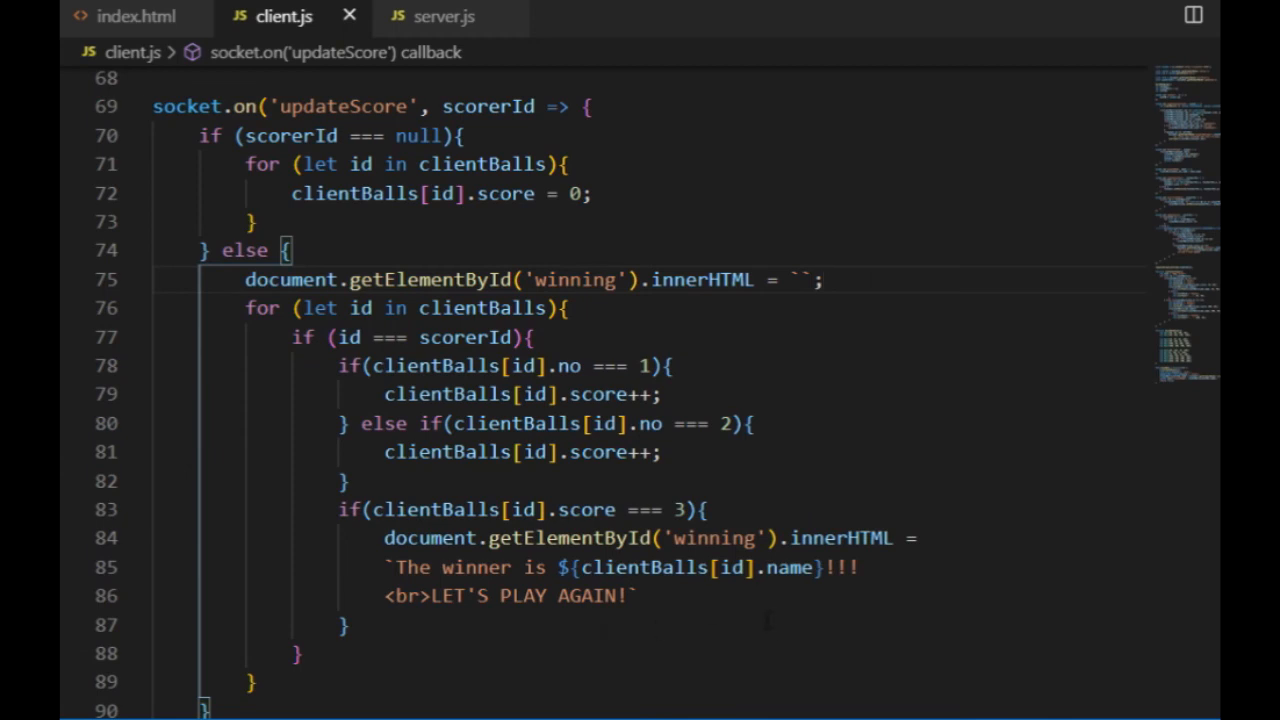
mouse_move(442, 16)
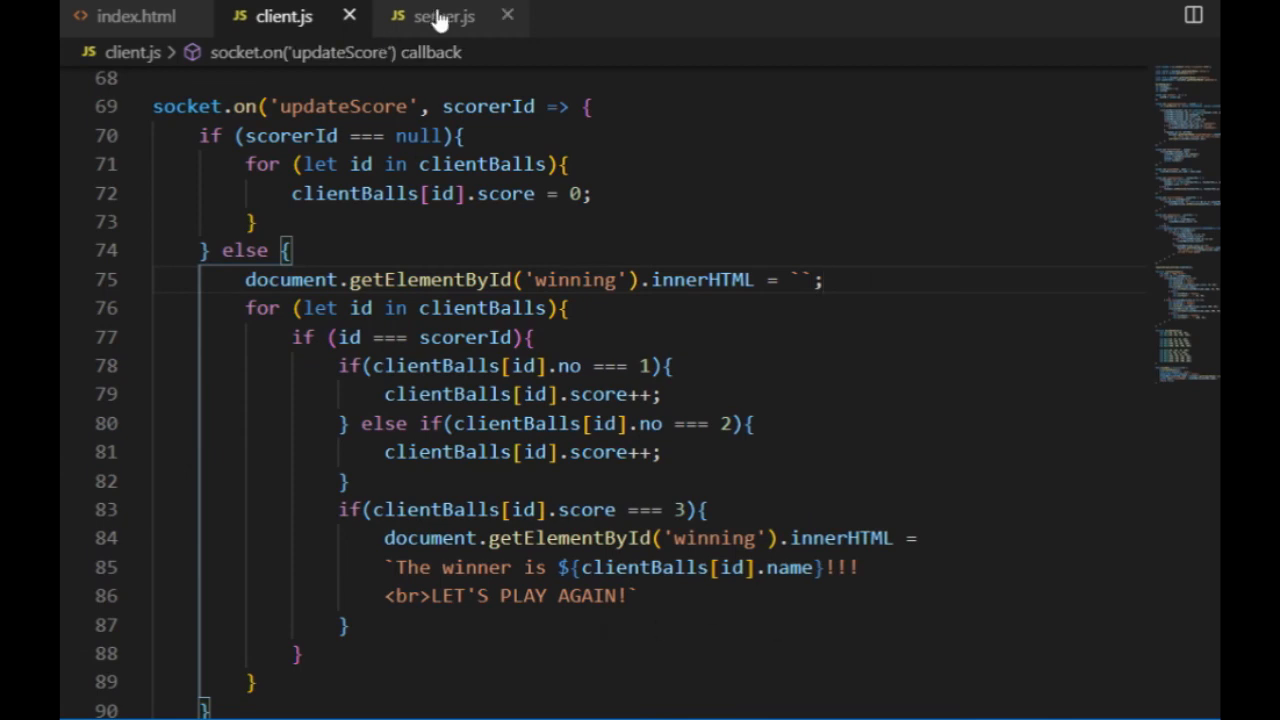
In server.js, give player 1 angFriction = 0.01 and angKeyForce = 0.08
click(444, 16)
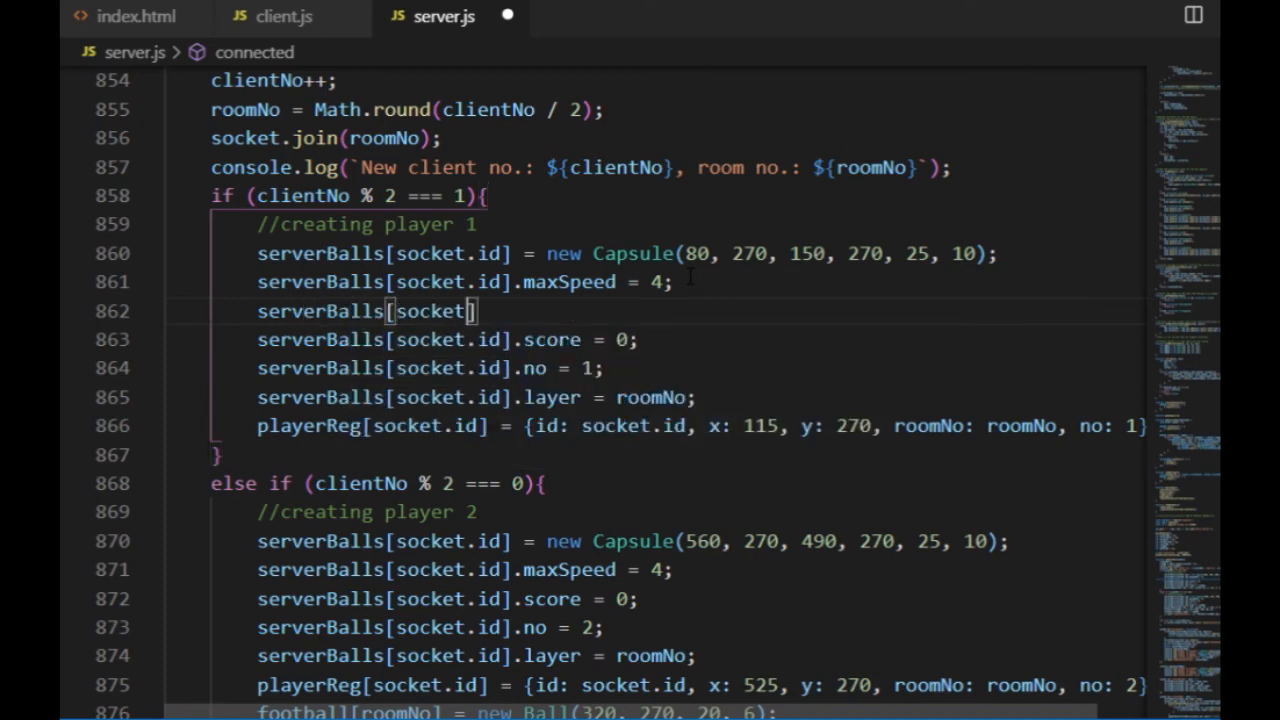
text(.id].)
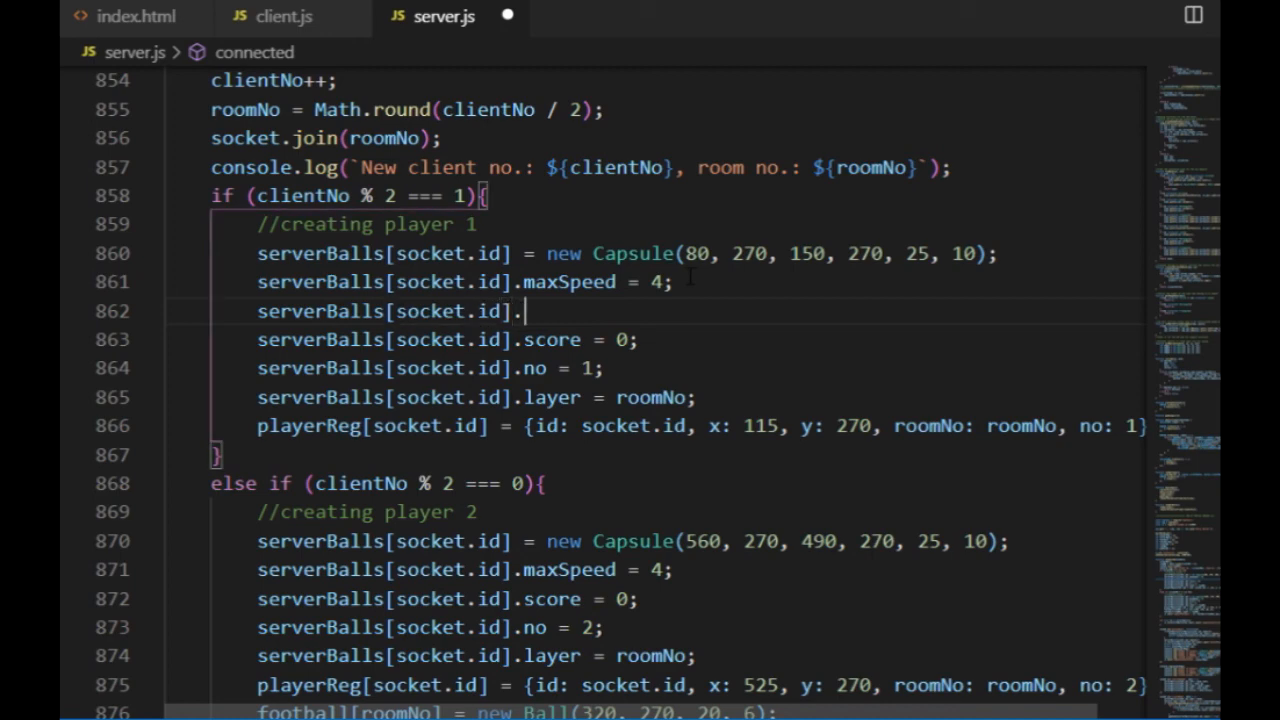
text(angFriction =)
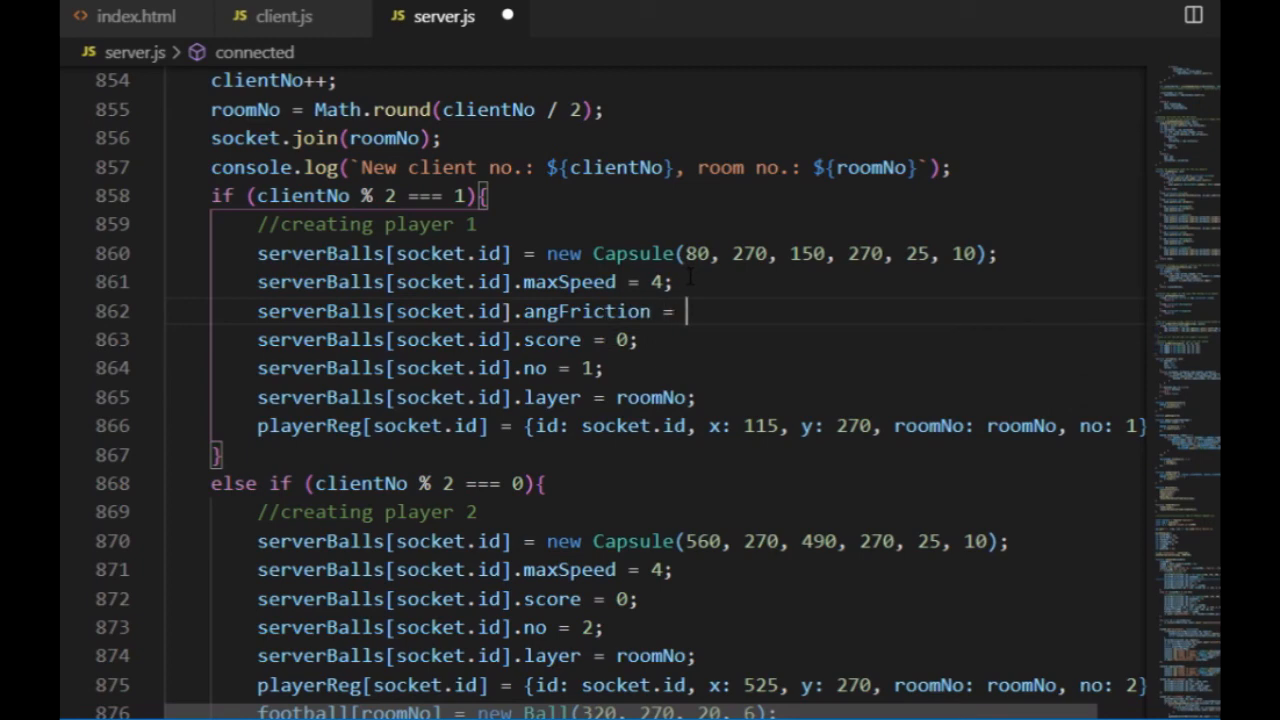
text(0.01;)
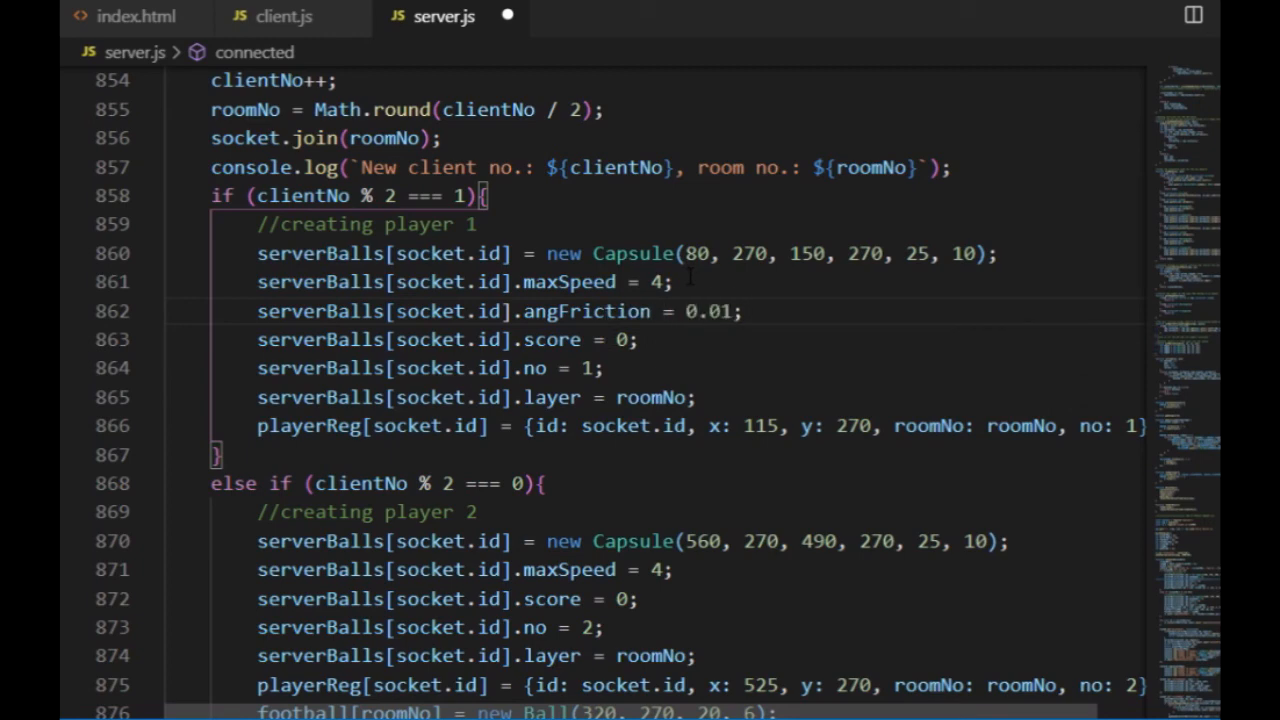
text(server)
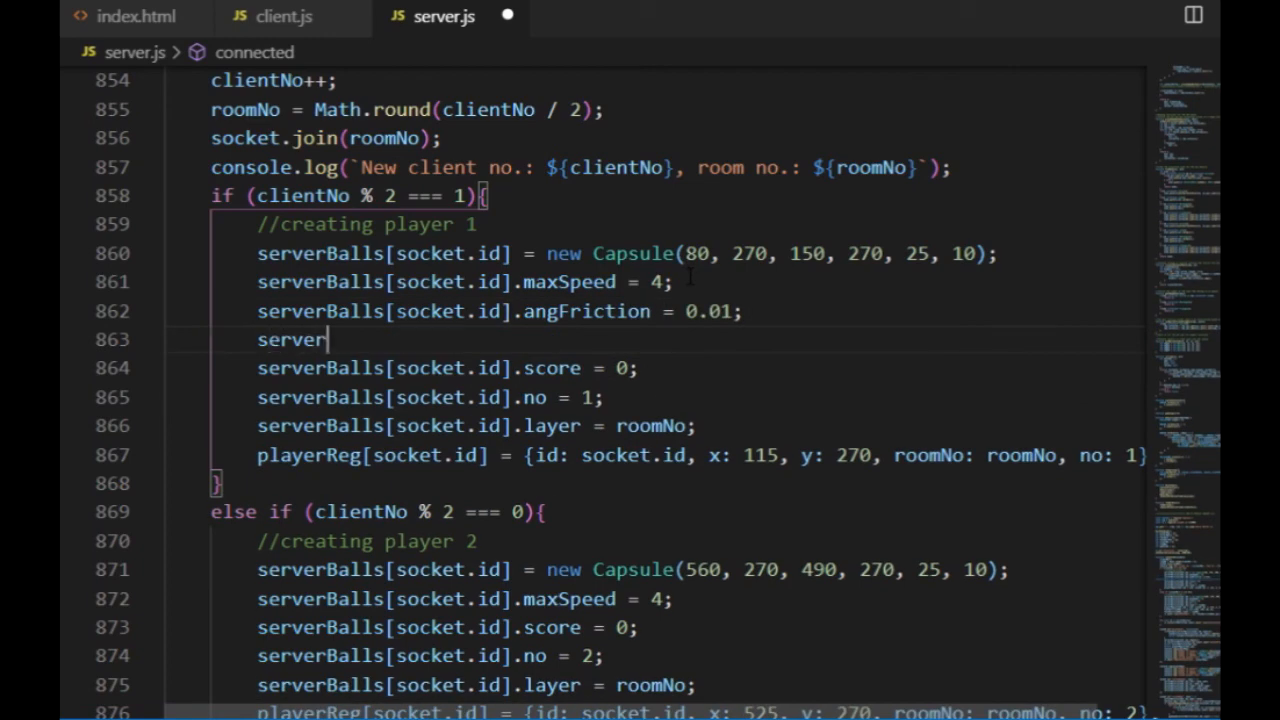
text(Balls[socket.id].)
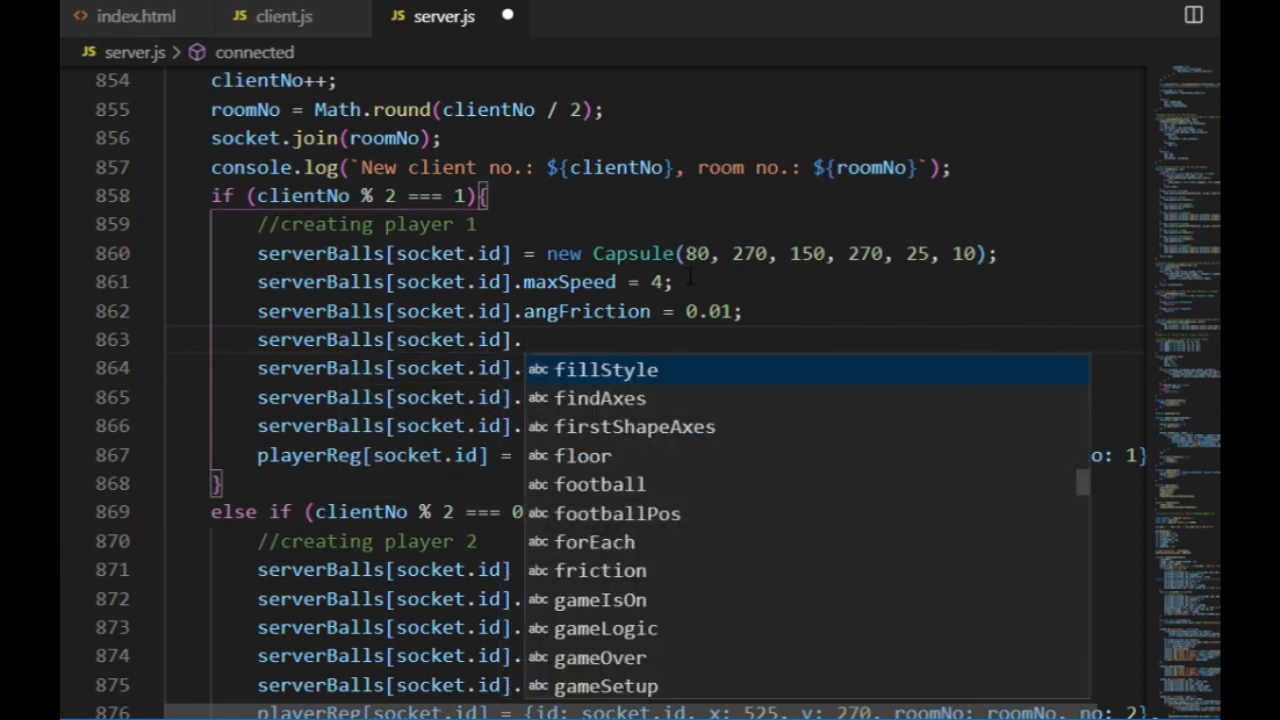
text(angKeyForce =)
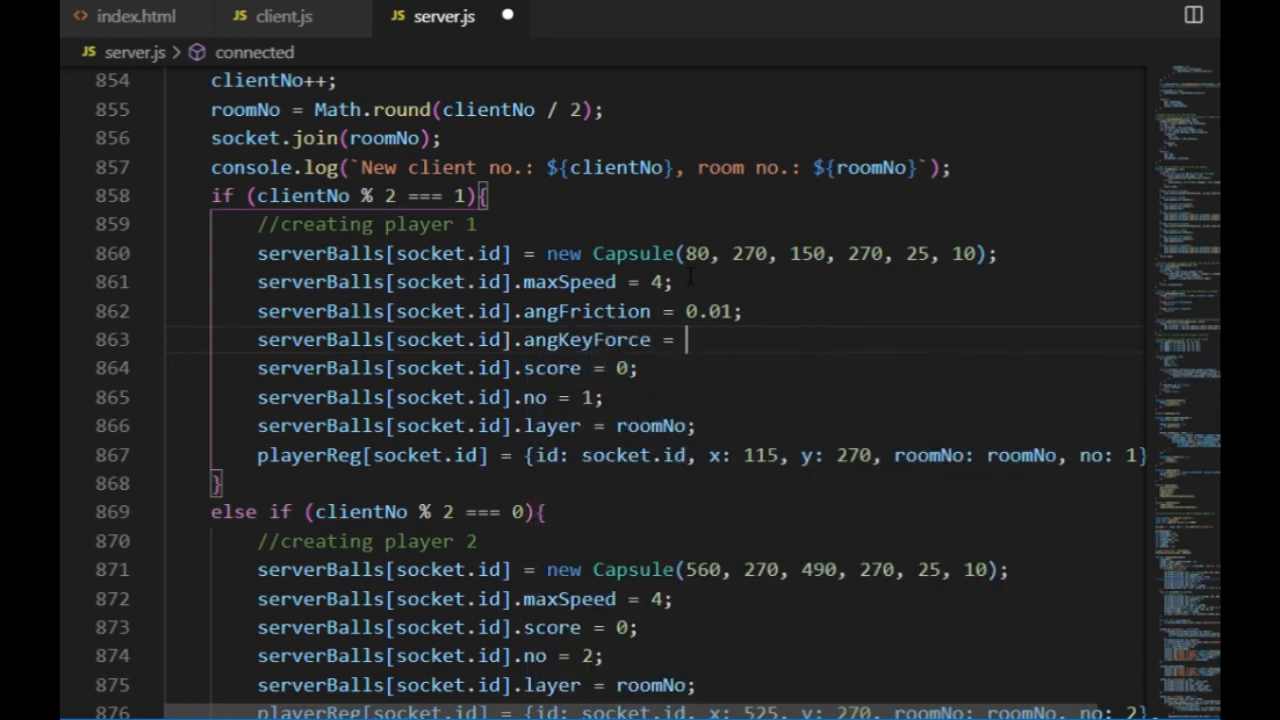
text(0.08;)
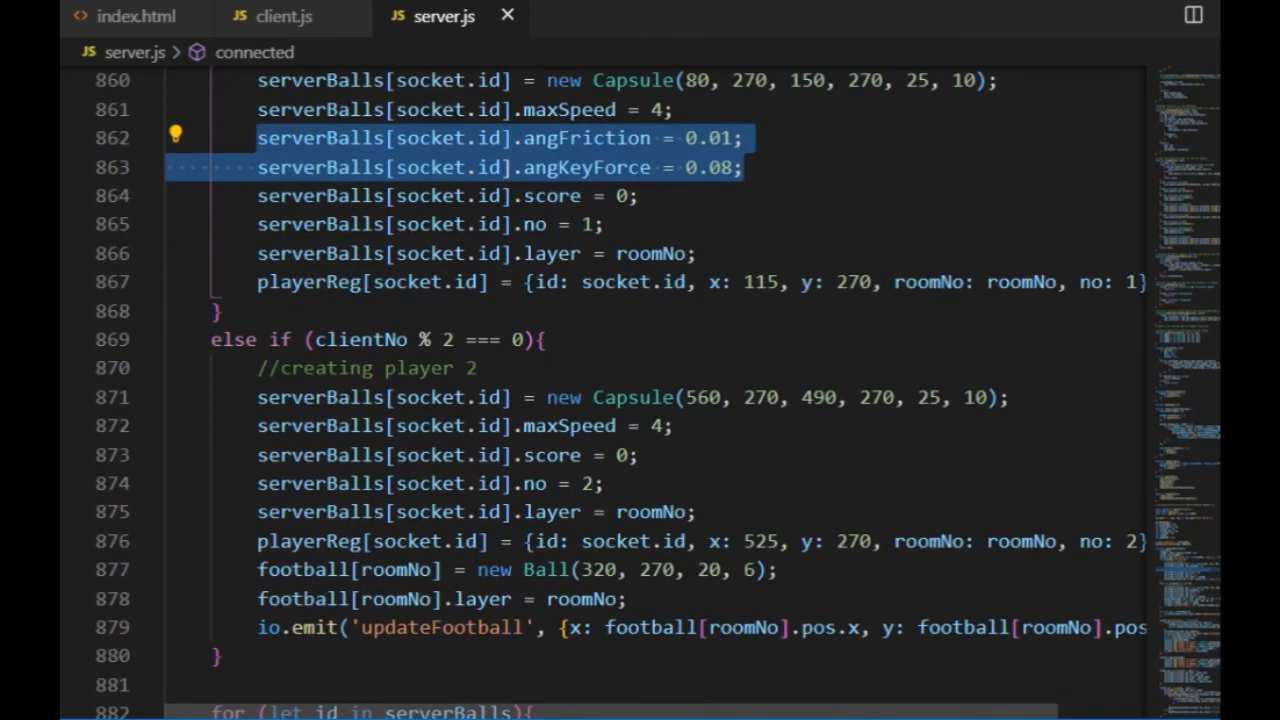
Mark the spot under player 2 for the same rotation settings and scroll down
click(735, 425)
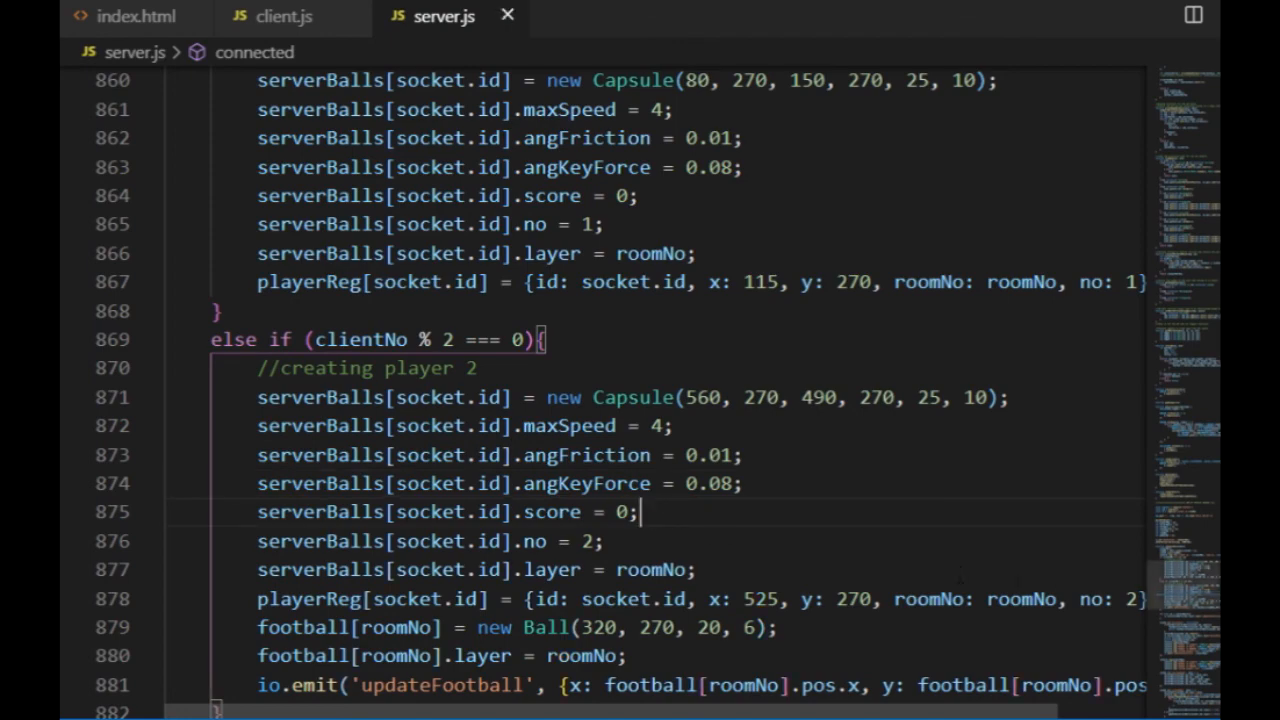
scroll(down, 3)
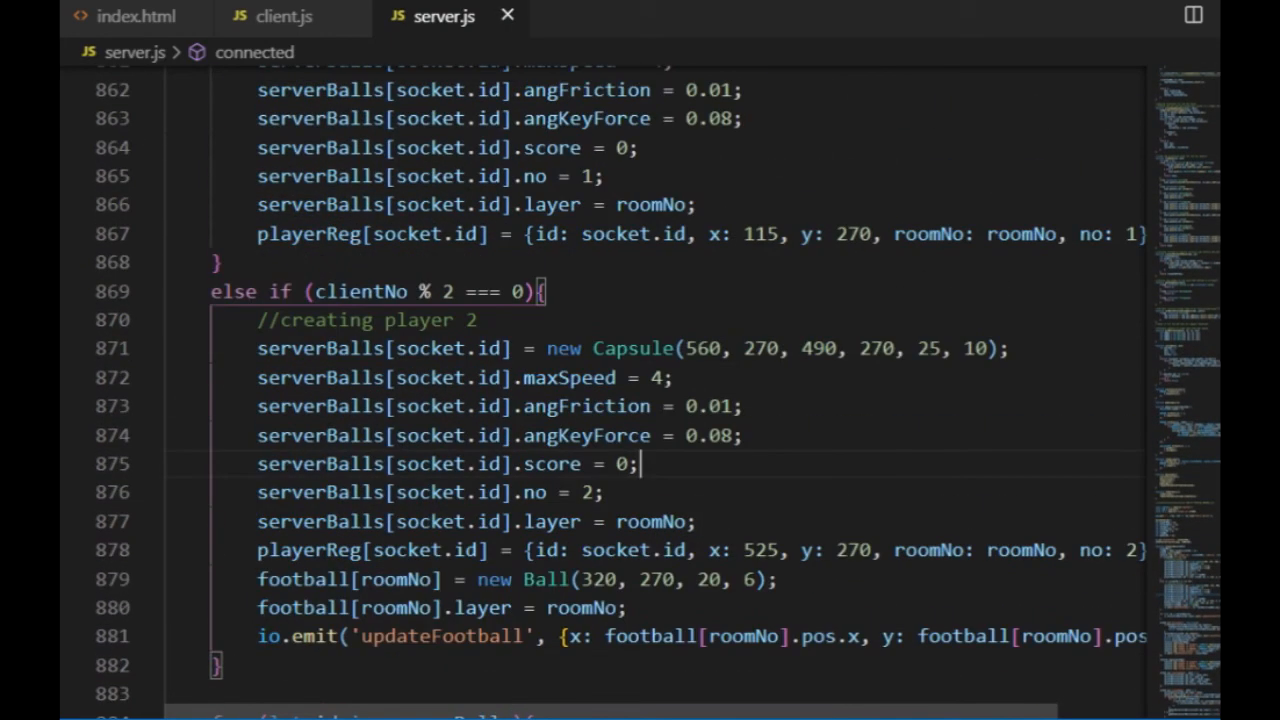
scroll(down, 3)
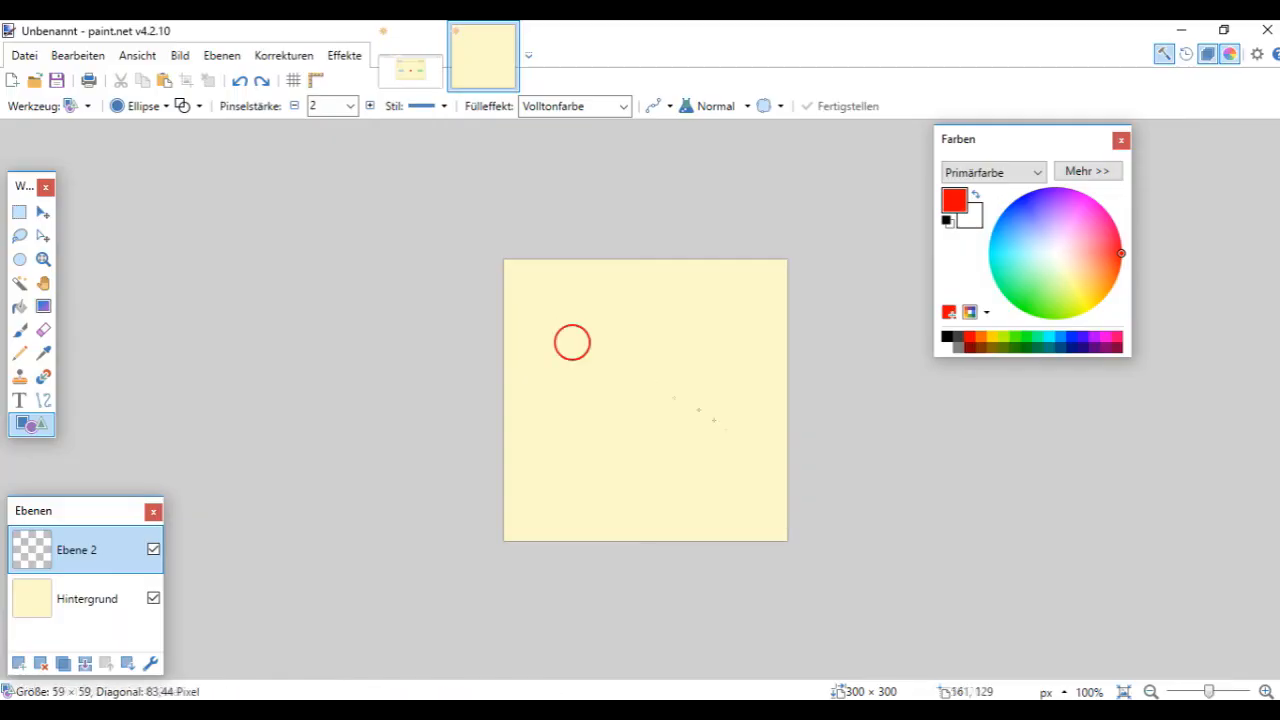
Get the Facebook Share Button embed code, then return to the localhost index.html tab
drag(572, 342, 715, 460)
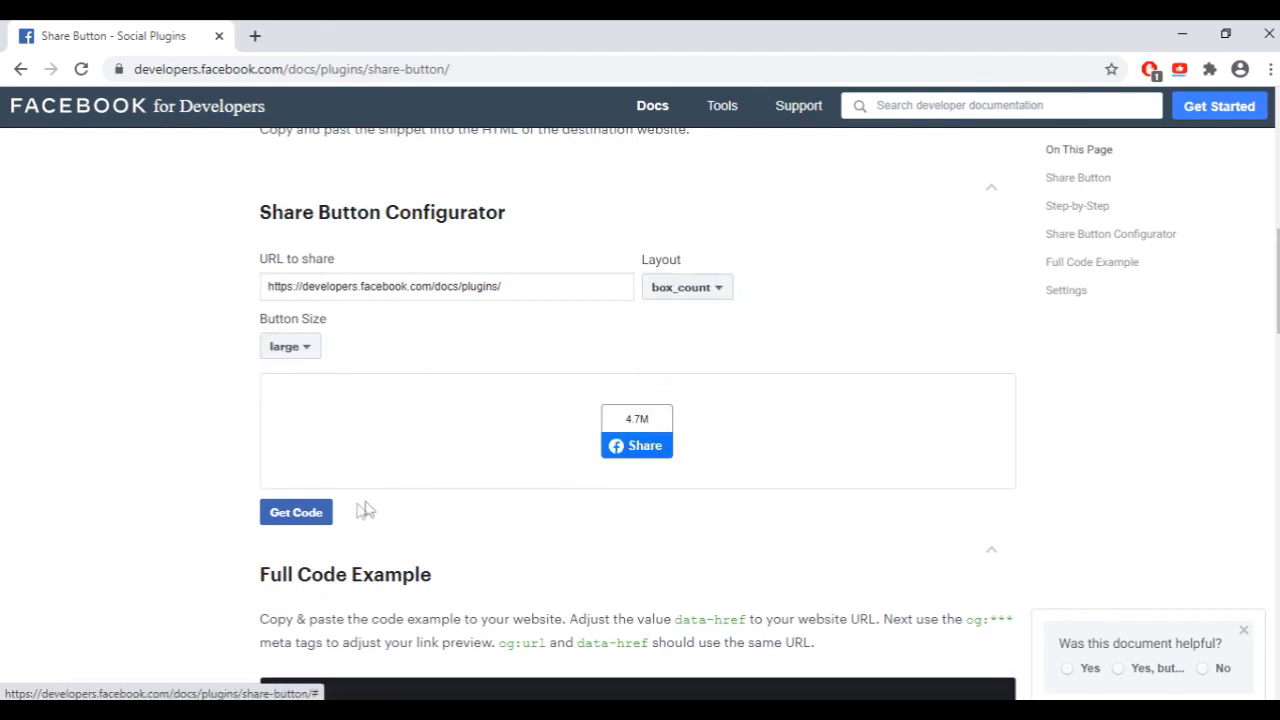
click(296, 512)
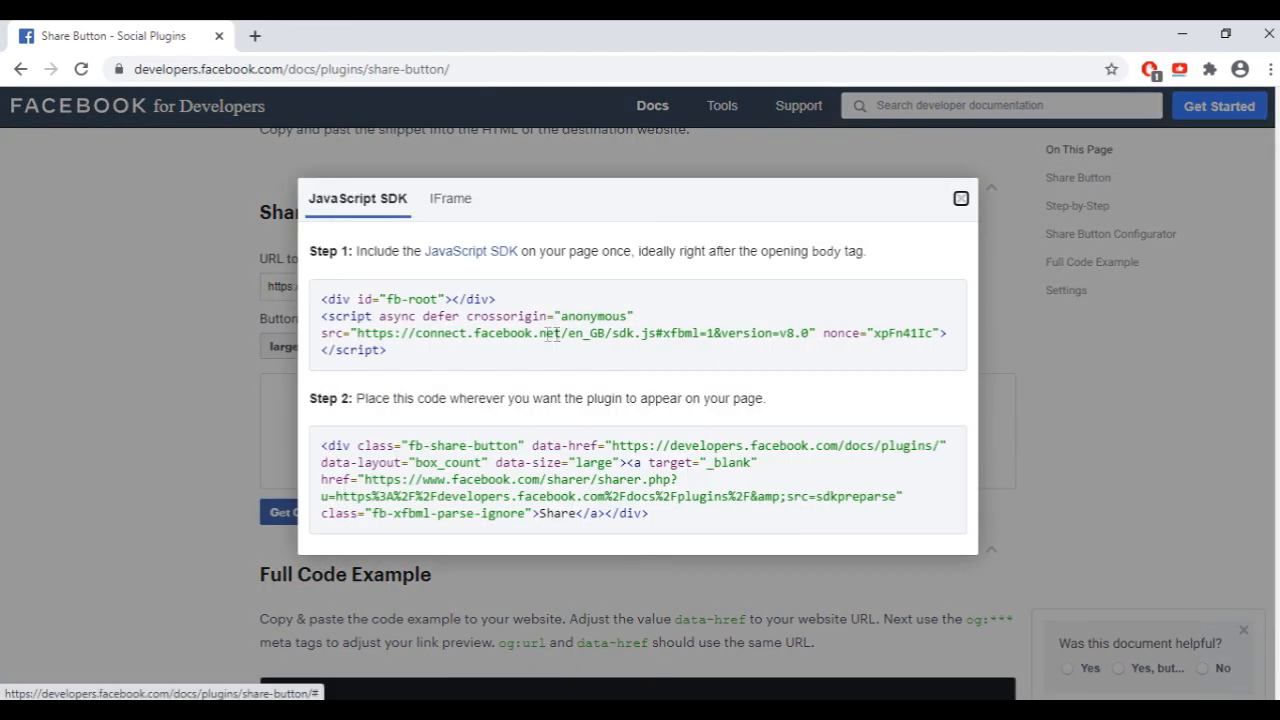
click(330, 36)
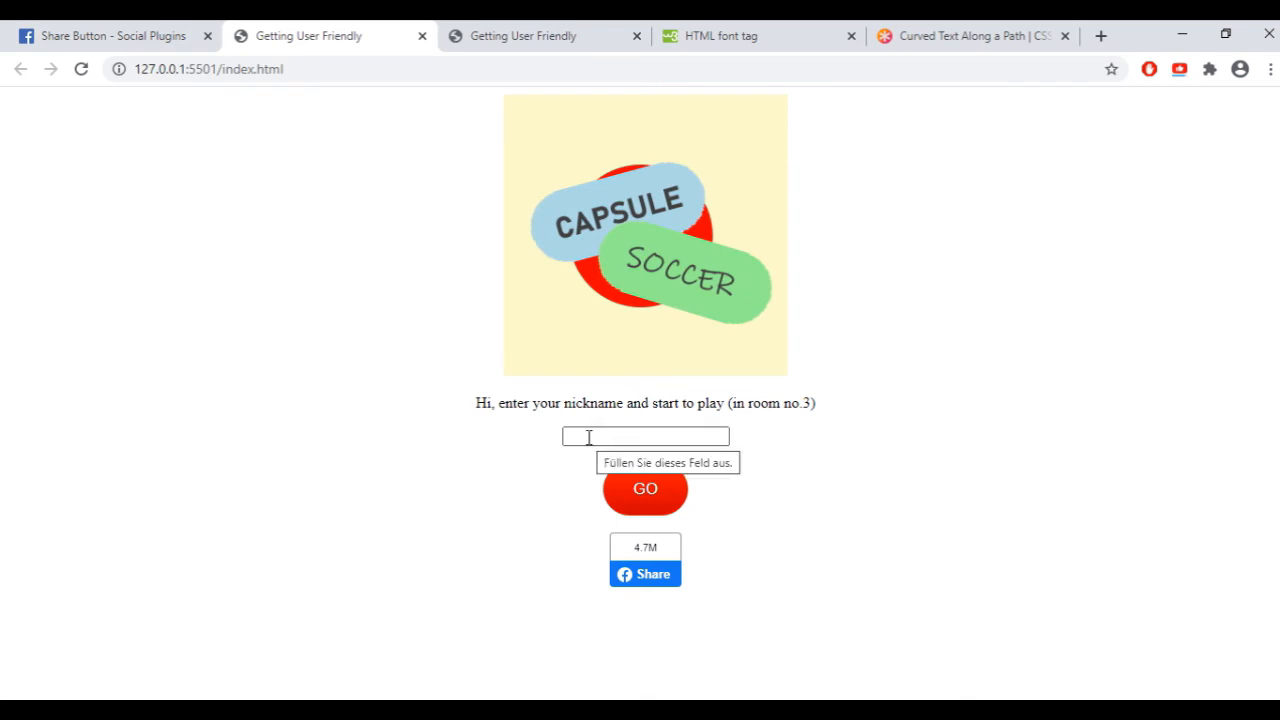
Enter the nickname 'Naisle' and press GO to start the match
text(Naisl)
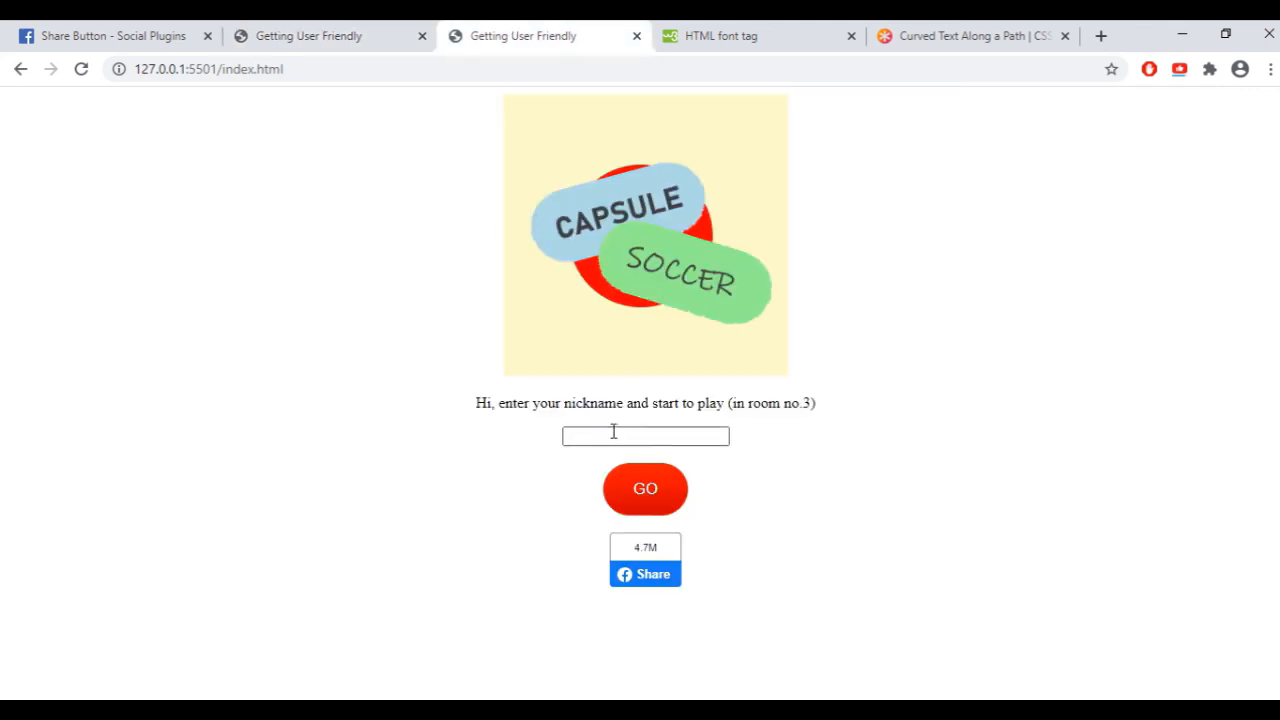
click(645, 488)
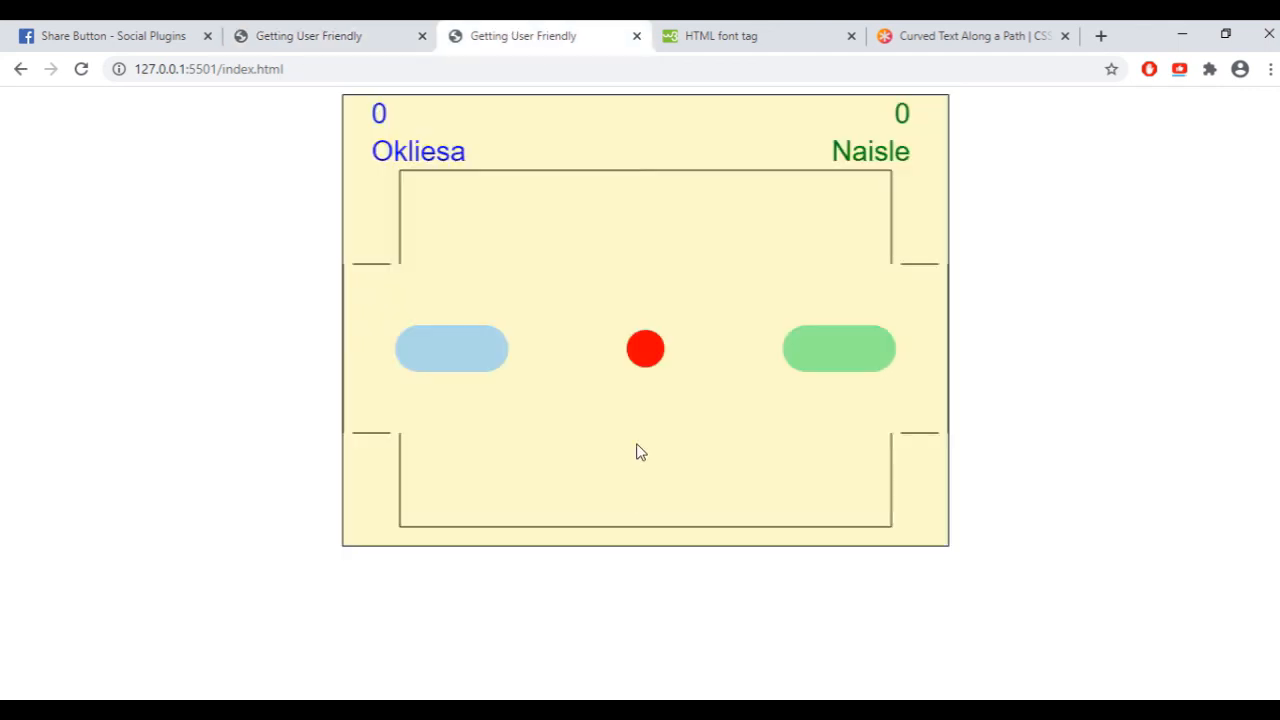
mouse_move(303, 253)
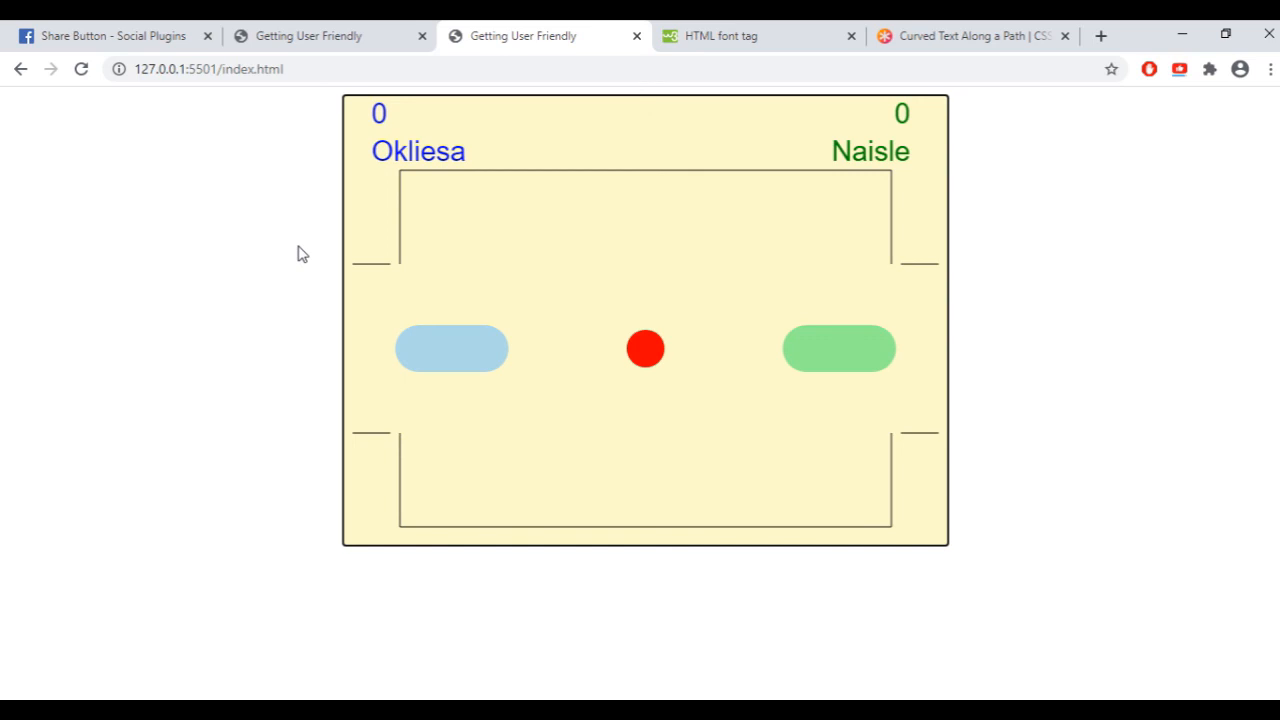